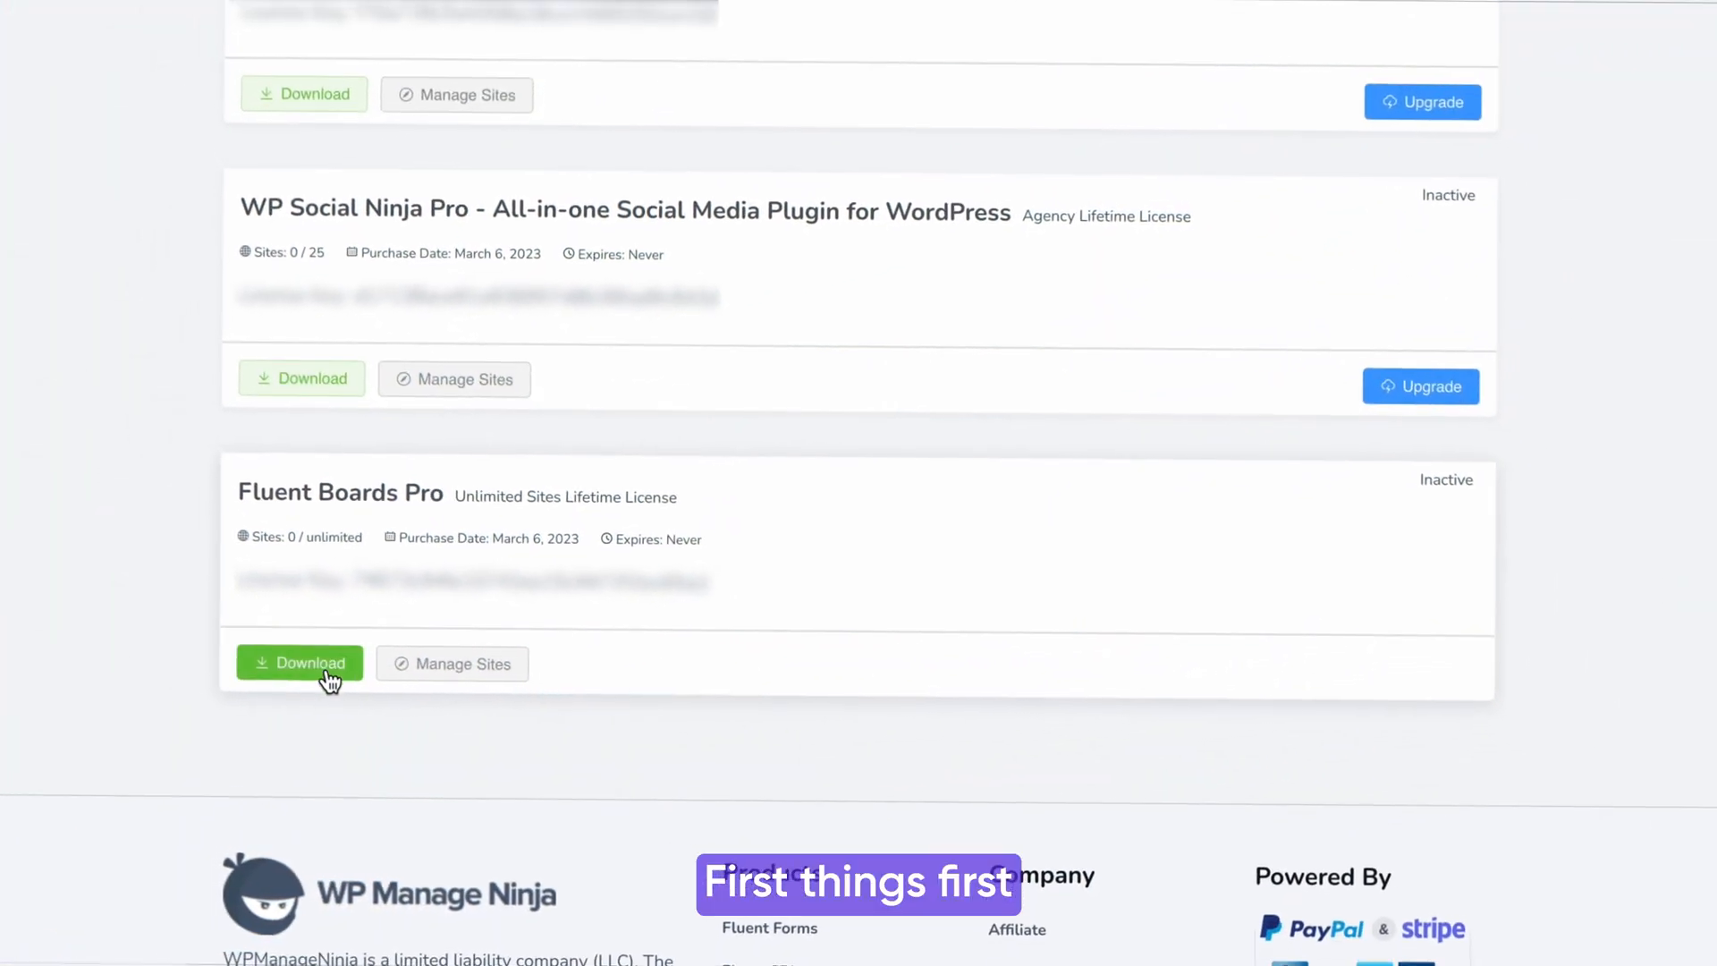
# Step: Download fluent-boards-pro.zip, upload and install it in WordPress, then activate the plugin
pyautogui.click(299, 661)
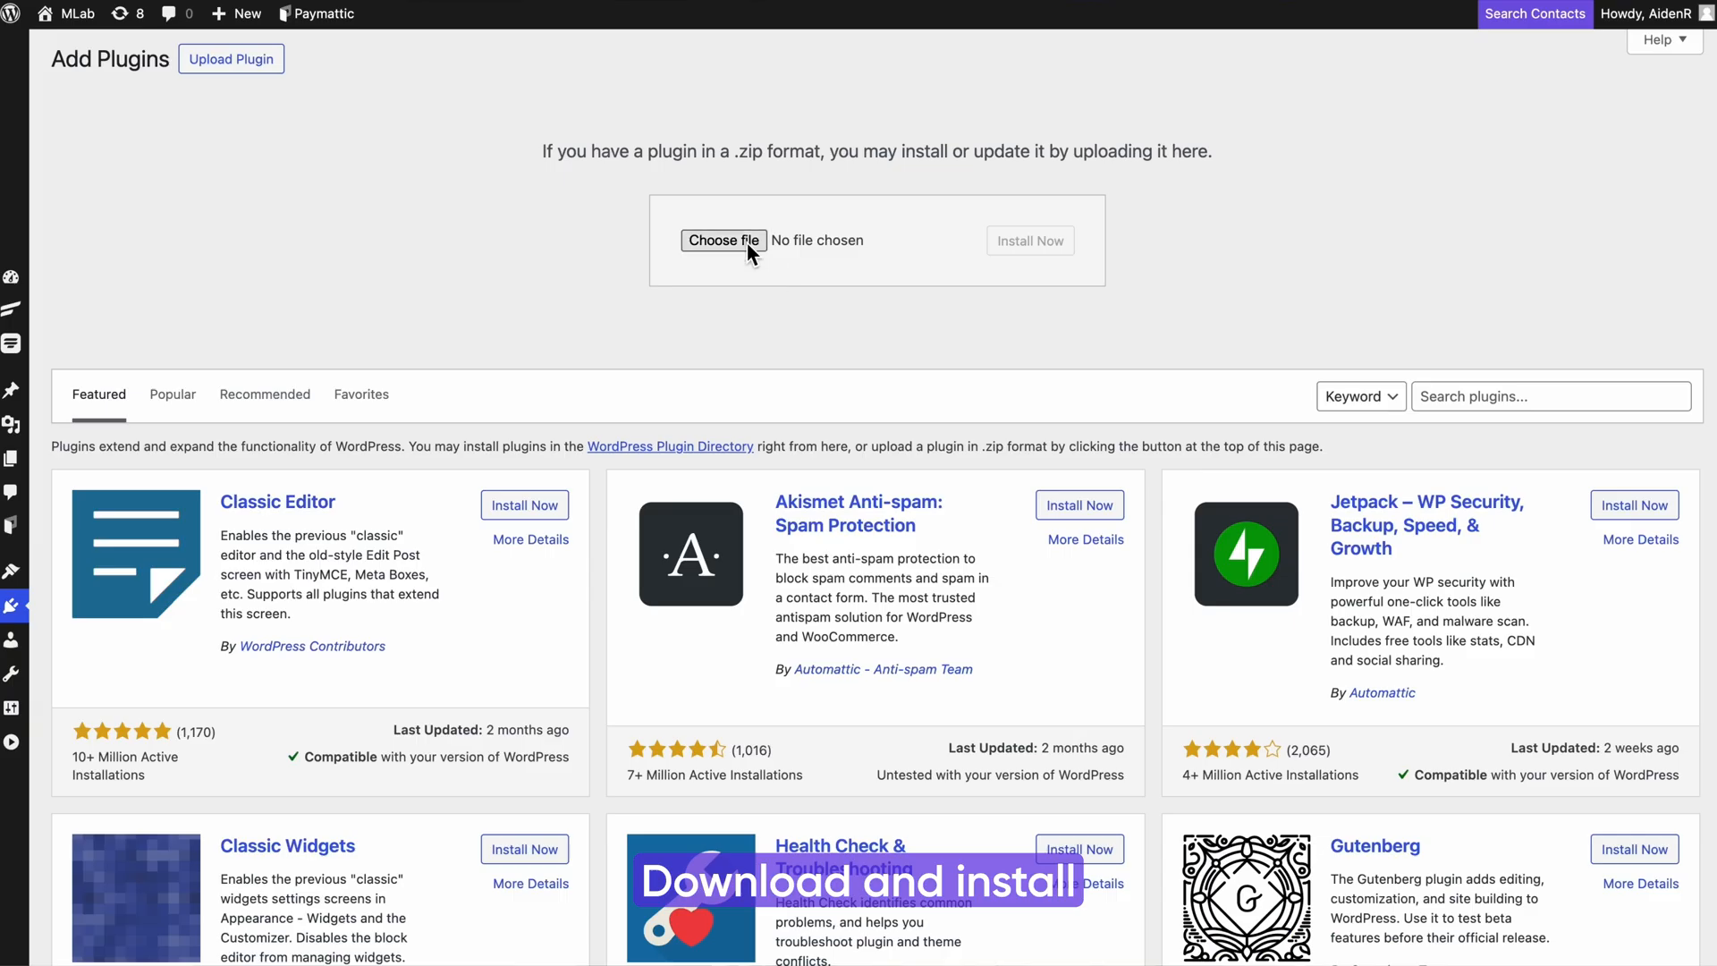
pyautogui.click(723, 240)
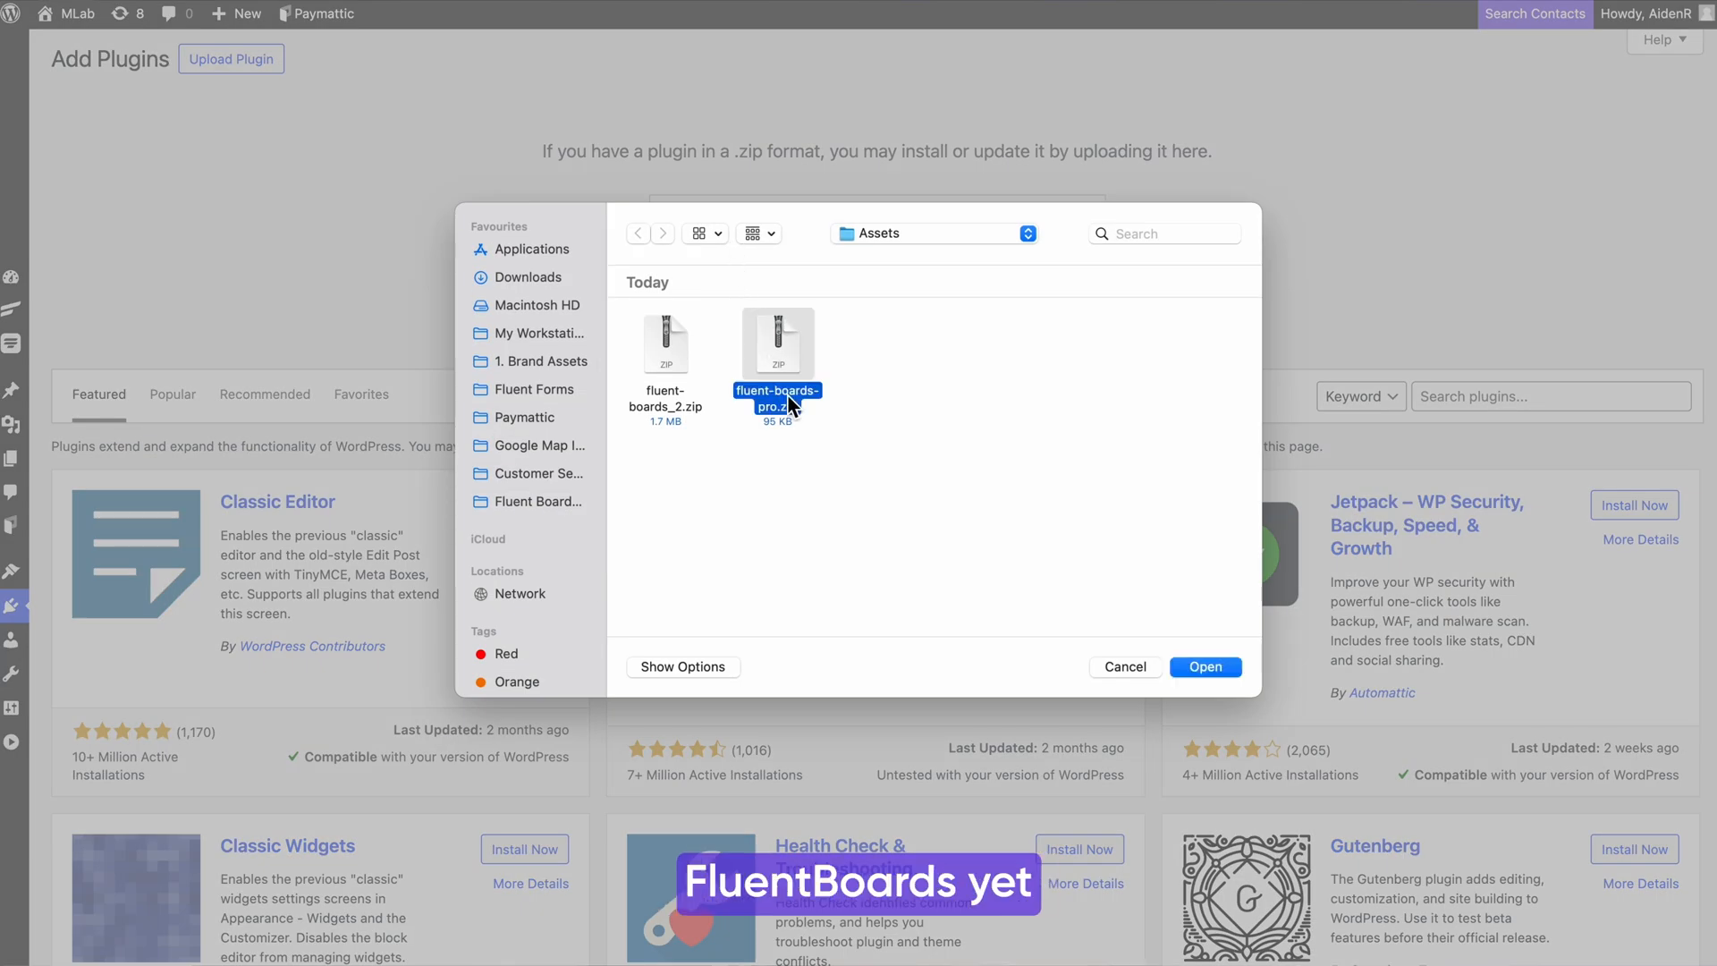
pyautogui.click(1205, 667)
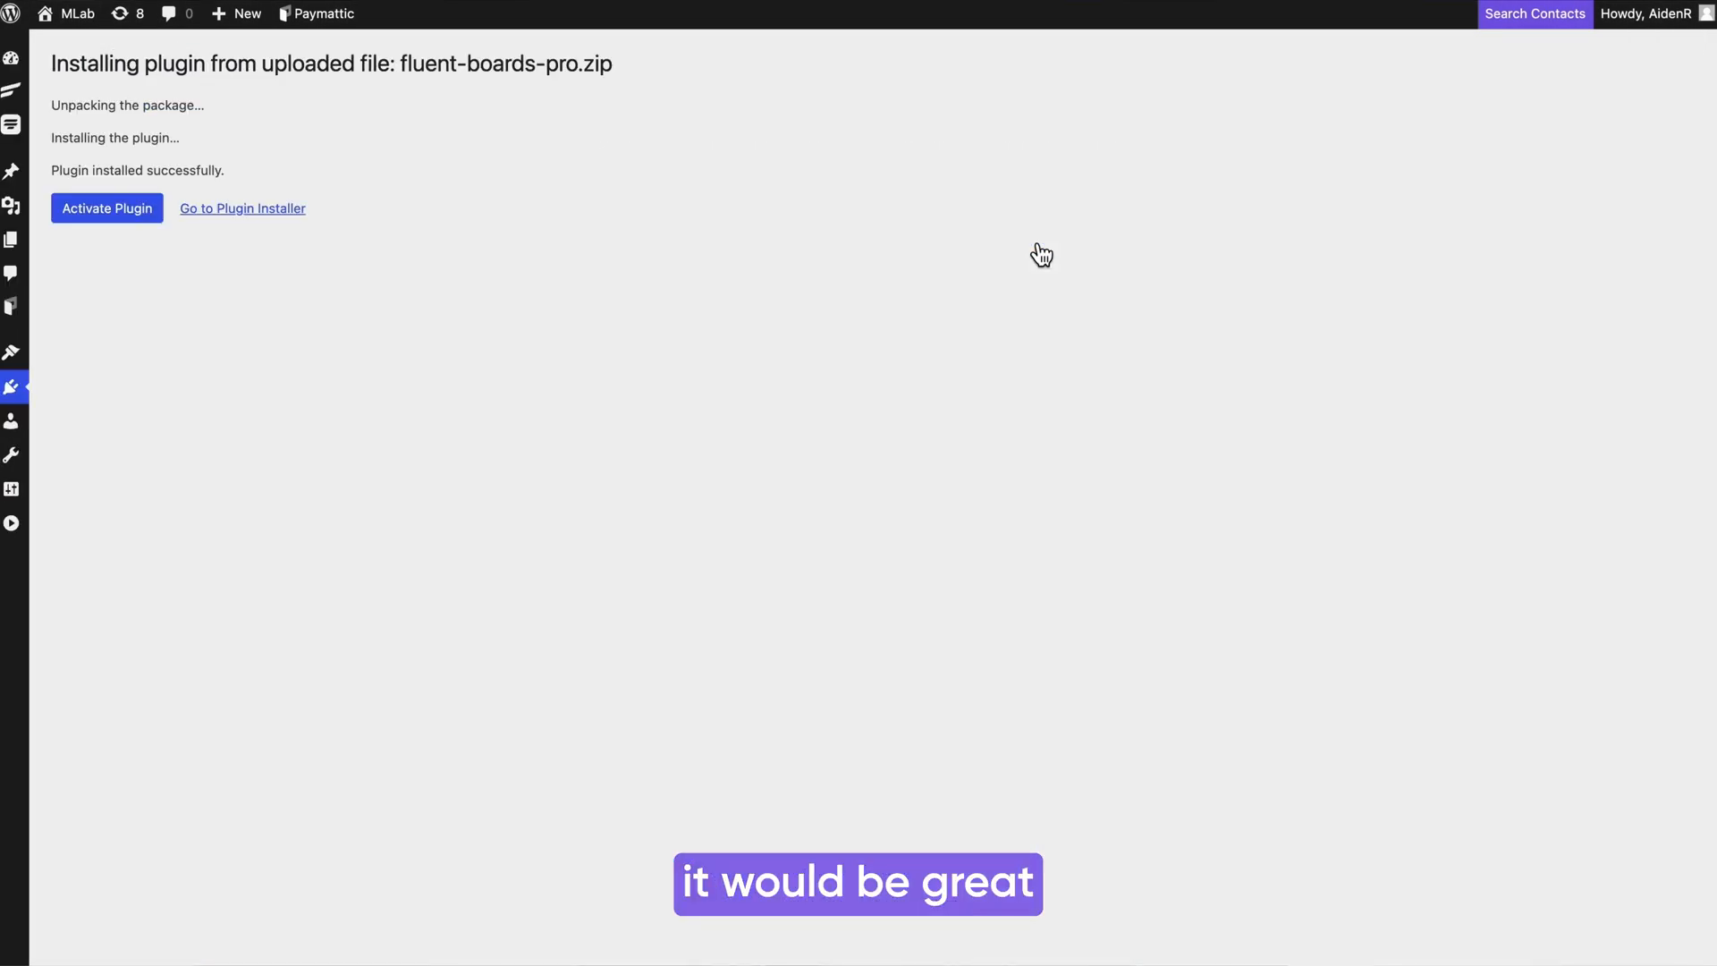
pyautogui.click(107, 209)
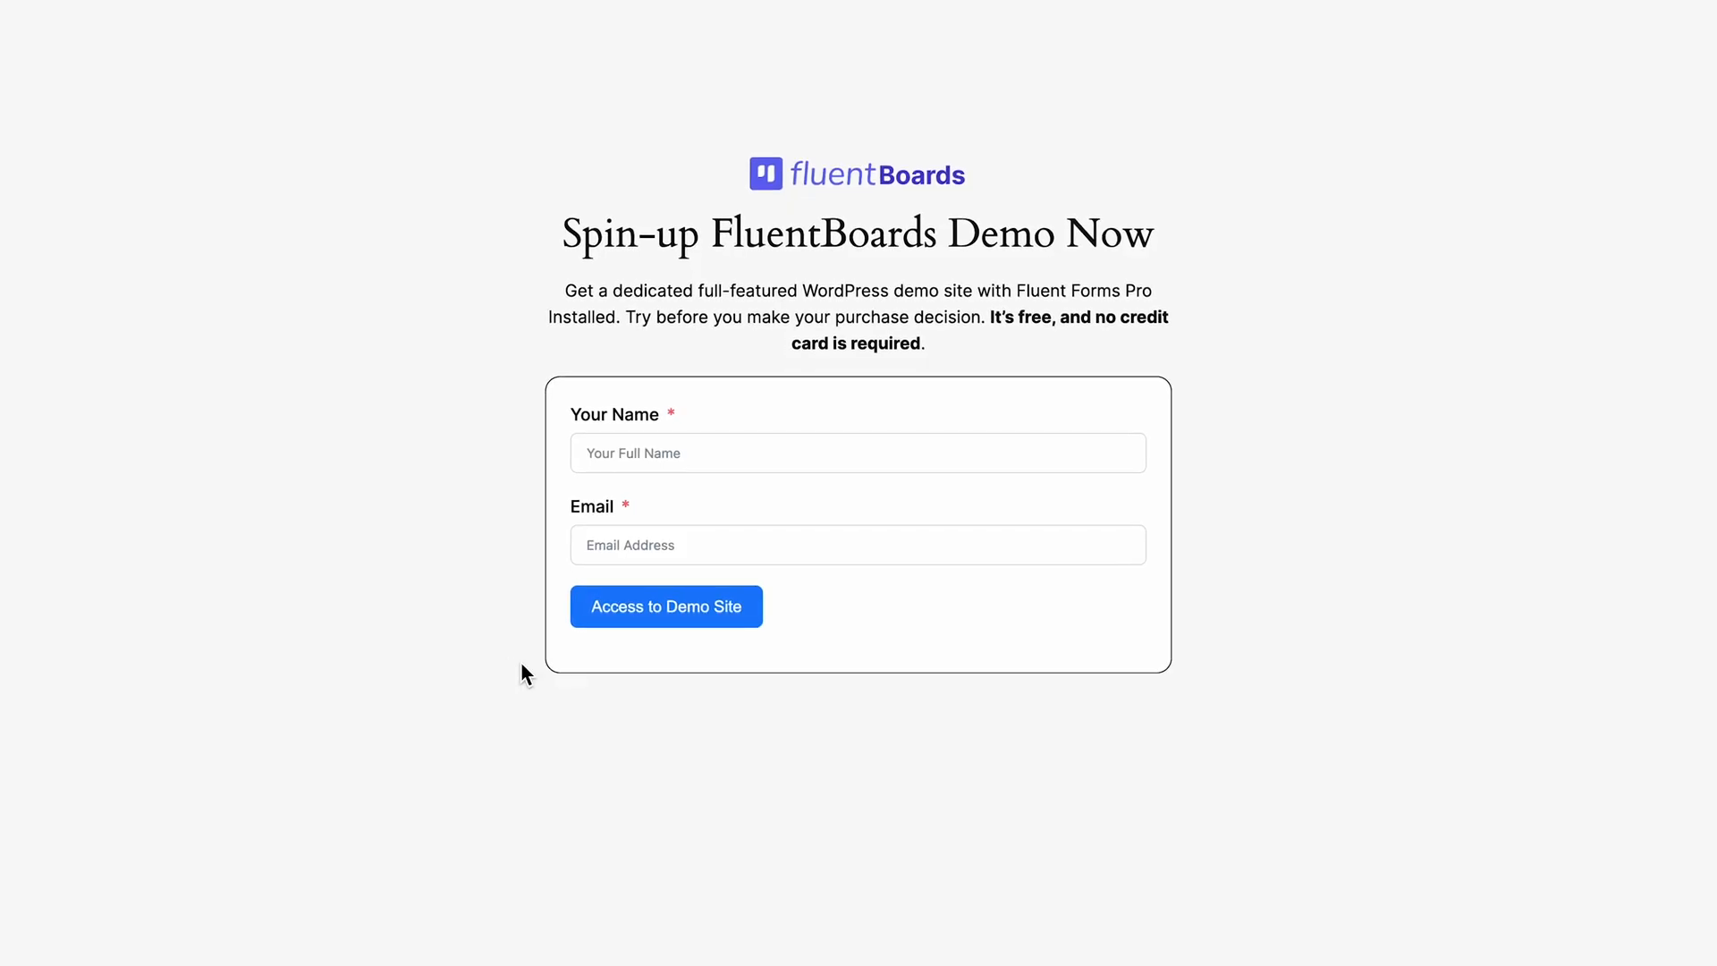
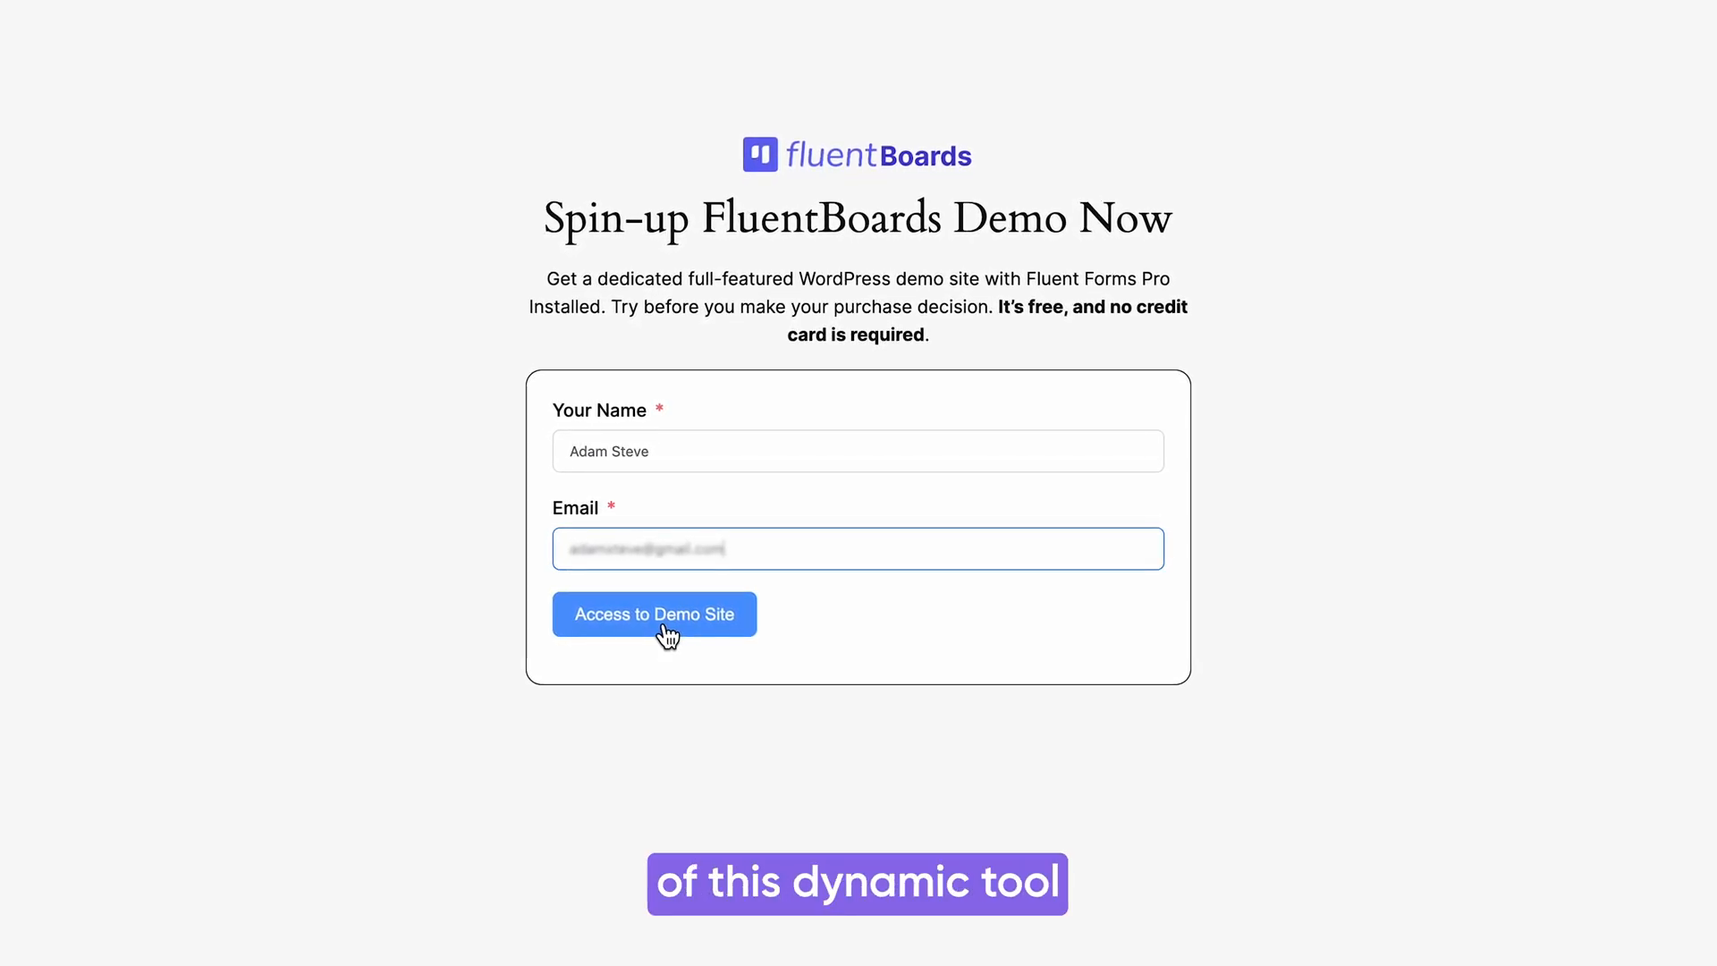
pyautogui.click(654, 614)
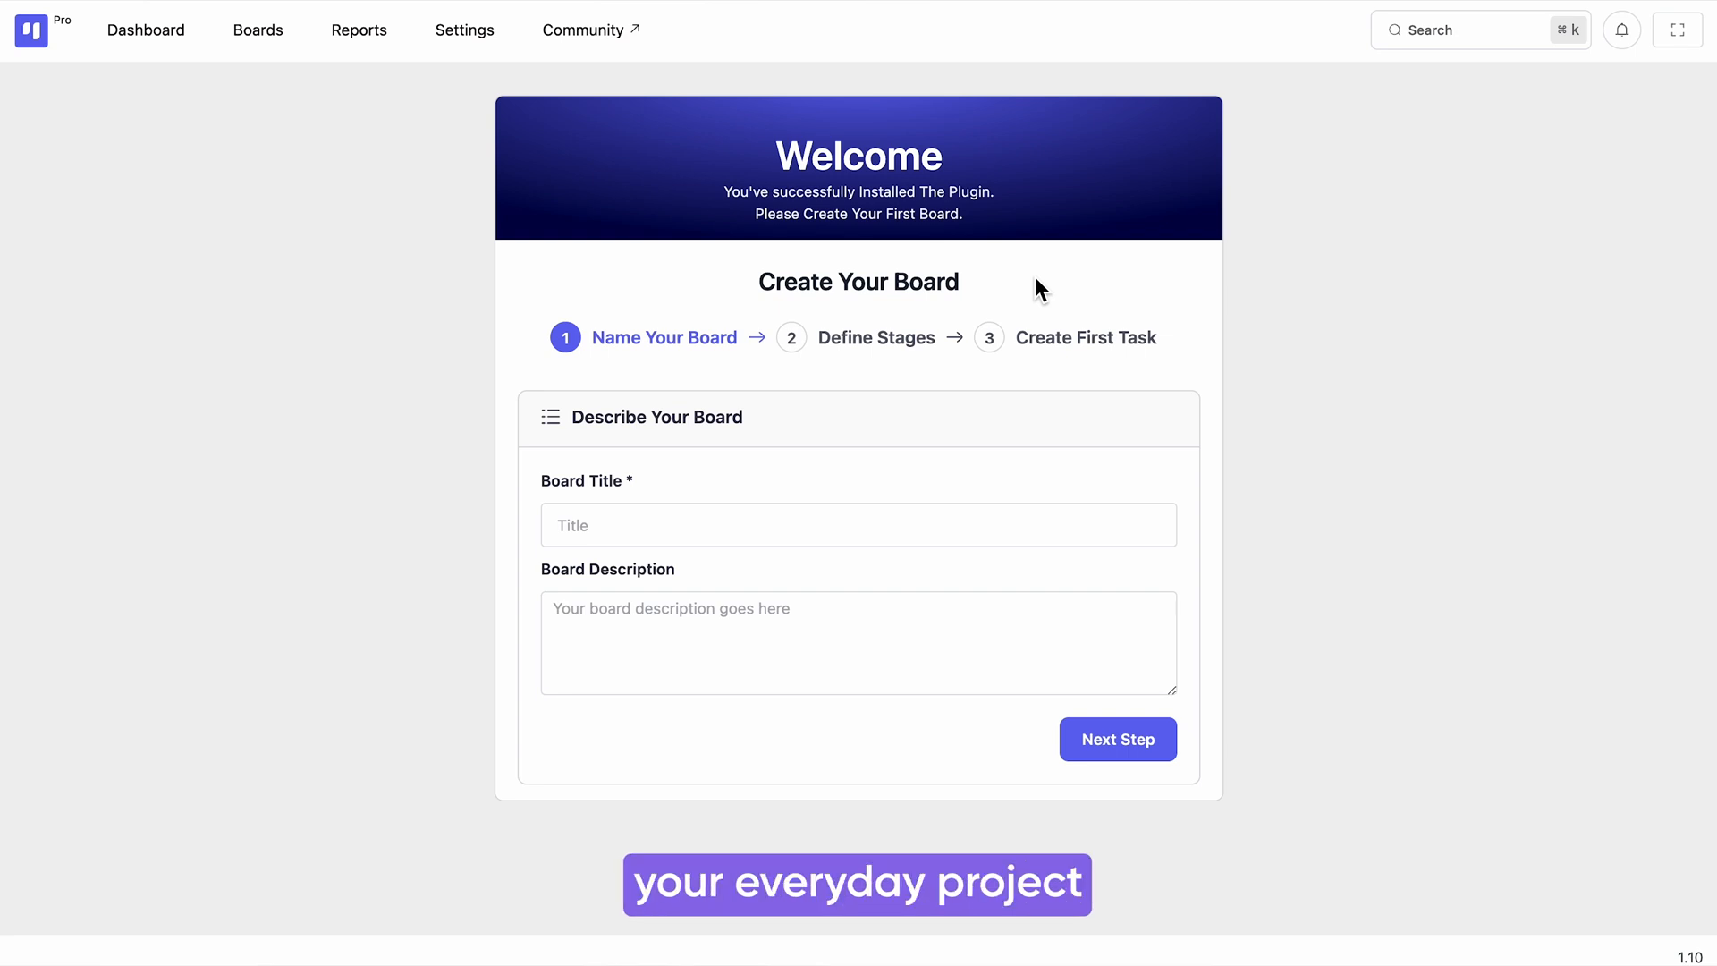
# Step: Walk the welcome wizard: board title and description, default Open/In Progress/Completed stages, first task 'Blogs for Marketing'
pyautogui.click(858, 525)
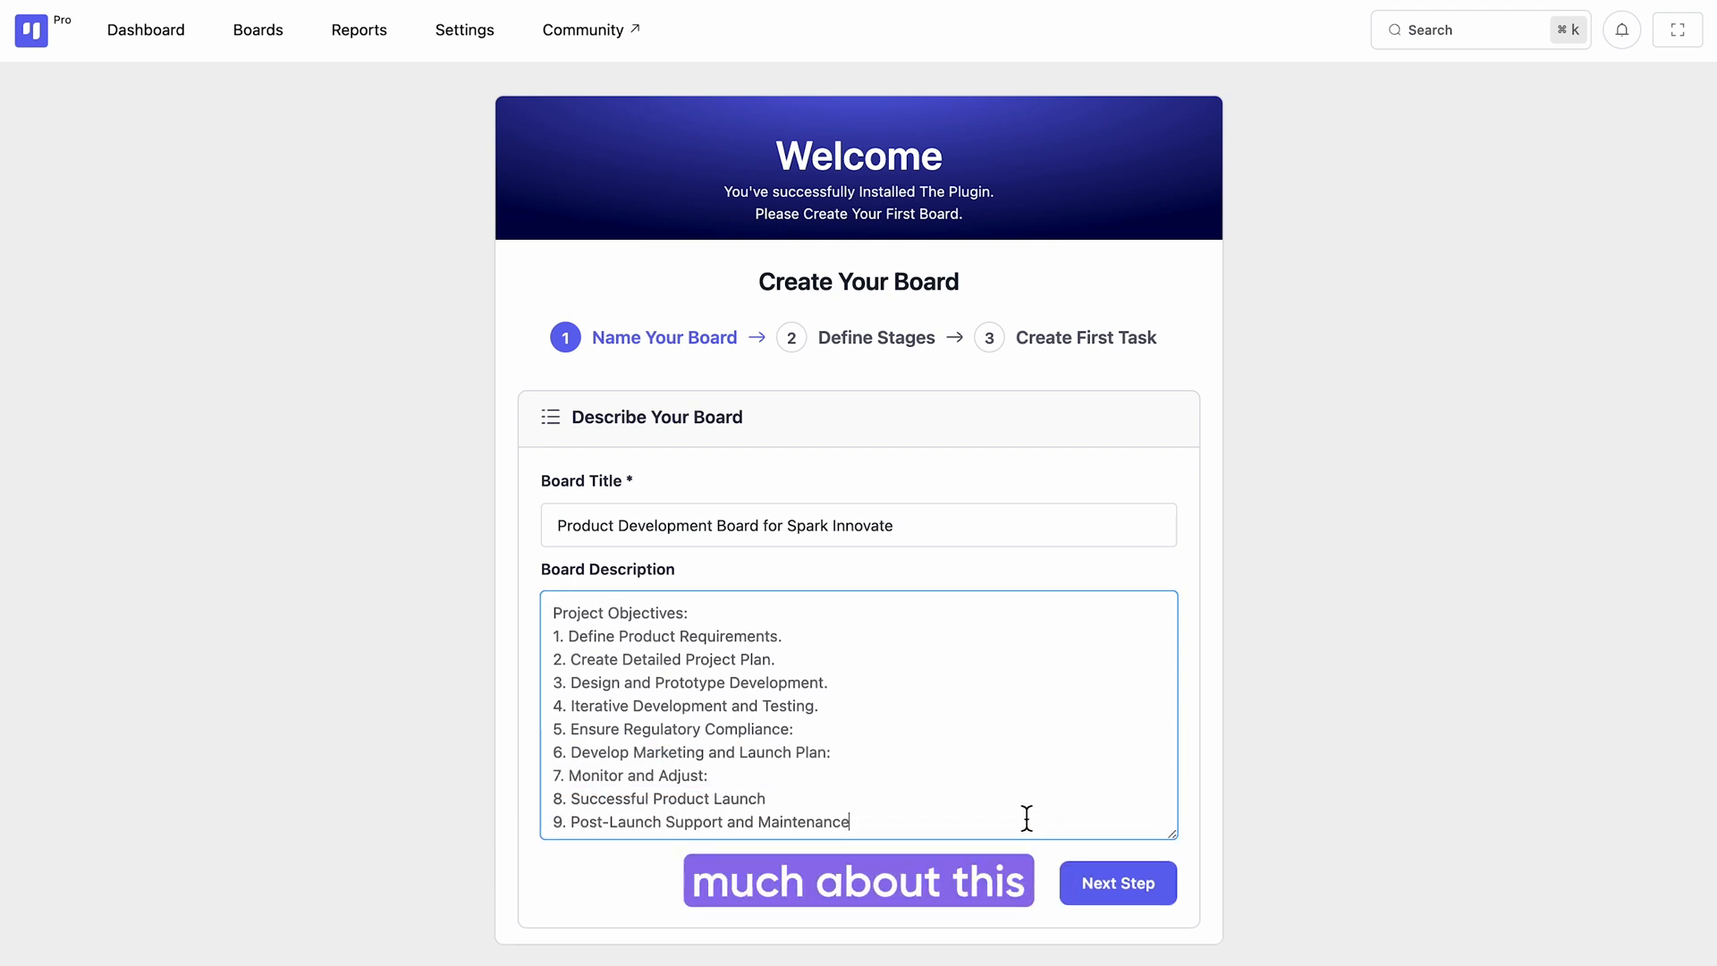
pyautogui.click(1116, 883)
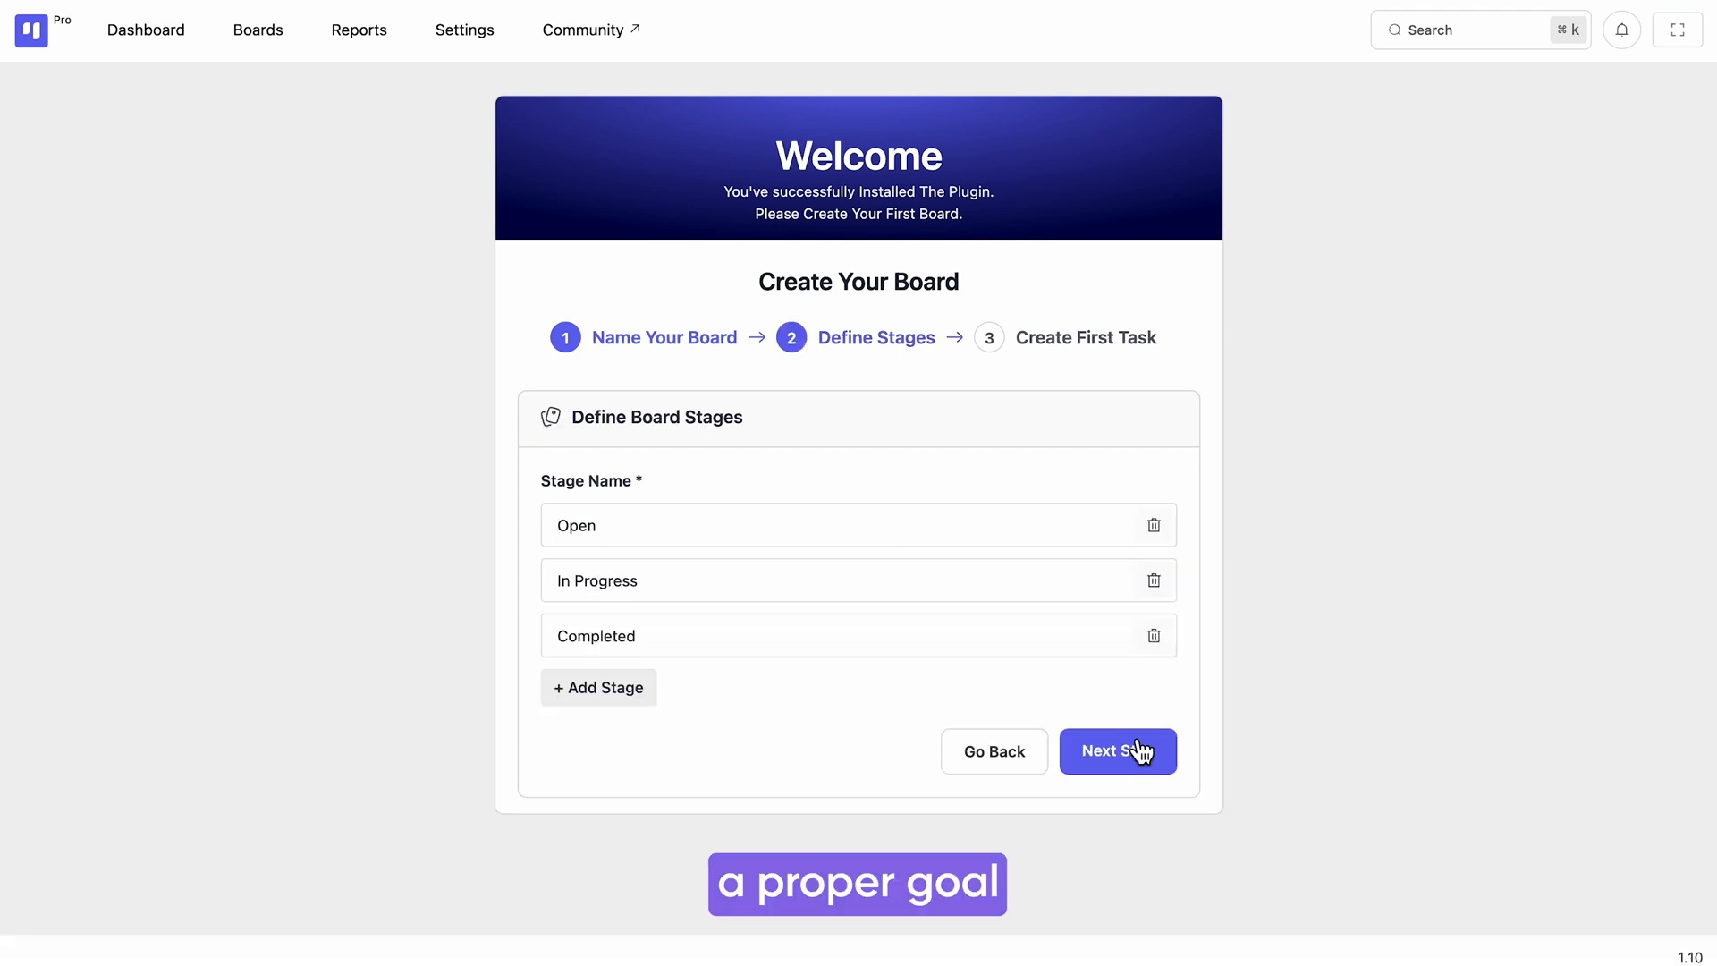
pyautogui.click(1117, 752)
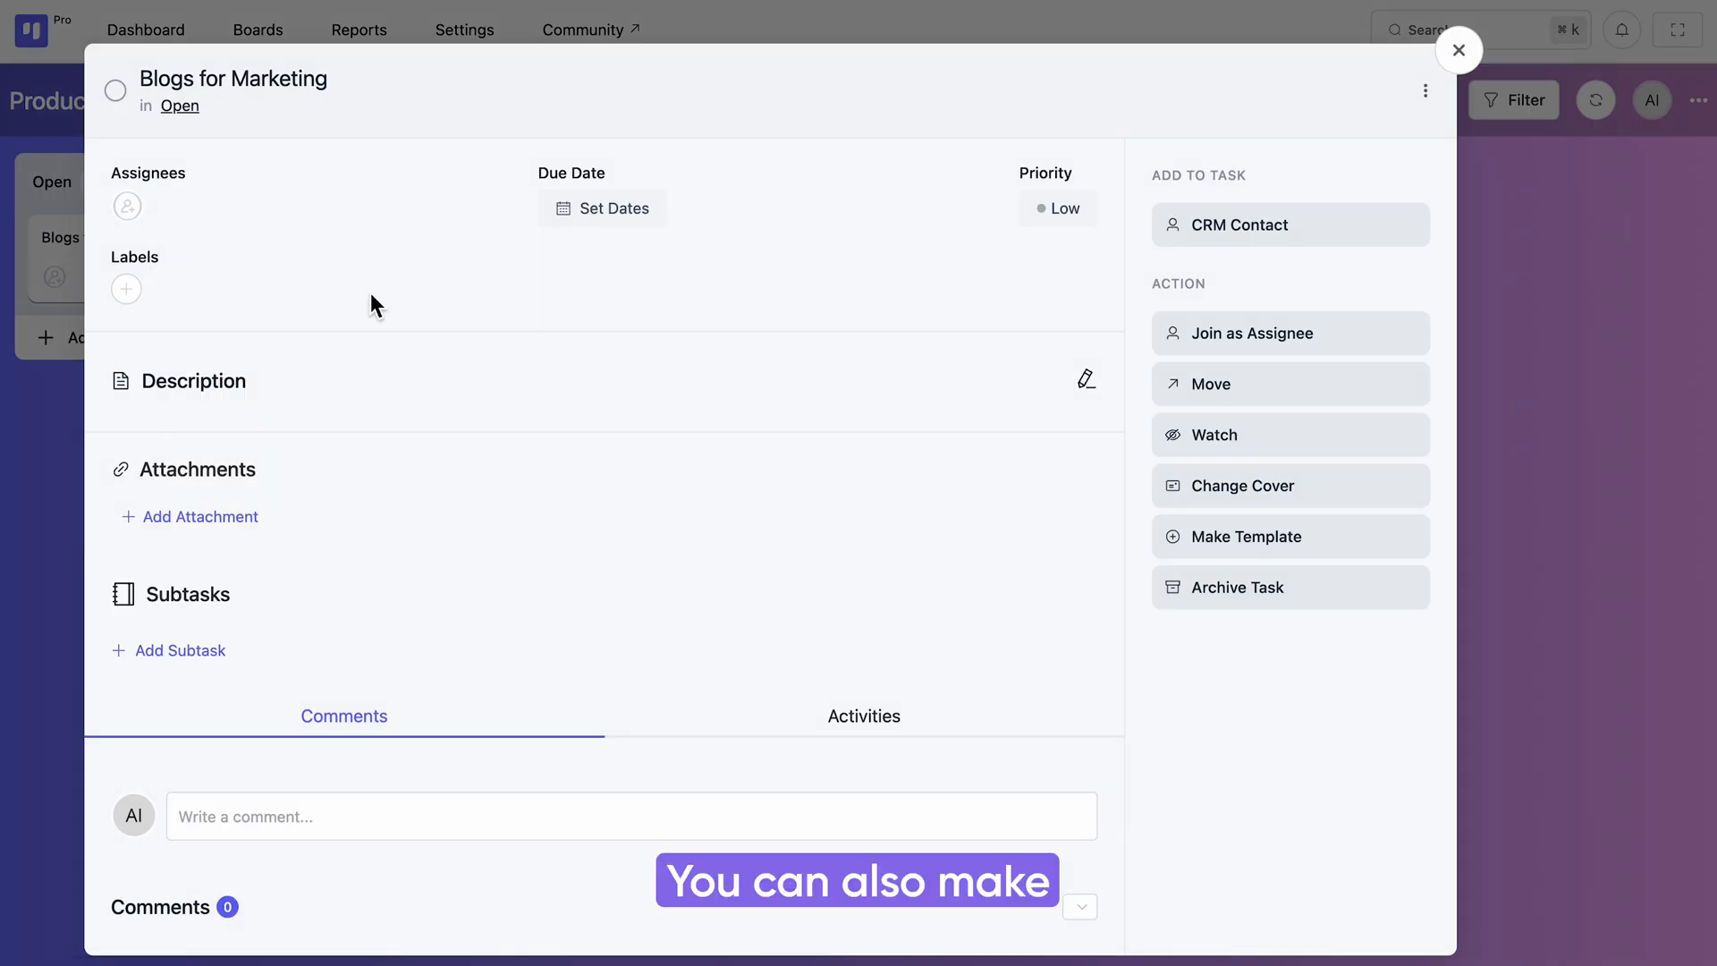
# Step: Make 'Blogs for Marketing' a template task and return to the boards list
pyautogui.click(1246, 536)
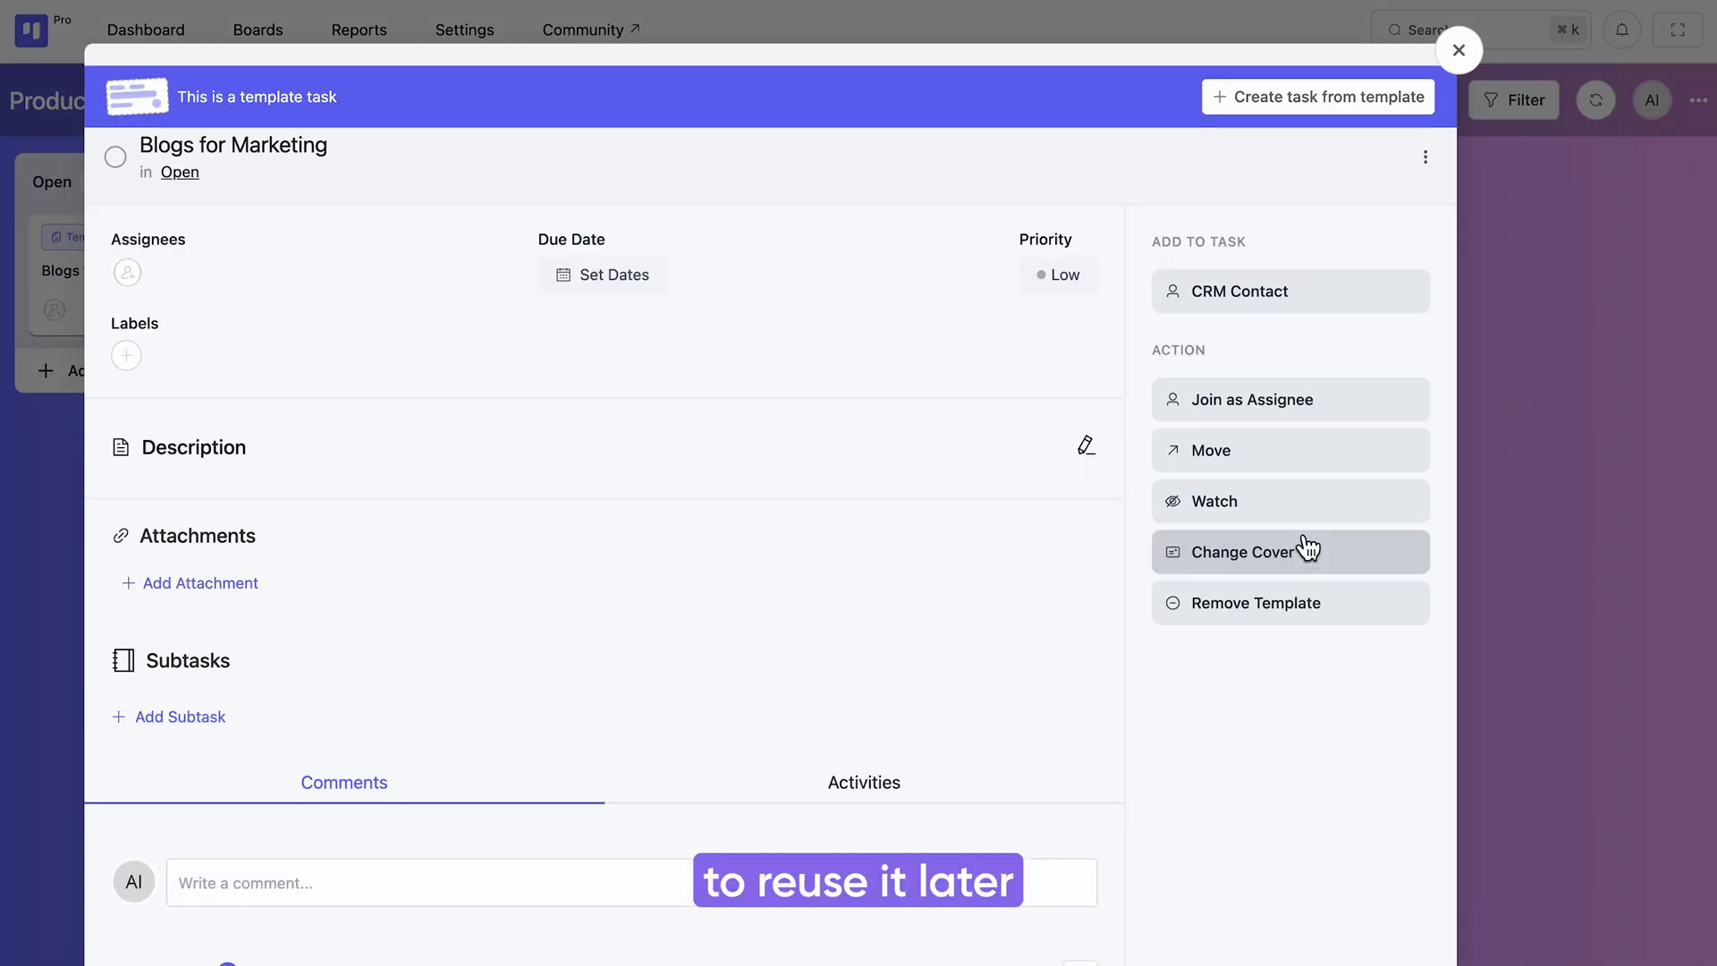
pyautogui.click(1459, 50)
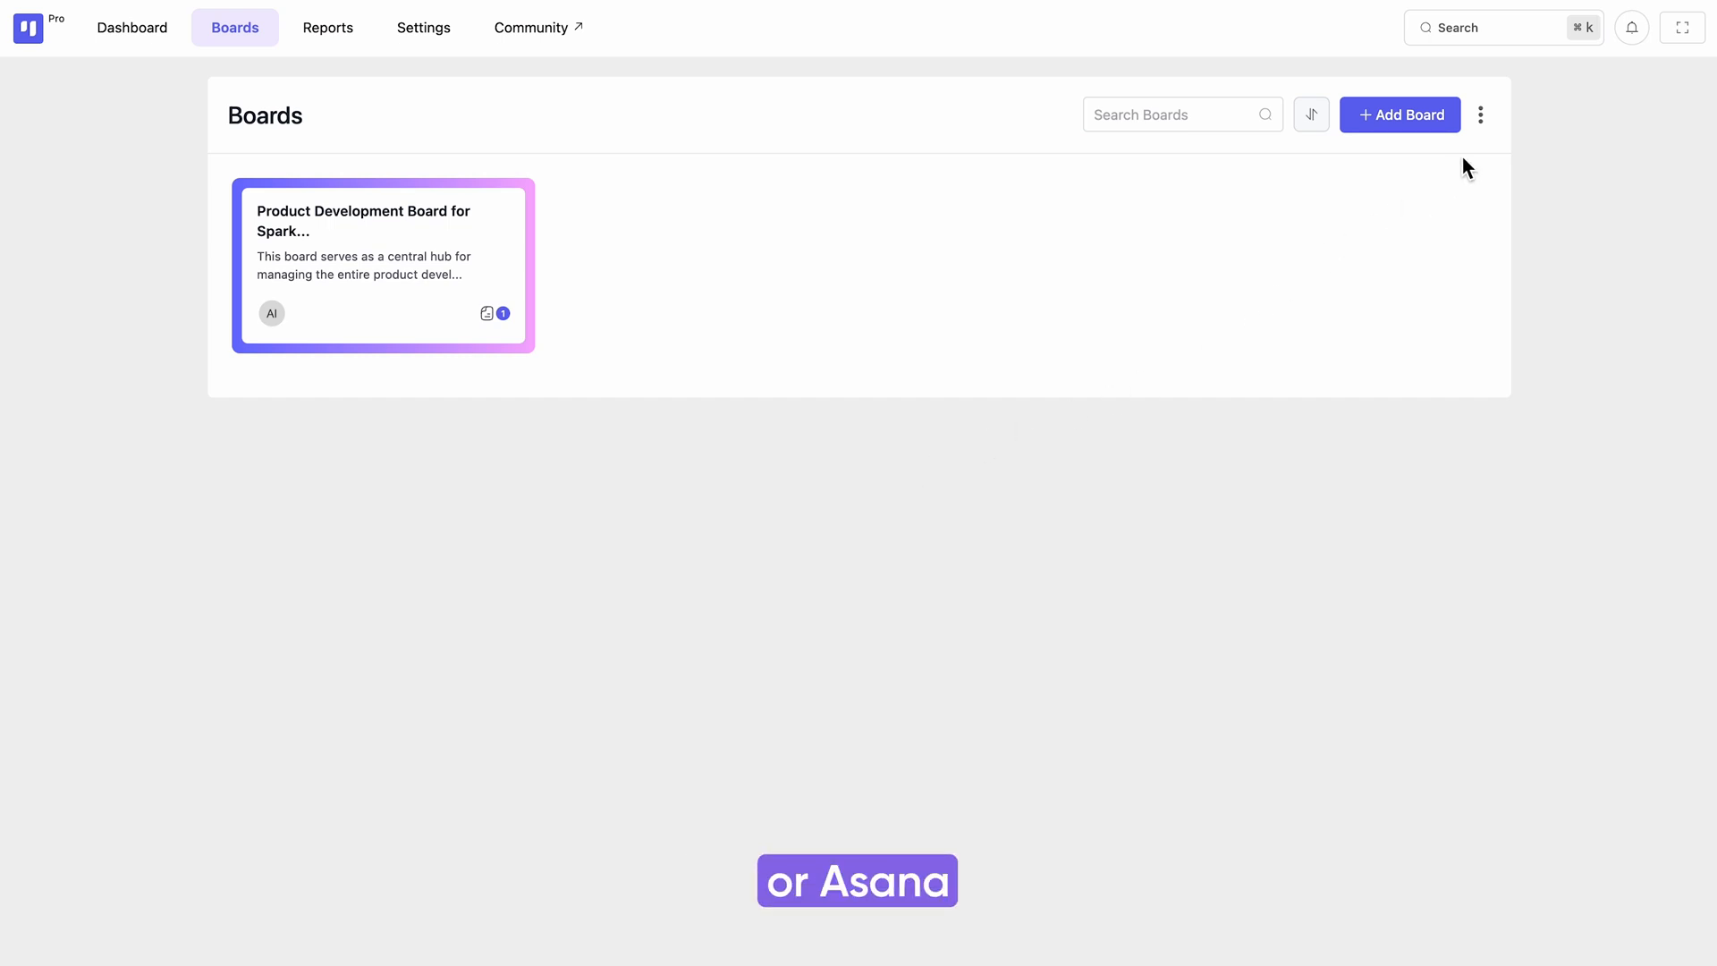
# Step: From the Add Board three-dot menu, choose Import From Asana
pyautogui.click(1481, 113)
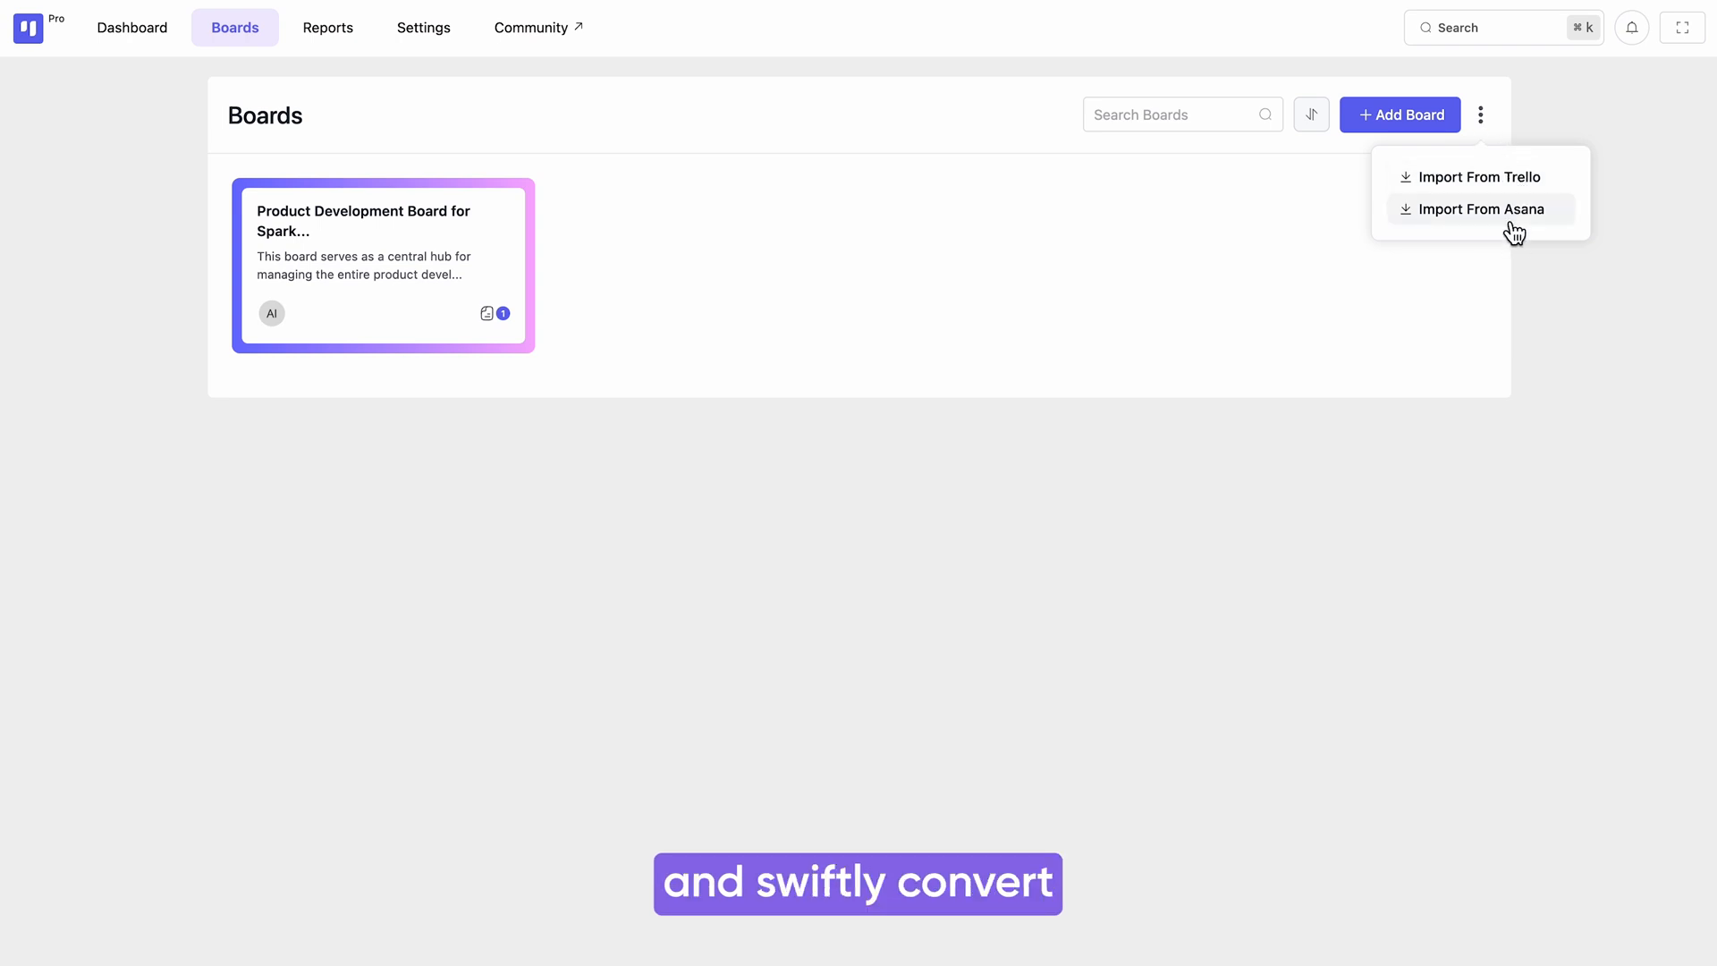
pyautogui.click(1477, 209)
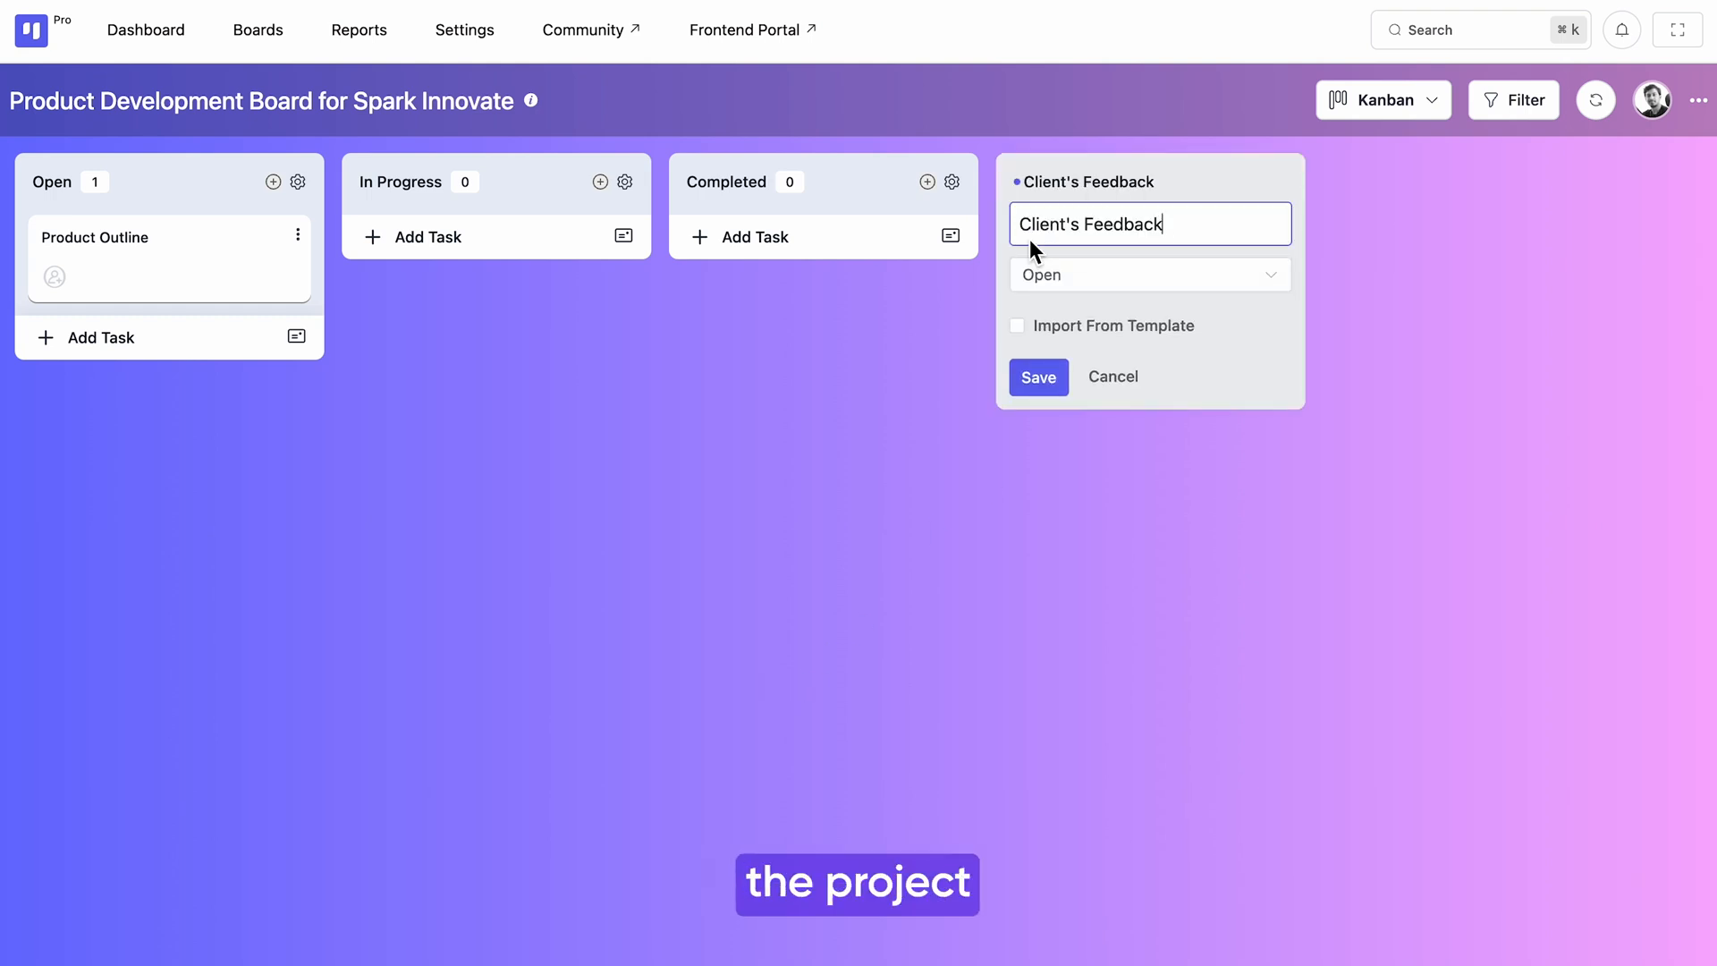
# Step: Save the 'Client's Feedback' stage and start naming another new stage
pyautogui.click(1037, 377)
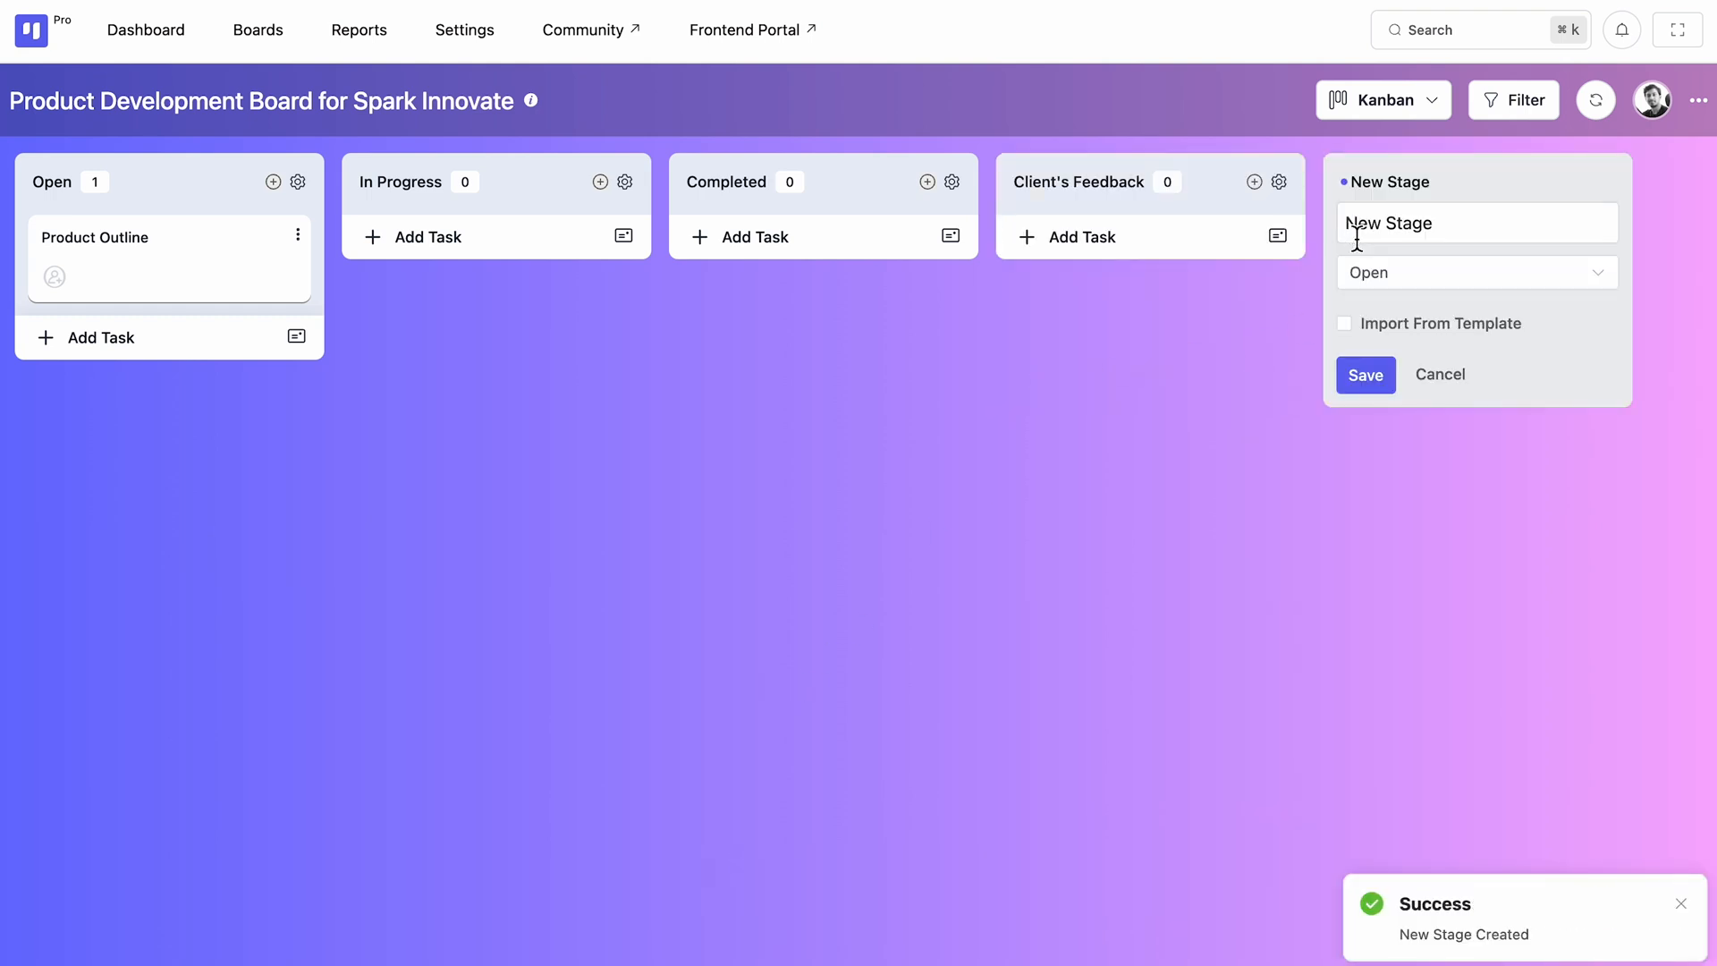
pyautogui.click(1364, 375)
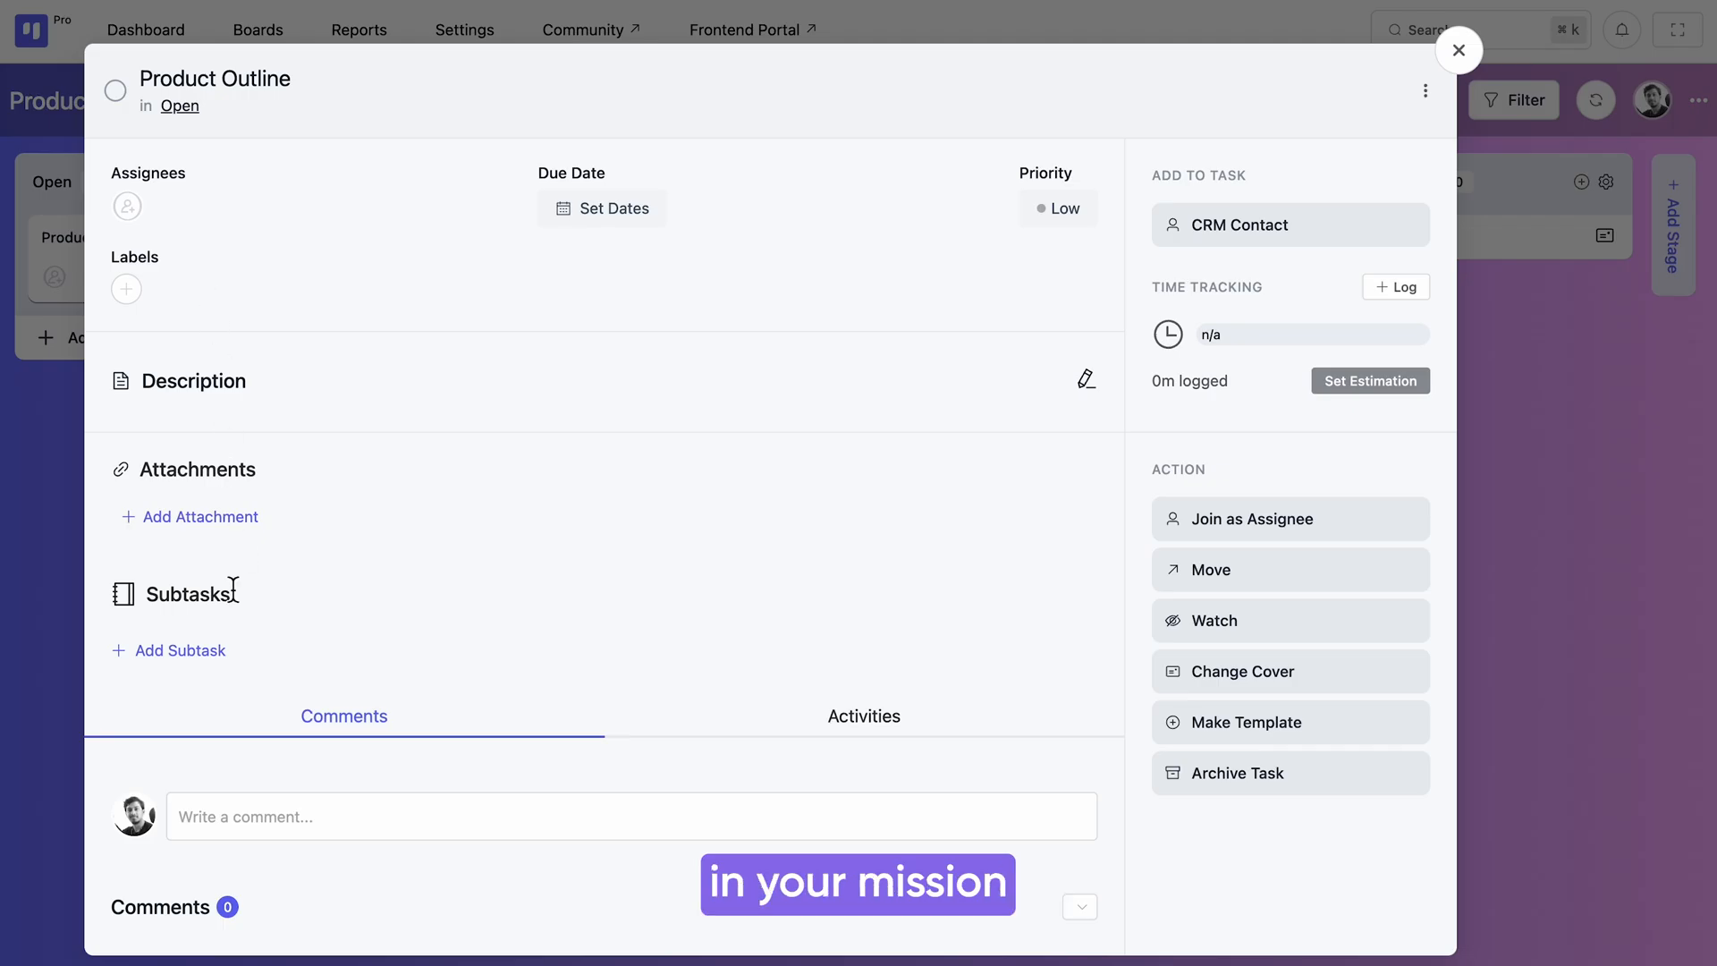
# Step: Add subtasks like Market Analysis and Feature List to Product Outline, then close the task
pyautogui.click(181, 649)
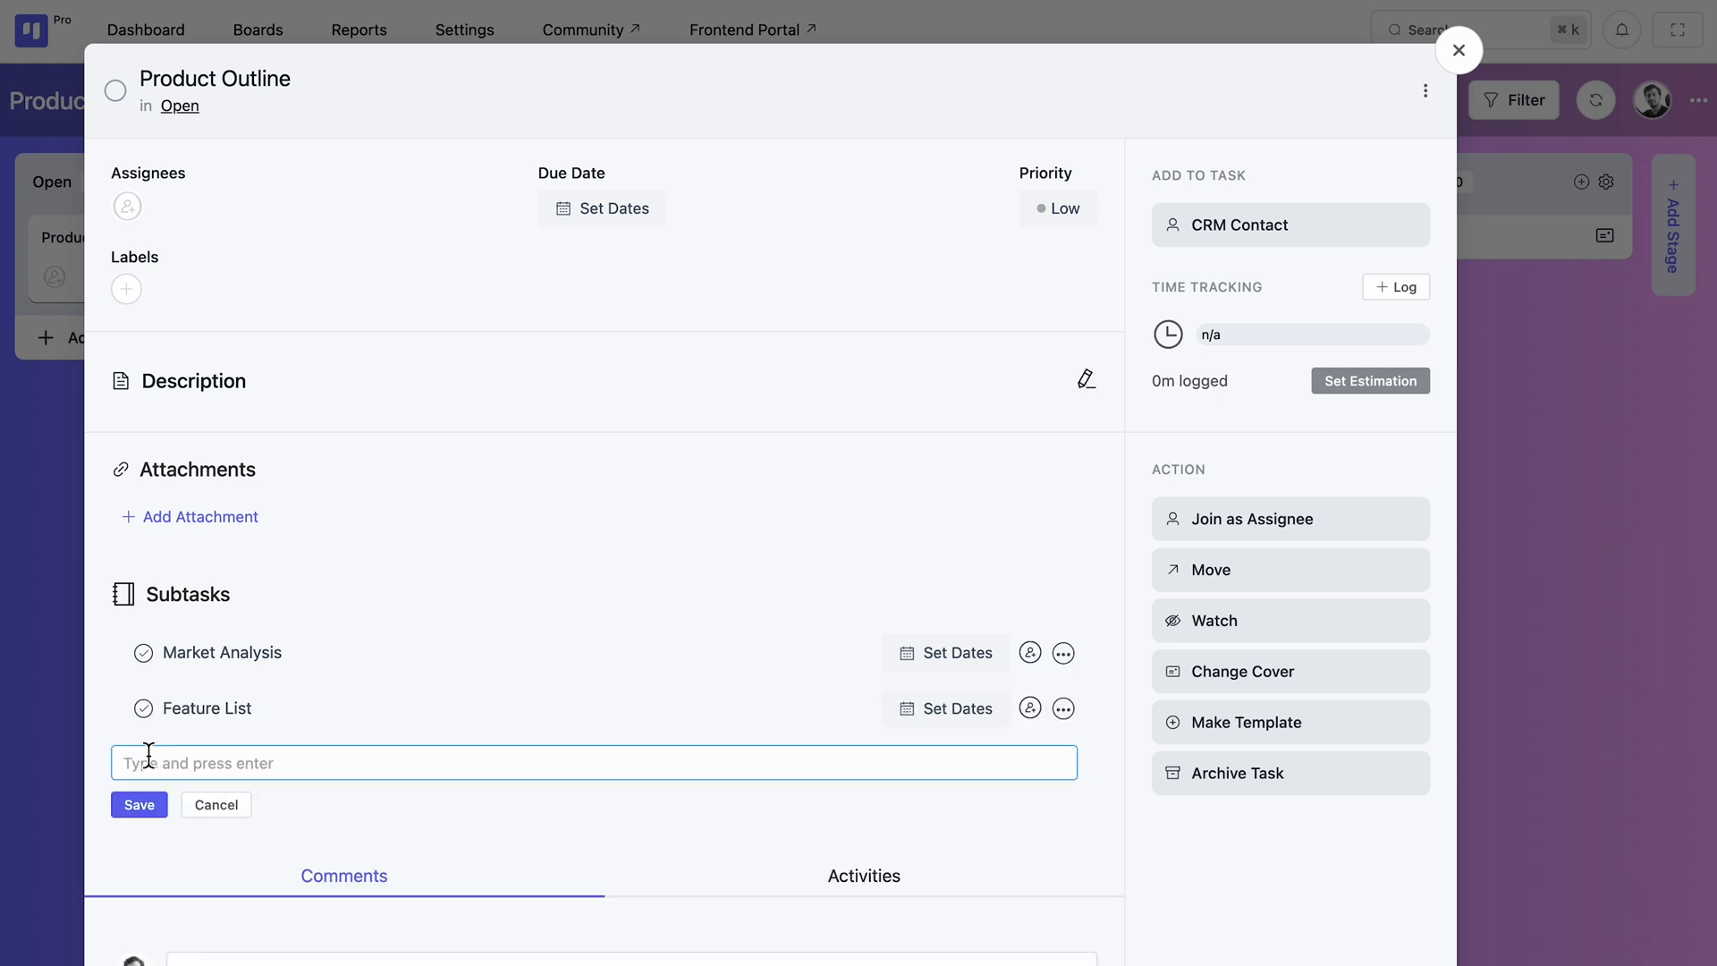
pyautogui.click(1458, 50)
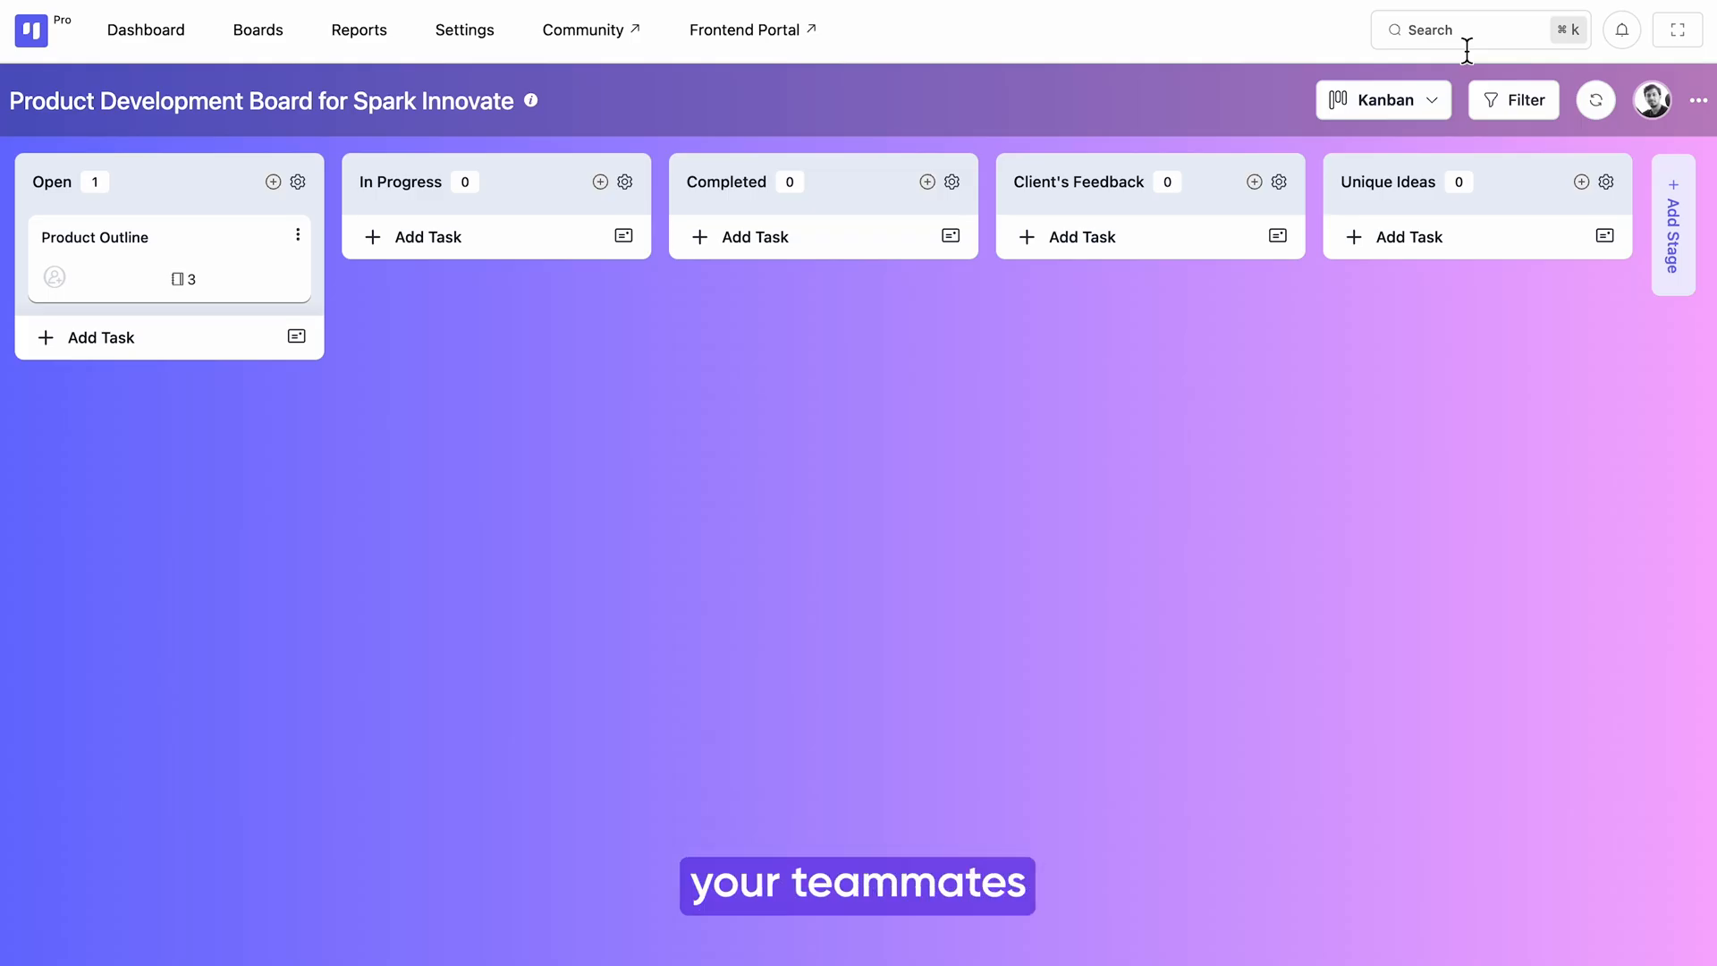
# Step: In Board Members, add two admin users as members of the board
pyautogui.click(1699, 99)
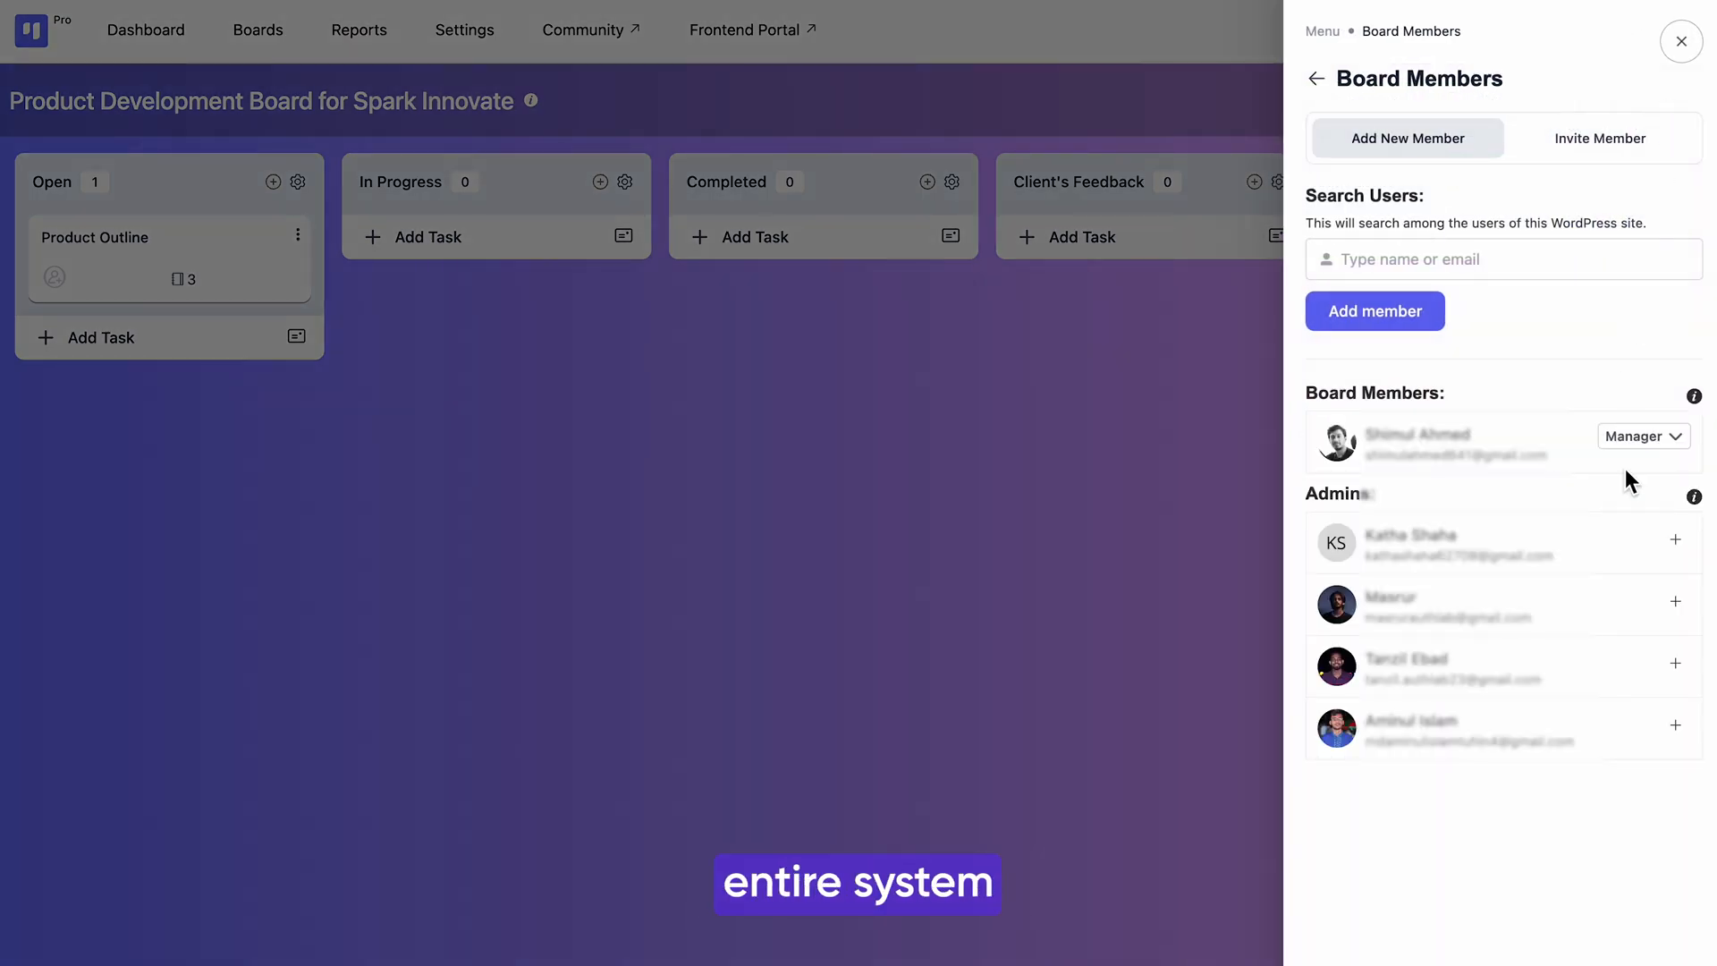
pyautogui.click(1674, 601)
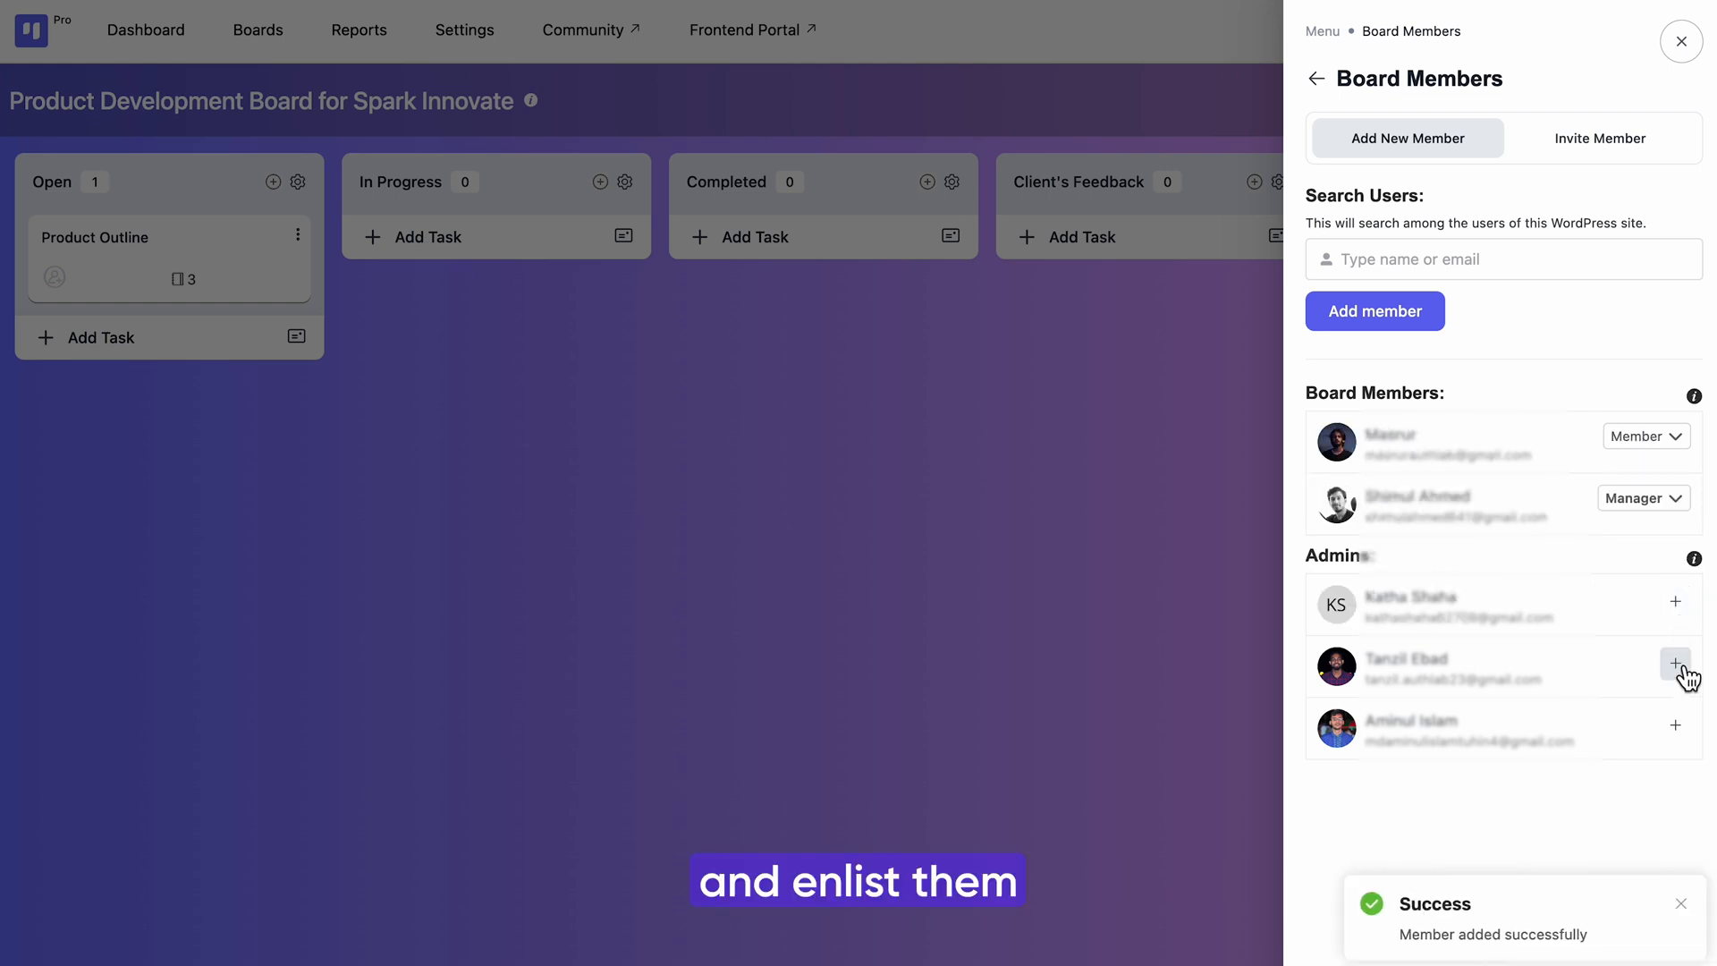
pyautogui.click(1674, 663)
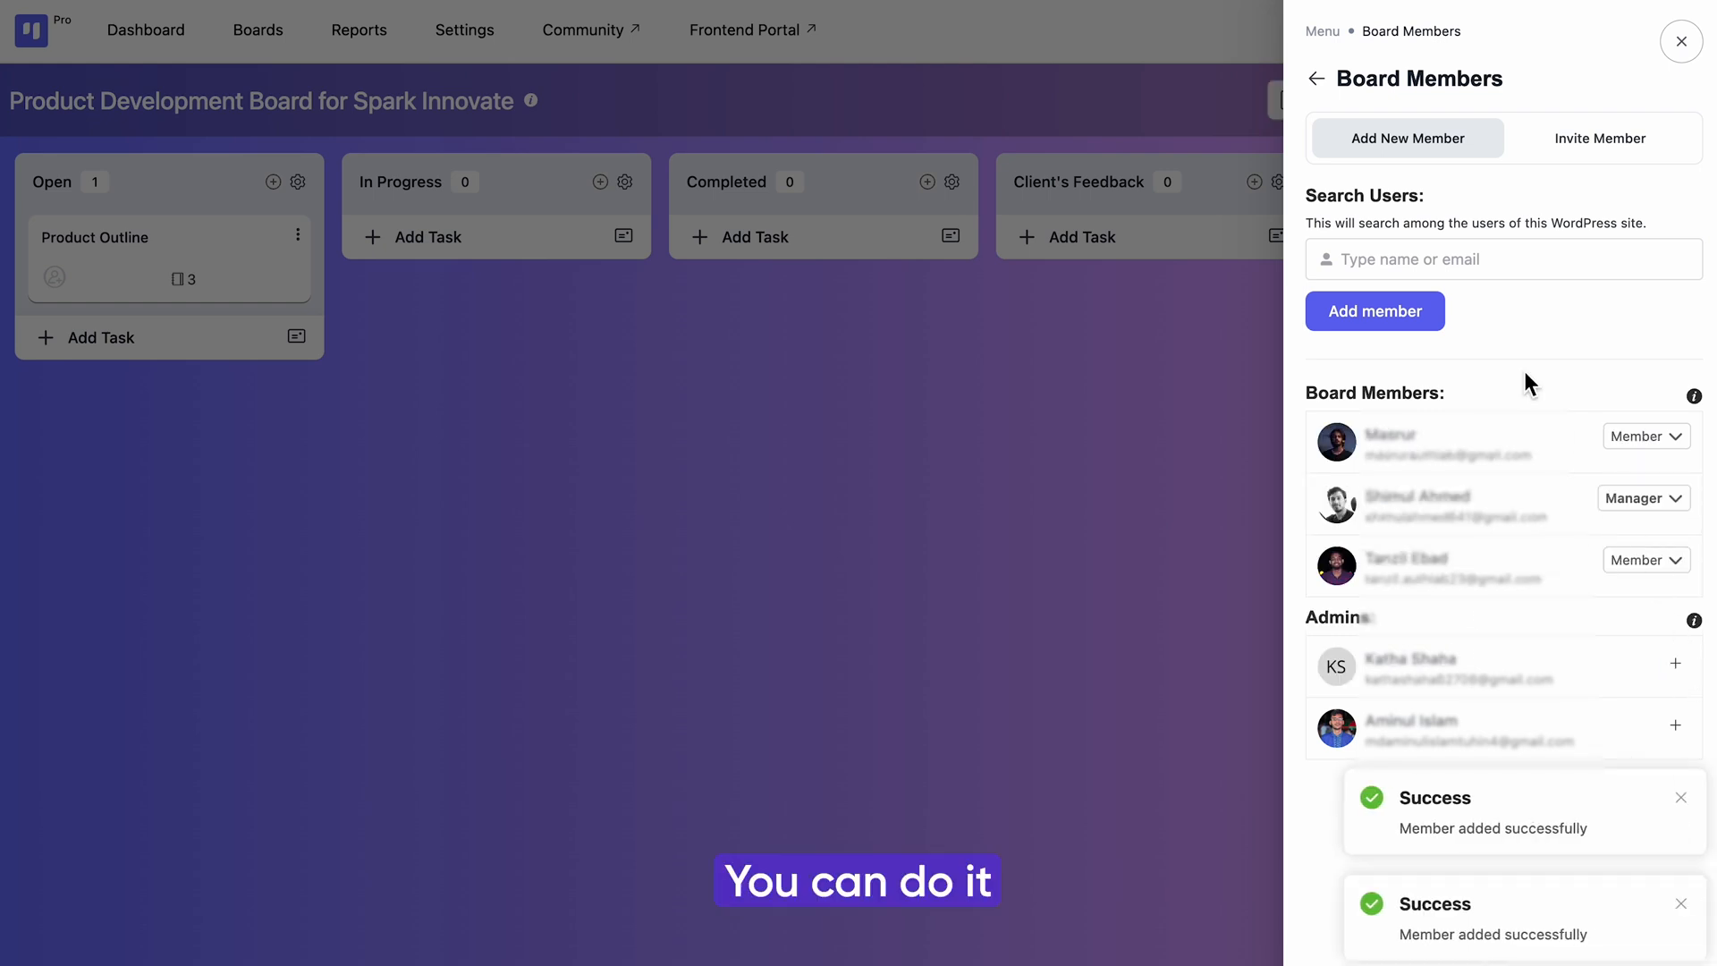
# Step: Search 'Mas' and add that user, send an email invitation to one more person, then close the panel
pyautogui.write('Mas')
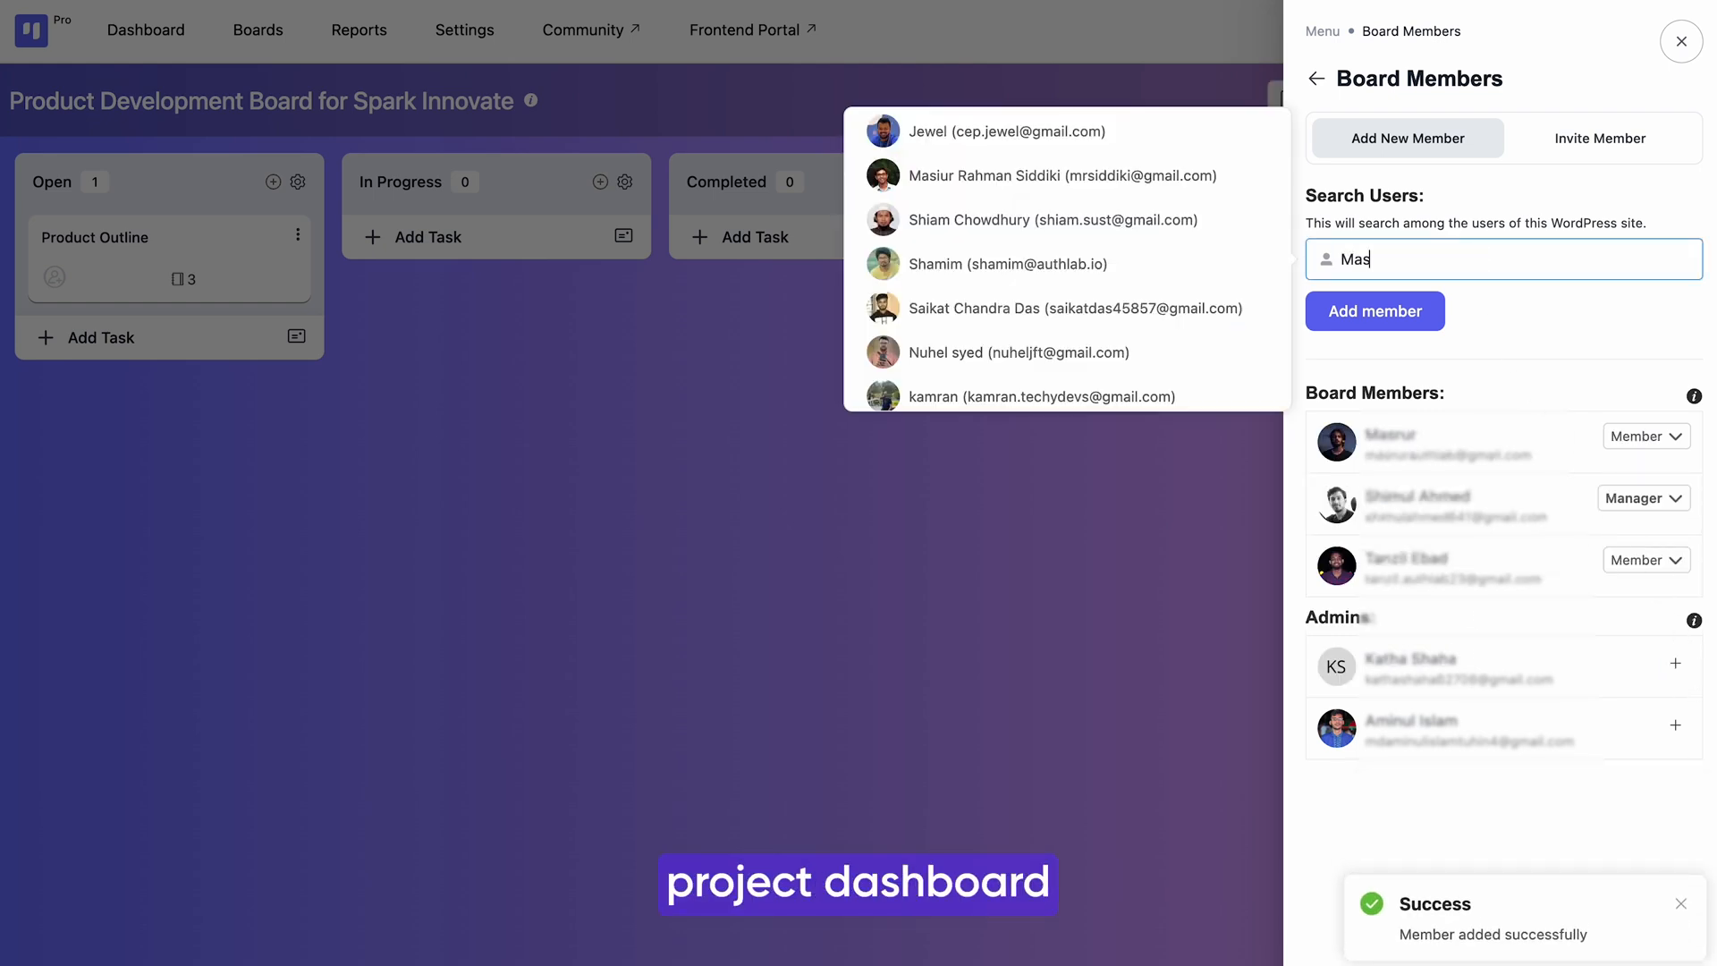
pyautogui.click(1061, 176)
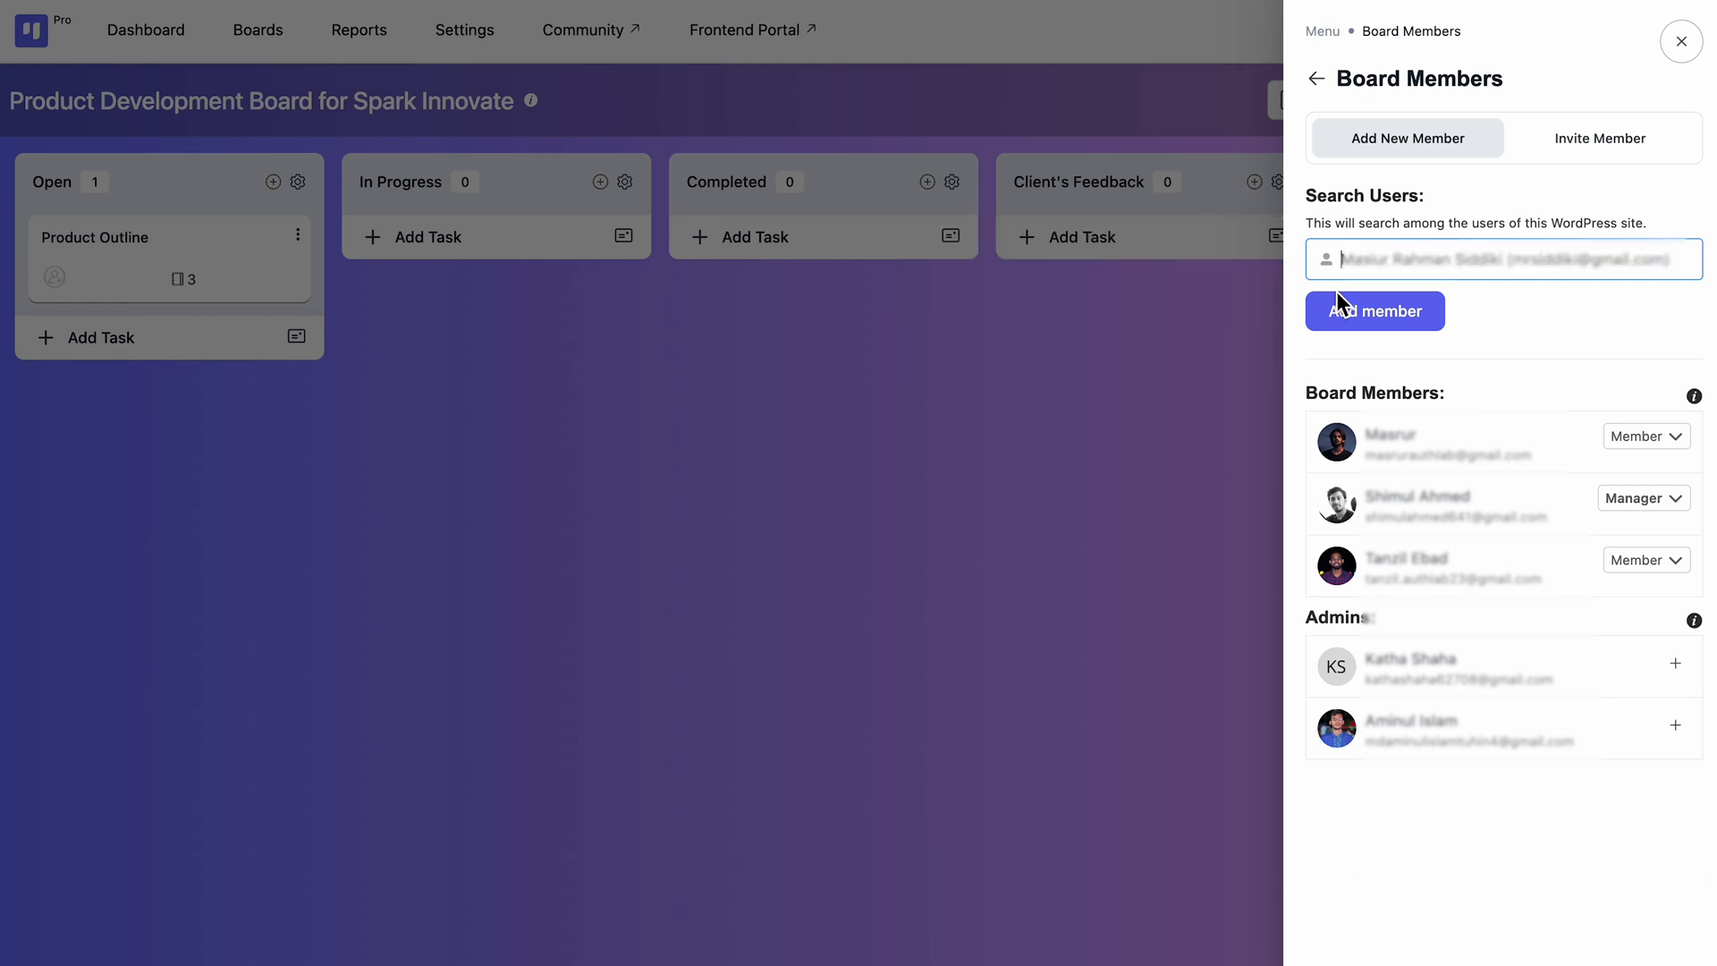
pyautogui.click(1599, 138)
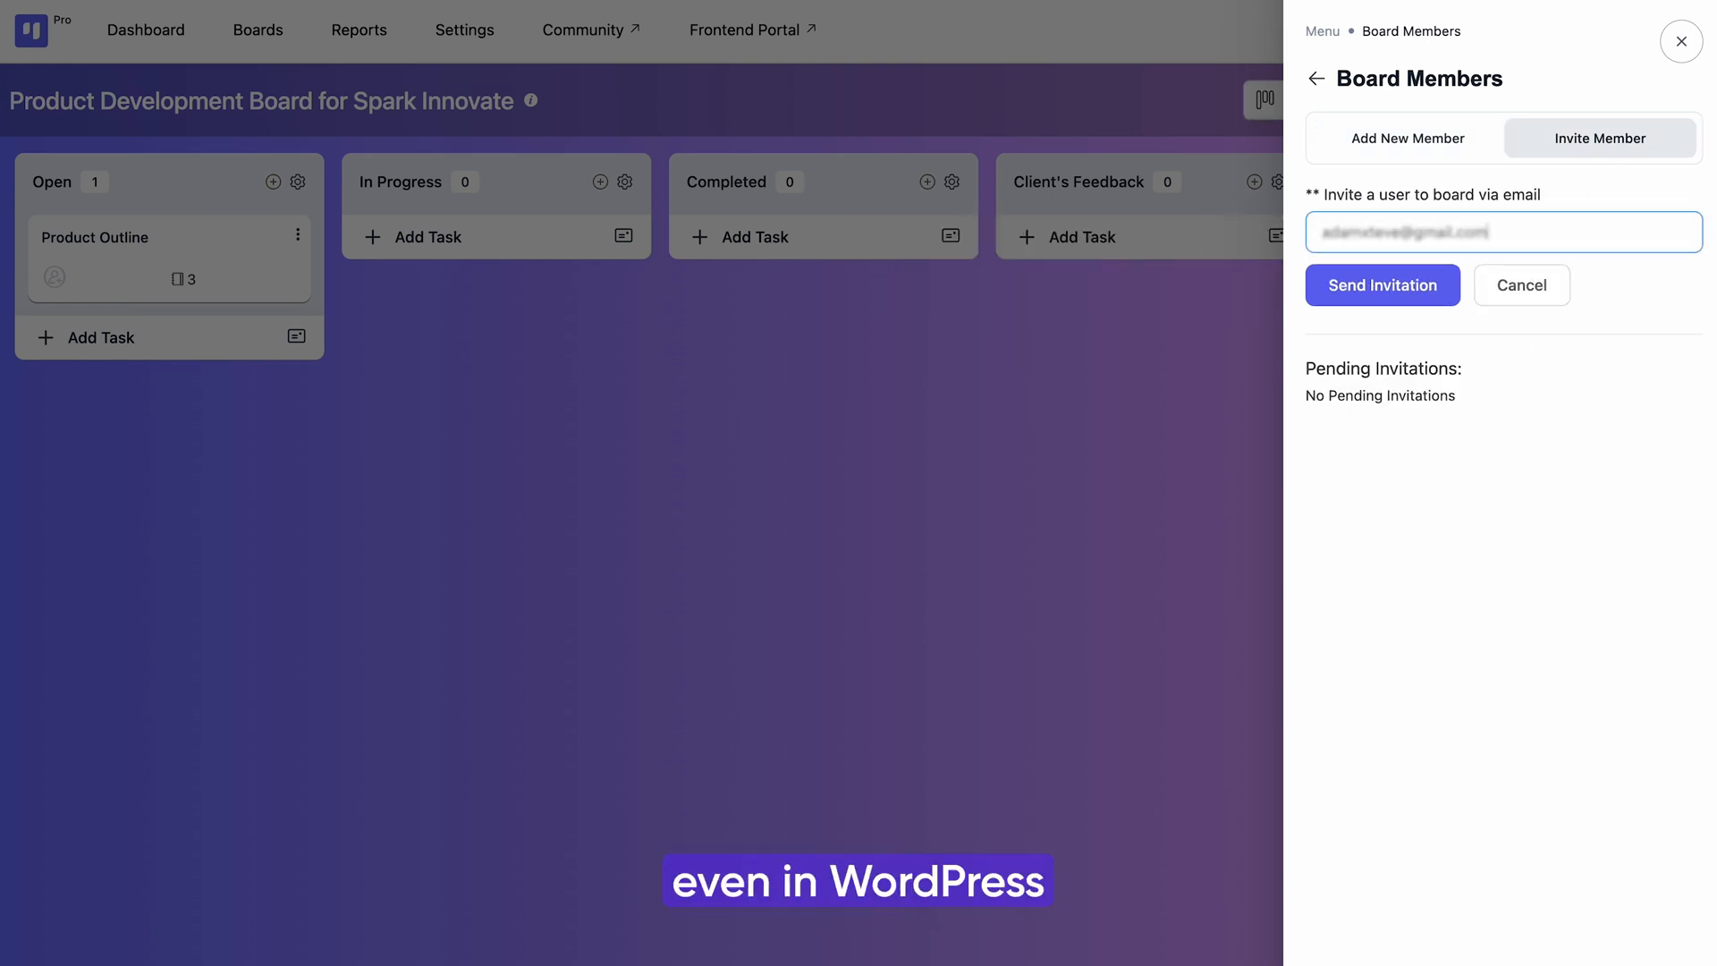
pyautogui.click(1381, 284)
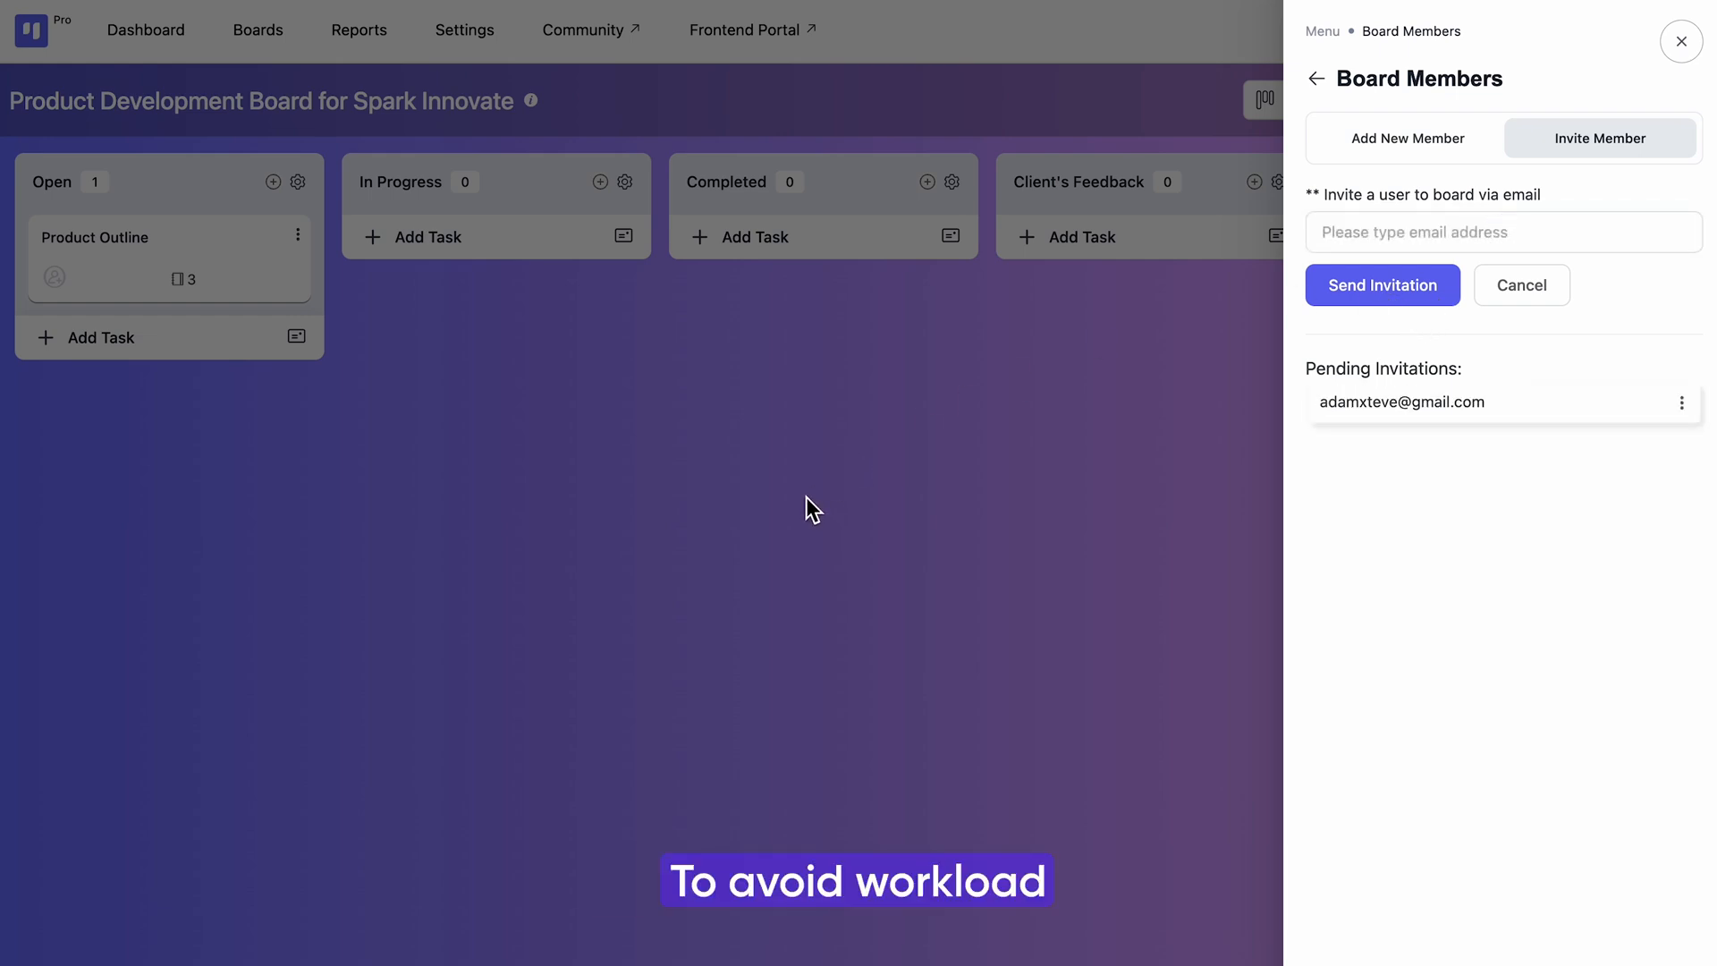
pyautogui.click(1681, 42)
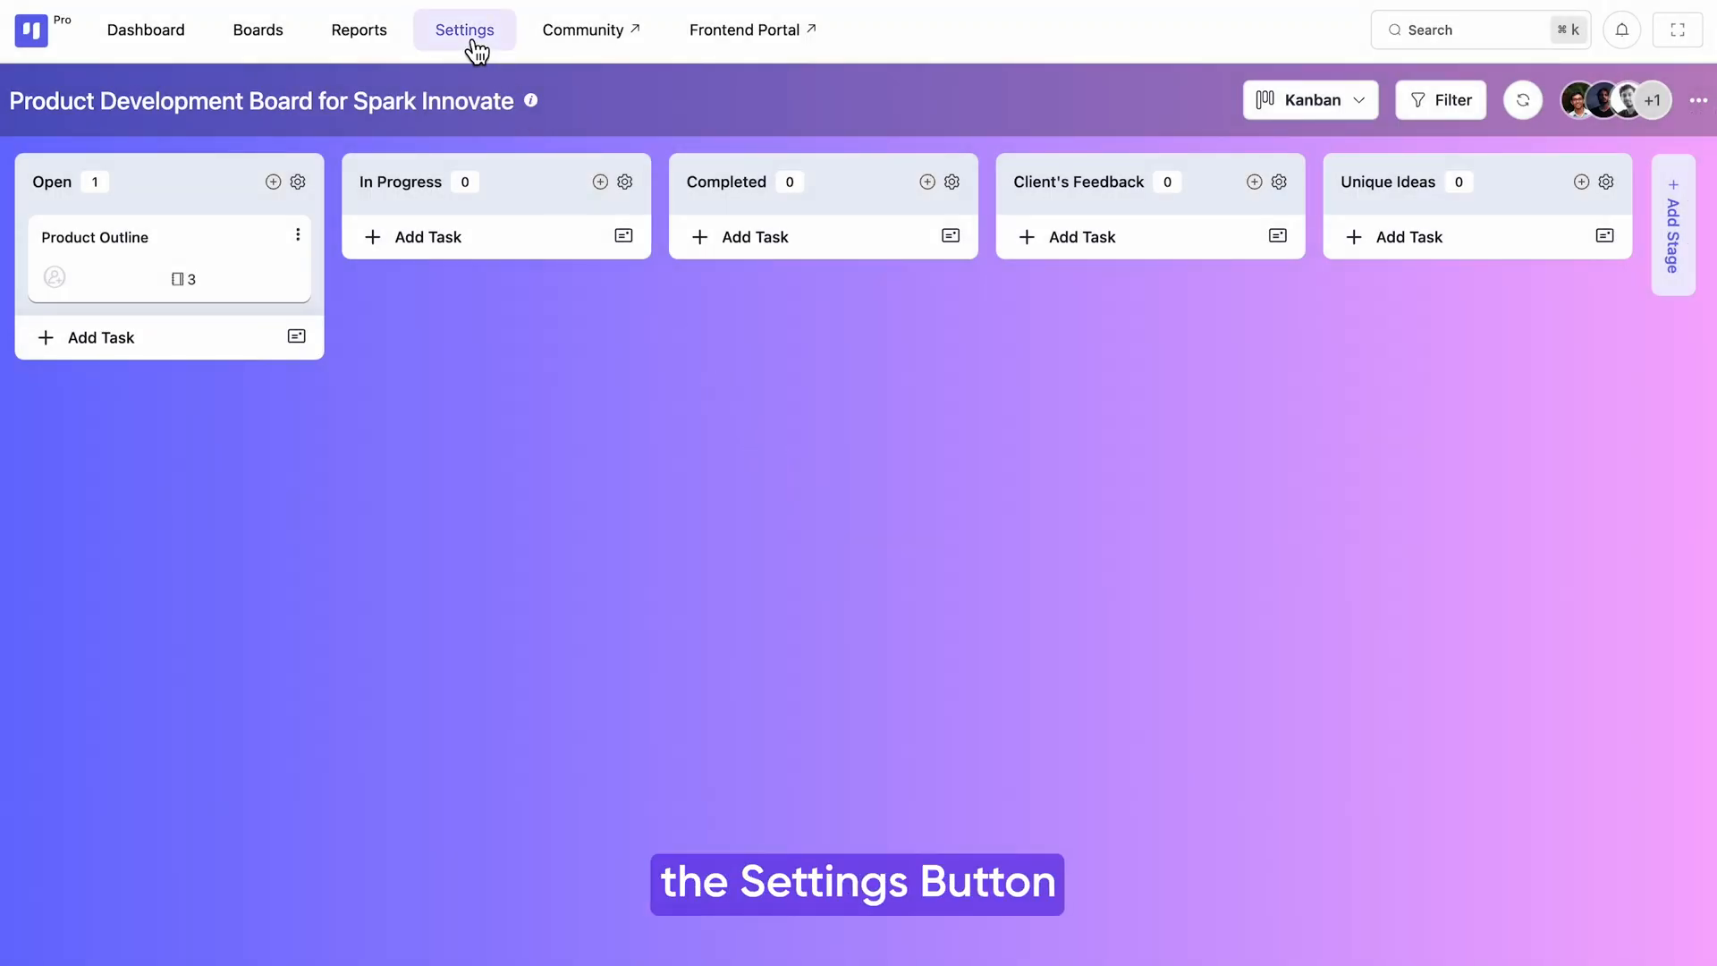
pyautogui.click(464, 30)
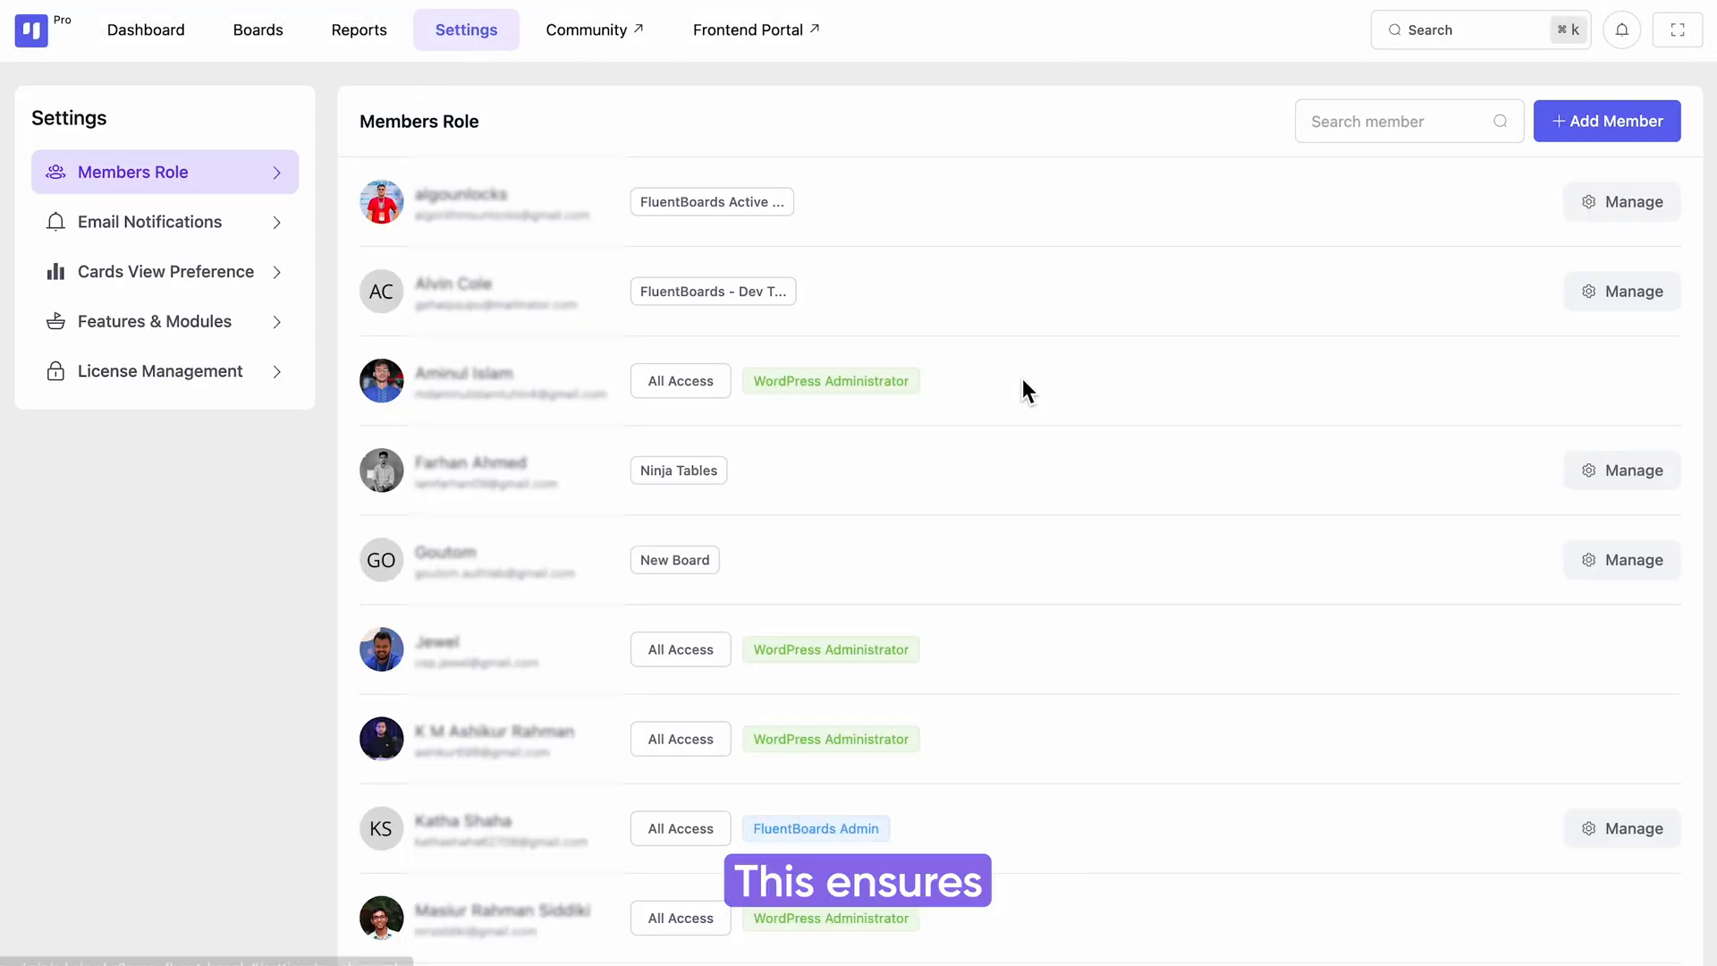
pyautogui.scroll(-3)
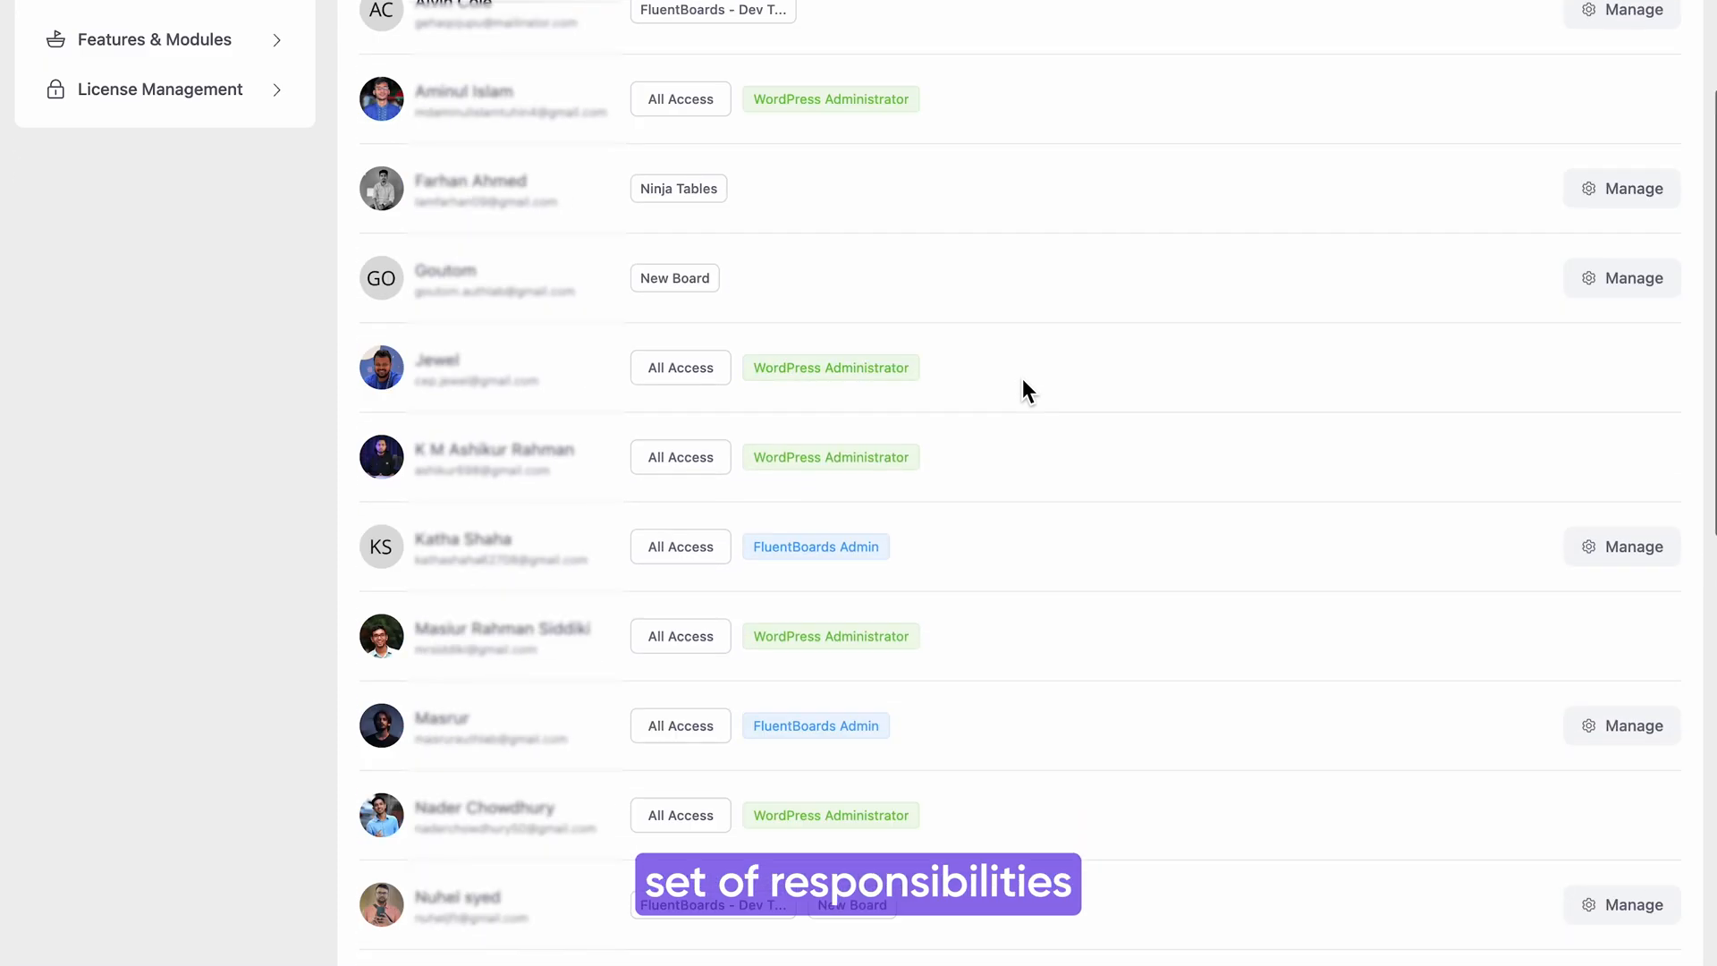
pyautogui.click(1622, 11)
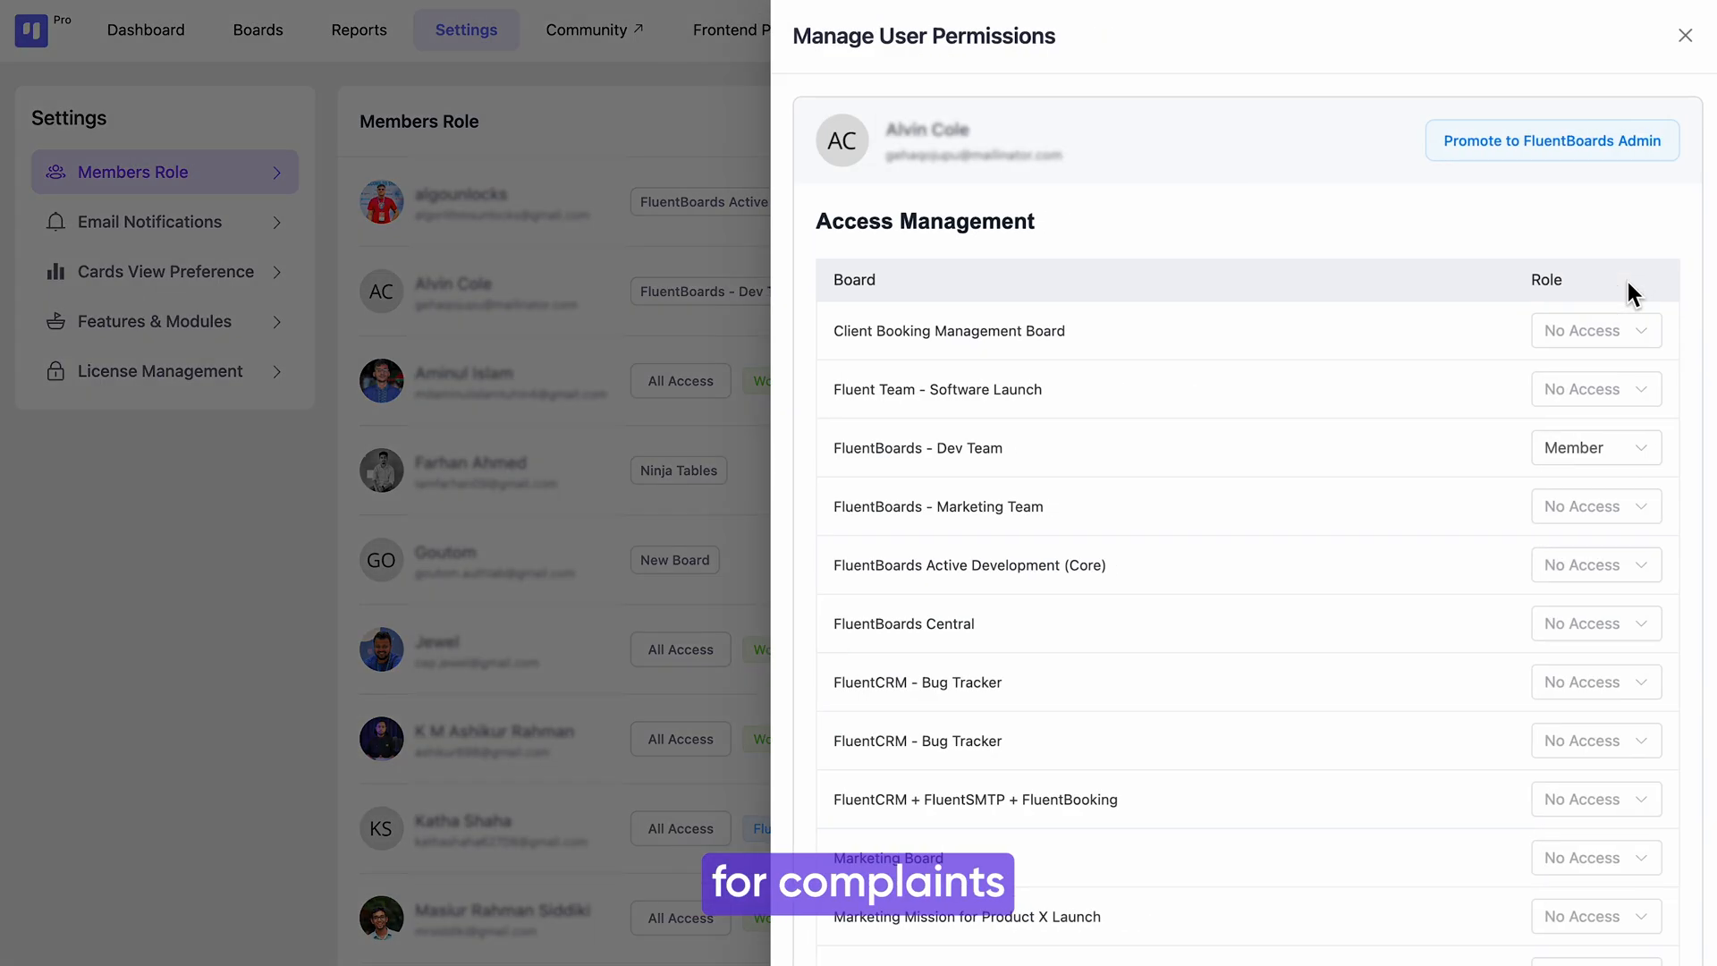
# Step: Mark Analyze User Feedback, Improve Navigation Structure and the whole Test Prototype with Users task complete
pyautogui.click(1684, 34)
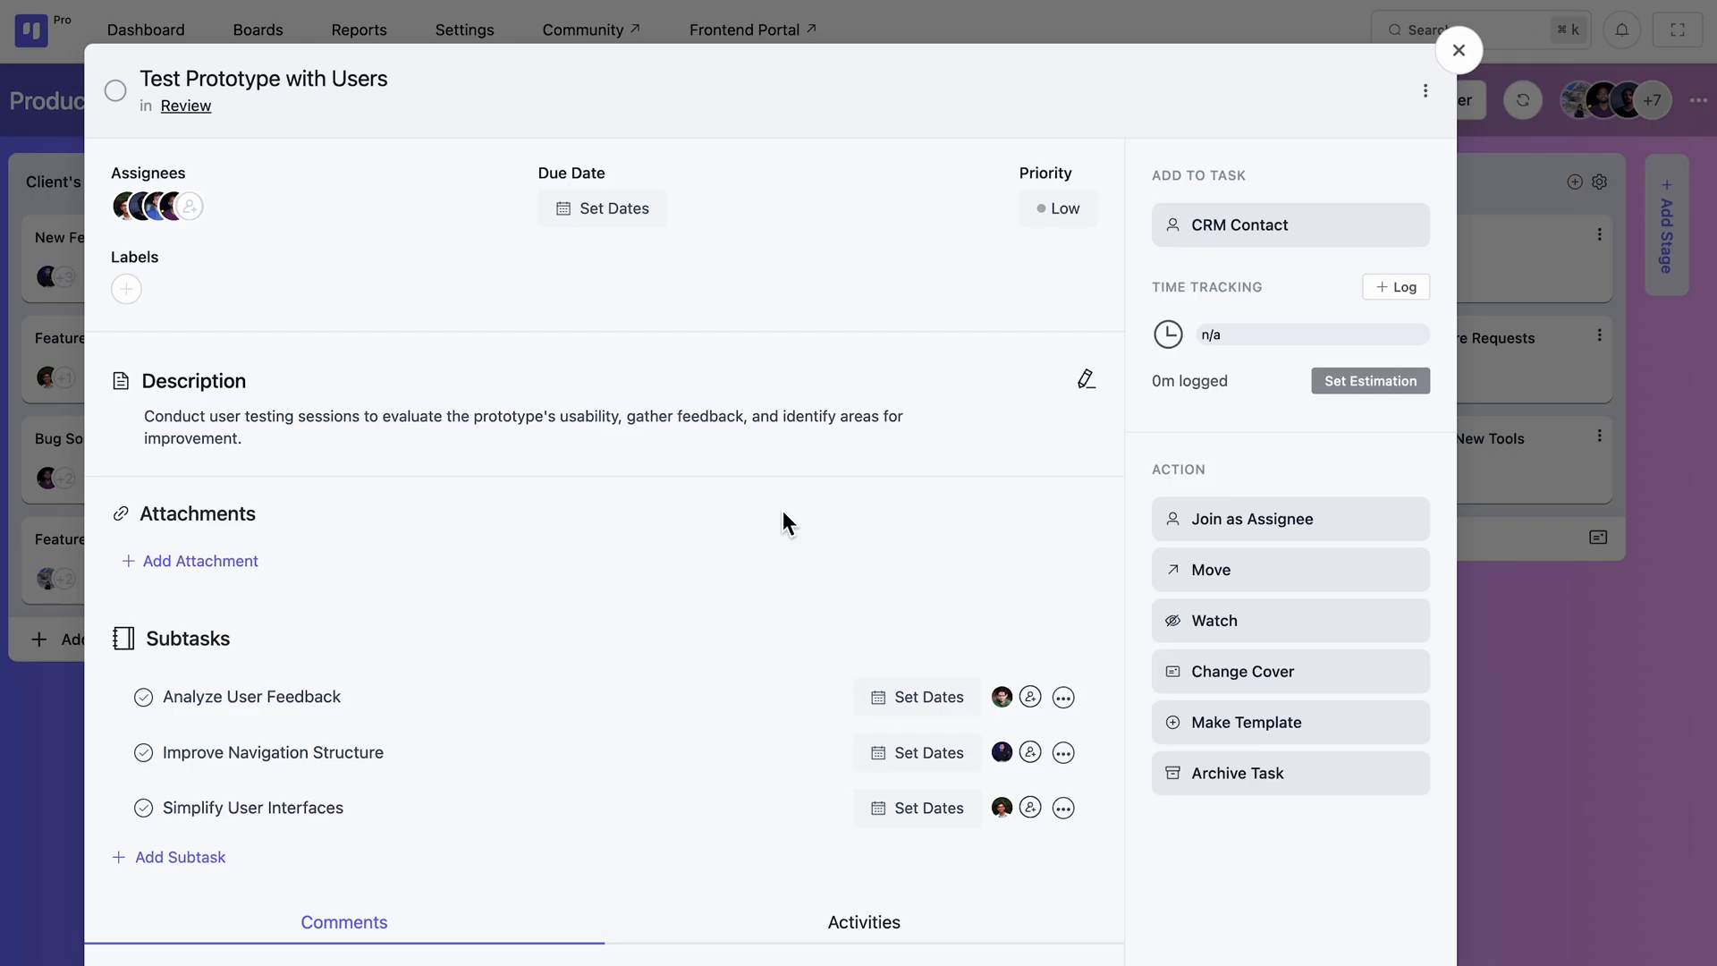
pyautogui.click(142, 697)
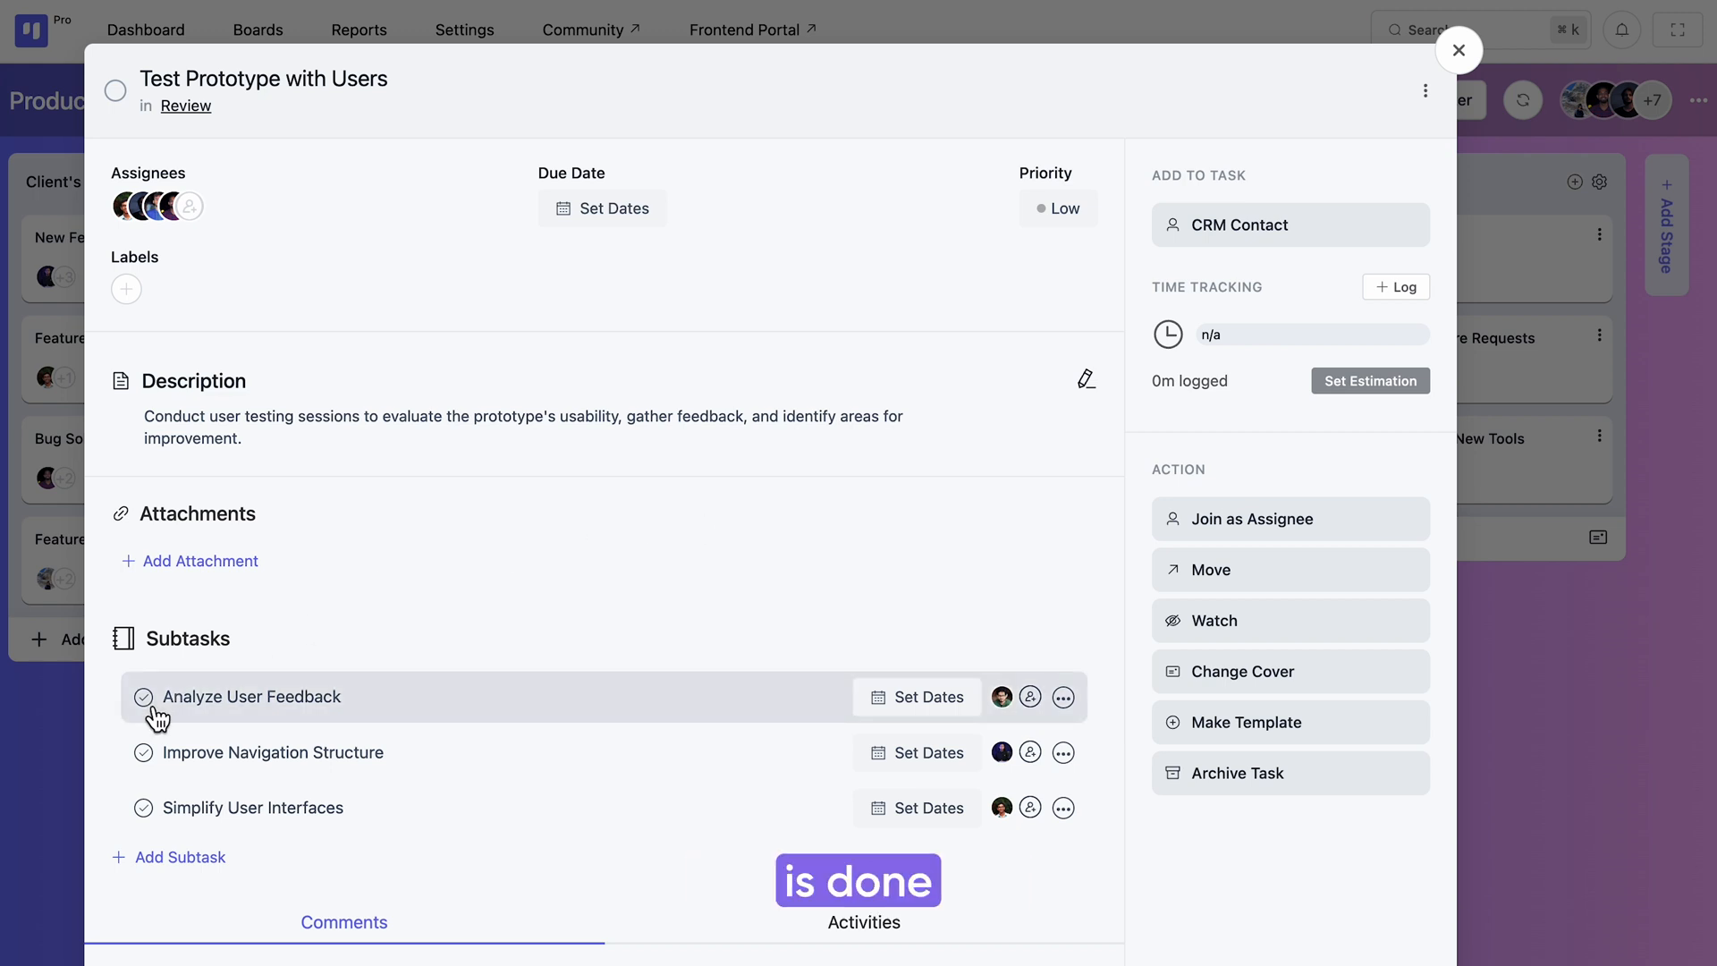
pyautogui.click(143, 752)
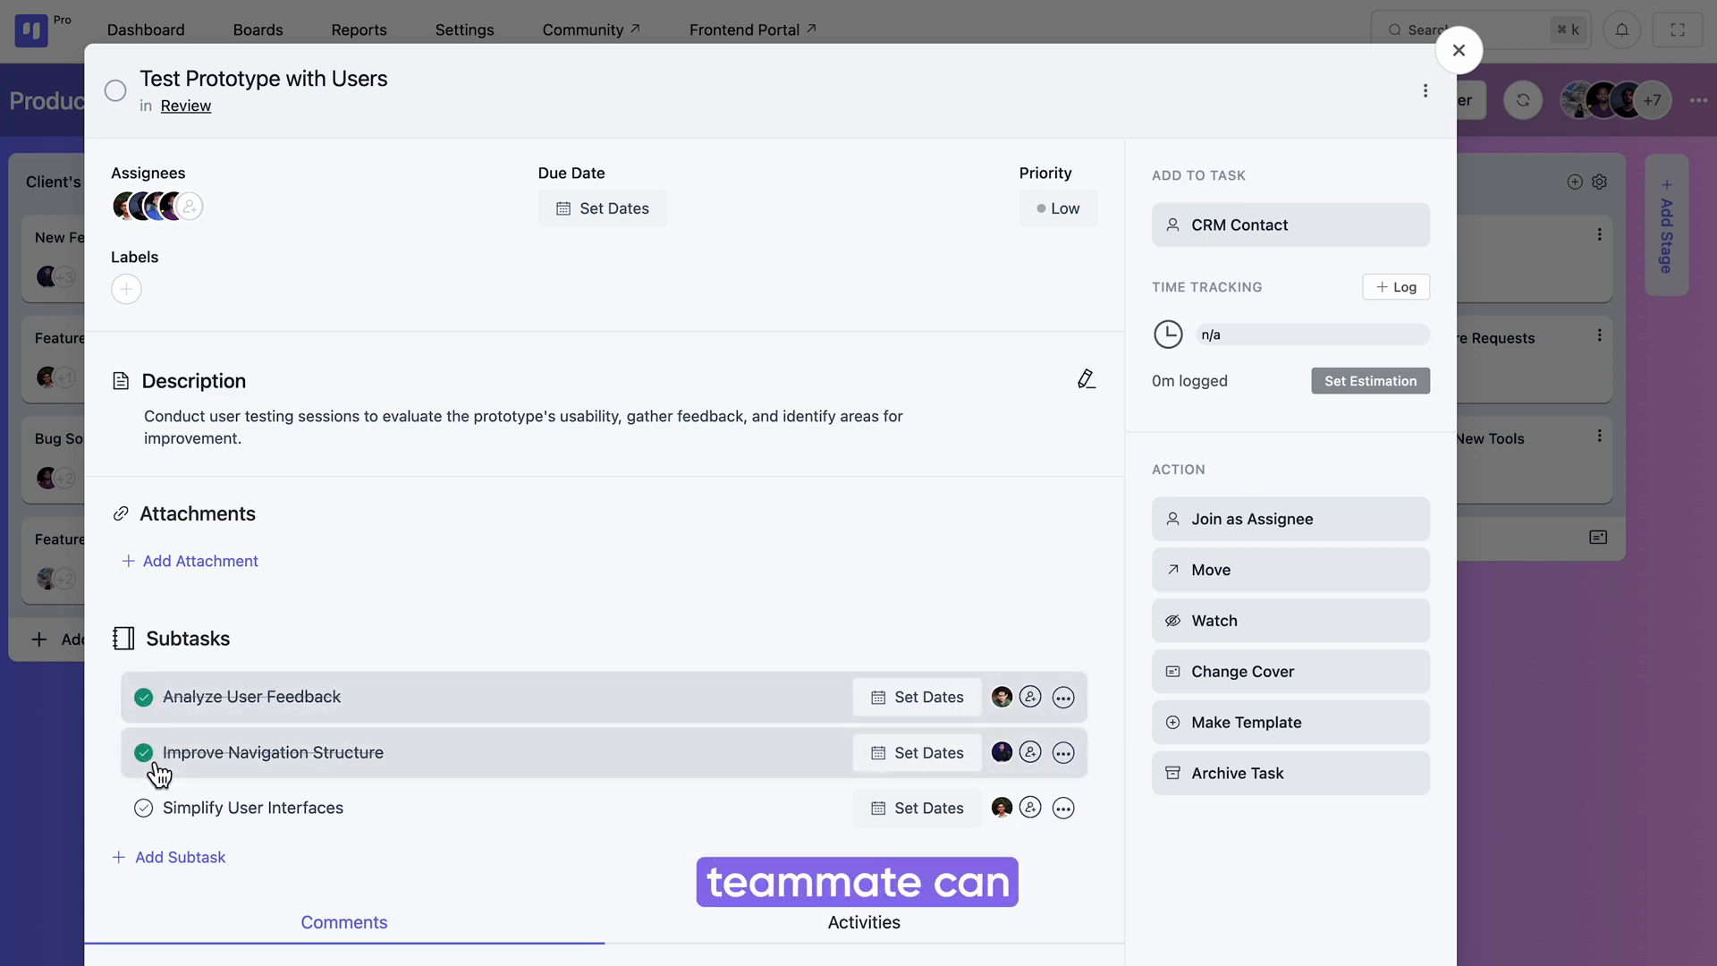
pyautogui.click(116, 91)
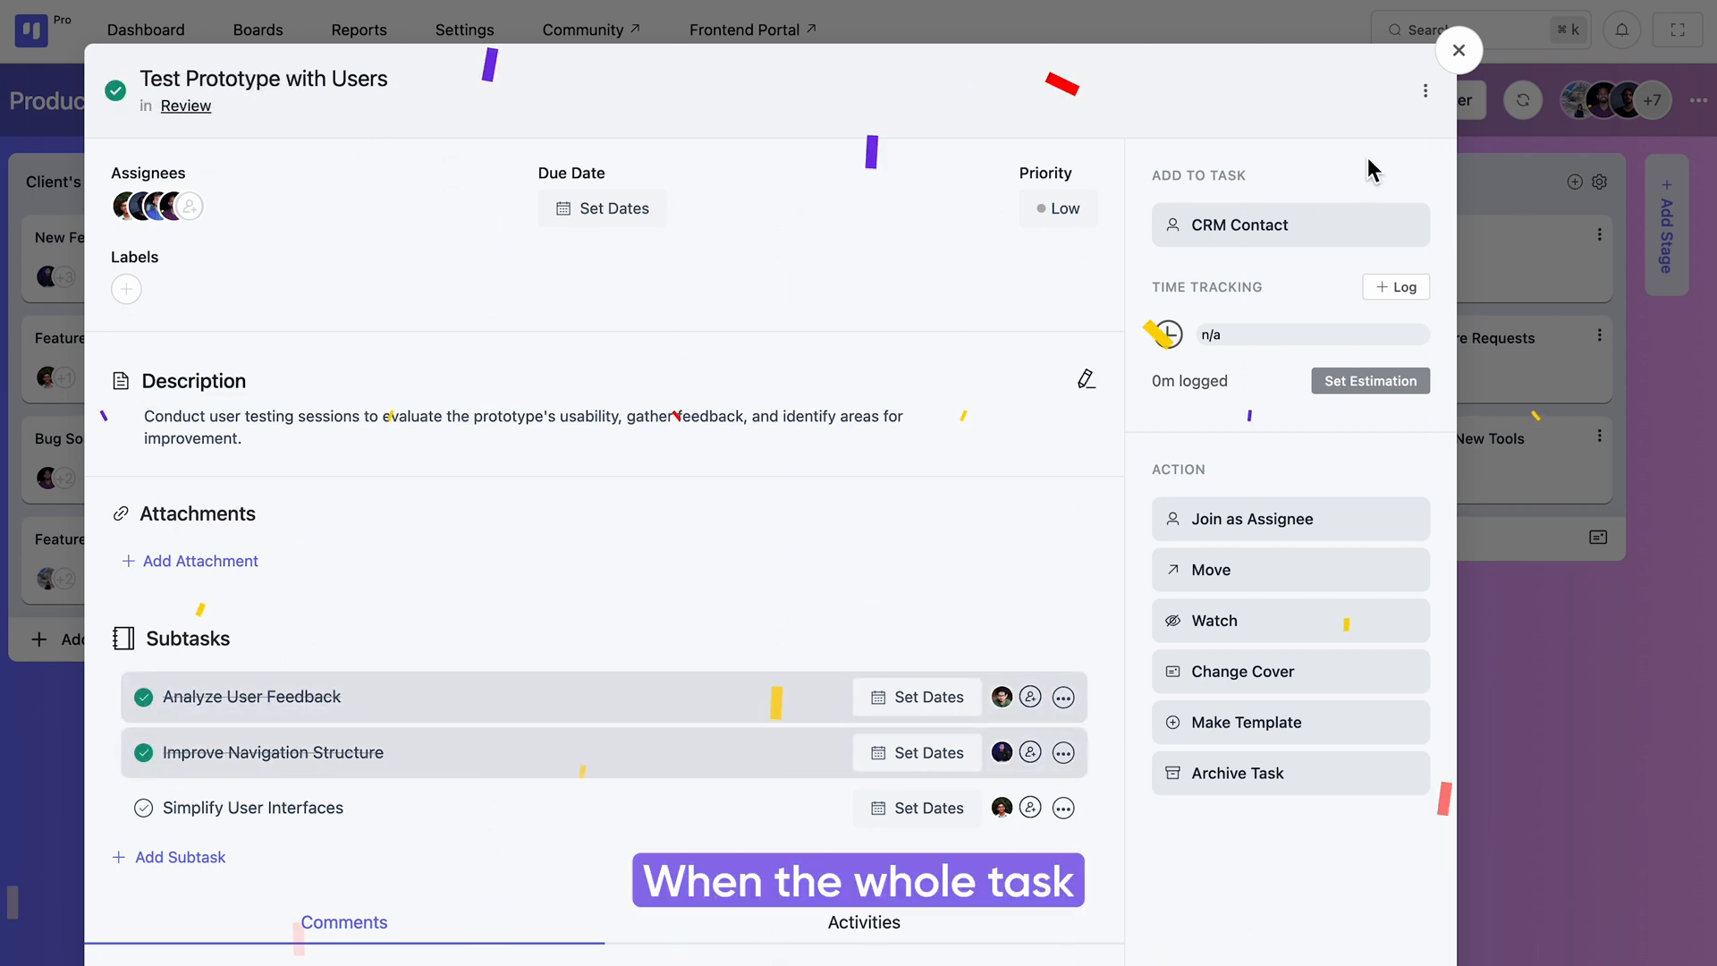
pyautogui.click(1459, 50)
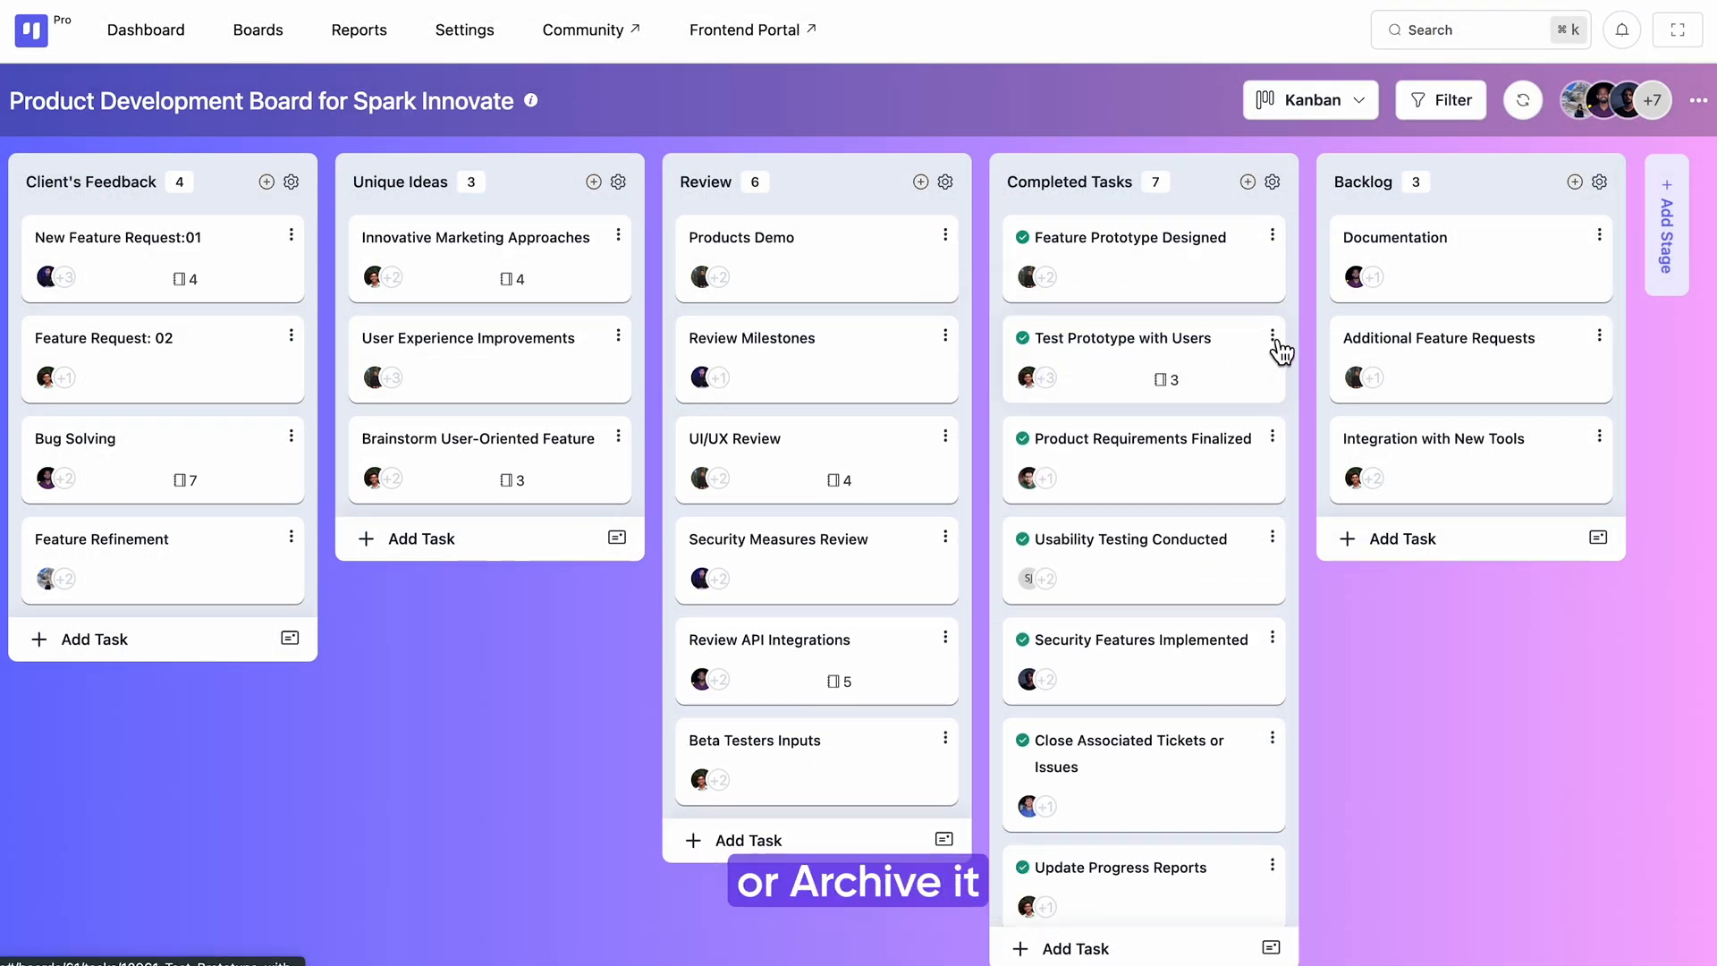
# Step: Bring up the Test Prototype with Users card's actions and hover Archive Task
pyautogui.click(1273, 337)
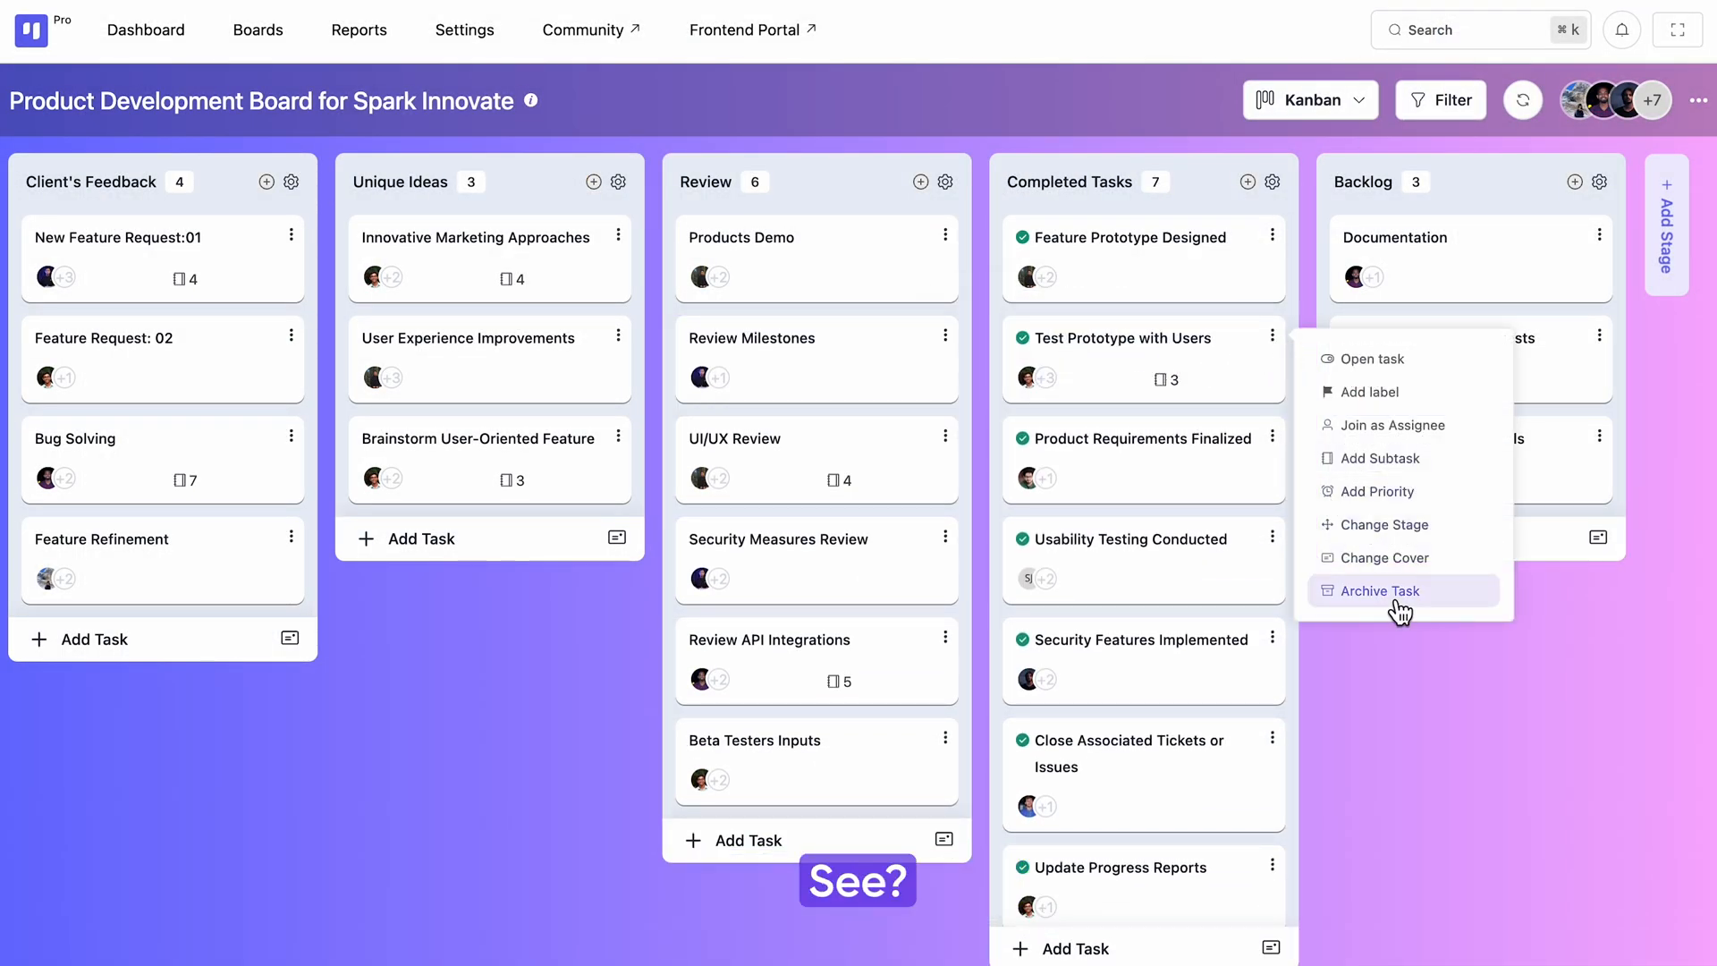
pyautogui.click(1379, 590)
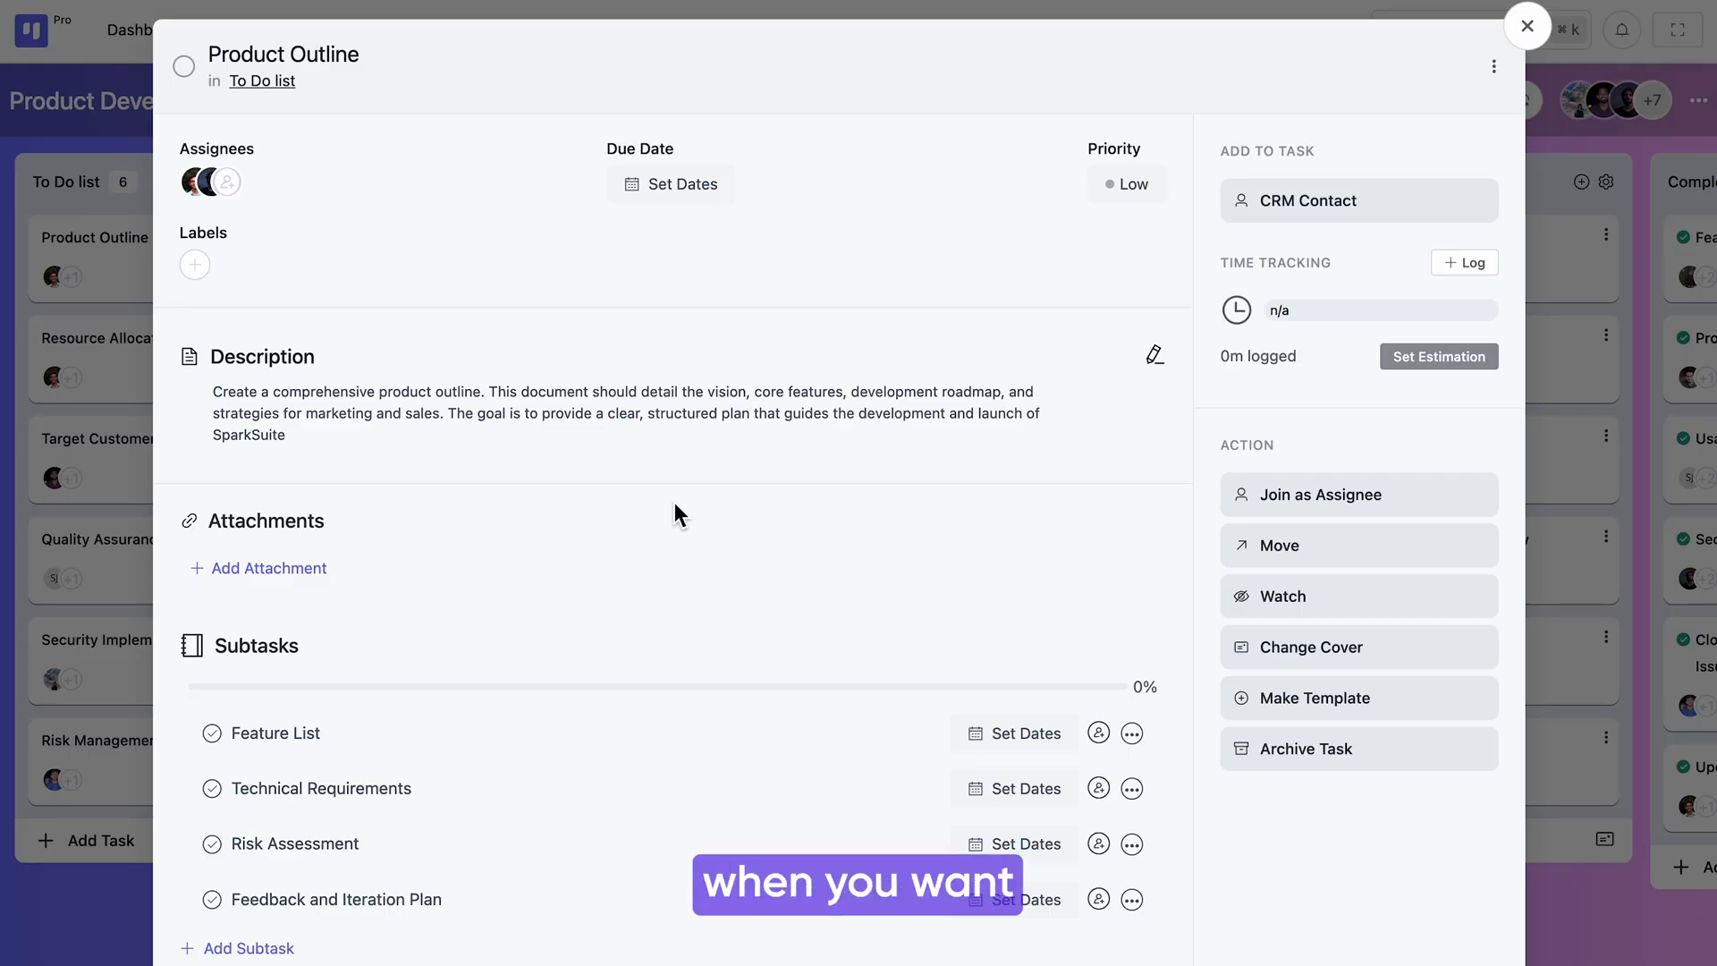
# Step: Set Product Outline's dates from 30 May to 10 June with a 04:00 am due time and save
pyautogui.click(670, 183)
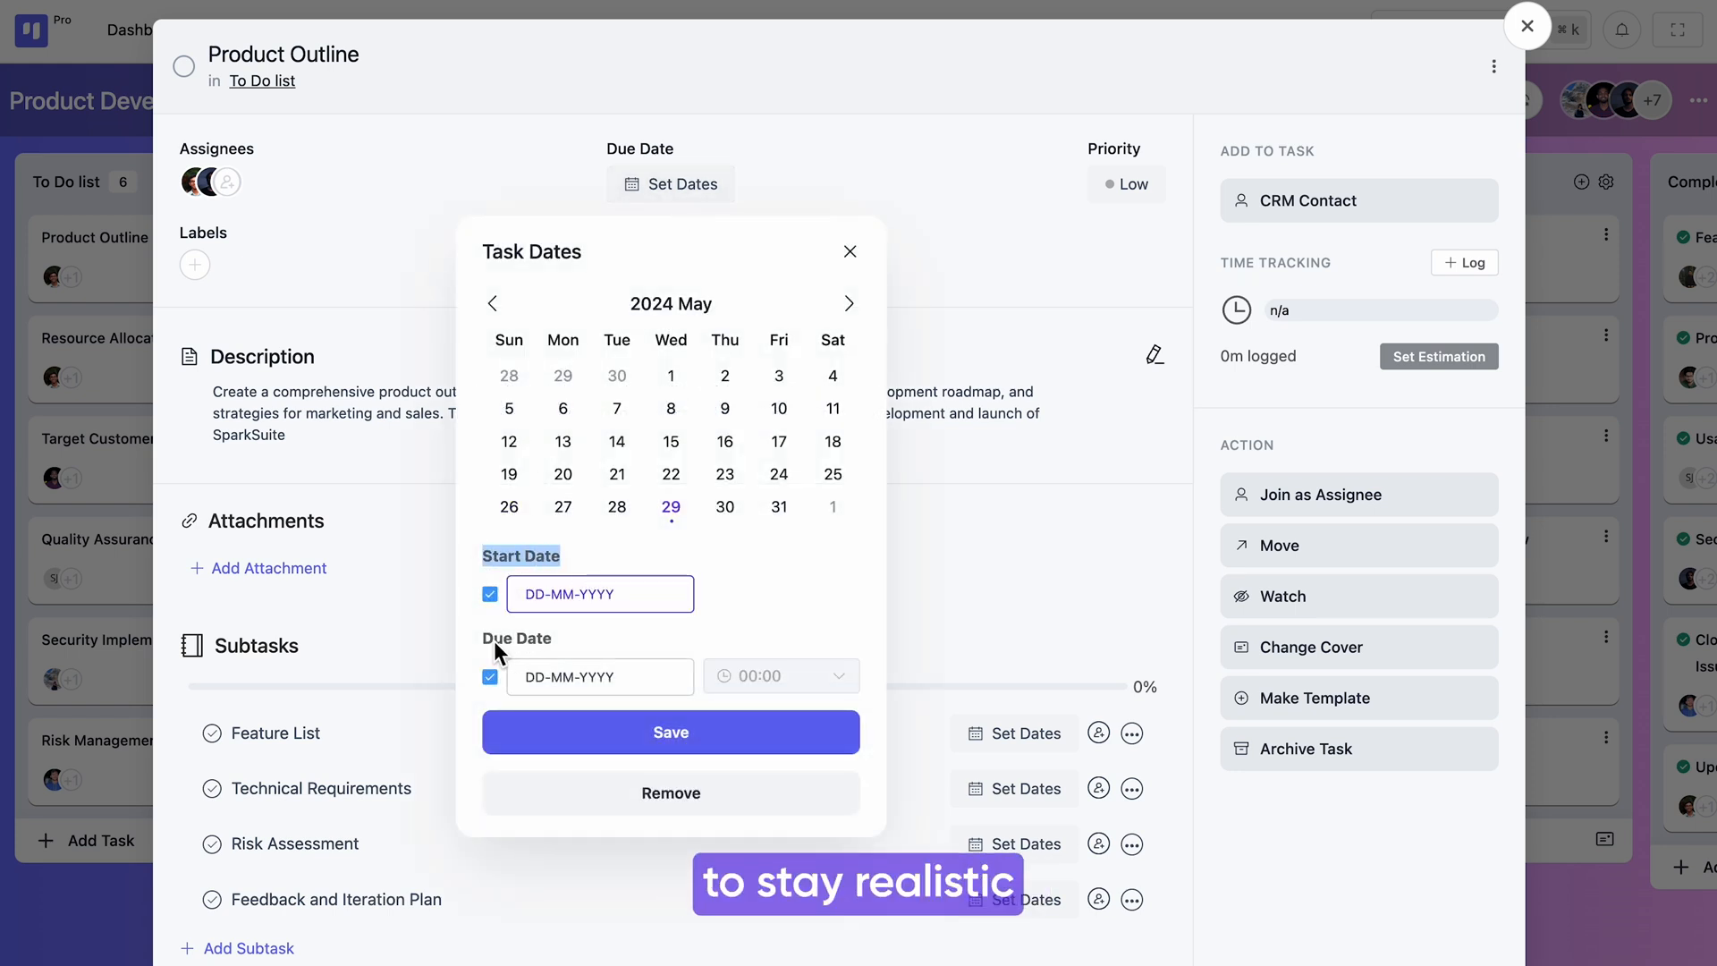
pyautogui.moveTo(753, 615)
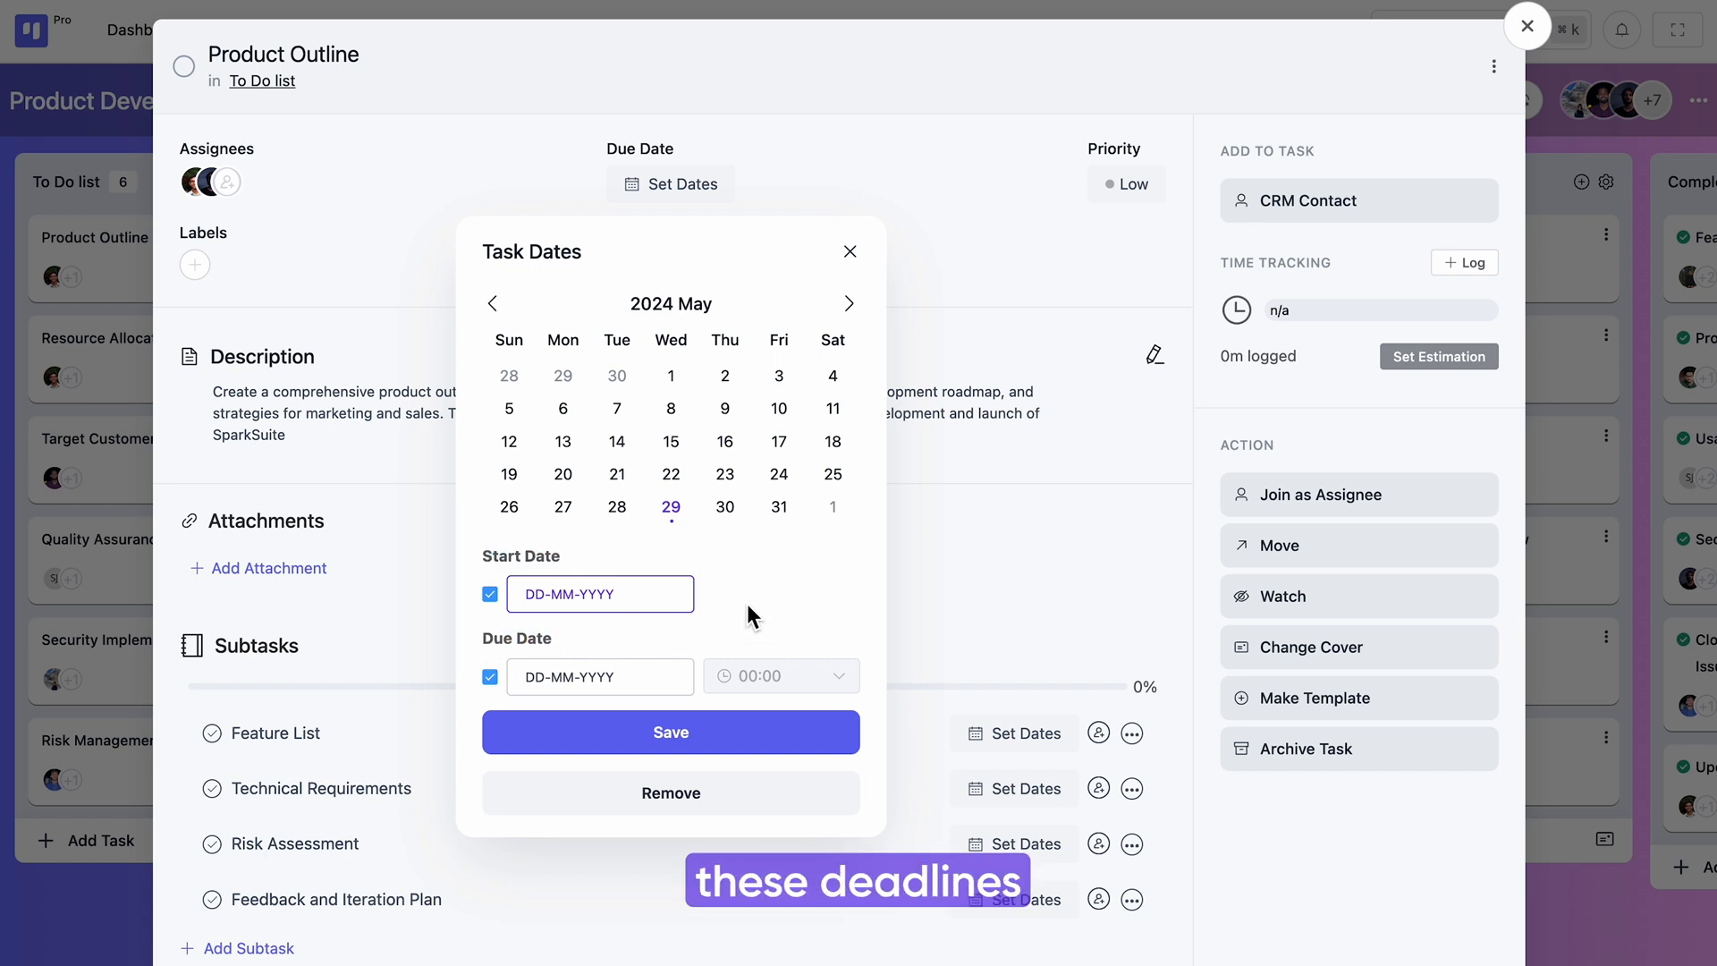
pyautogui.click(723, 506)
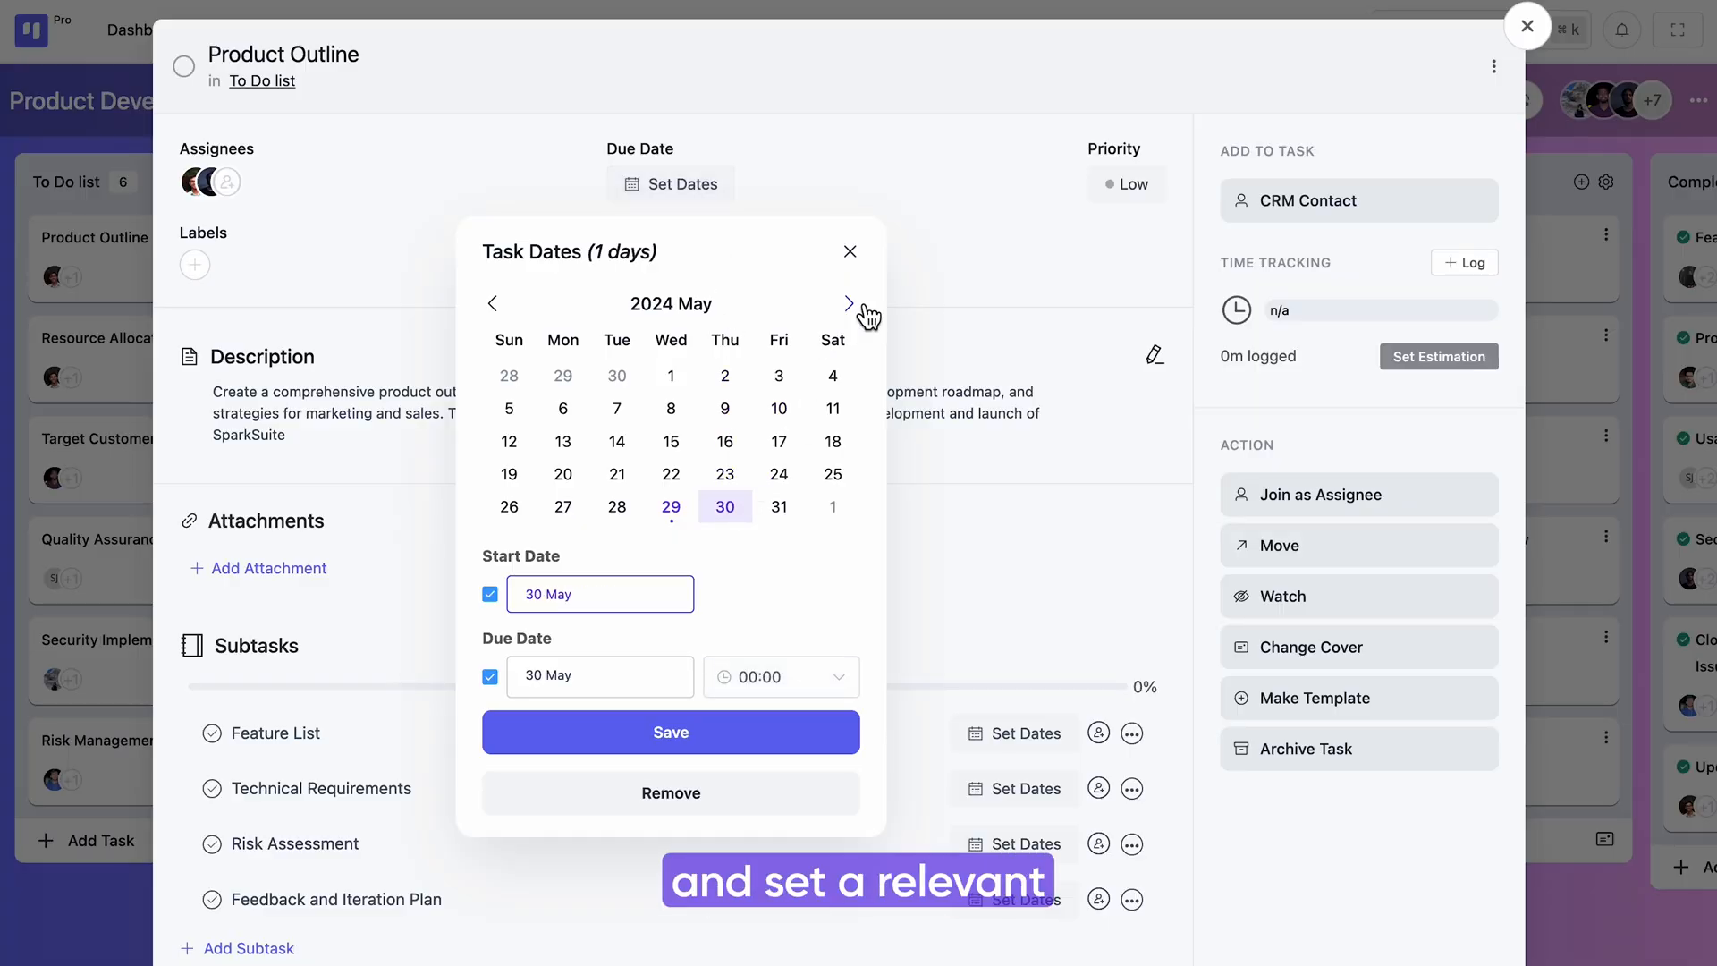
pyautogui.click(849, 303)
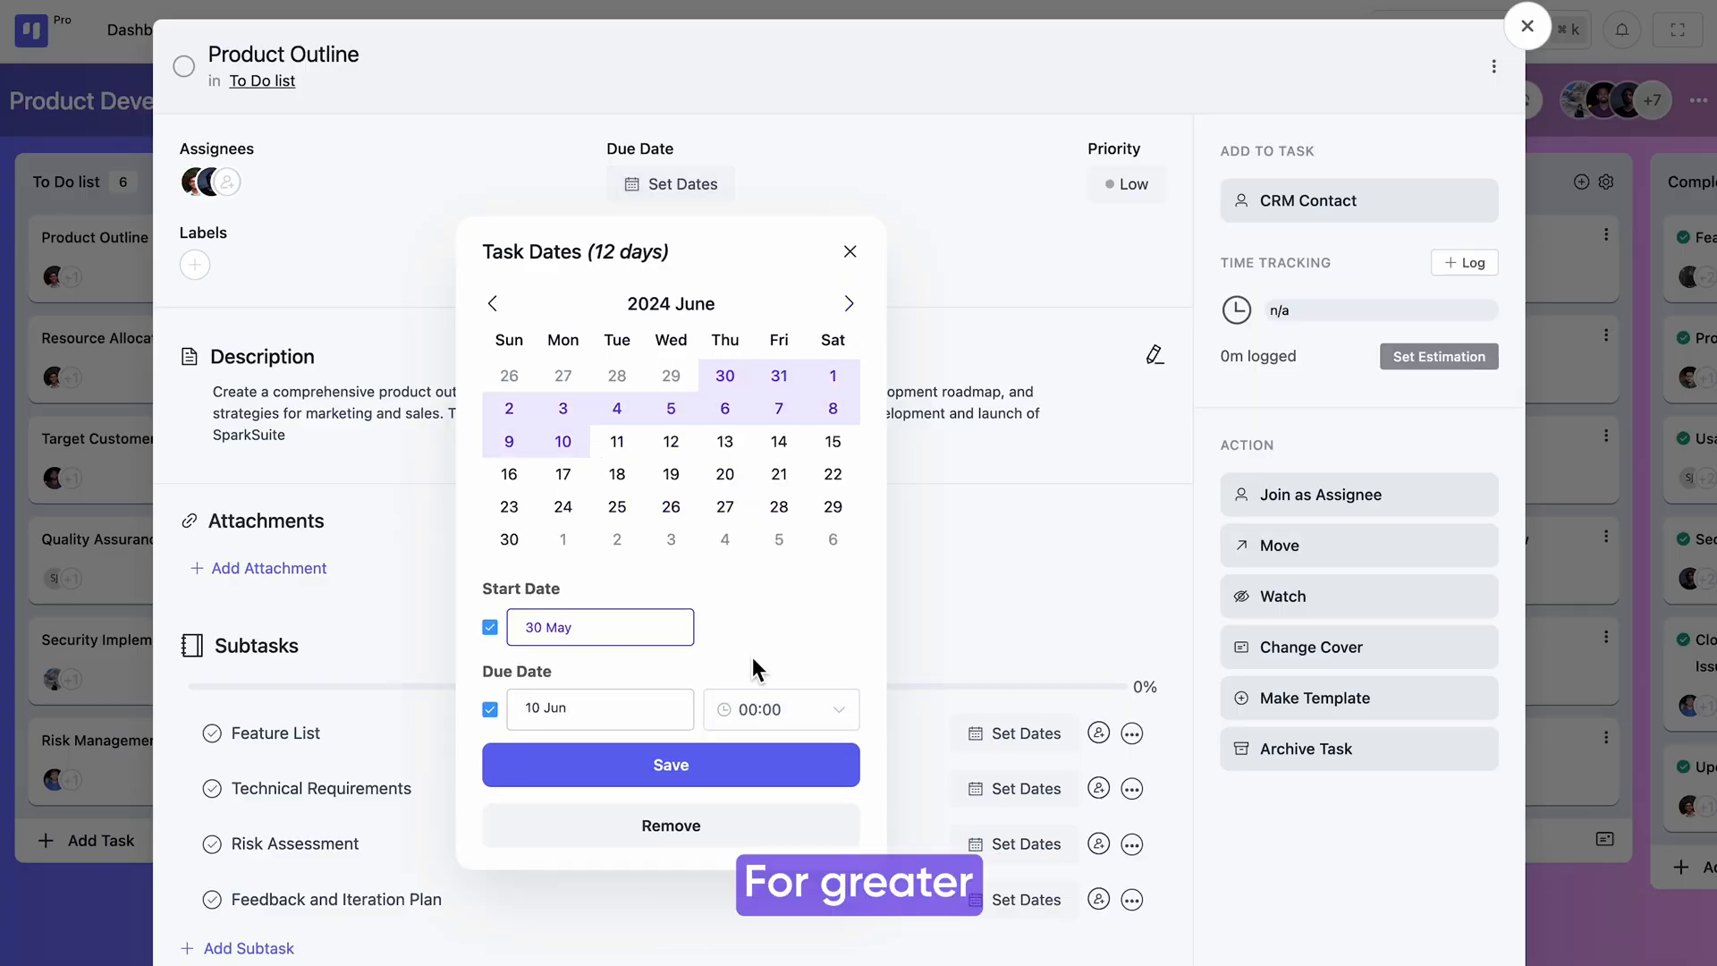
pyautogui.click(780, 708)
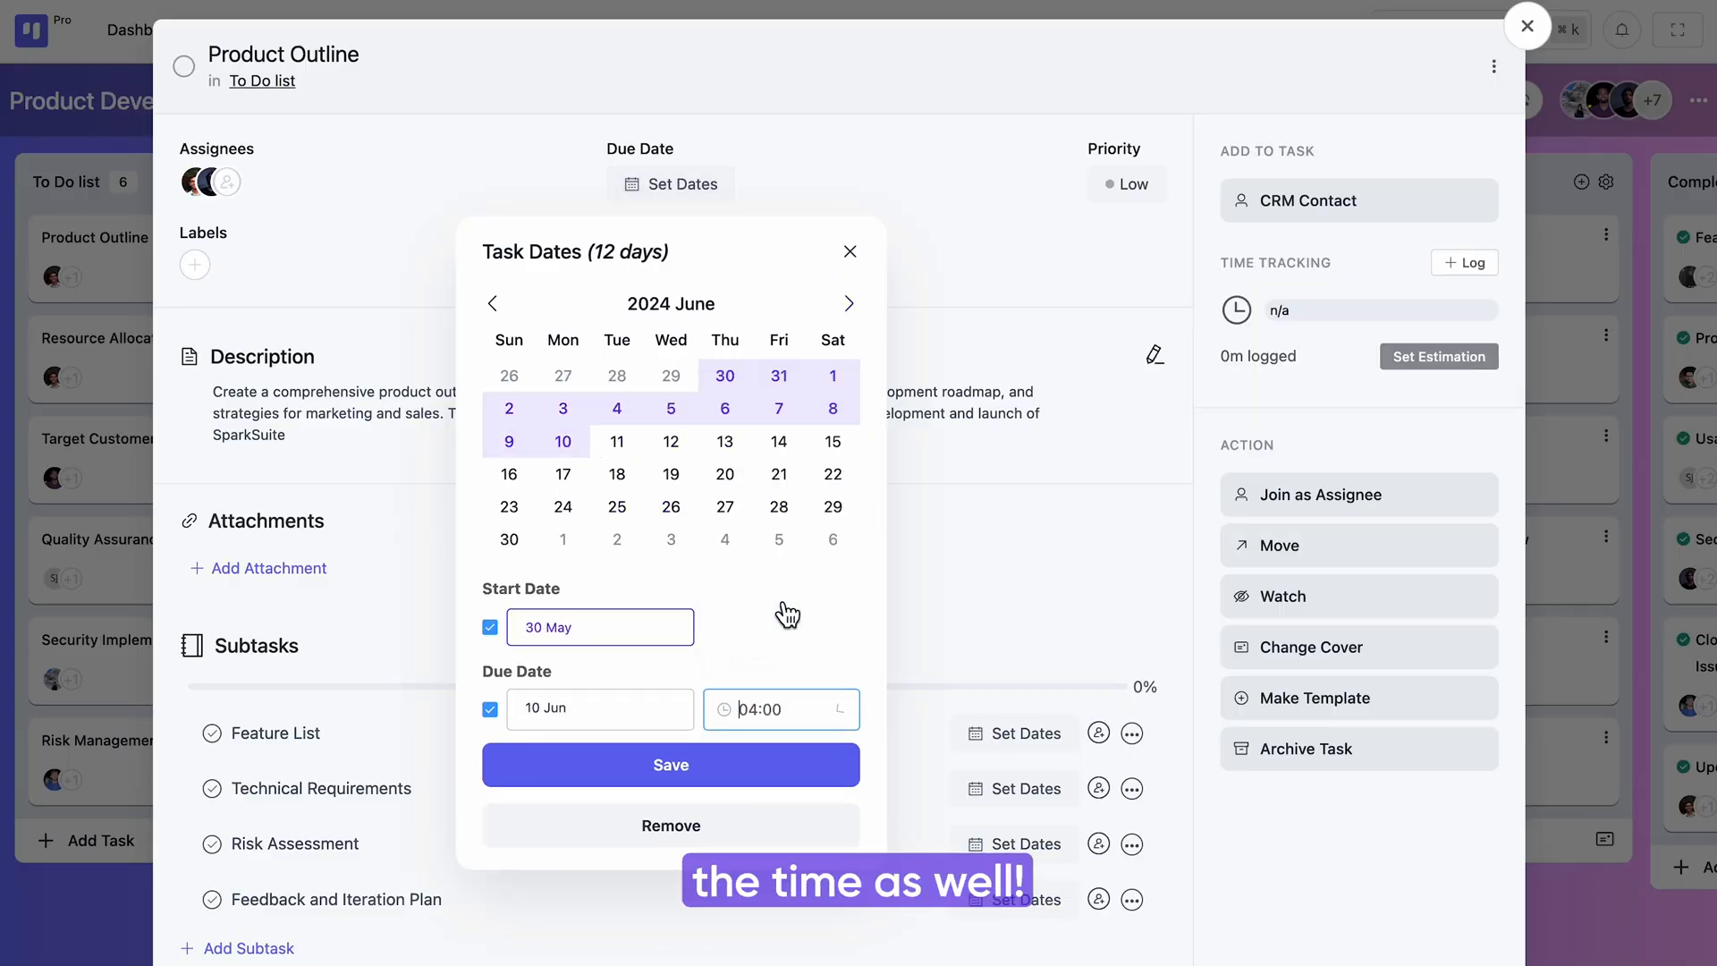
pyautogui.click(670, 765)
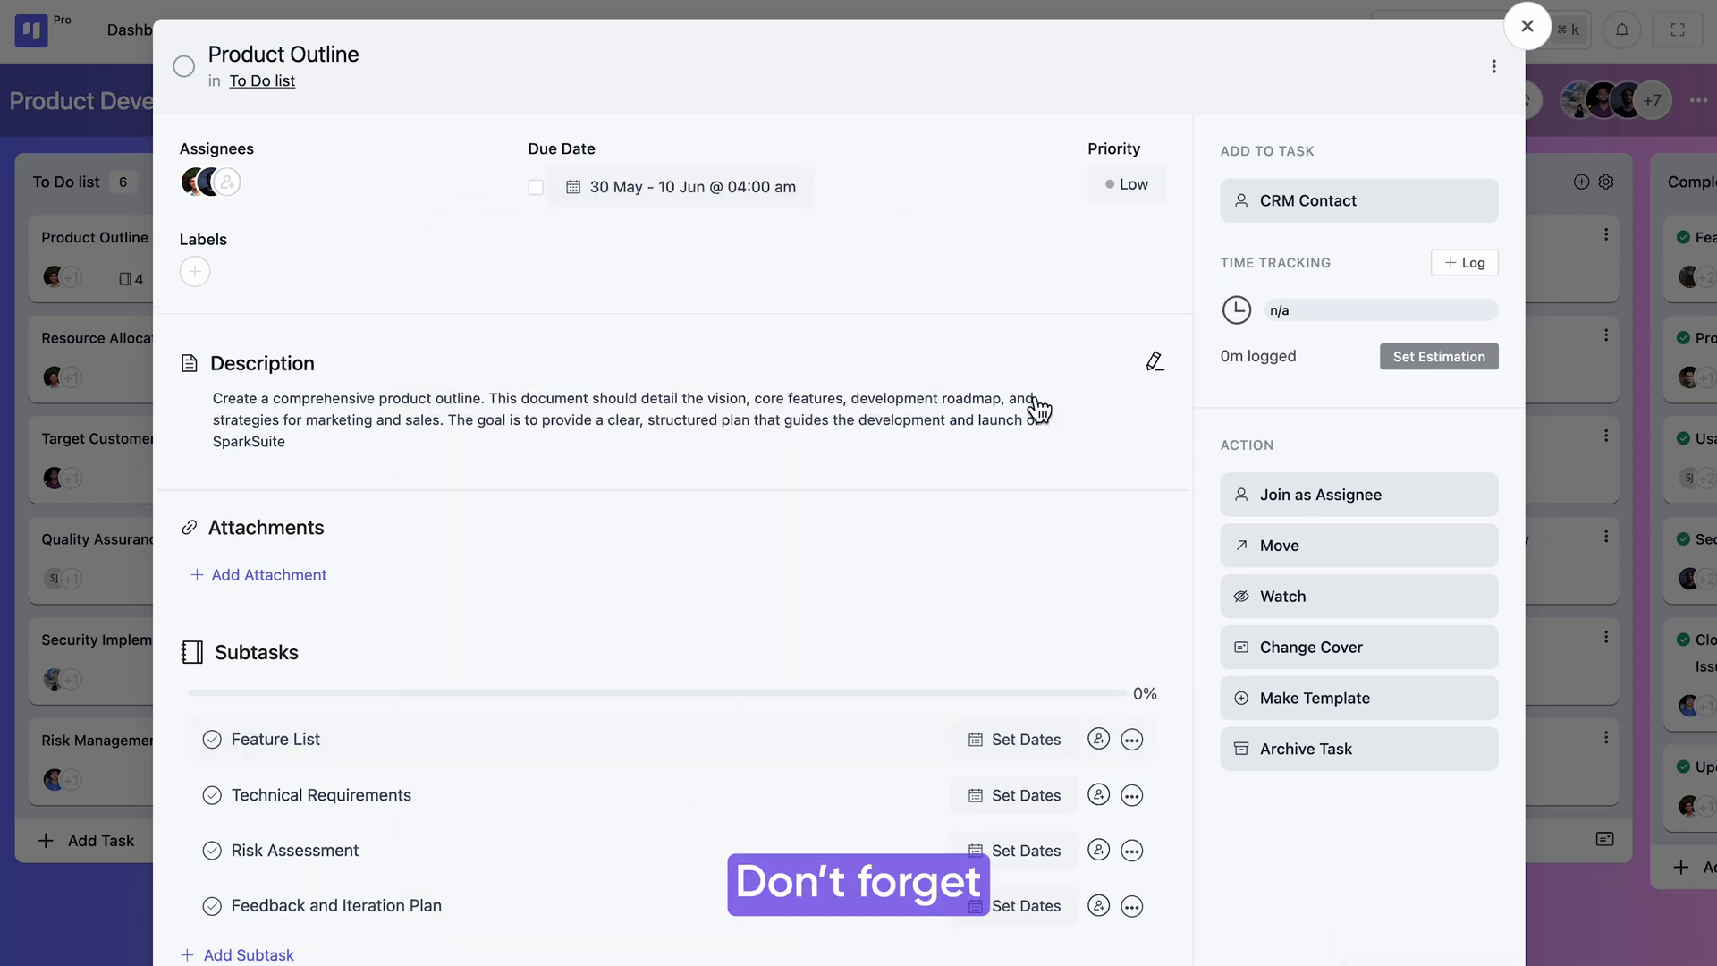
# Step: Mark Product Outline as High priority, add the Required label and a 24h estimate
pyautogui.click(1127, 184)
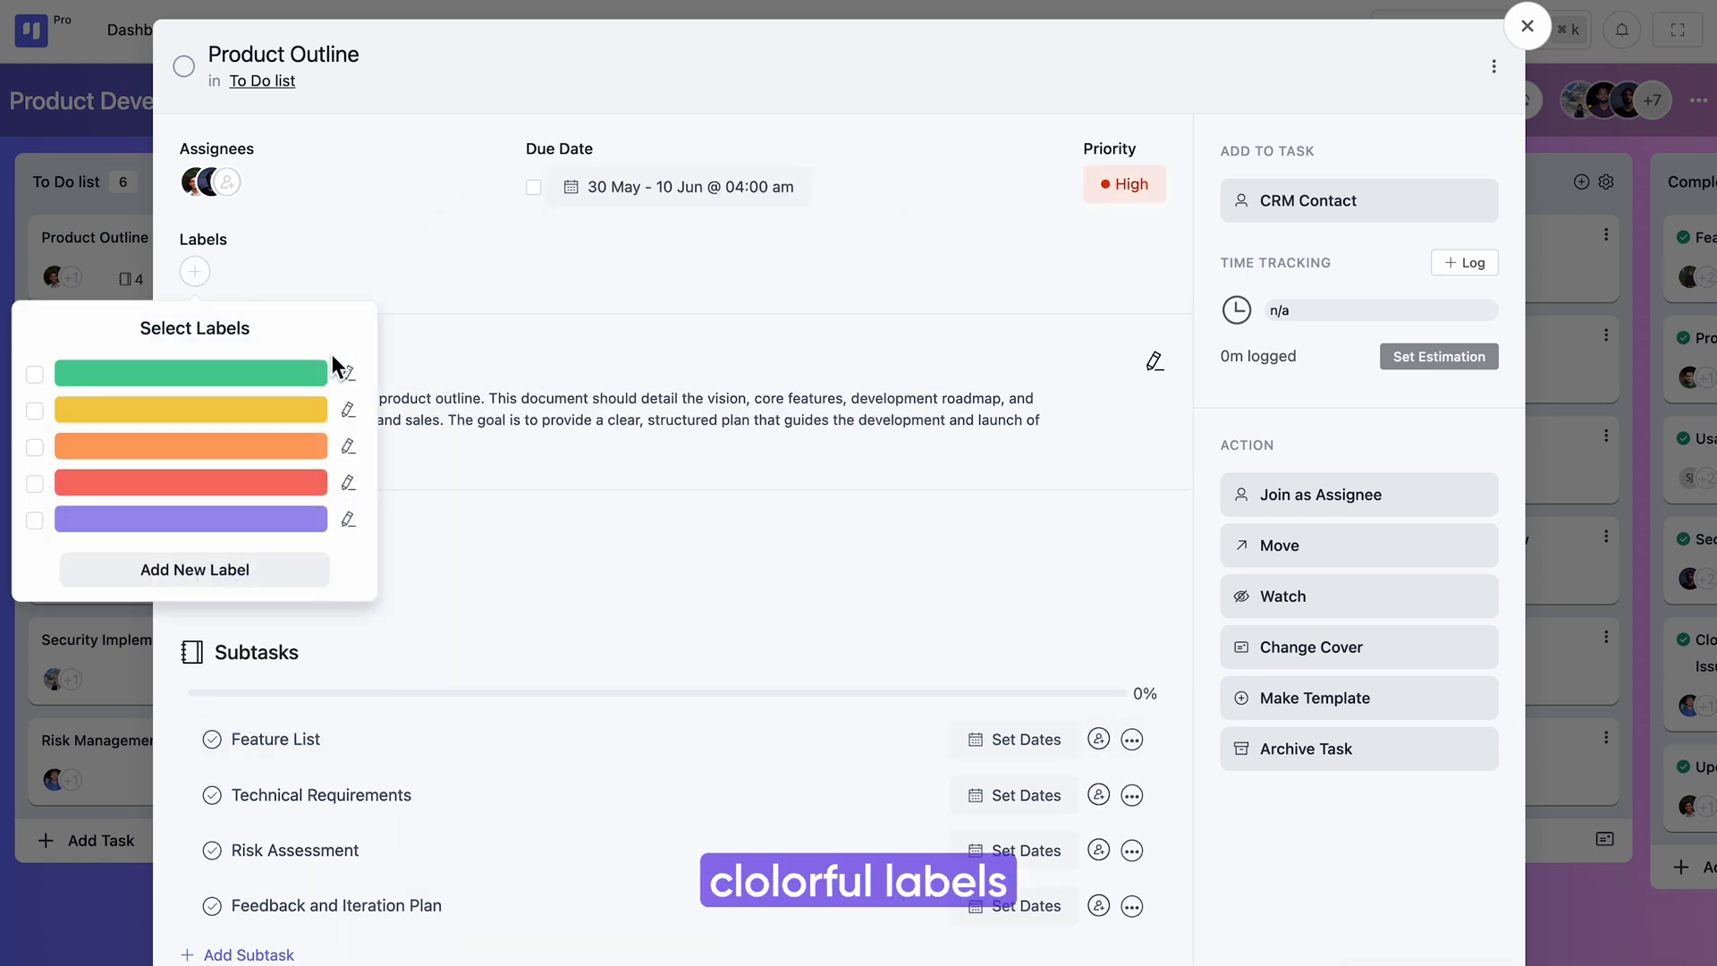
pyautogui.click(347, 378)
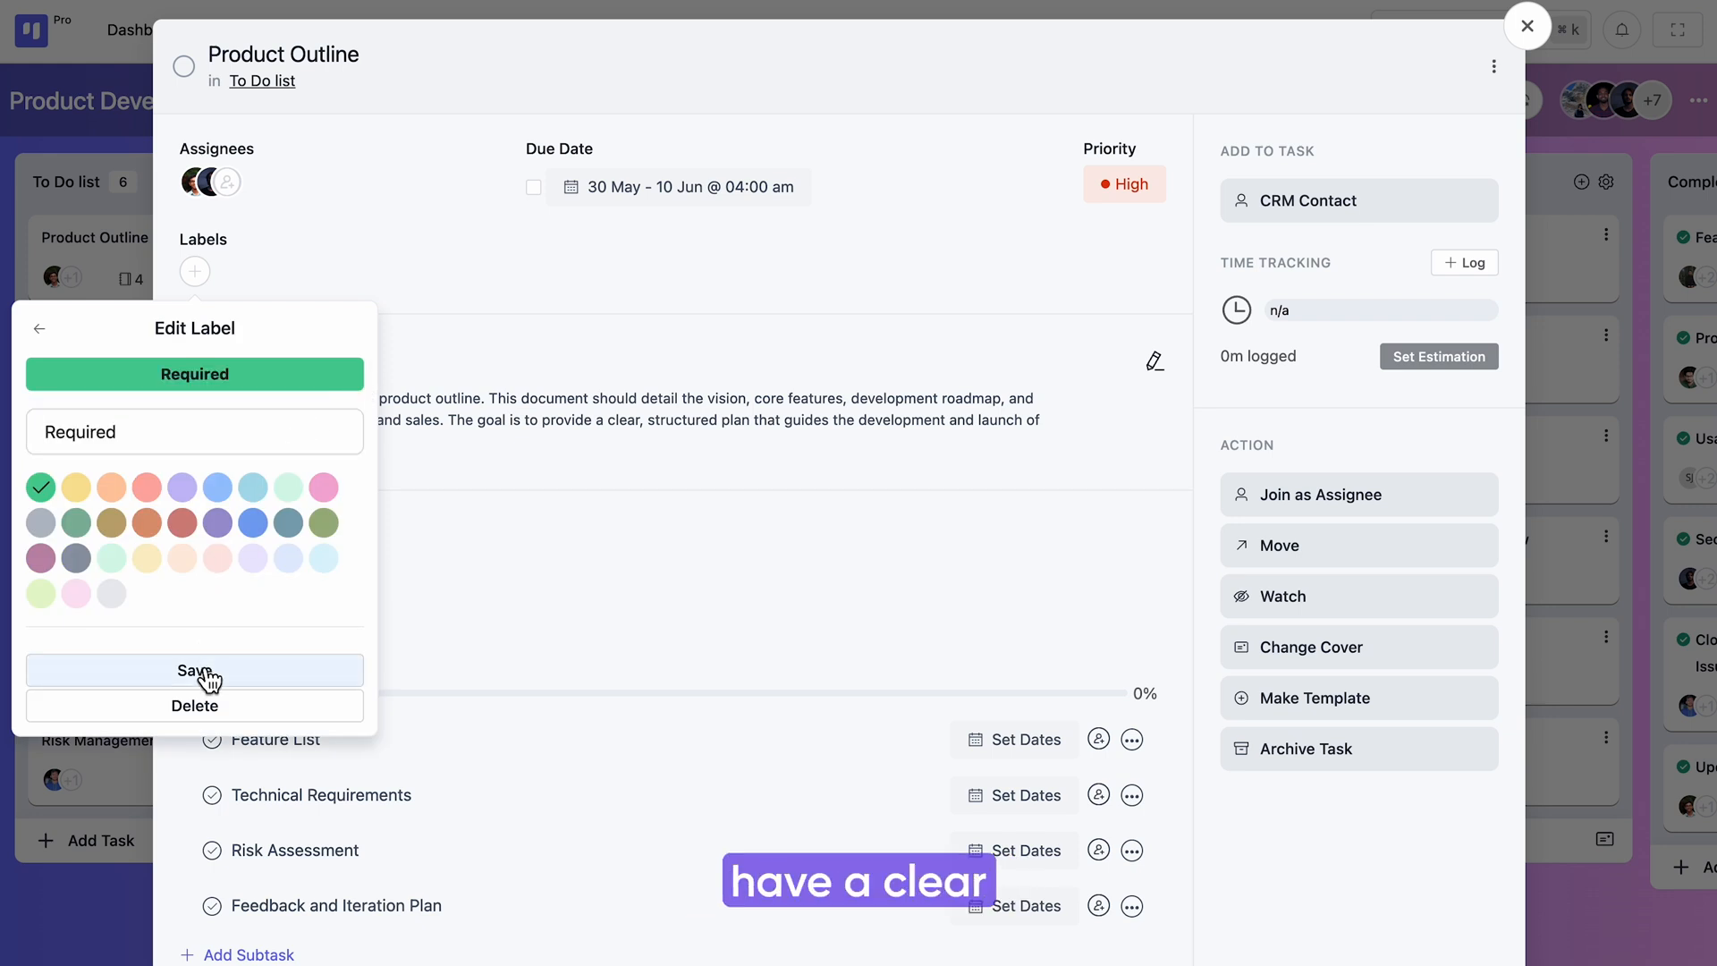
pyautogui.click(195, 670)
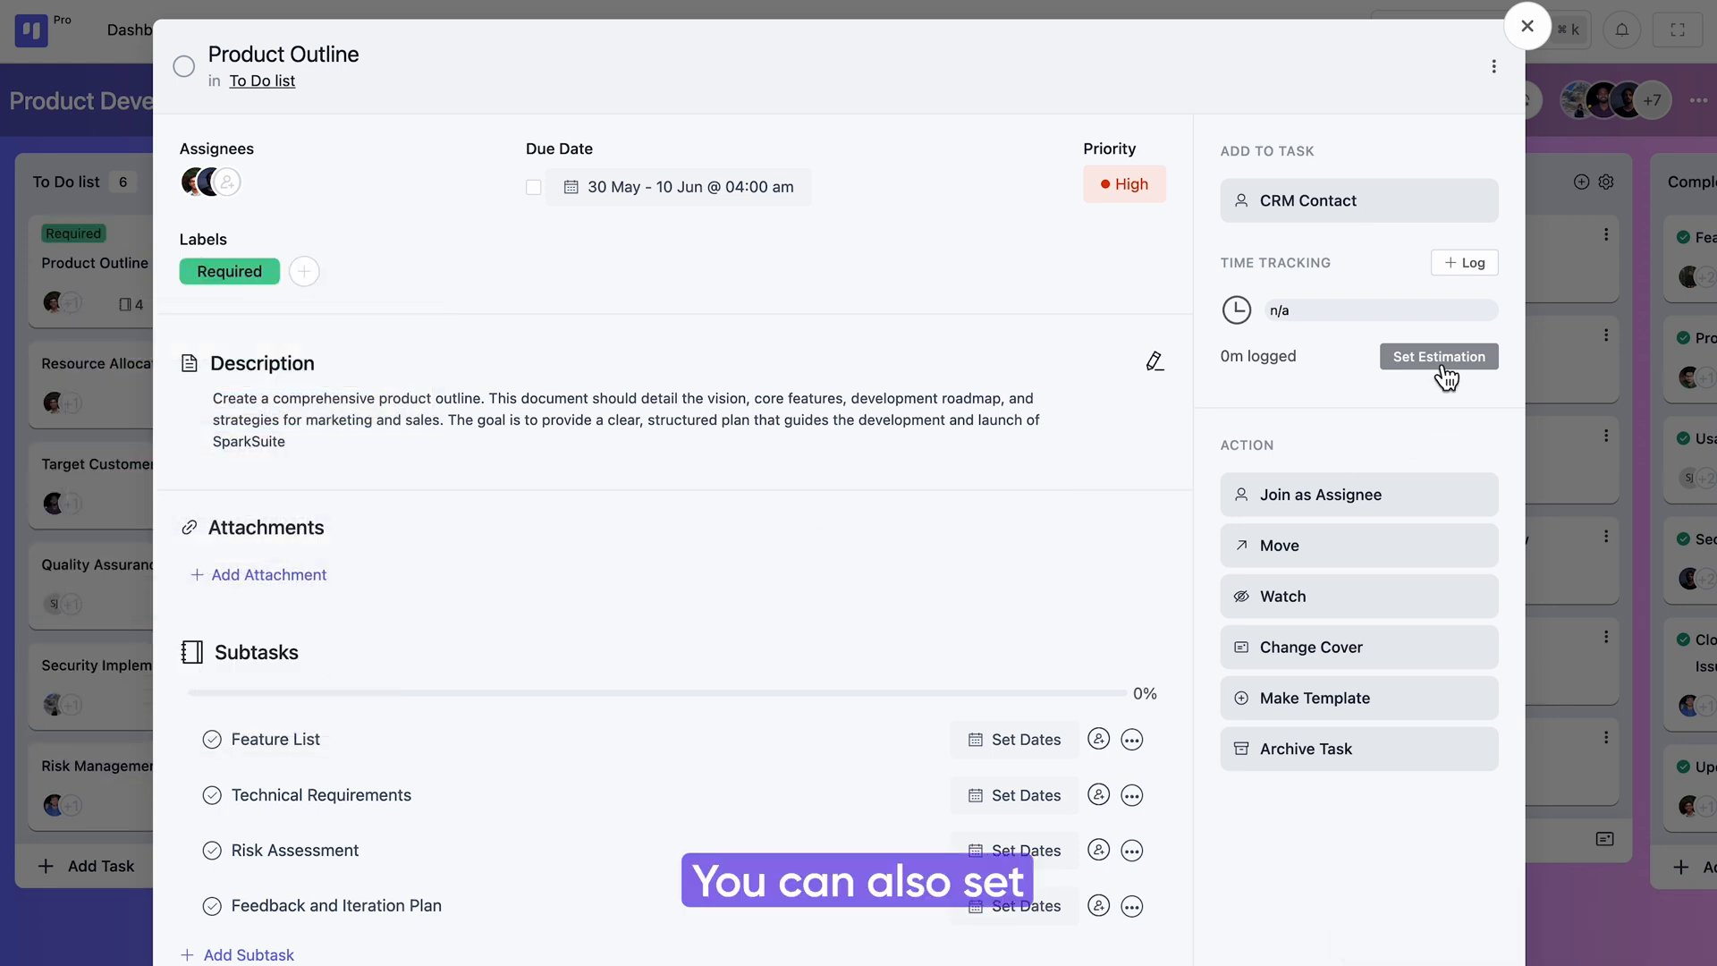
pyautogui.click(1439, 356)
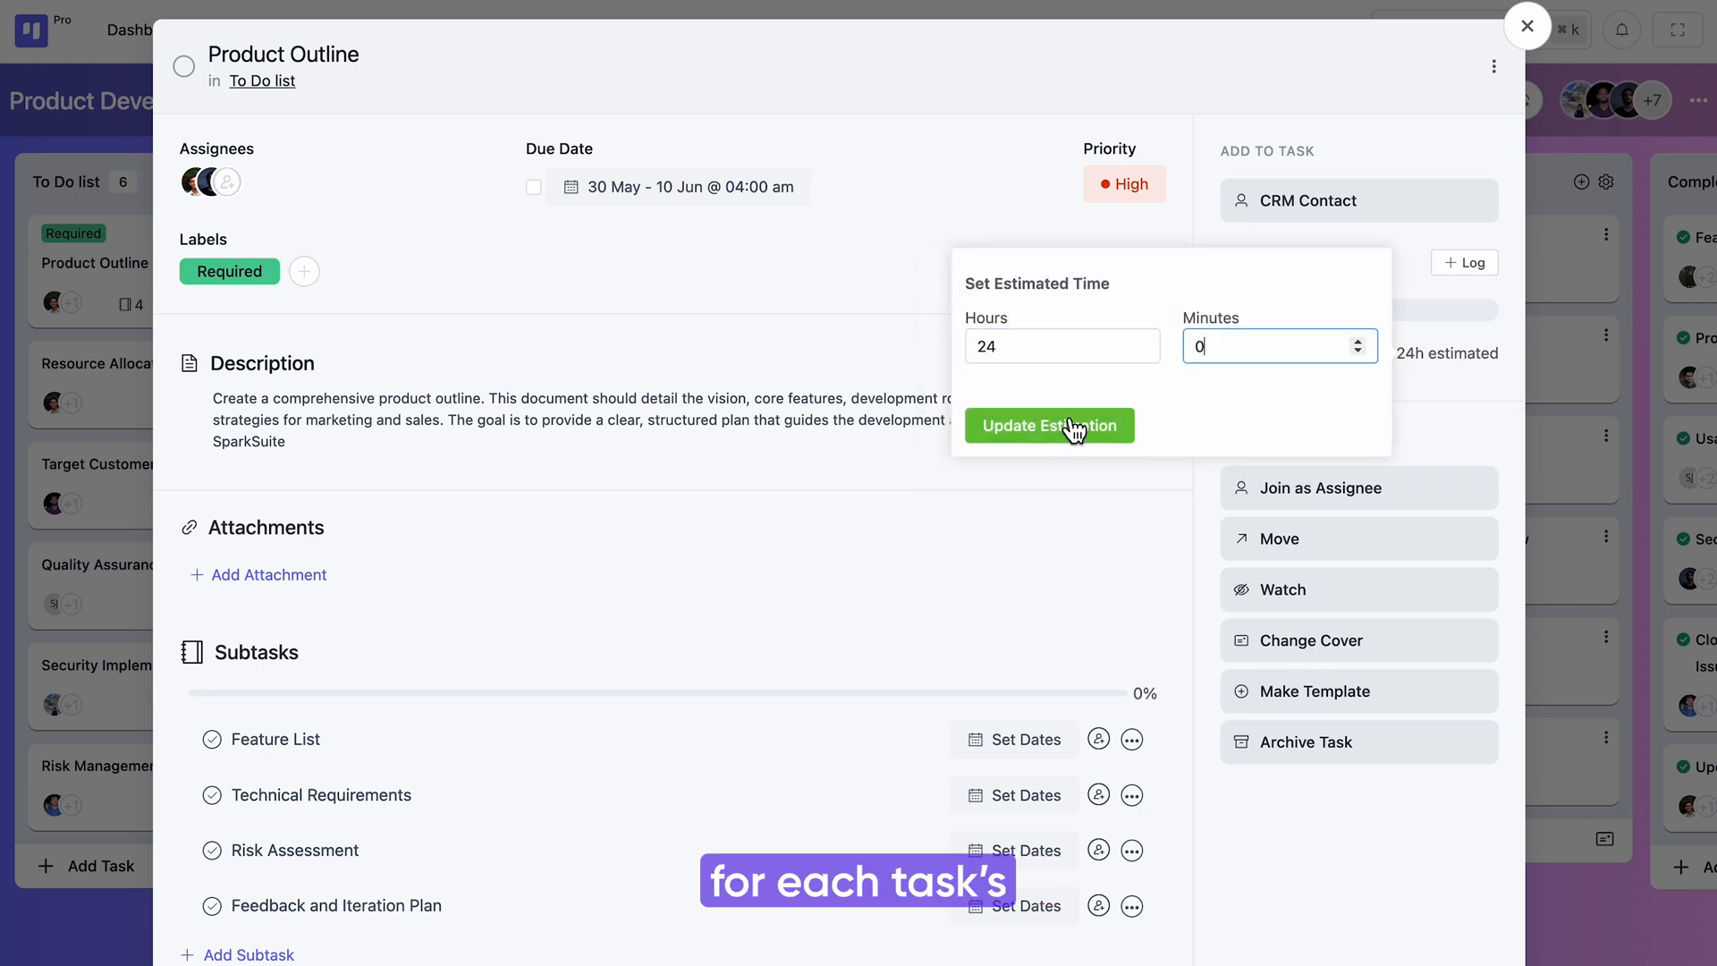
pyautogui.click(1048, 425)
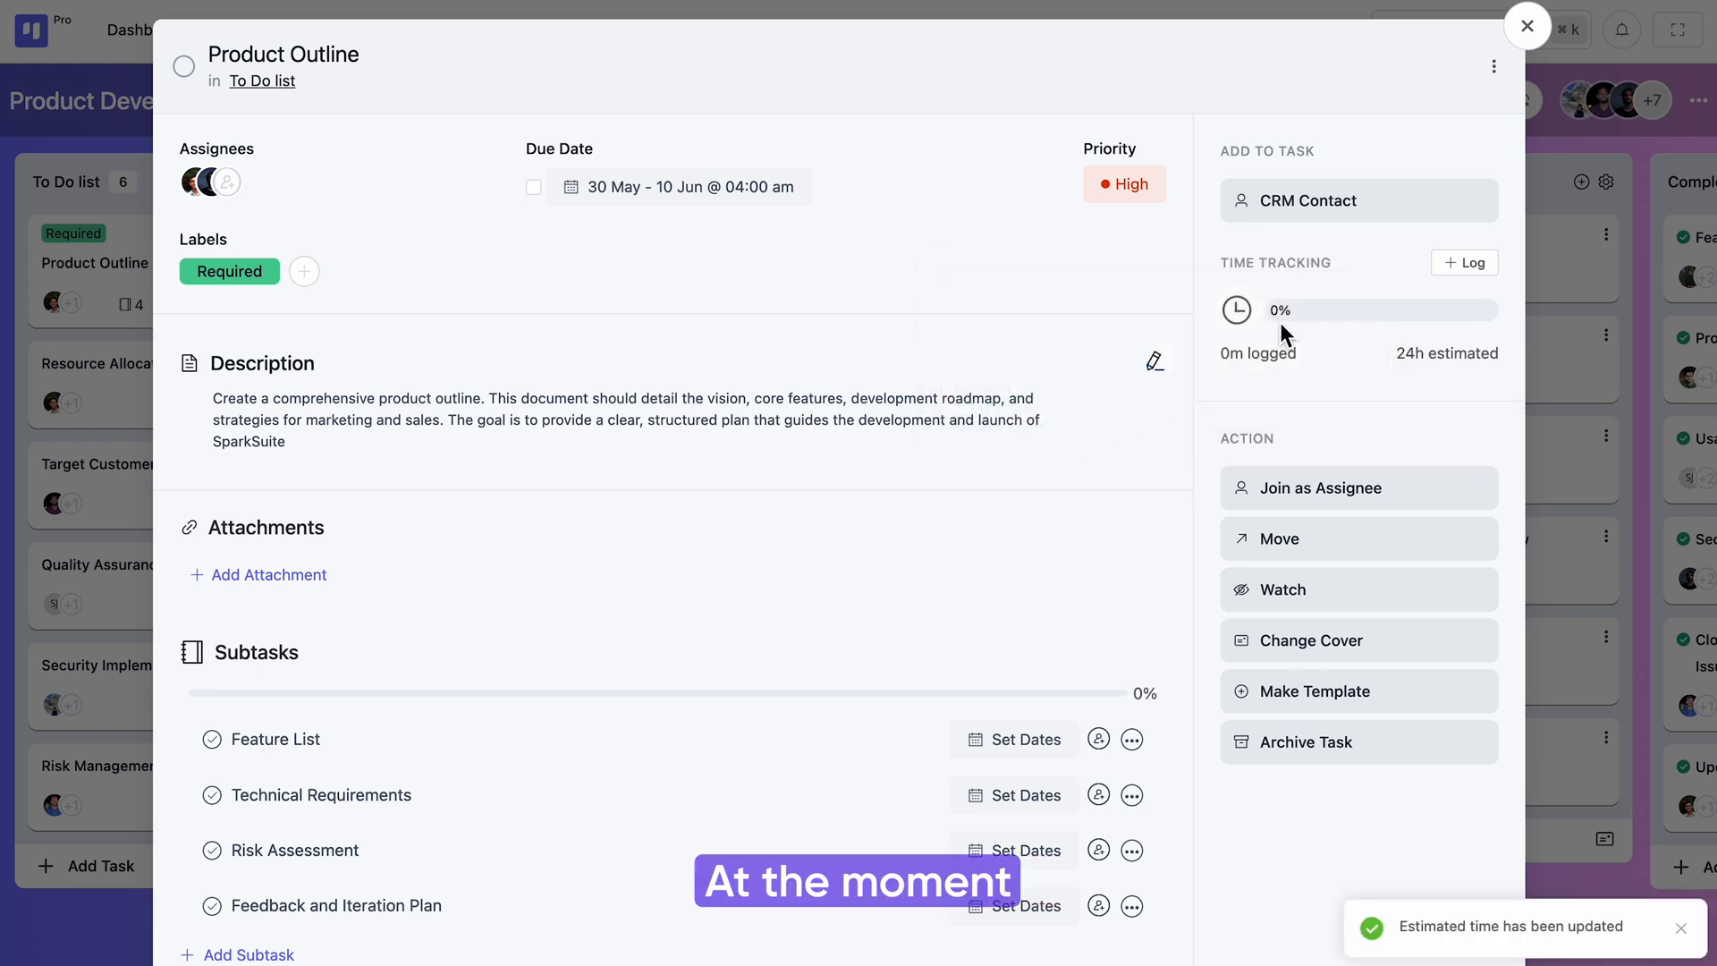
# Step: Log 10 hours of work described '40% Done', then start watching the task
pyautogui.click(1464, 262)
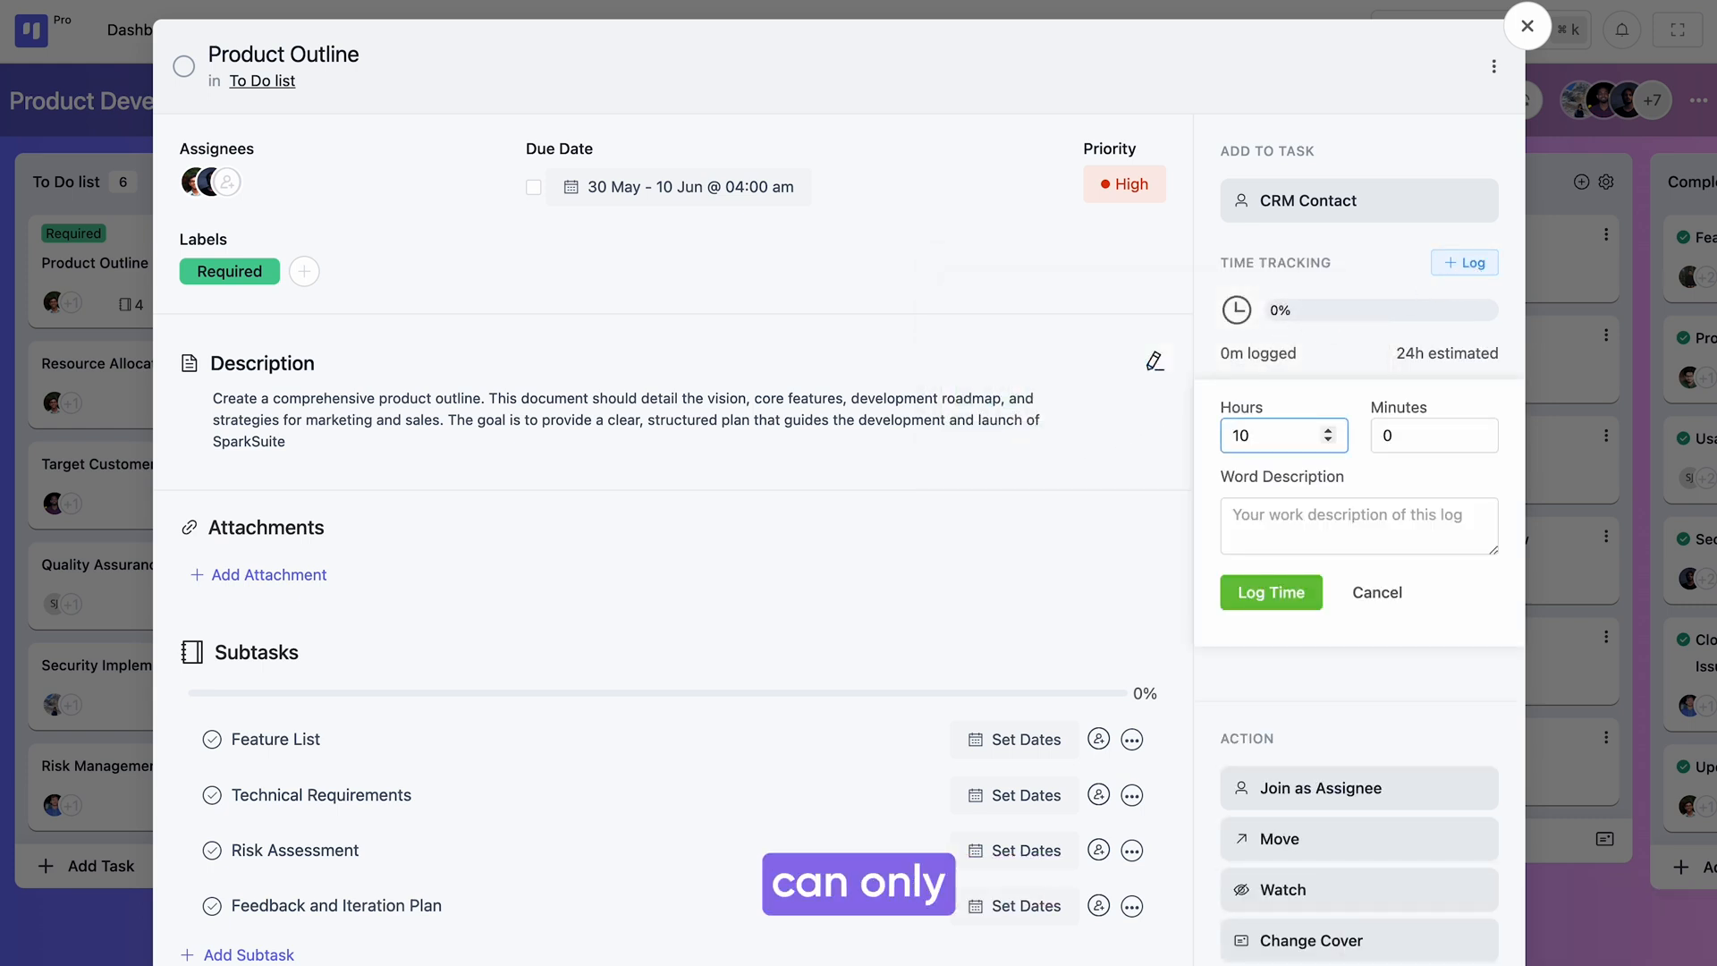
pyautogui.write('40% Done')
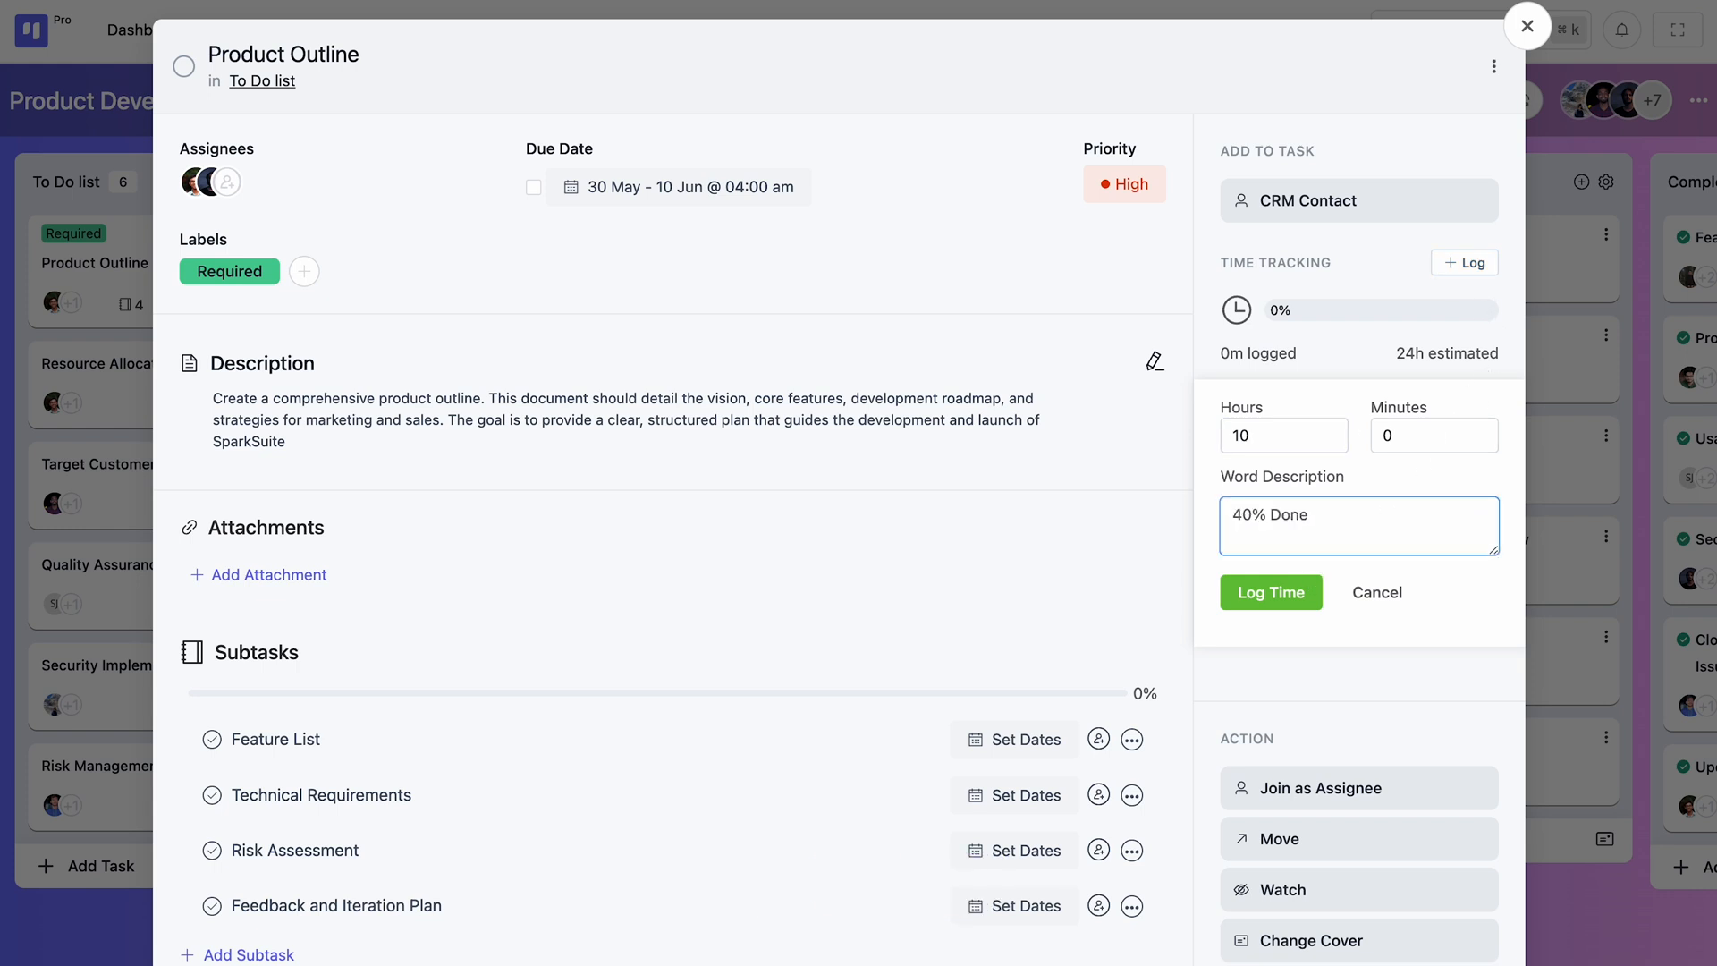
pyautogui.click(1269, 592)
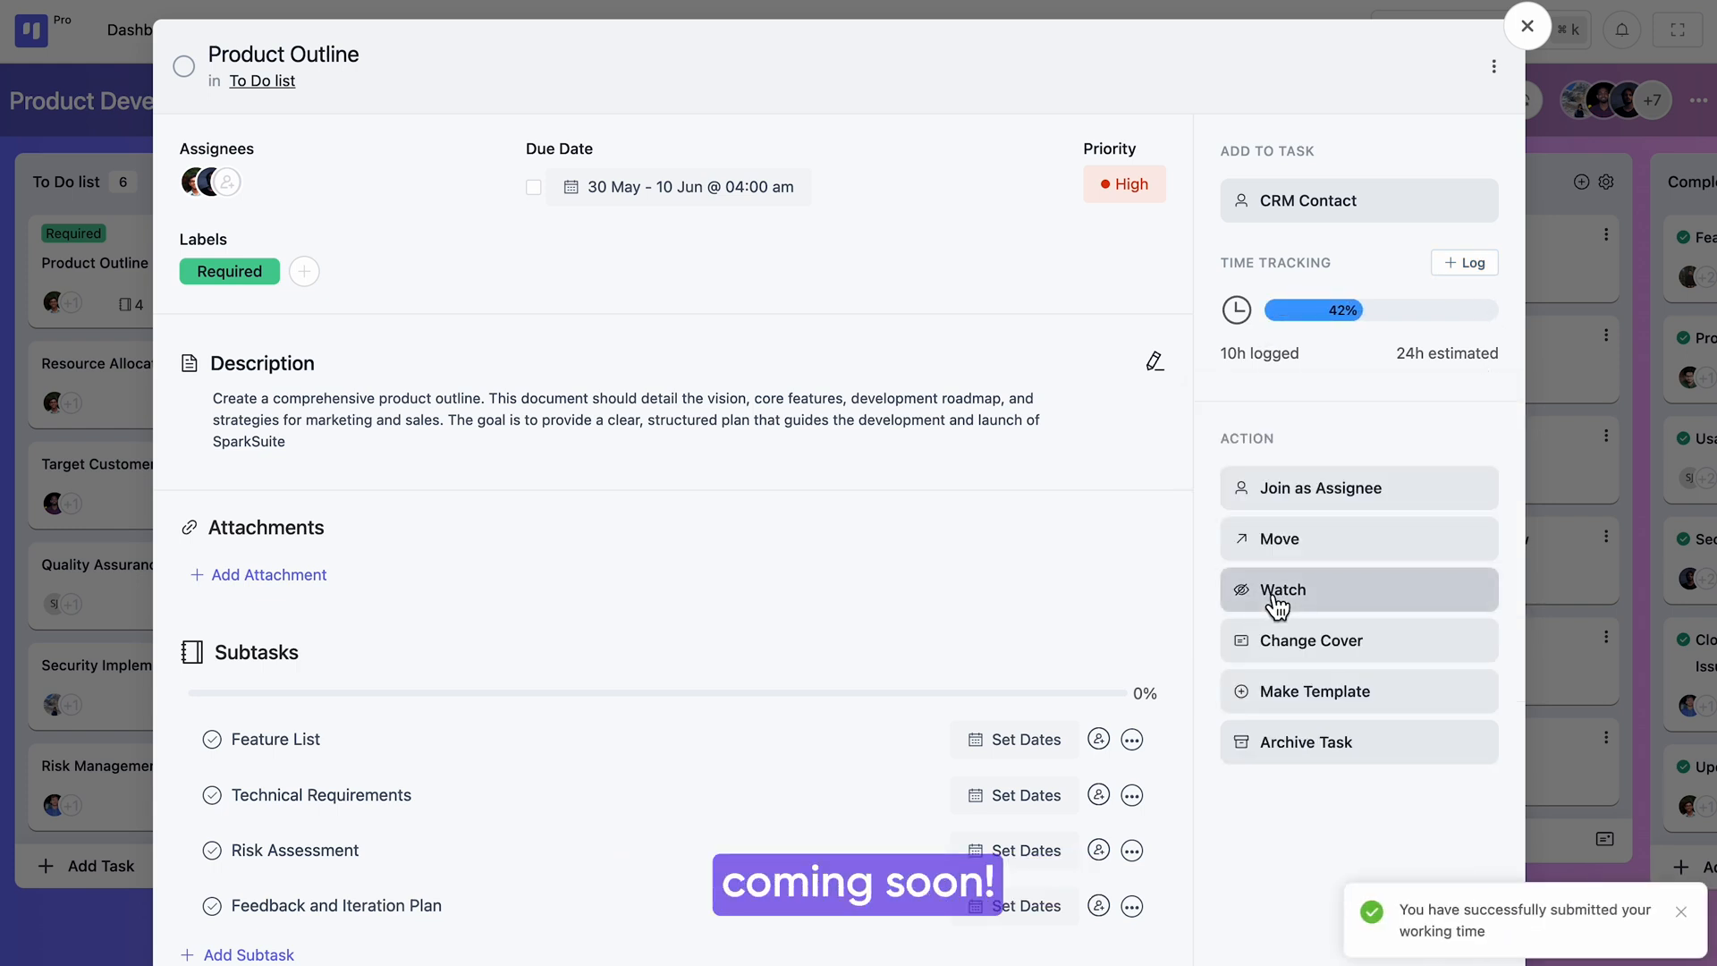
pyautogui.click(1526, 25)
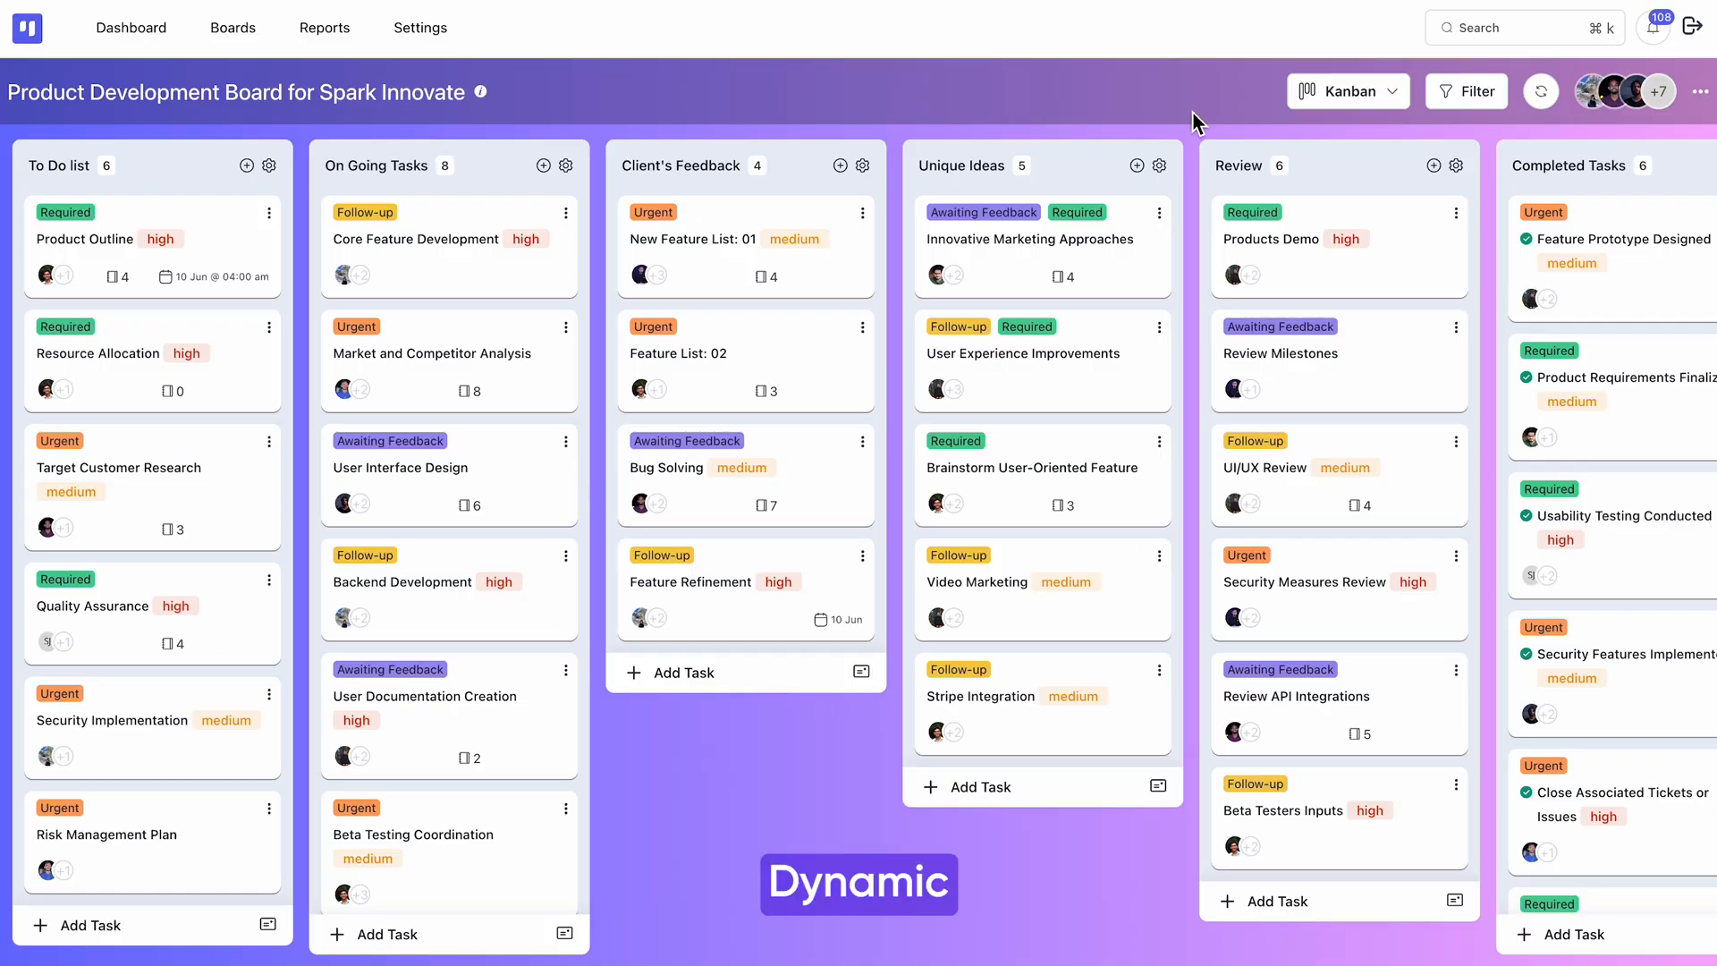
# Step: Review the notifications list and email notification preferences, then close them
pyautogui.click(1653, 28)
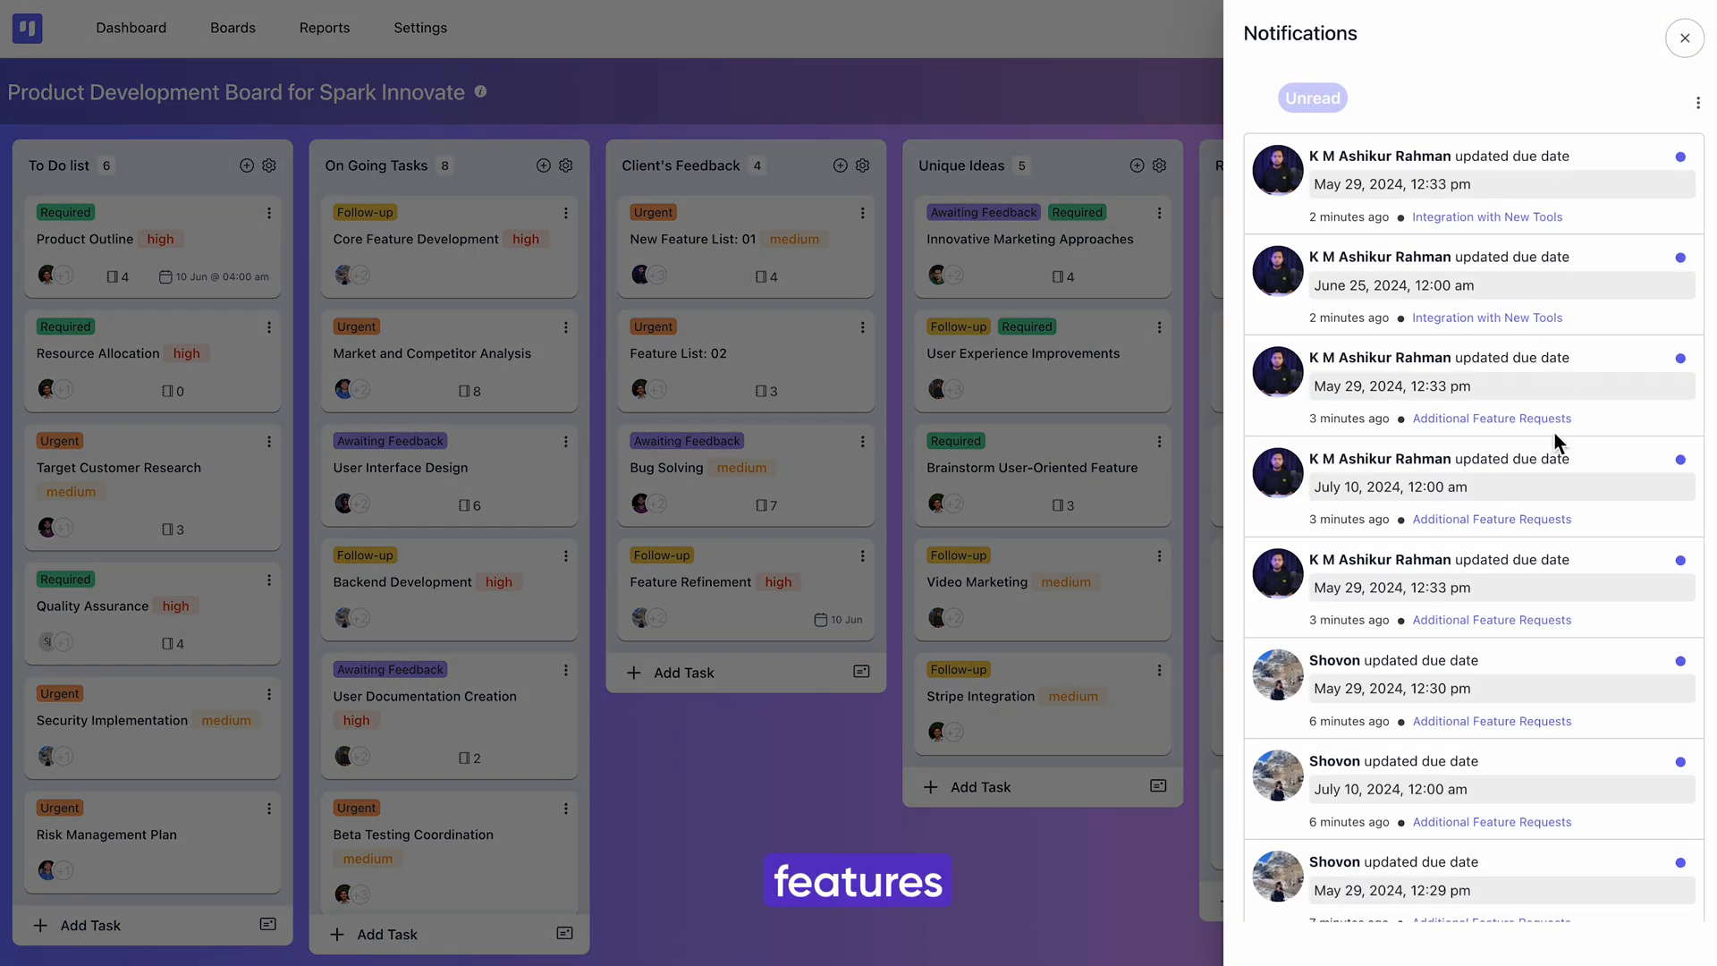
pyautogui.scroll(-3)
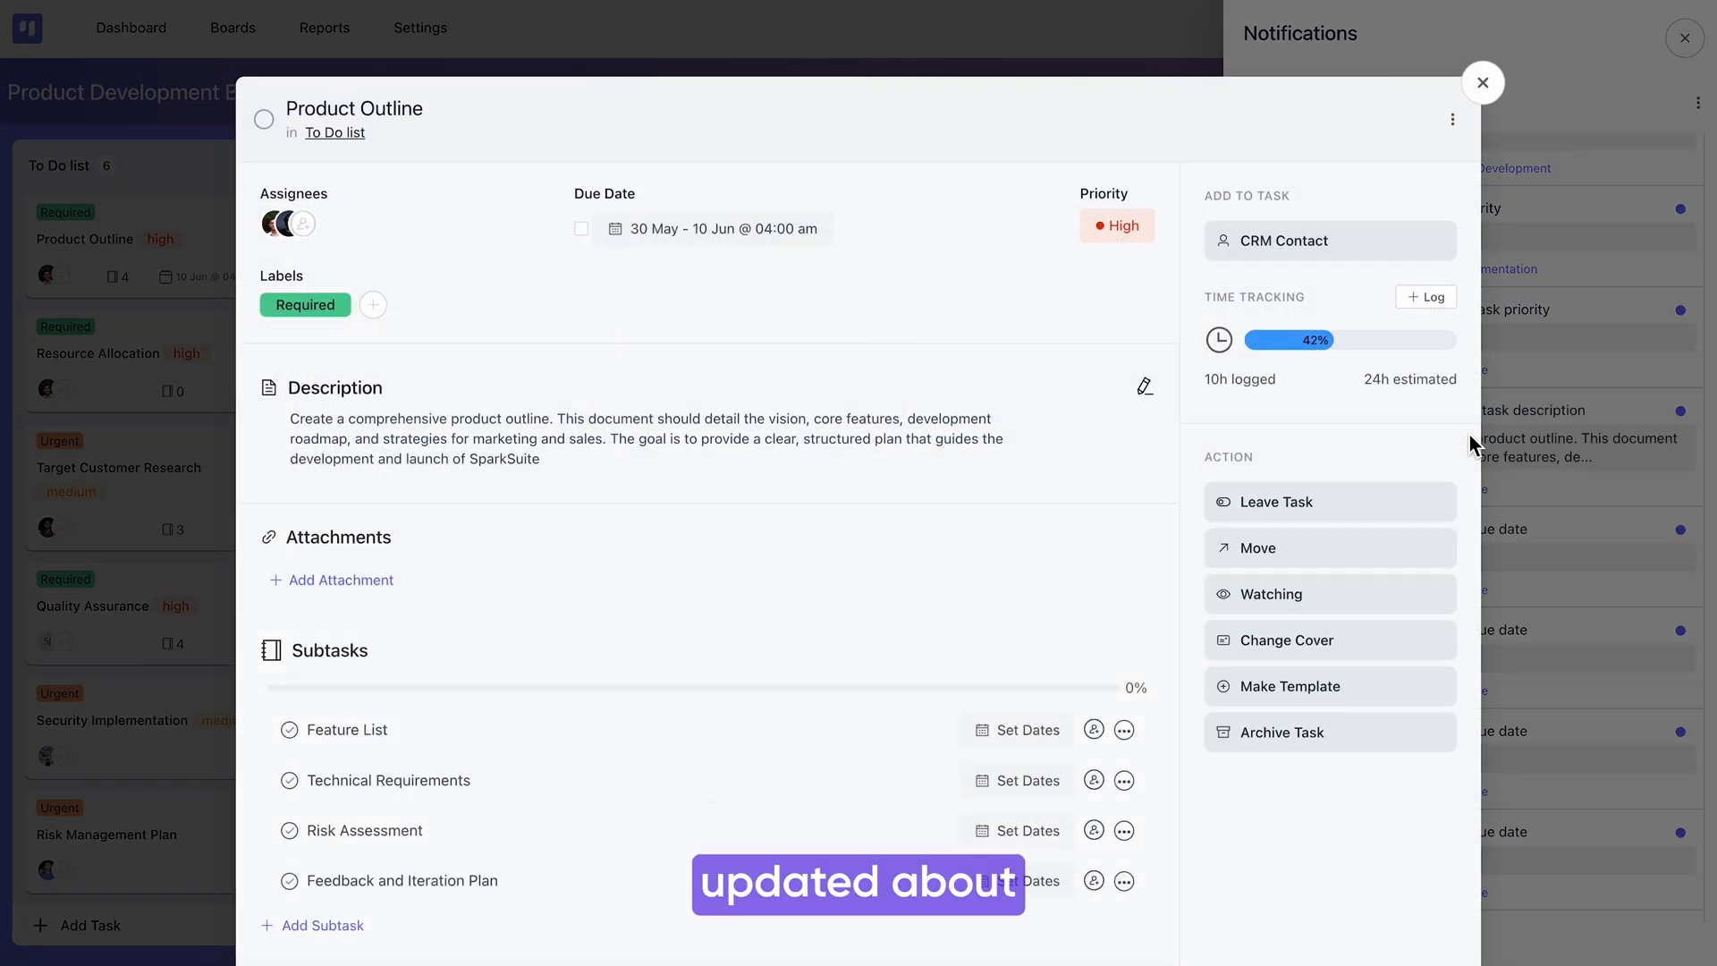
pyautogui.moveTo(1516, 132)
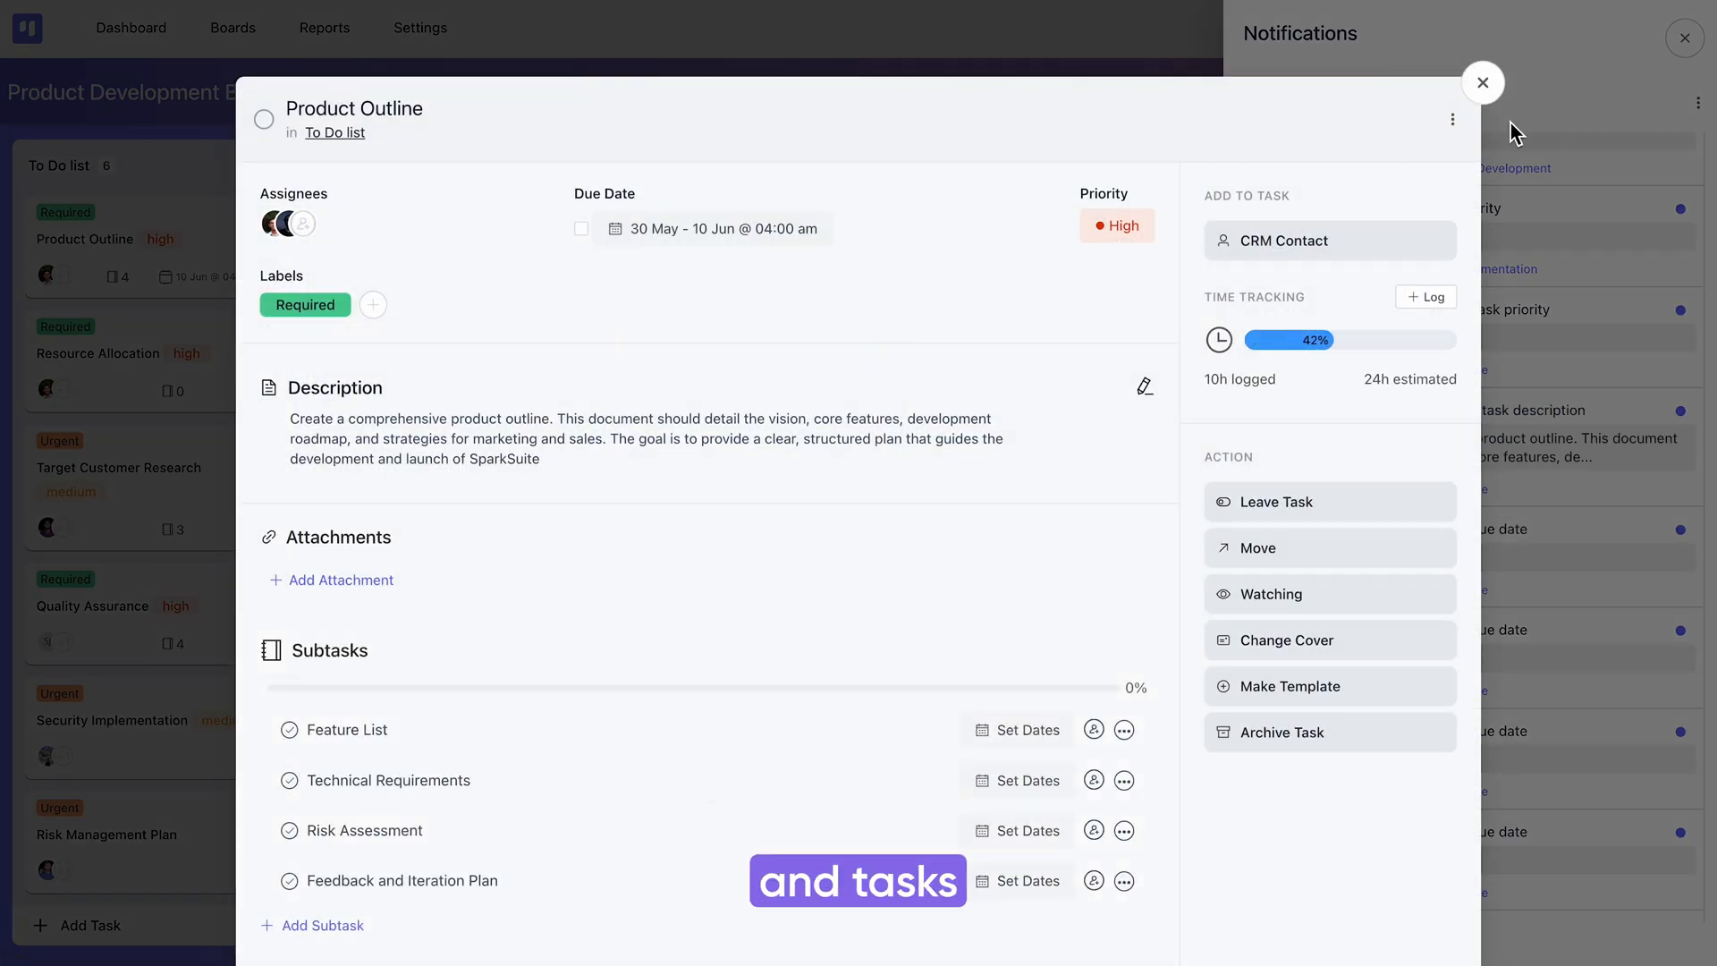
pyautogui.click(1483, 82)
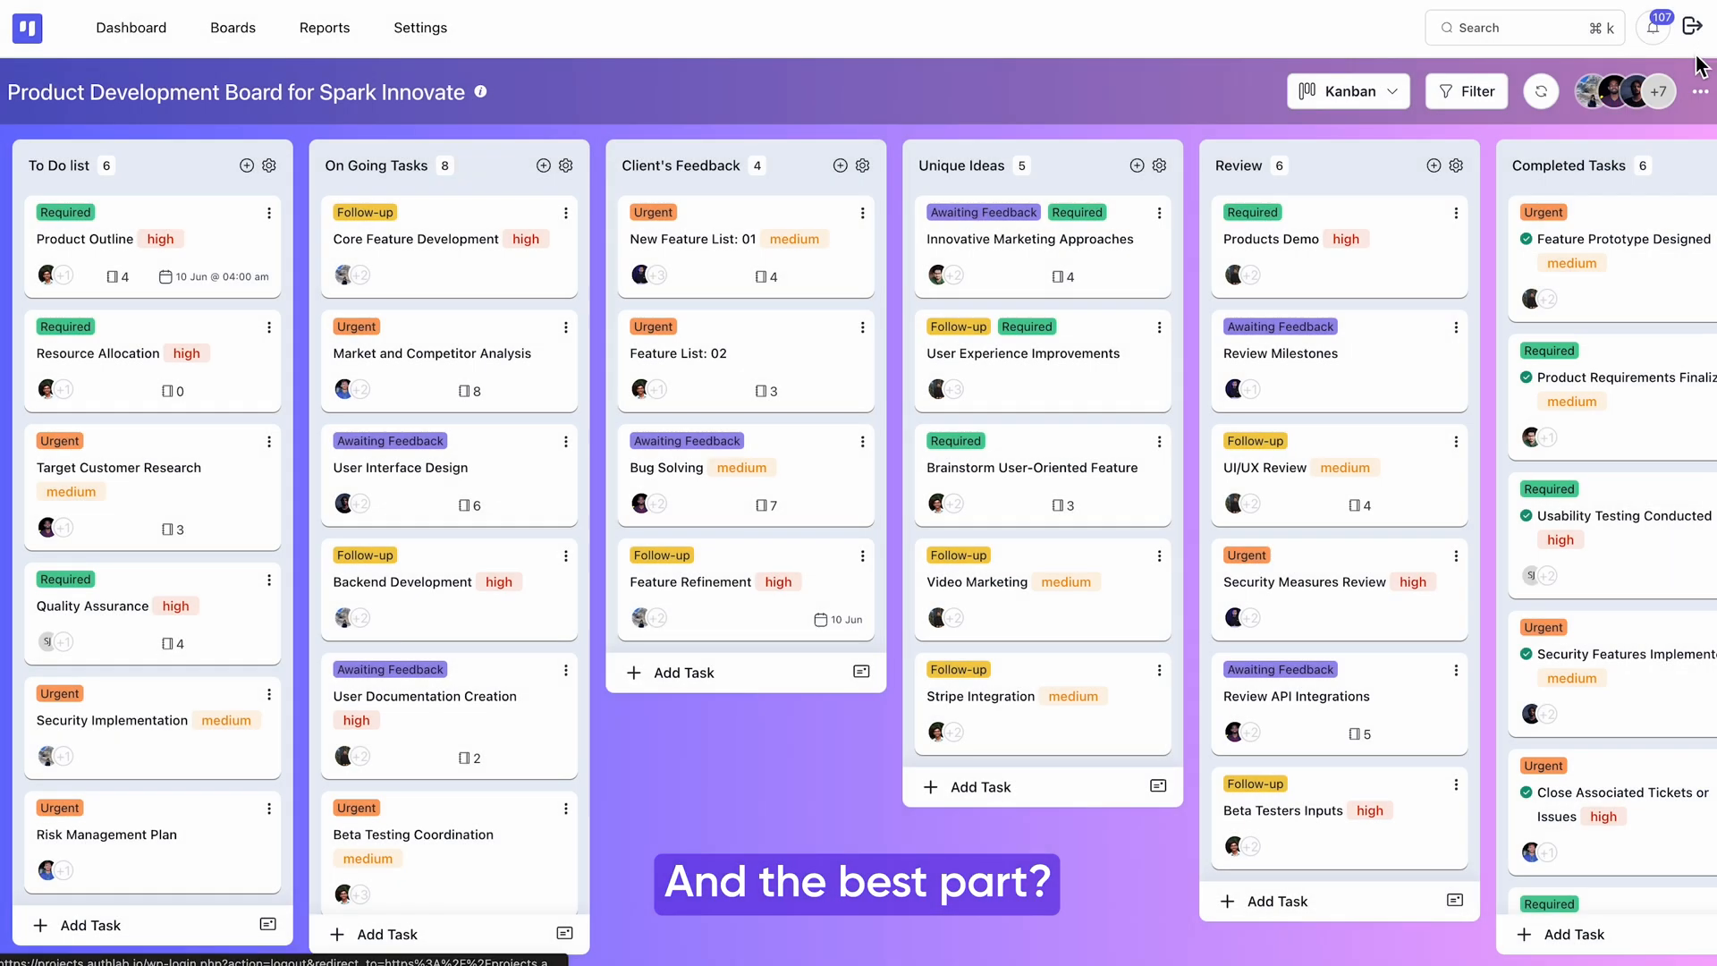
pyautogui.click(1626, 27)
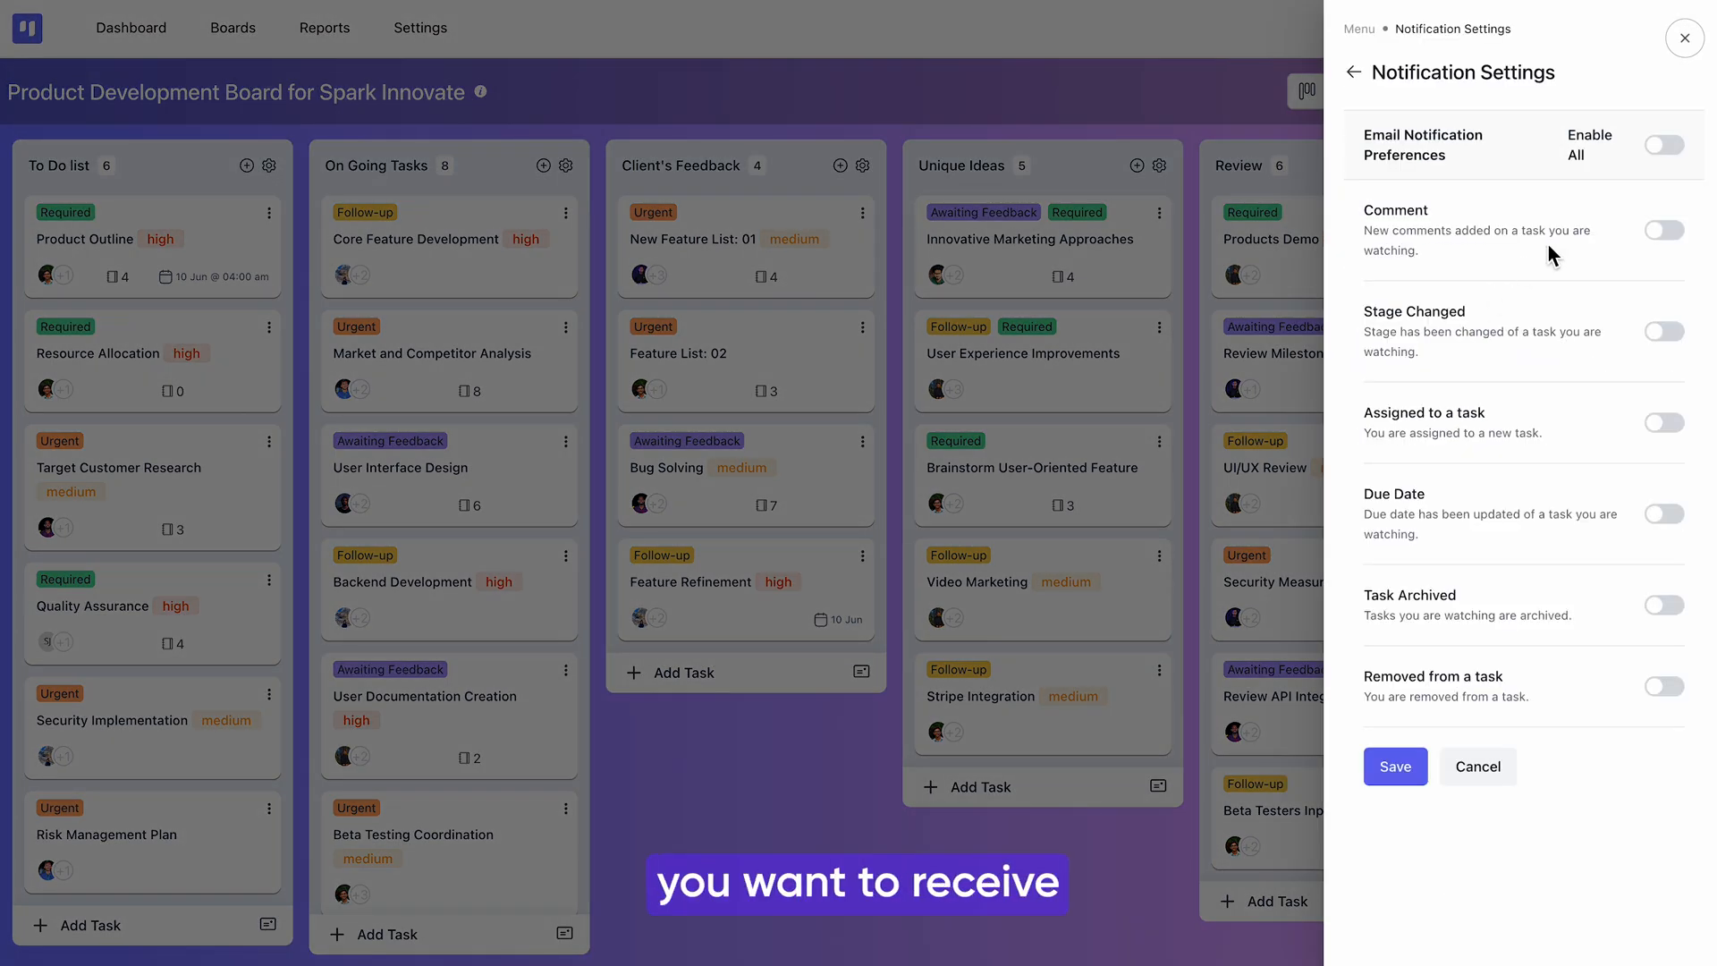
pyautogui.click(1662, 145)
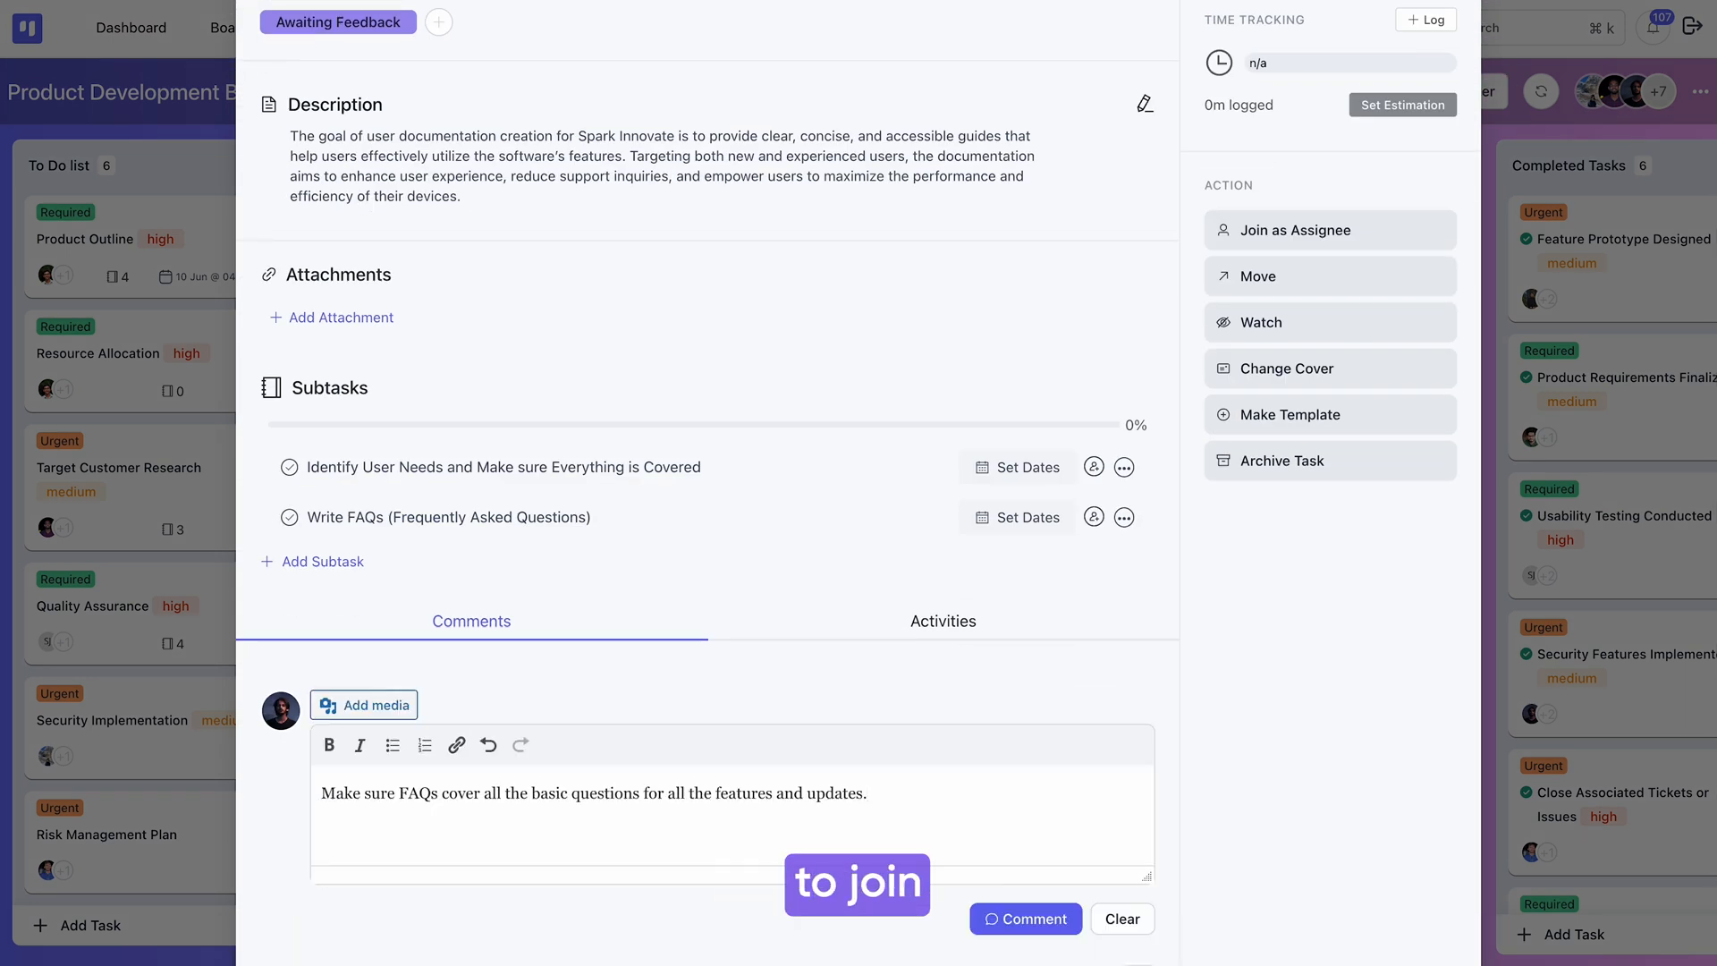
# Step: Post the FAQ comment on User Documentation Creation and return to the board
pyautogui.click(1023, 918)
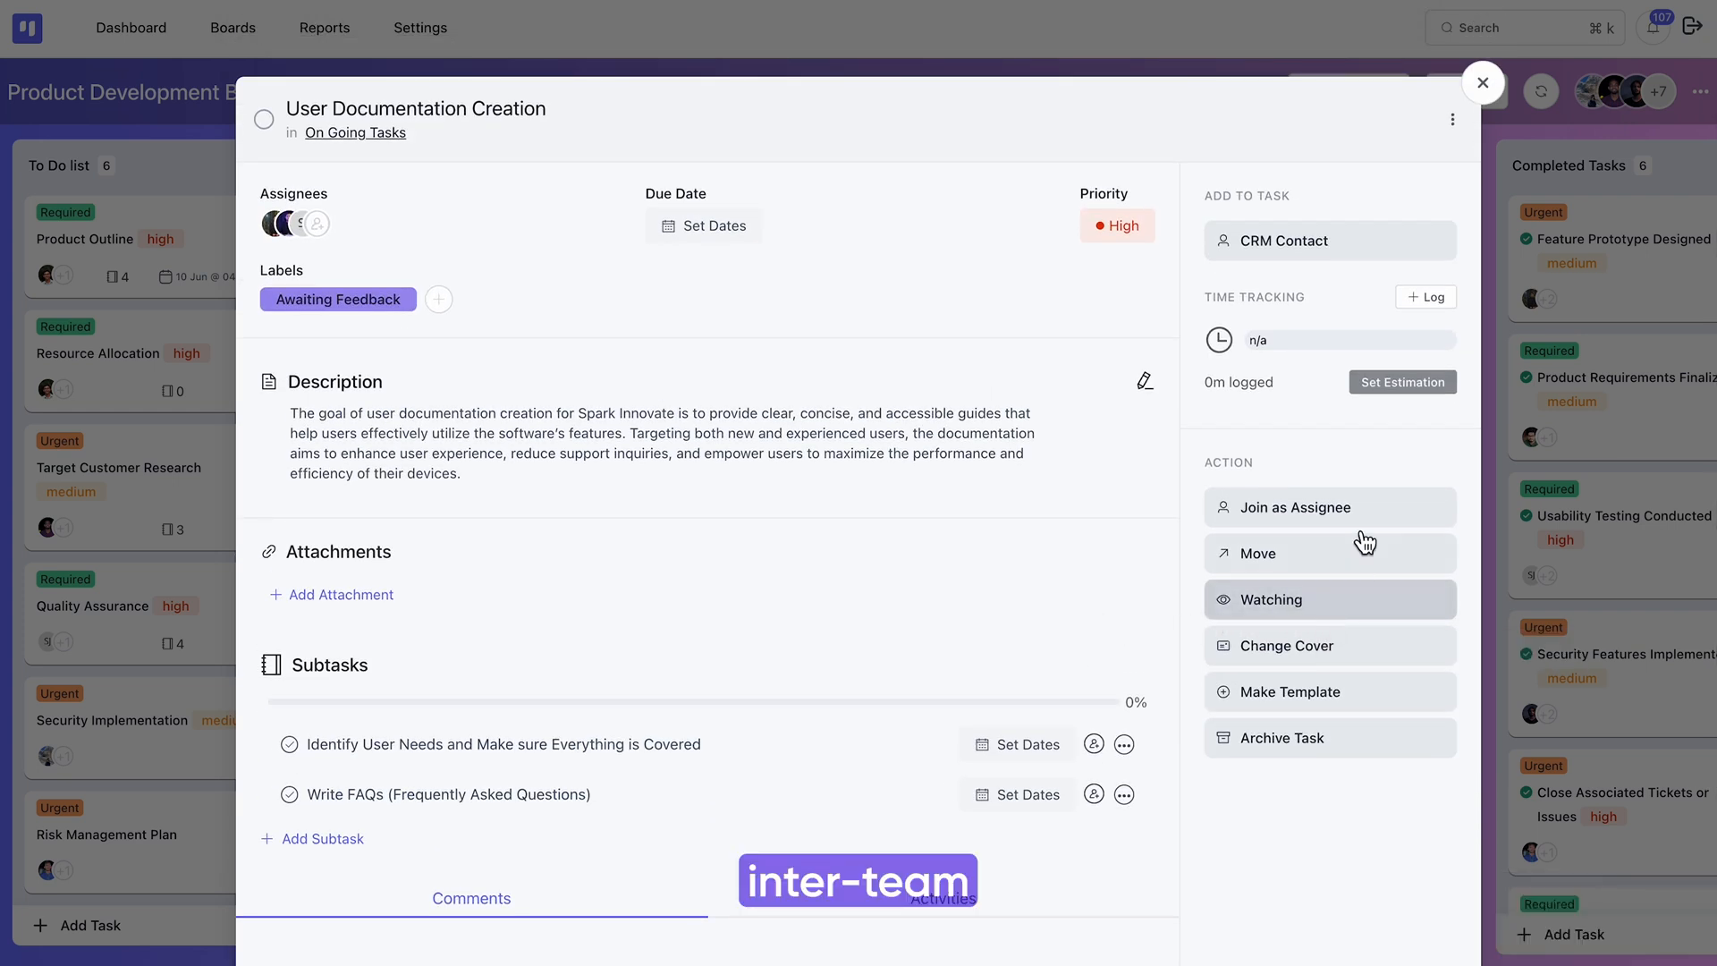
pyautogui.click(1482, 82)
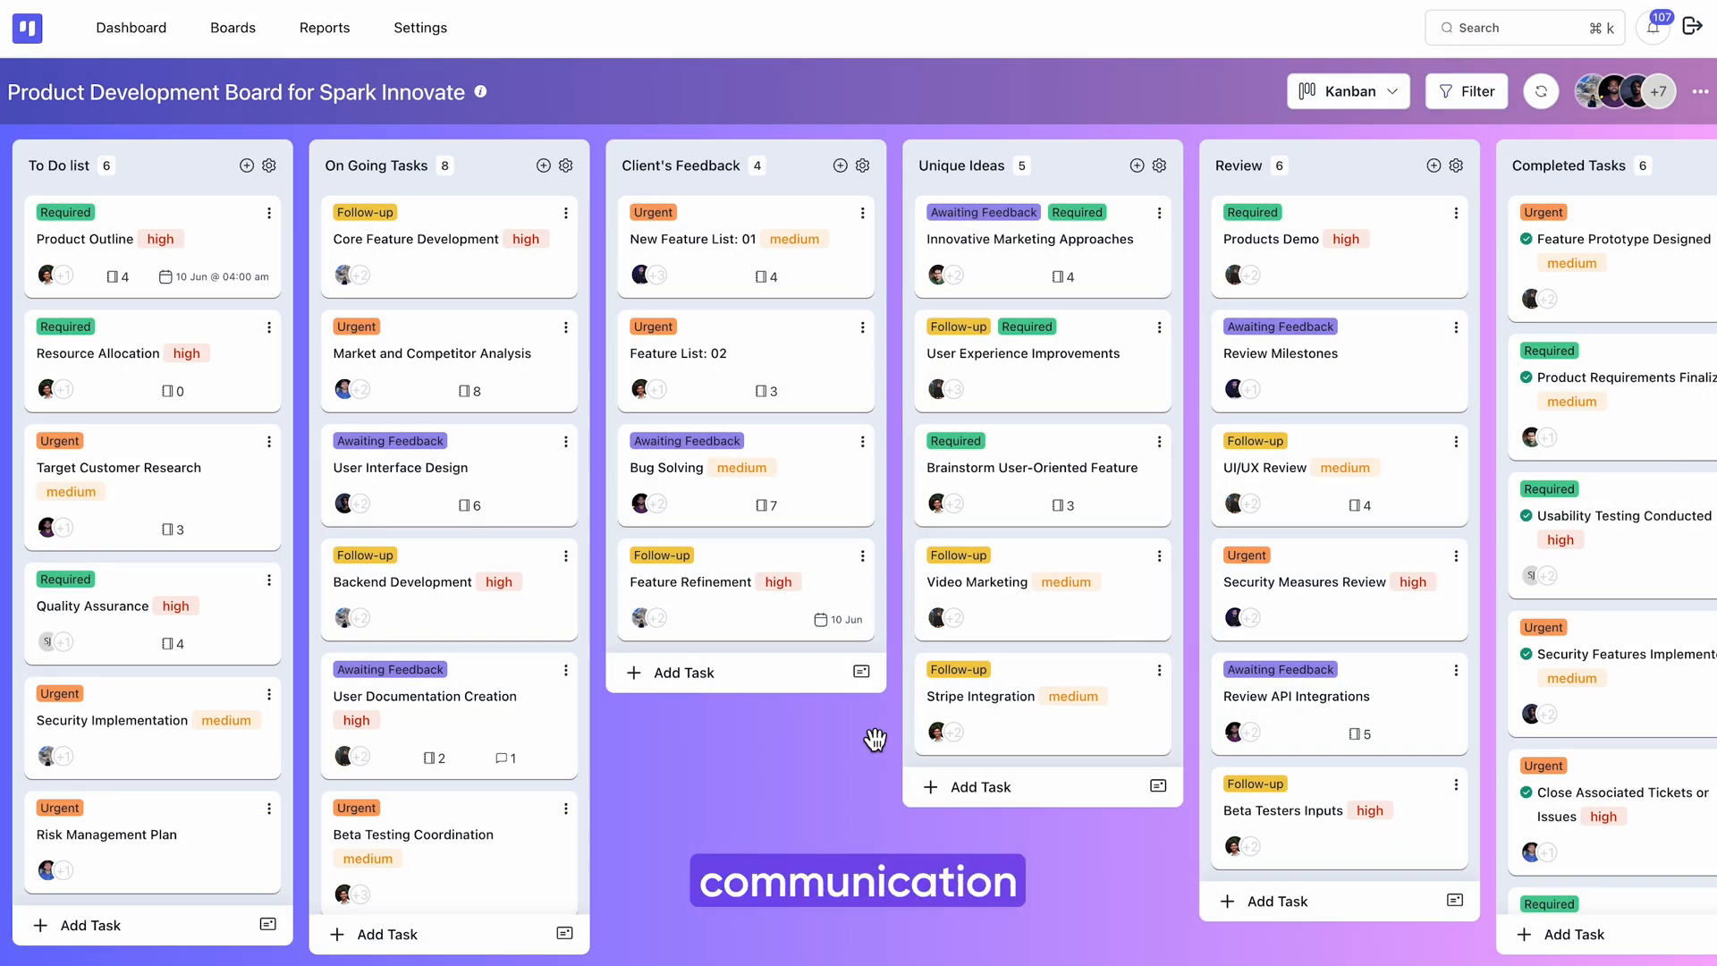
# Step: Attach the first CRM contact to User Documentation Creation and expand its value, tags and lists
pyautogui.click(425, 697)
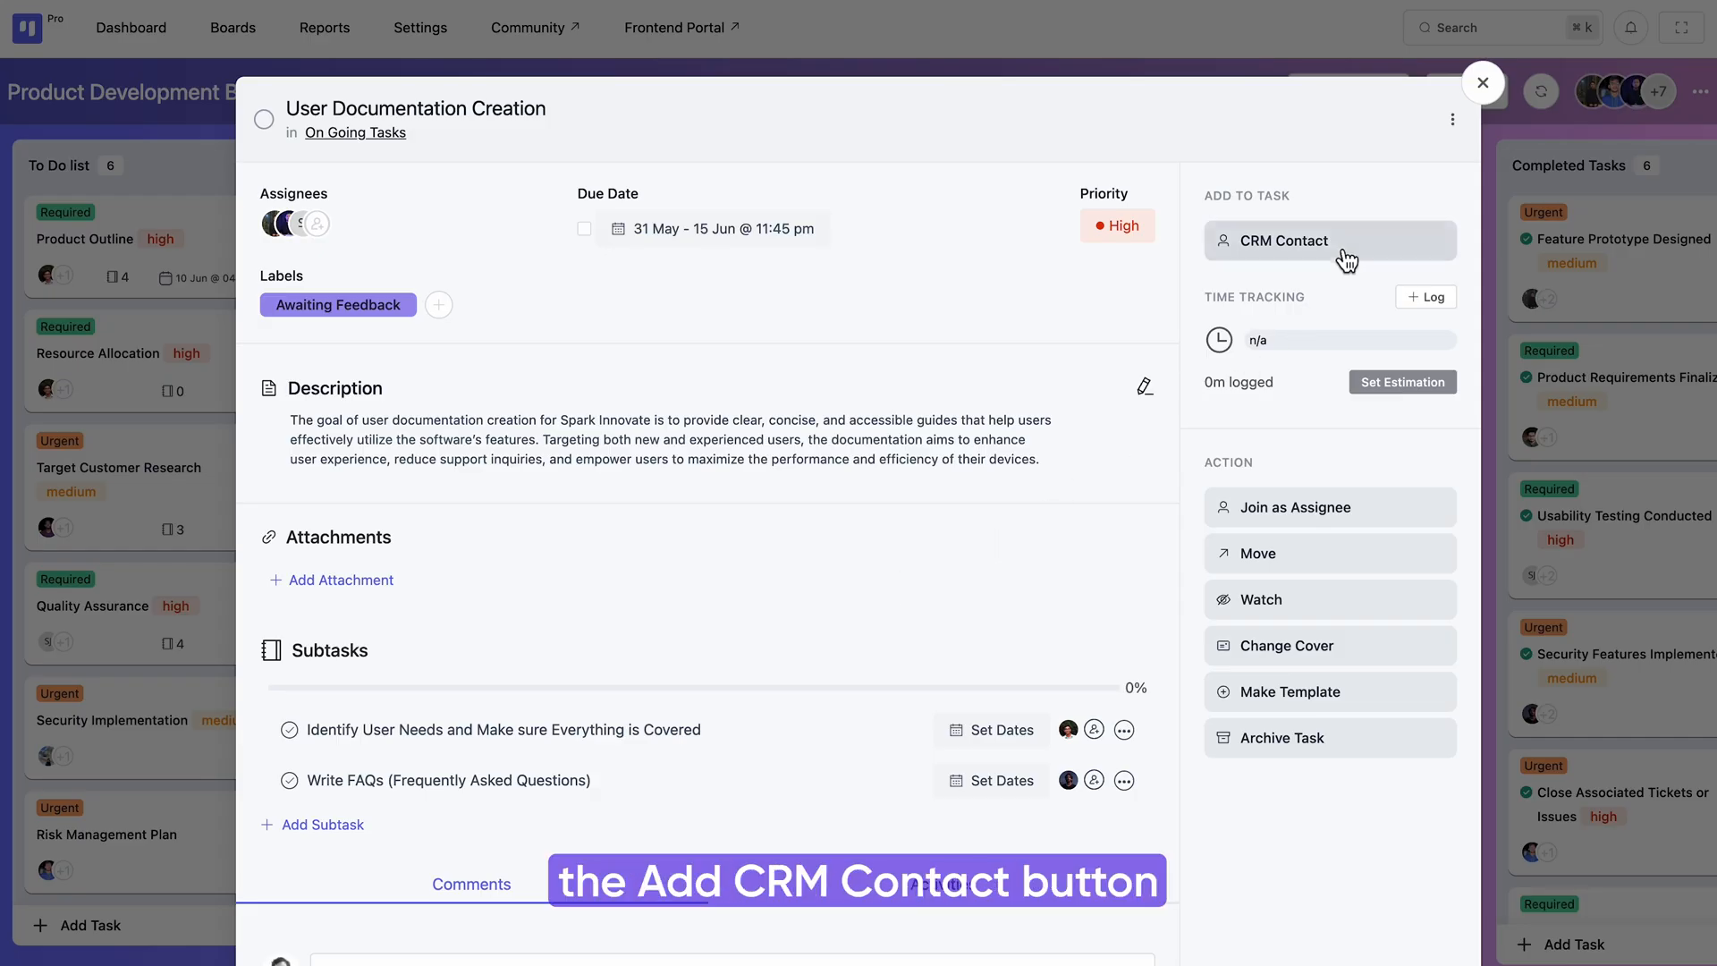
pyautogui.click(1283, 239)
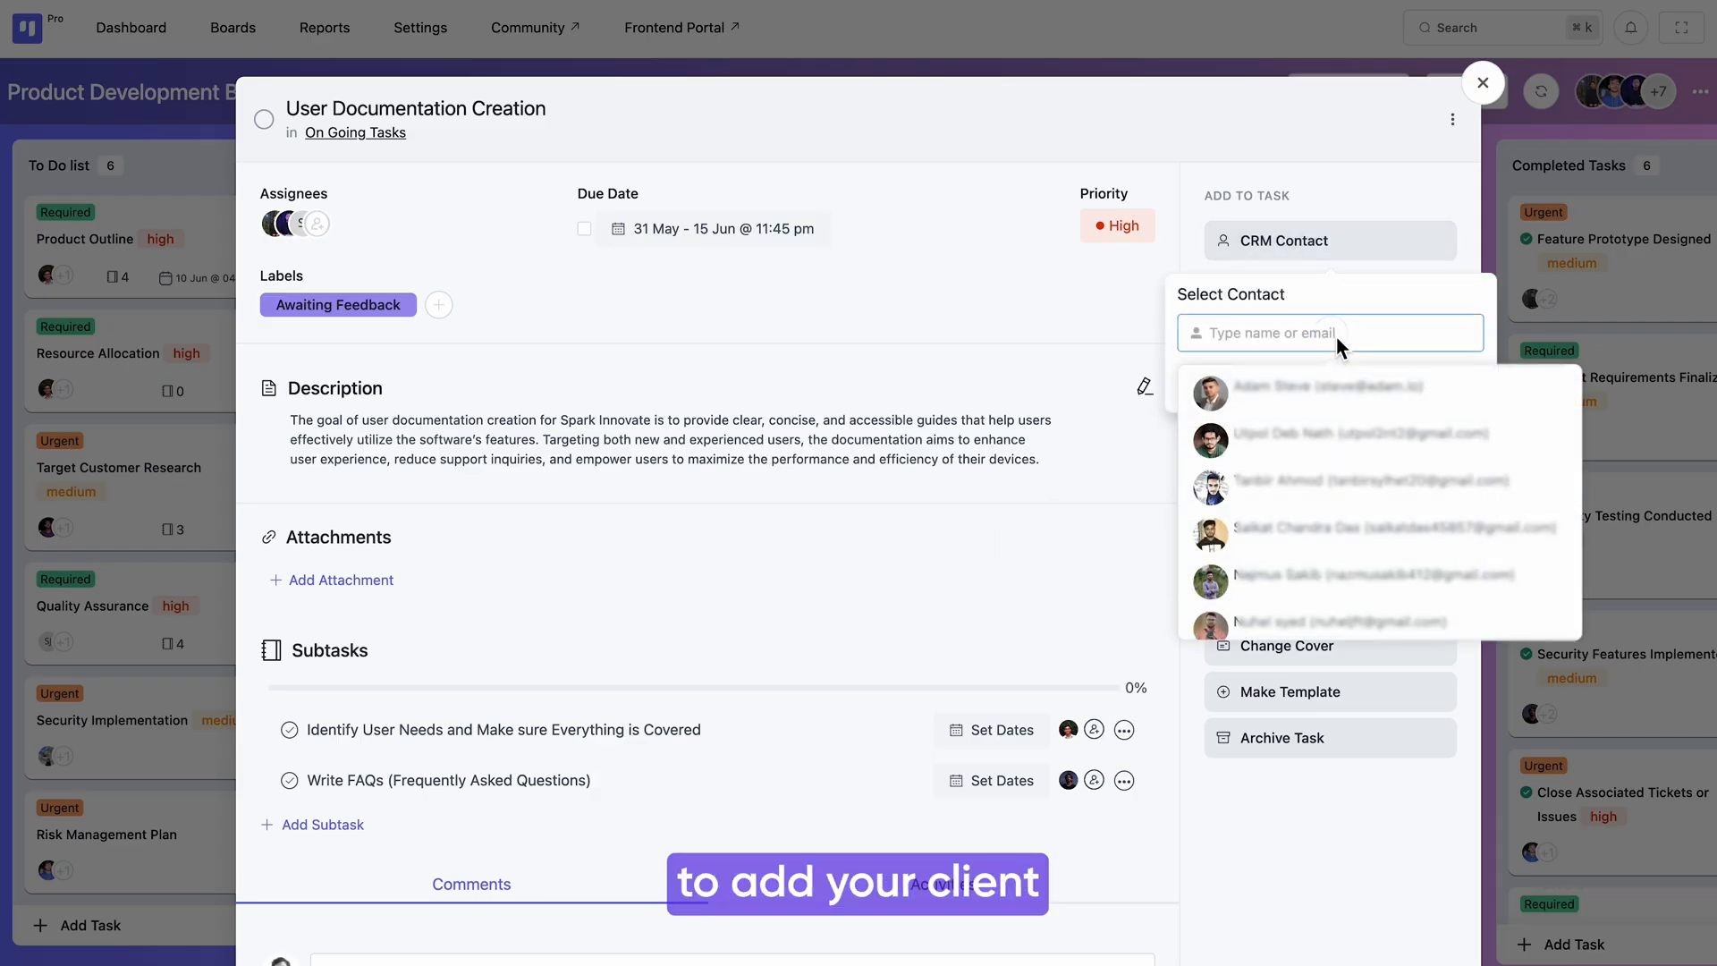
pyautogui.click(1313, 385)
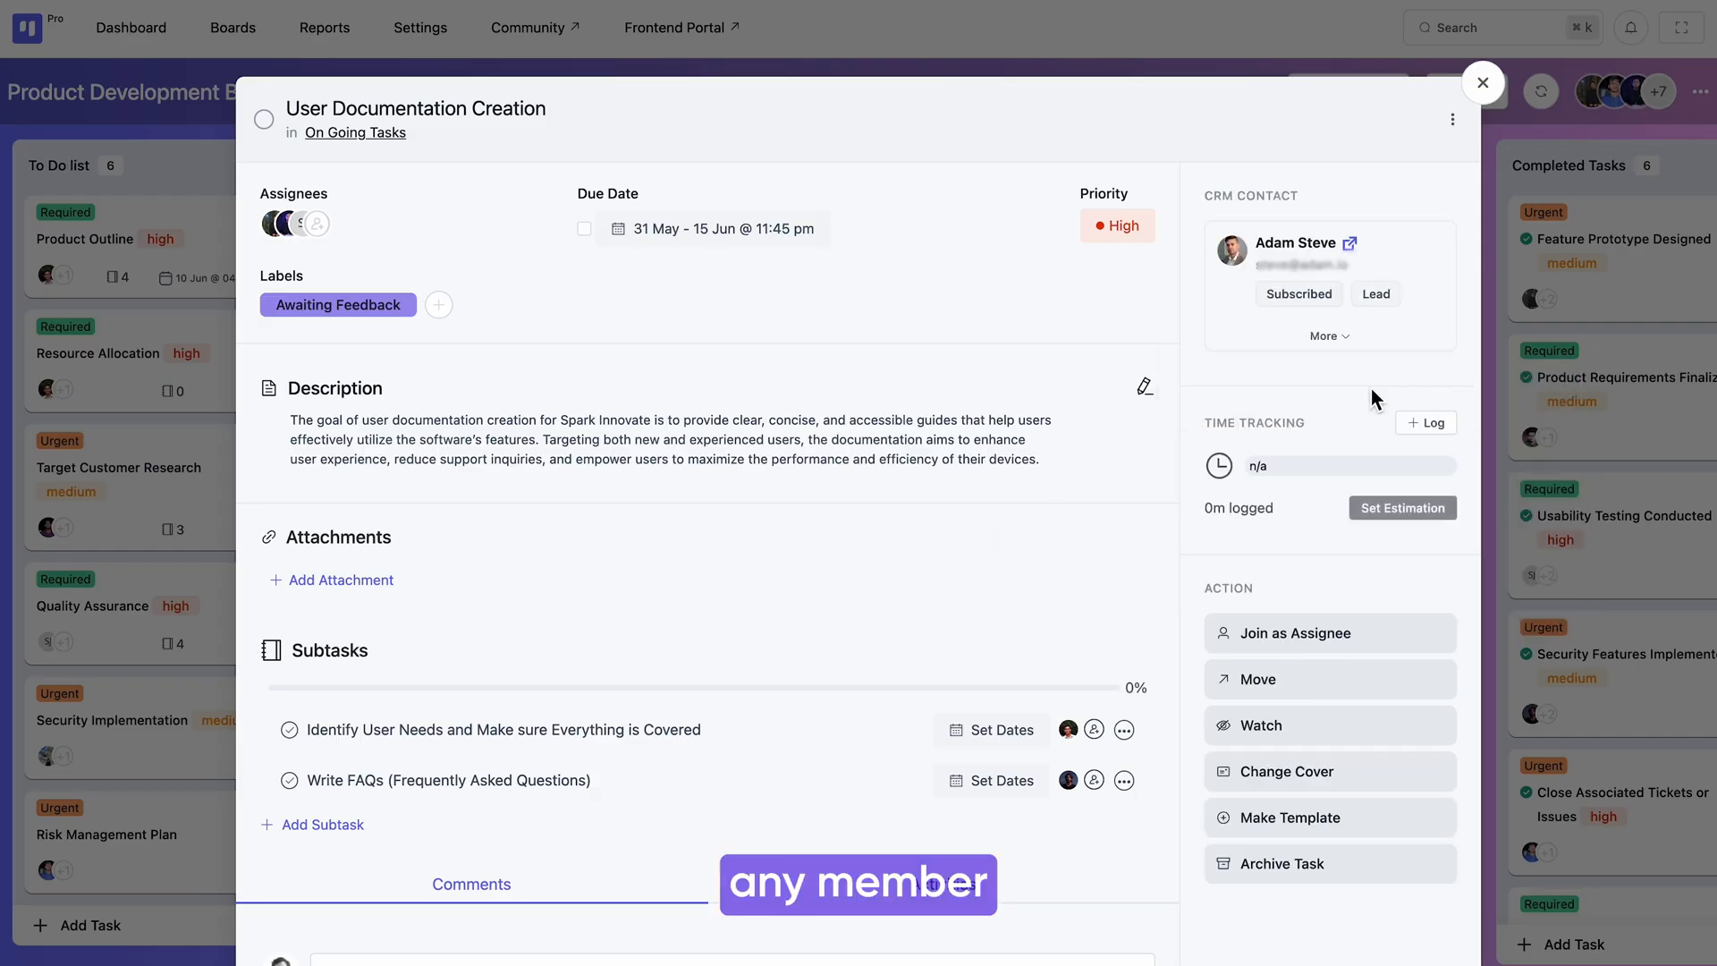
pyautogui.click(1328, 337)
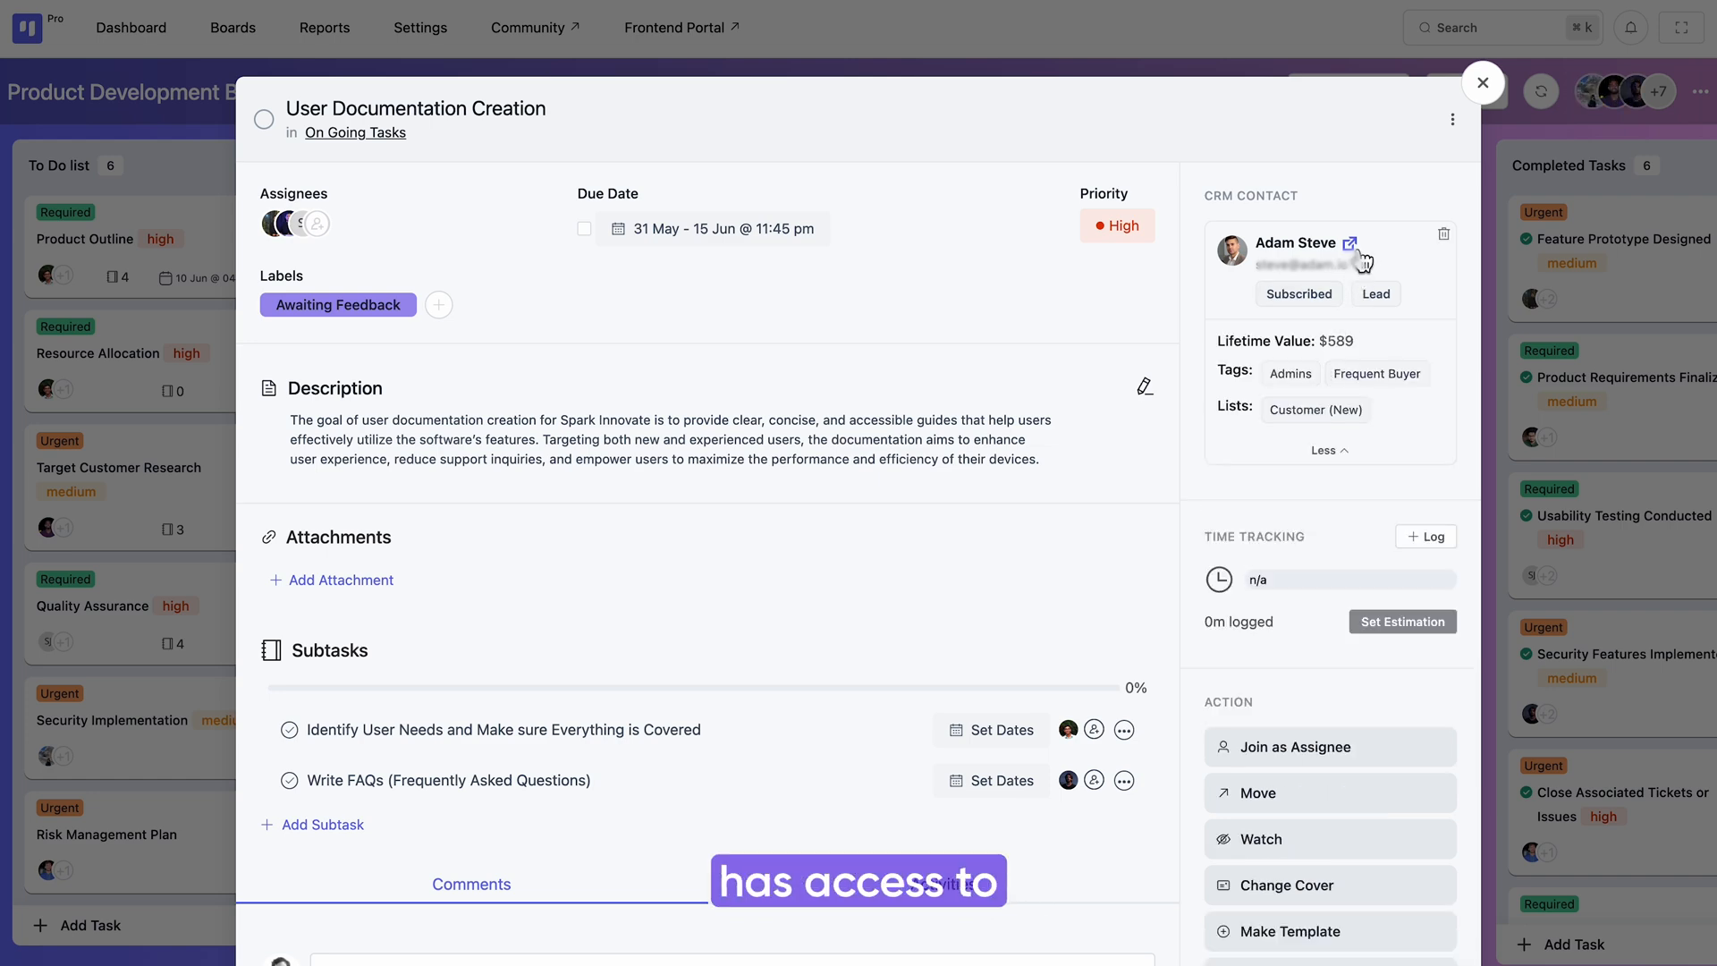
pyautogui.click(1349, 242)
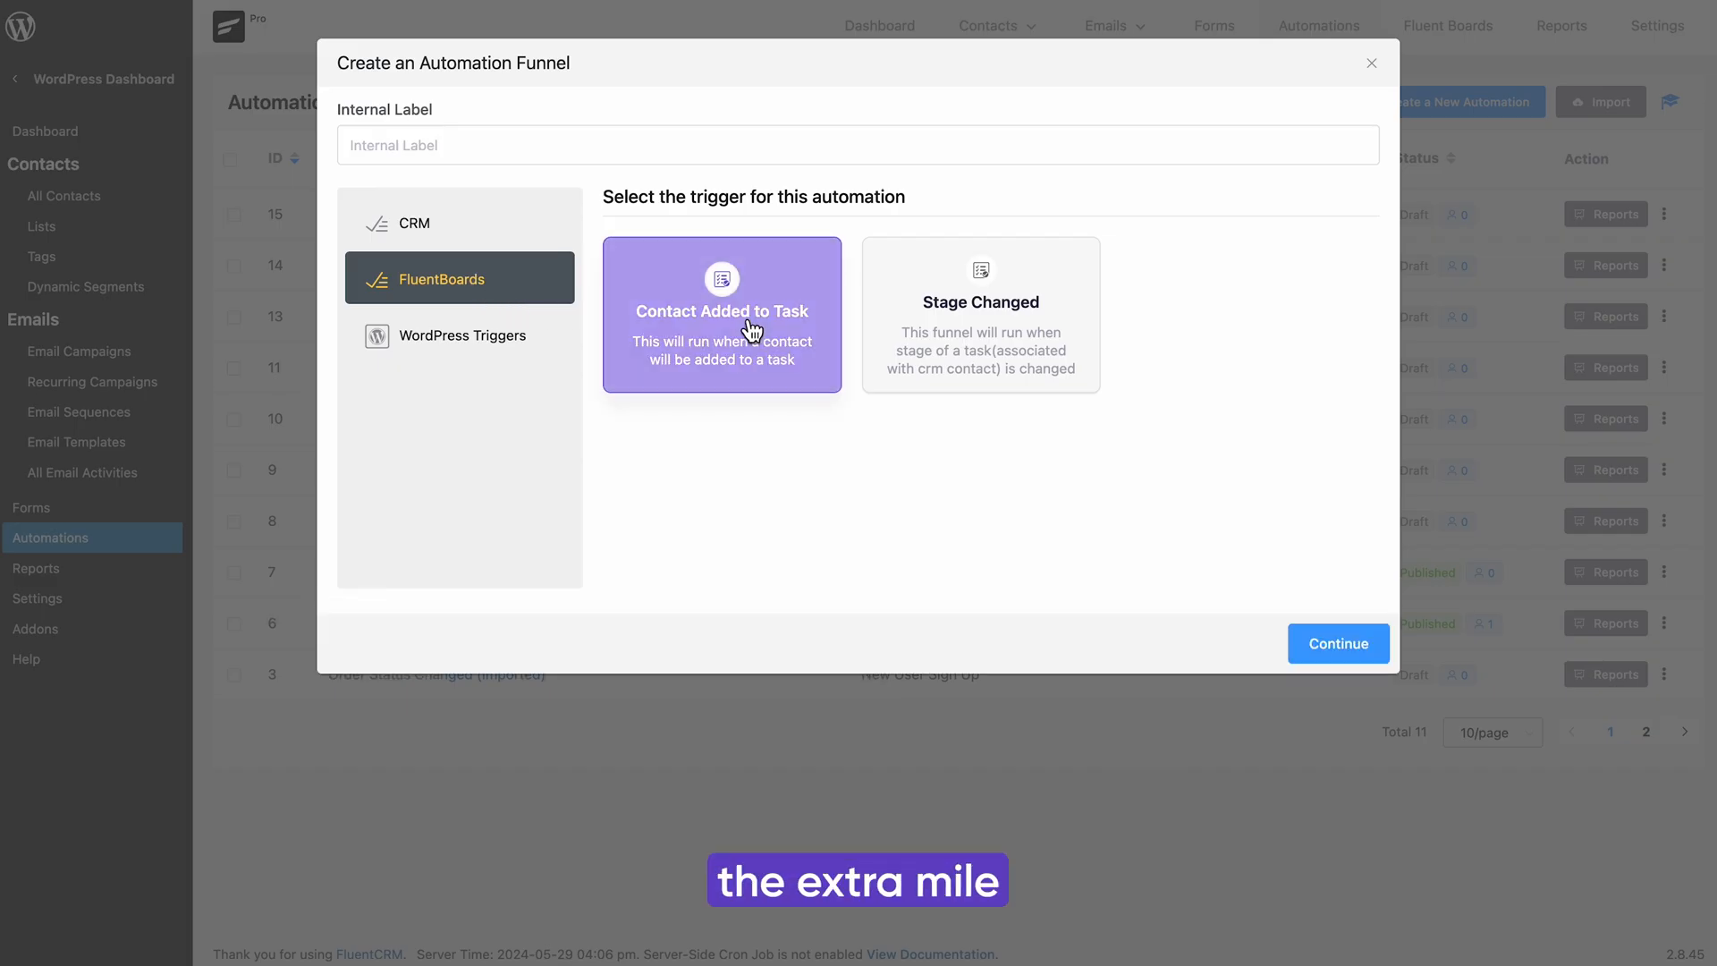
# Step: Create a Contact Added to Task automation for the Spark Innovate product board and save the trigger
pyautogui.write('Product Development Board for Spark Innovate')
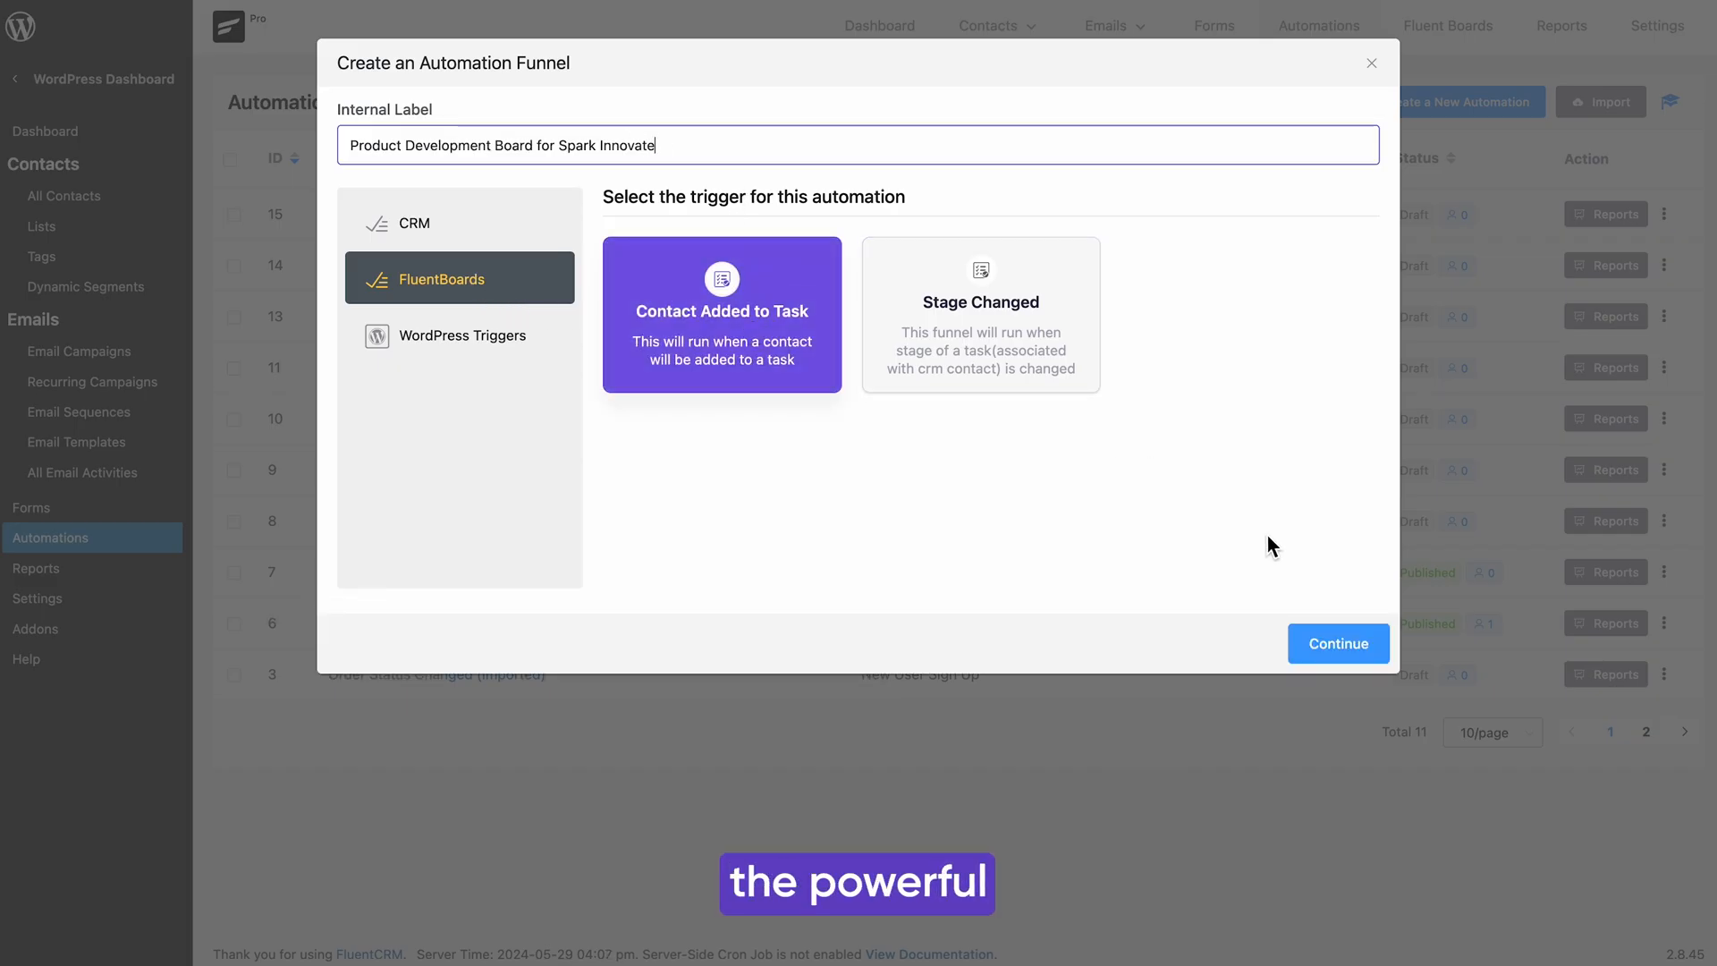
pyautogui.click(1337, 643)
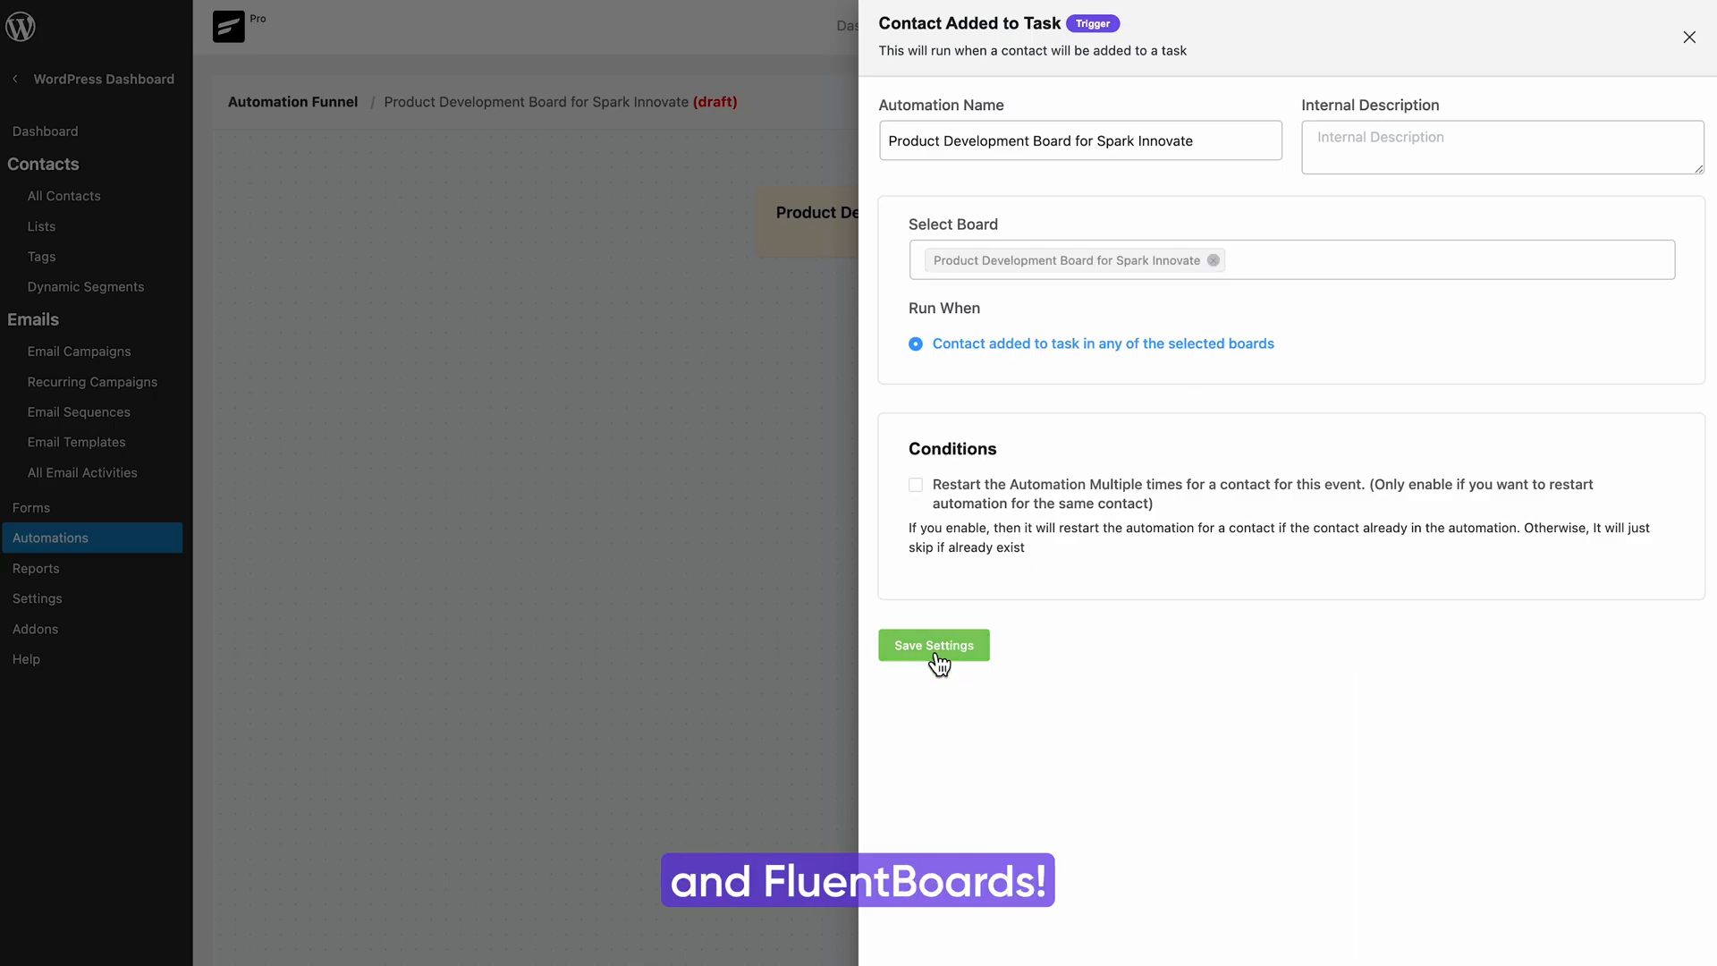
pyautogui.click(933, 644)
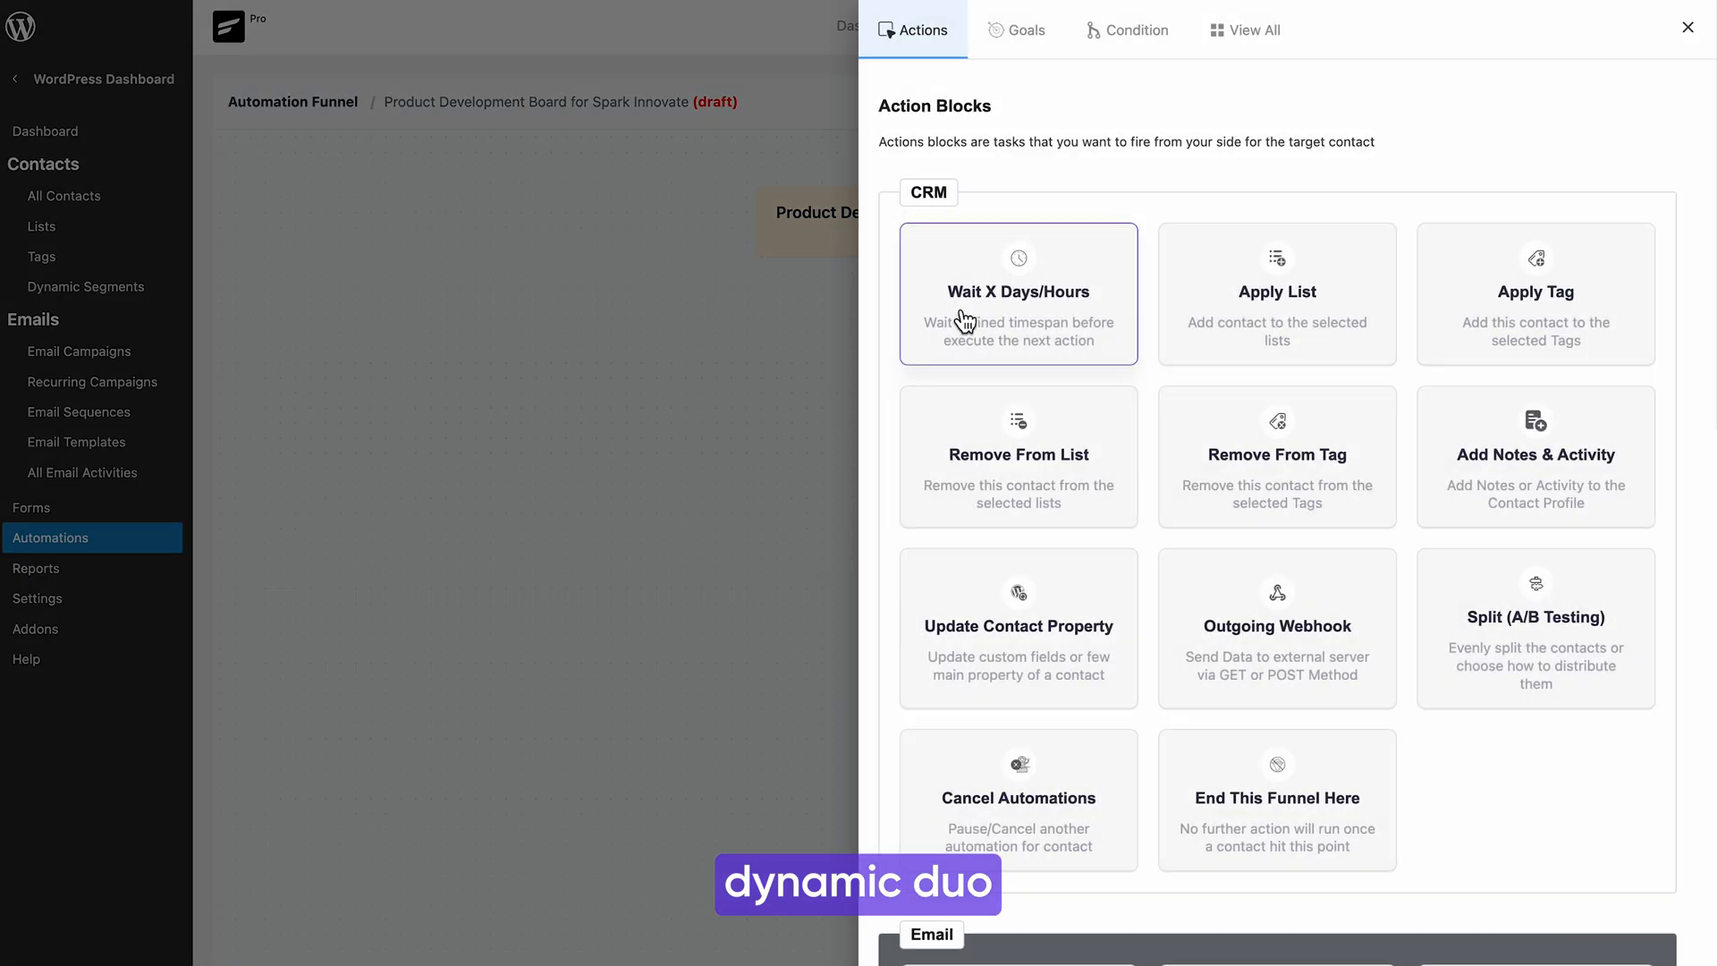
pyautogui.scroll(-3)
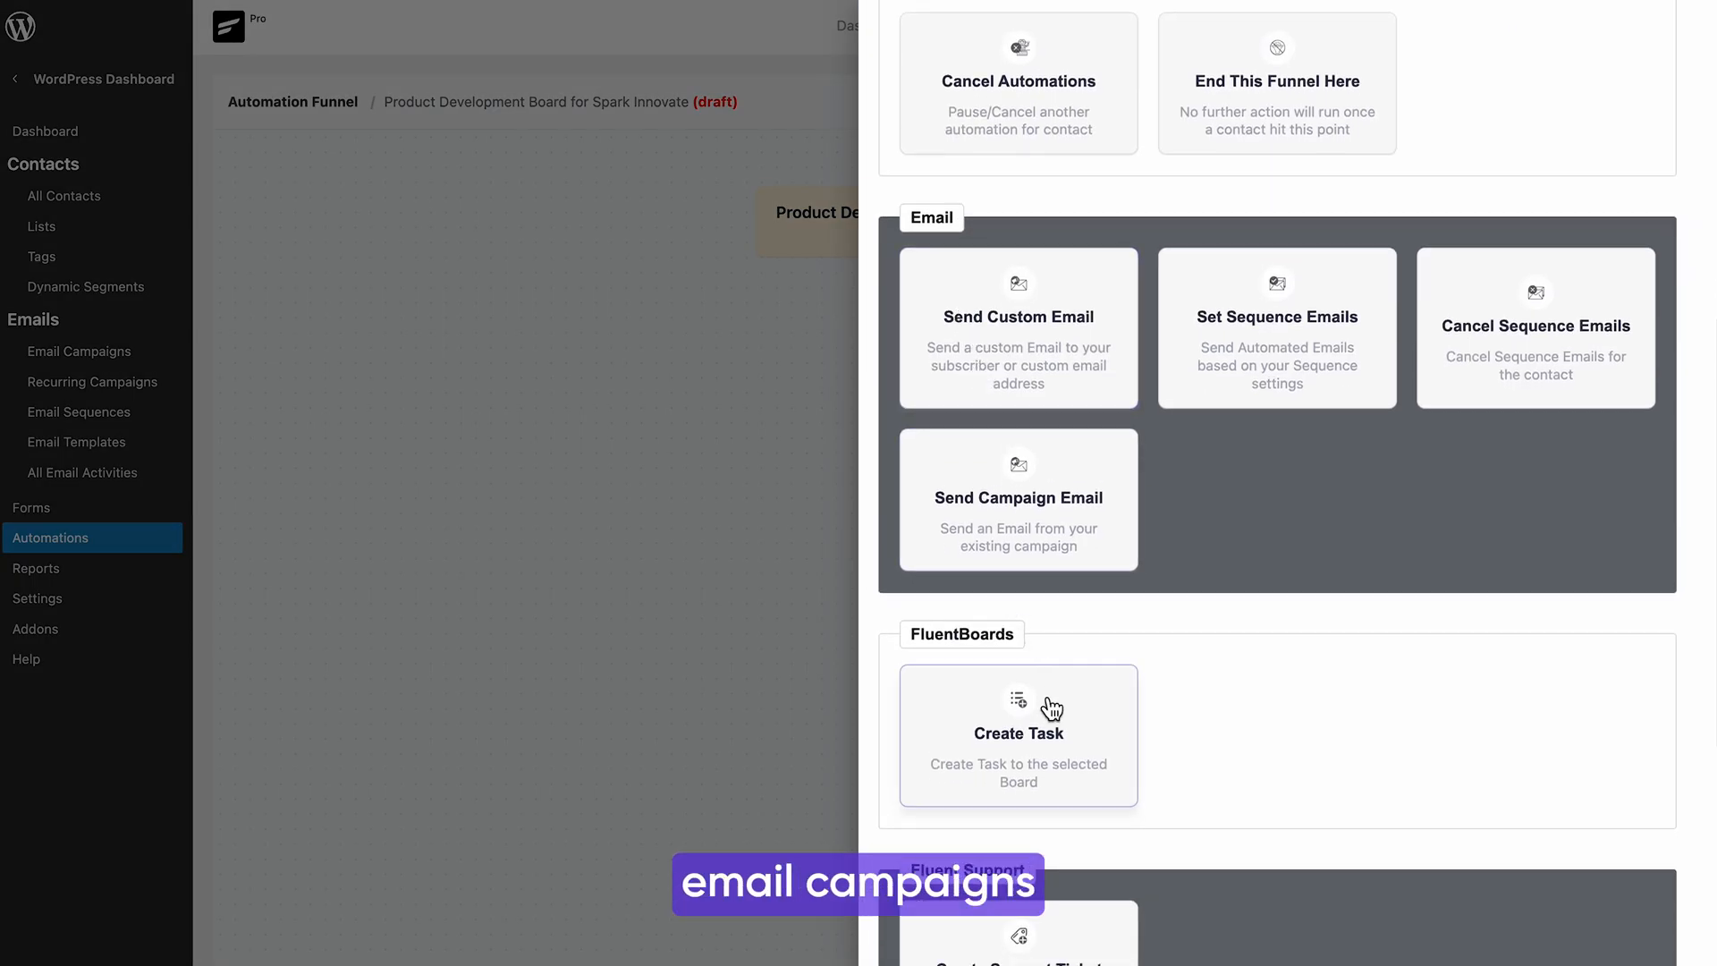
# Step: Add a Create Task step followed by a 20-day Wait step, saving each
pyautogui.click(1018, 732)
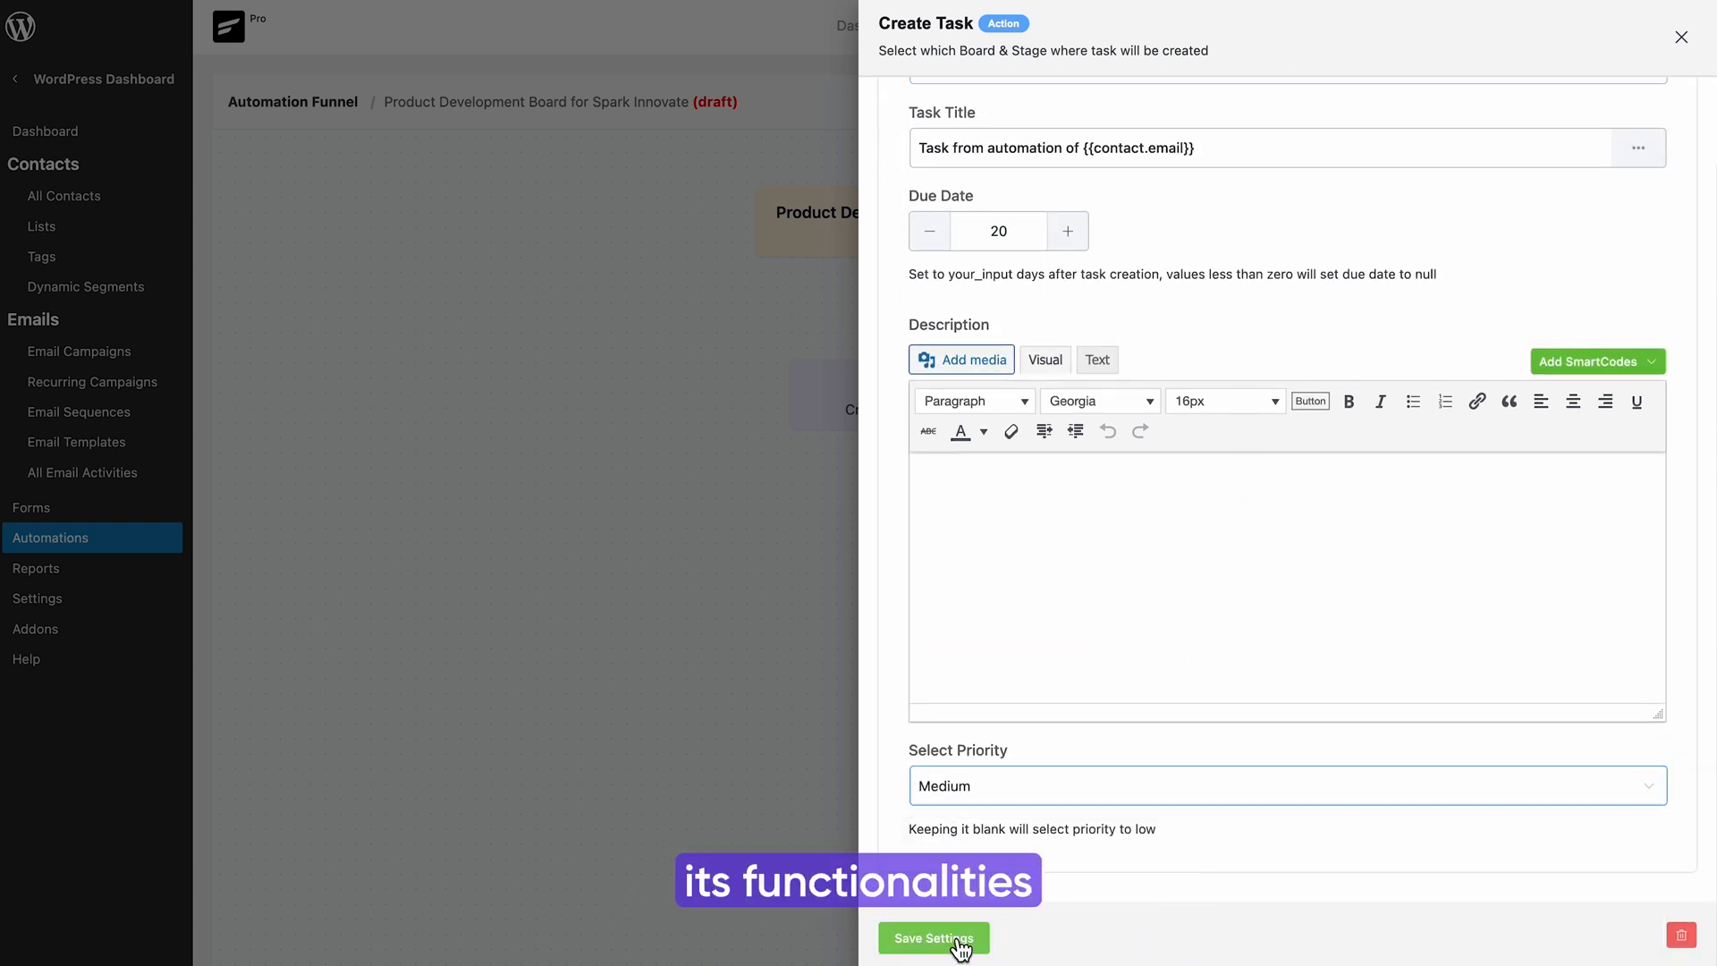
pyautogui.click(932, 938)
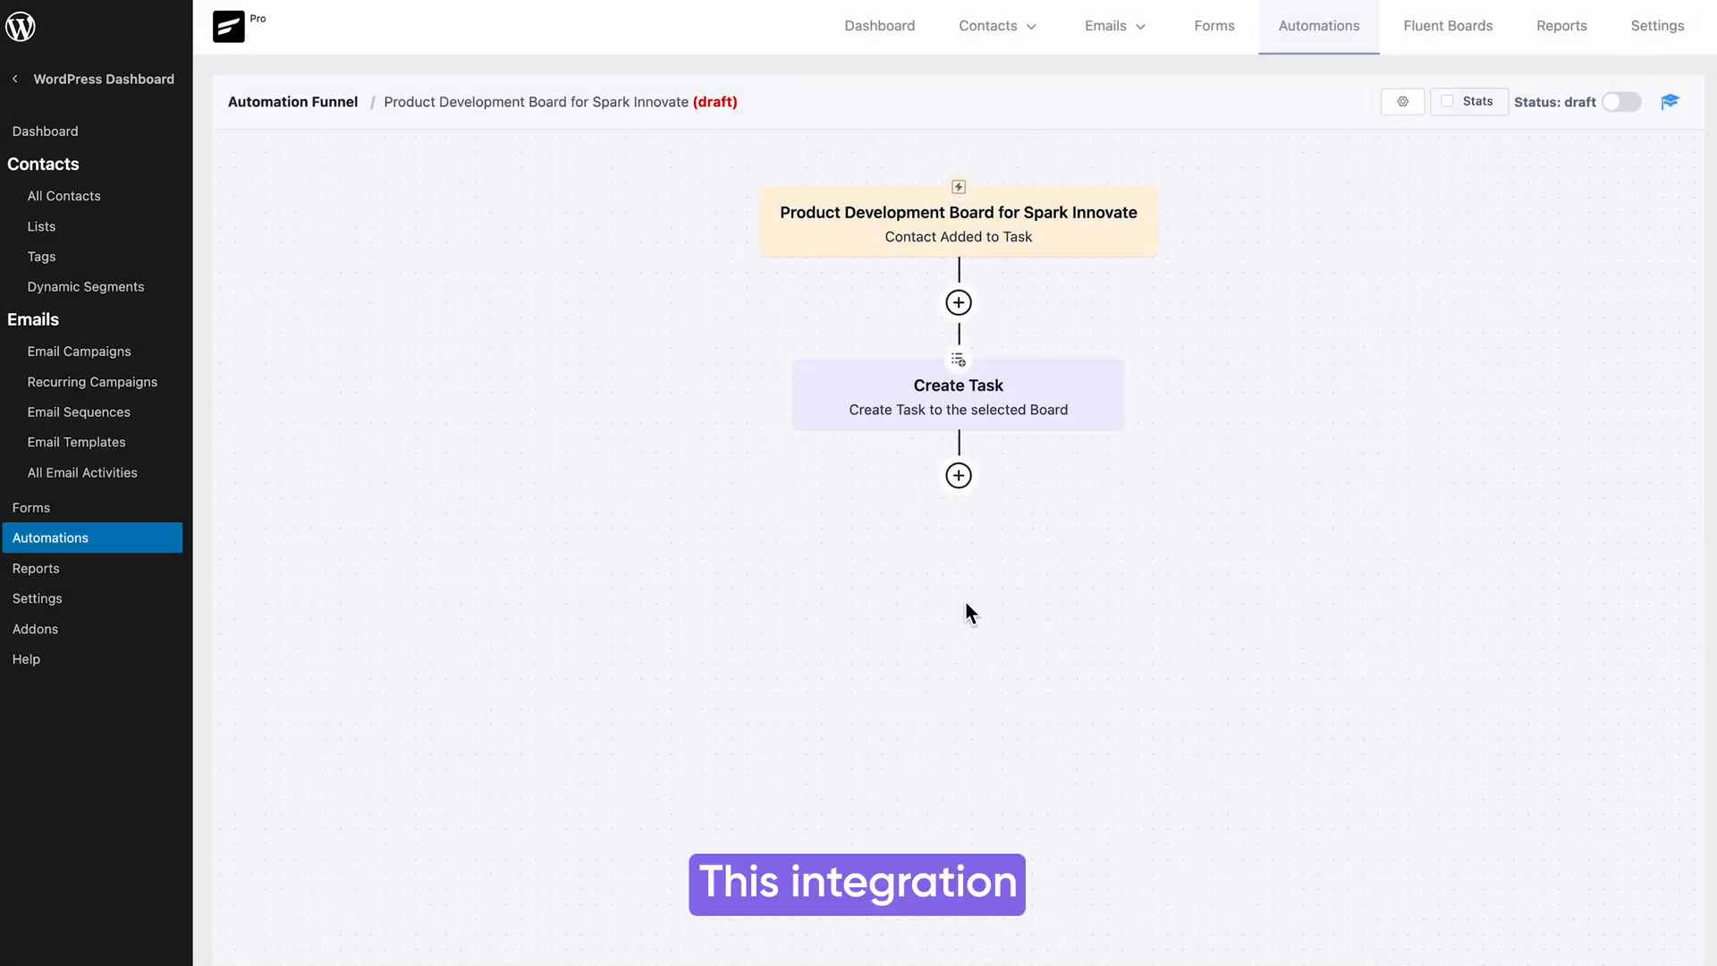
pyautogui.click(954, 474)
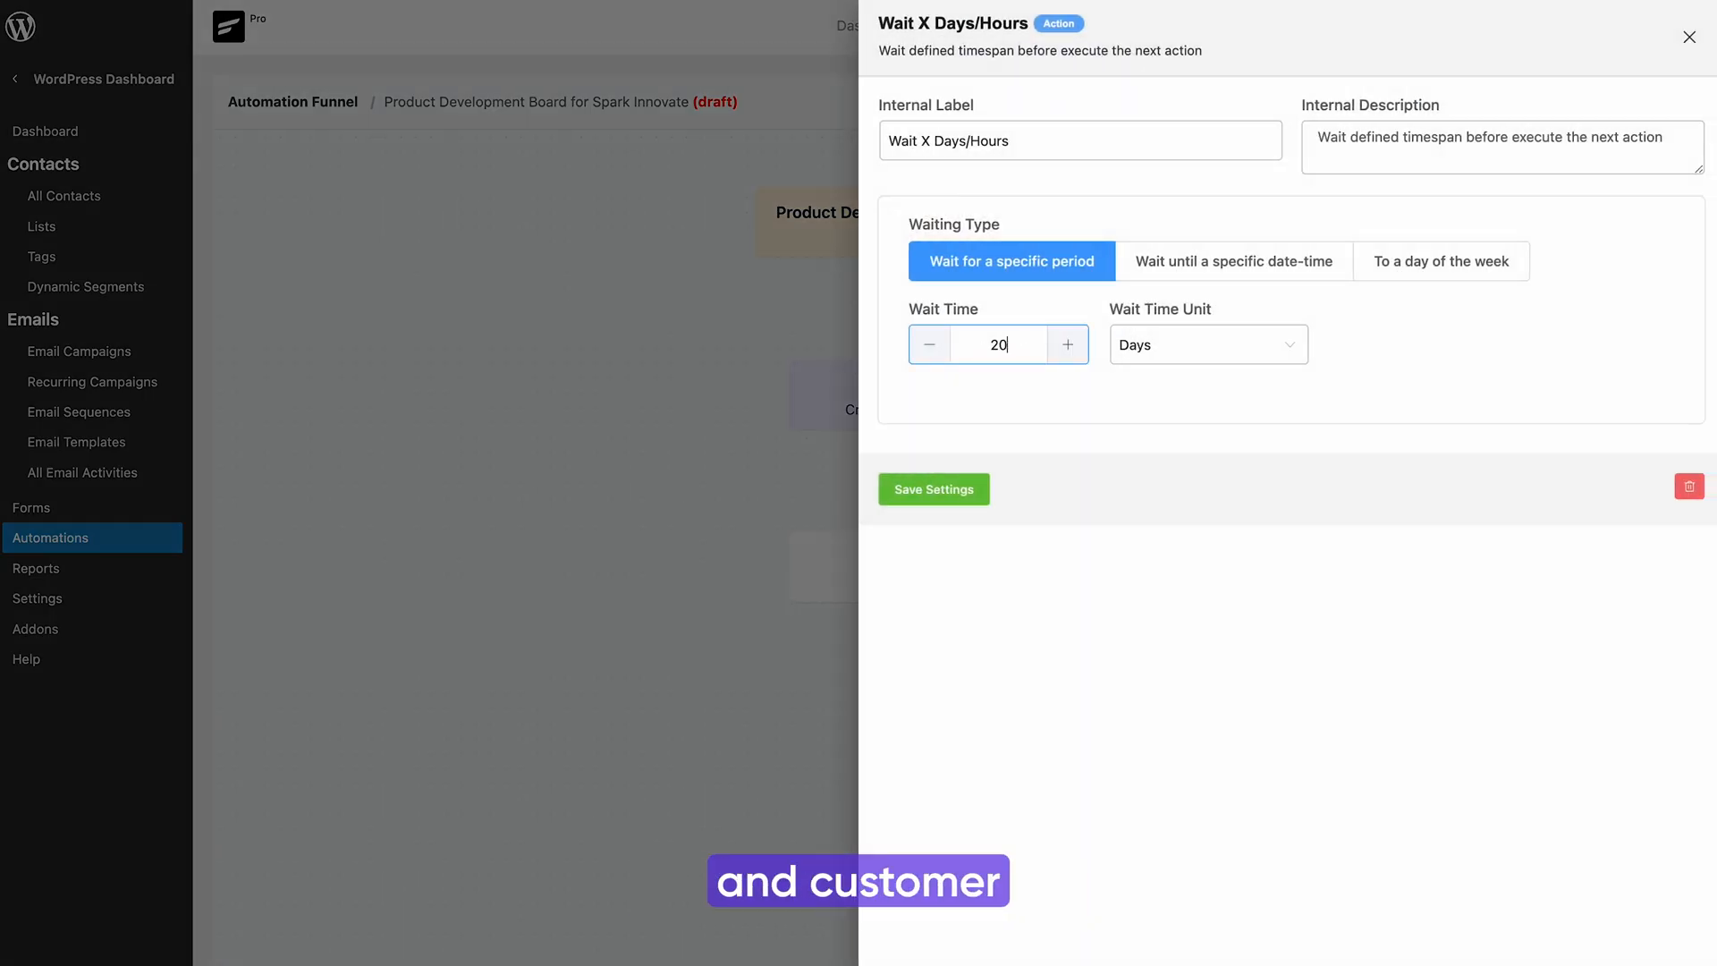
pyautogui.moveTo(933, 489)
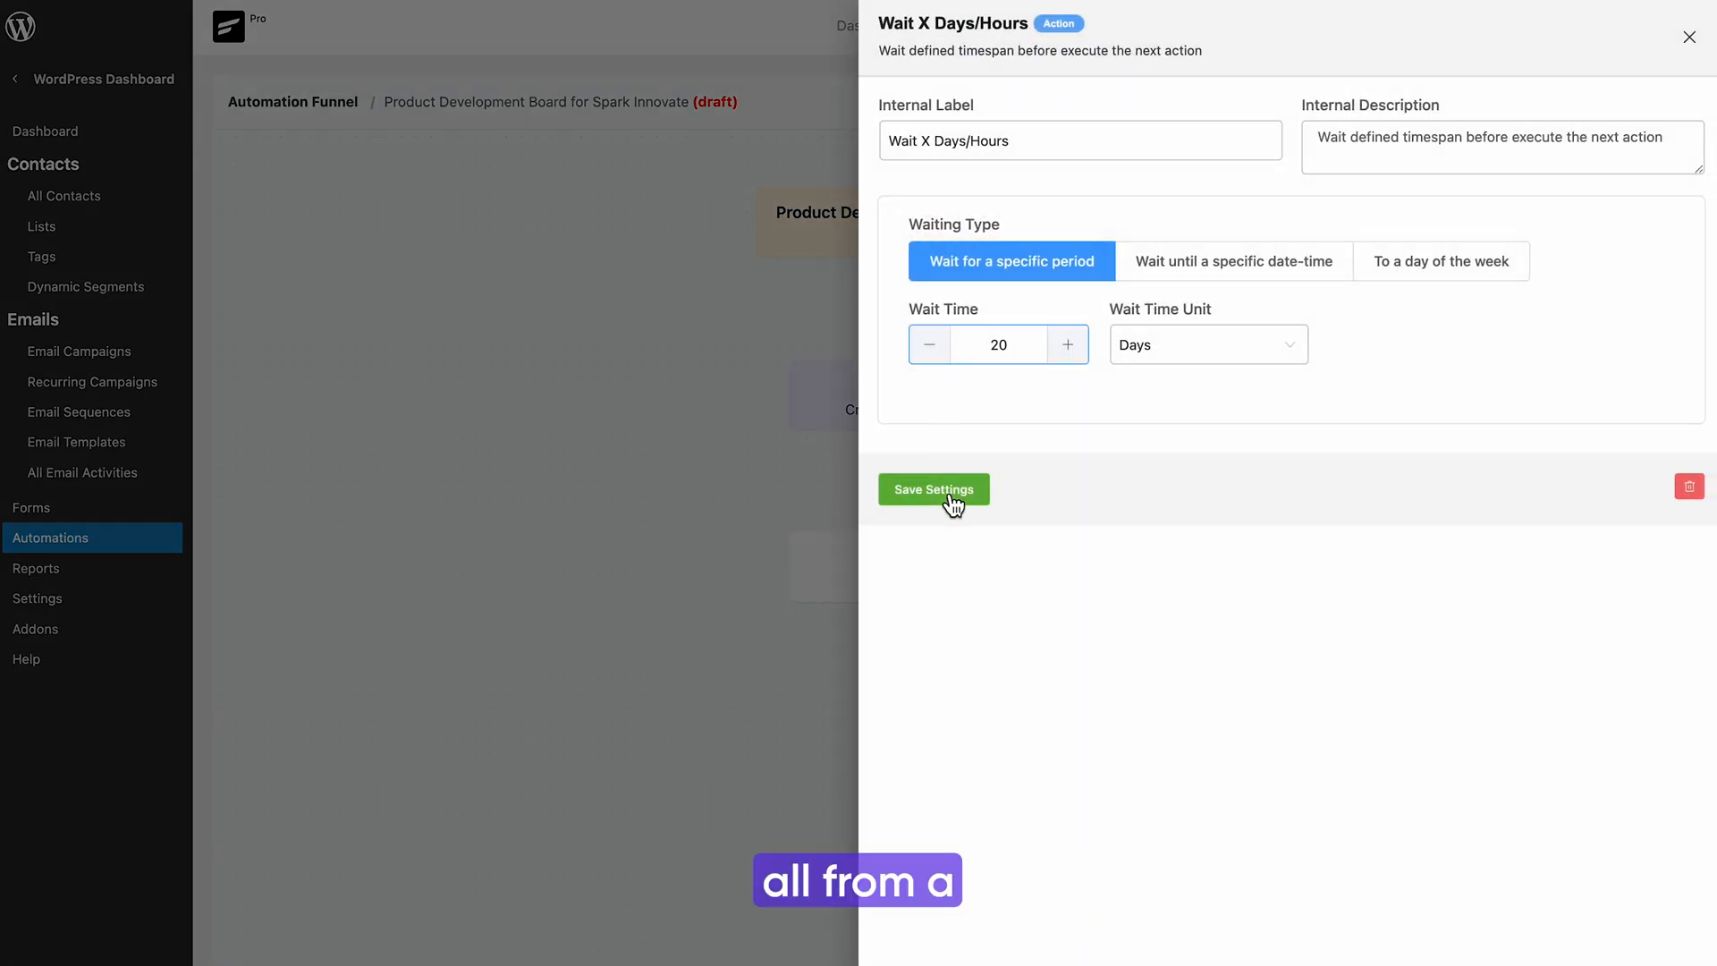
pyautogui.click(932, 490)
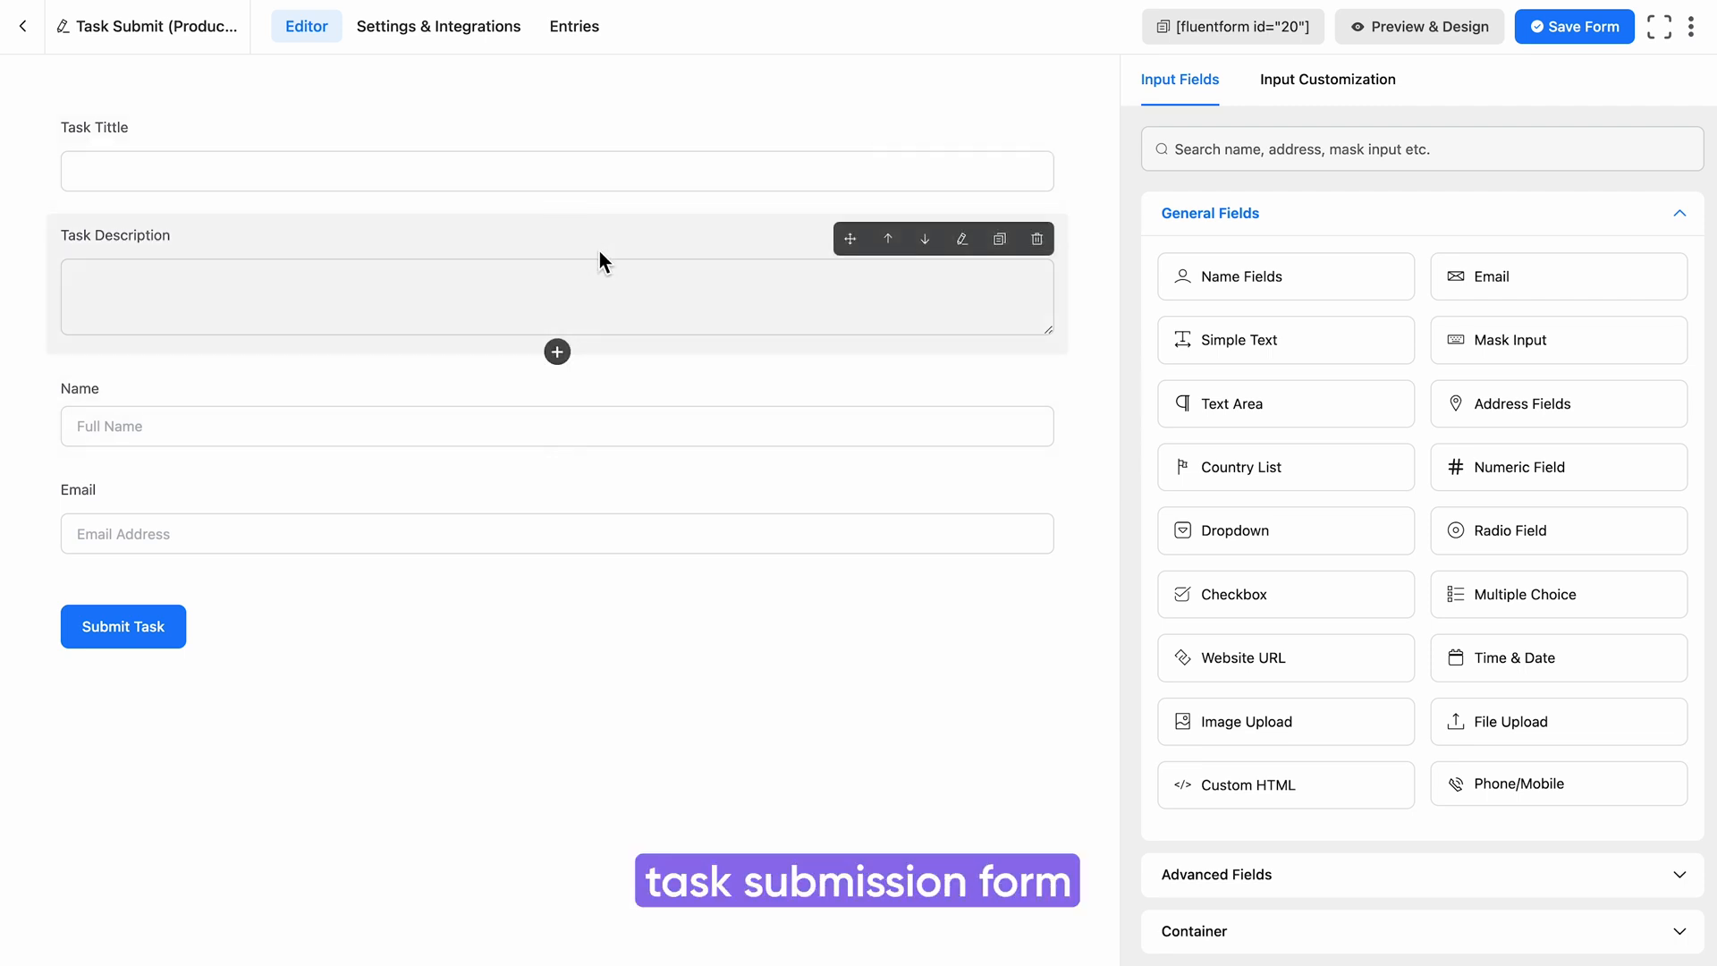
# Step: Add a Fluent Boards feed sending entries to the Spark Innovate board's Client's Feedback stage labelled Required
pyautogui.click(437, 25)
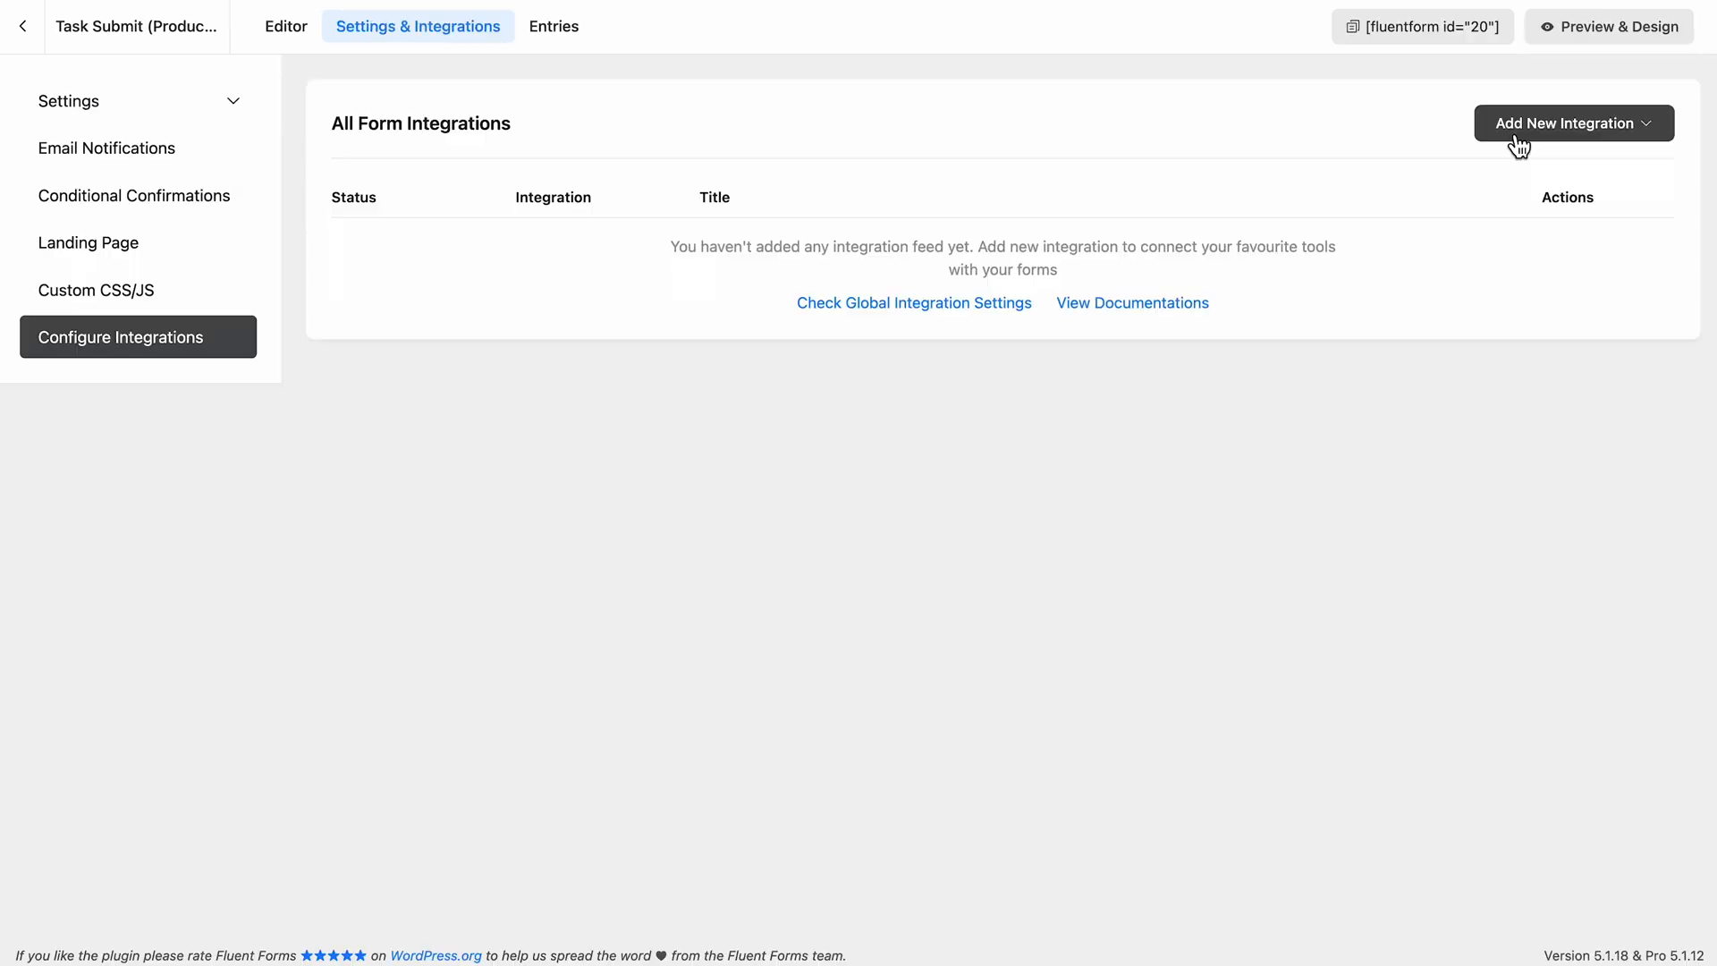
pyautogui.click(1570, 122)
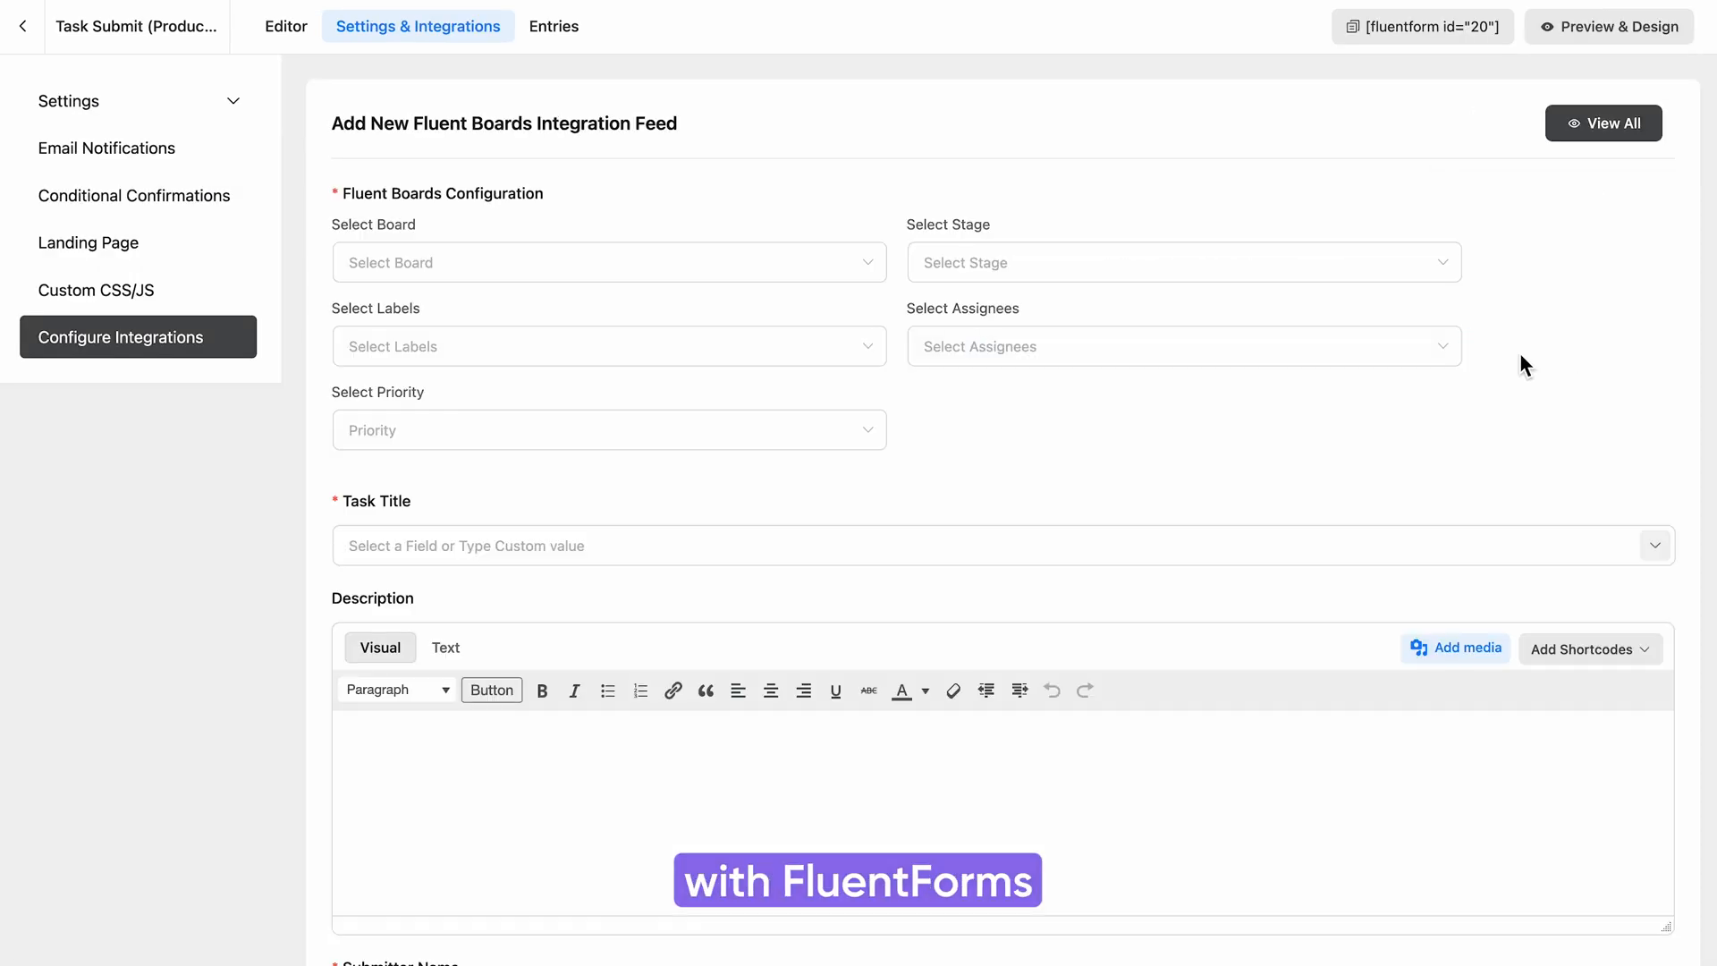
pyautogui.click(608, 262)
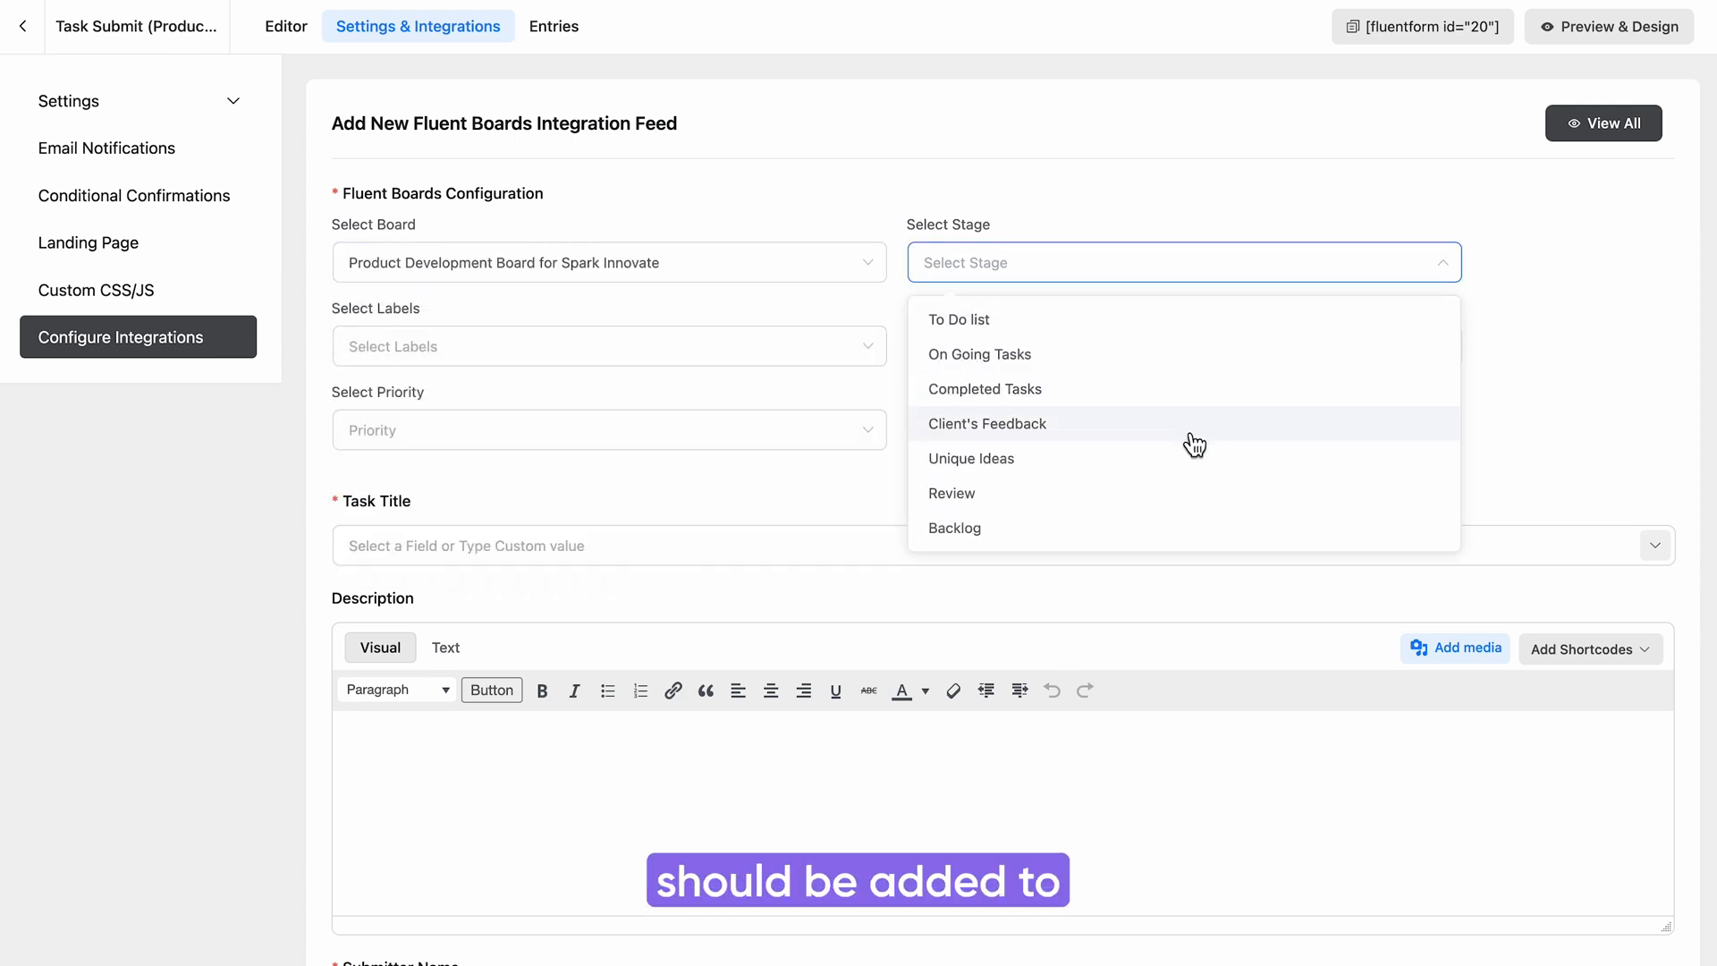
pyautogui.click(985, 424)
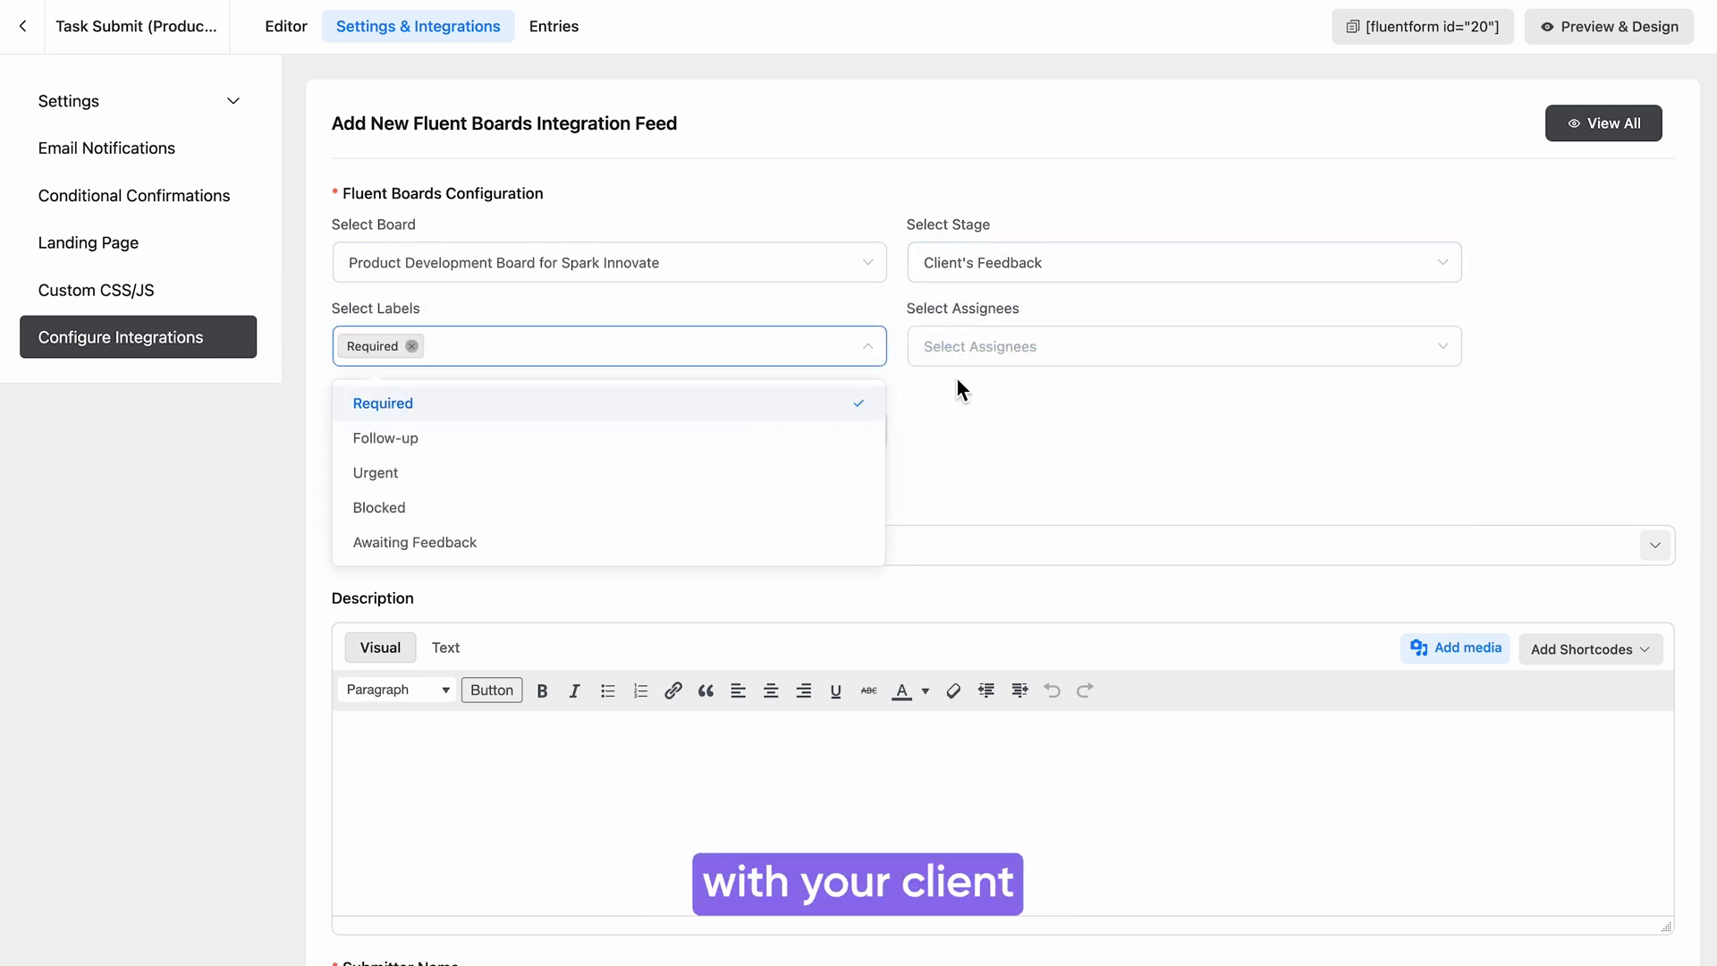
pyautogui.click(1182, 346)
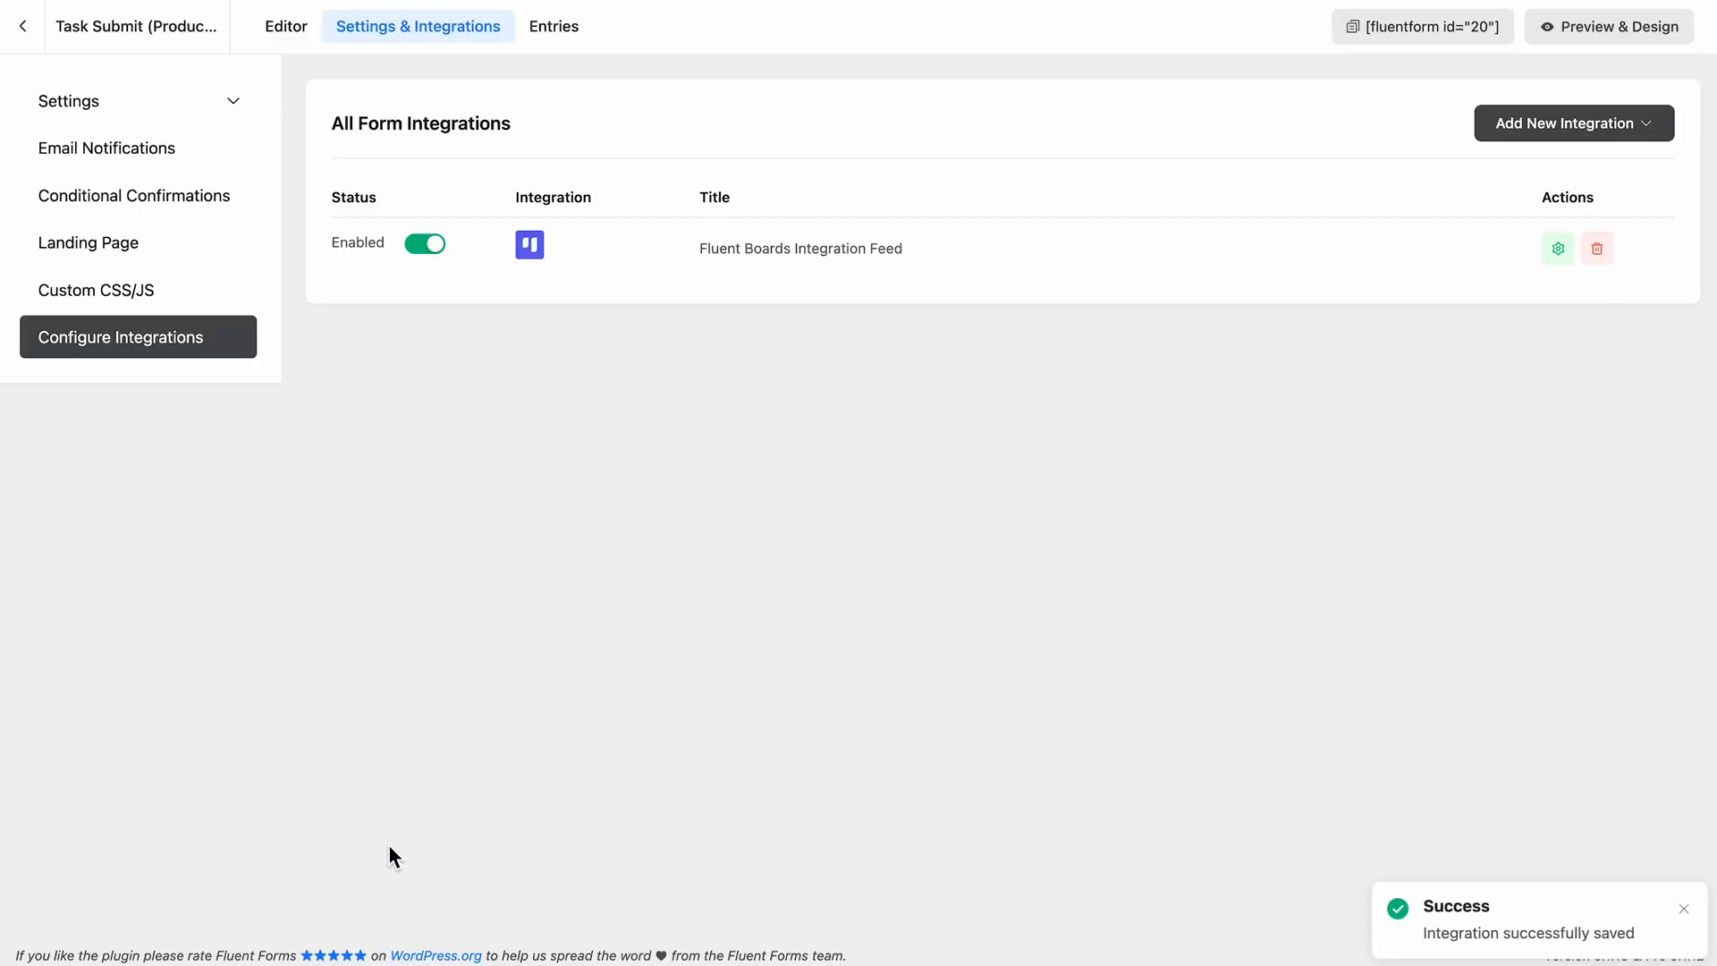
# Step: Preview the form and submit a test User Support Tools task about a support ticketing system
pyautogui.click(1608, 26)
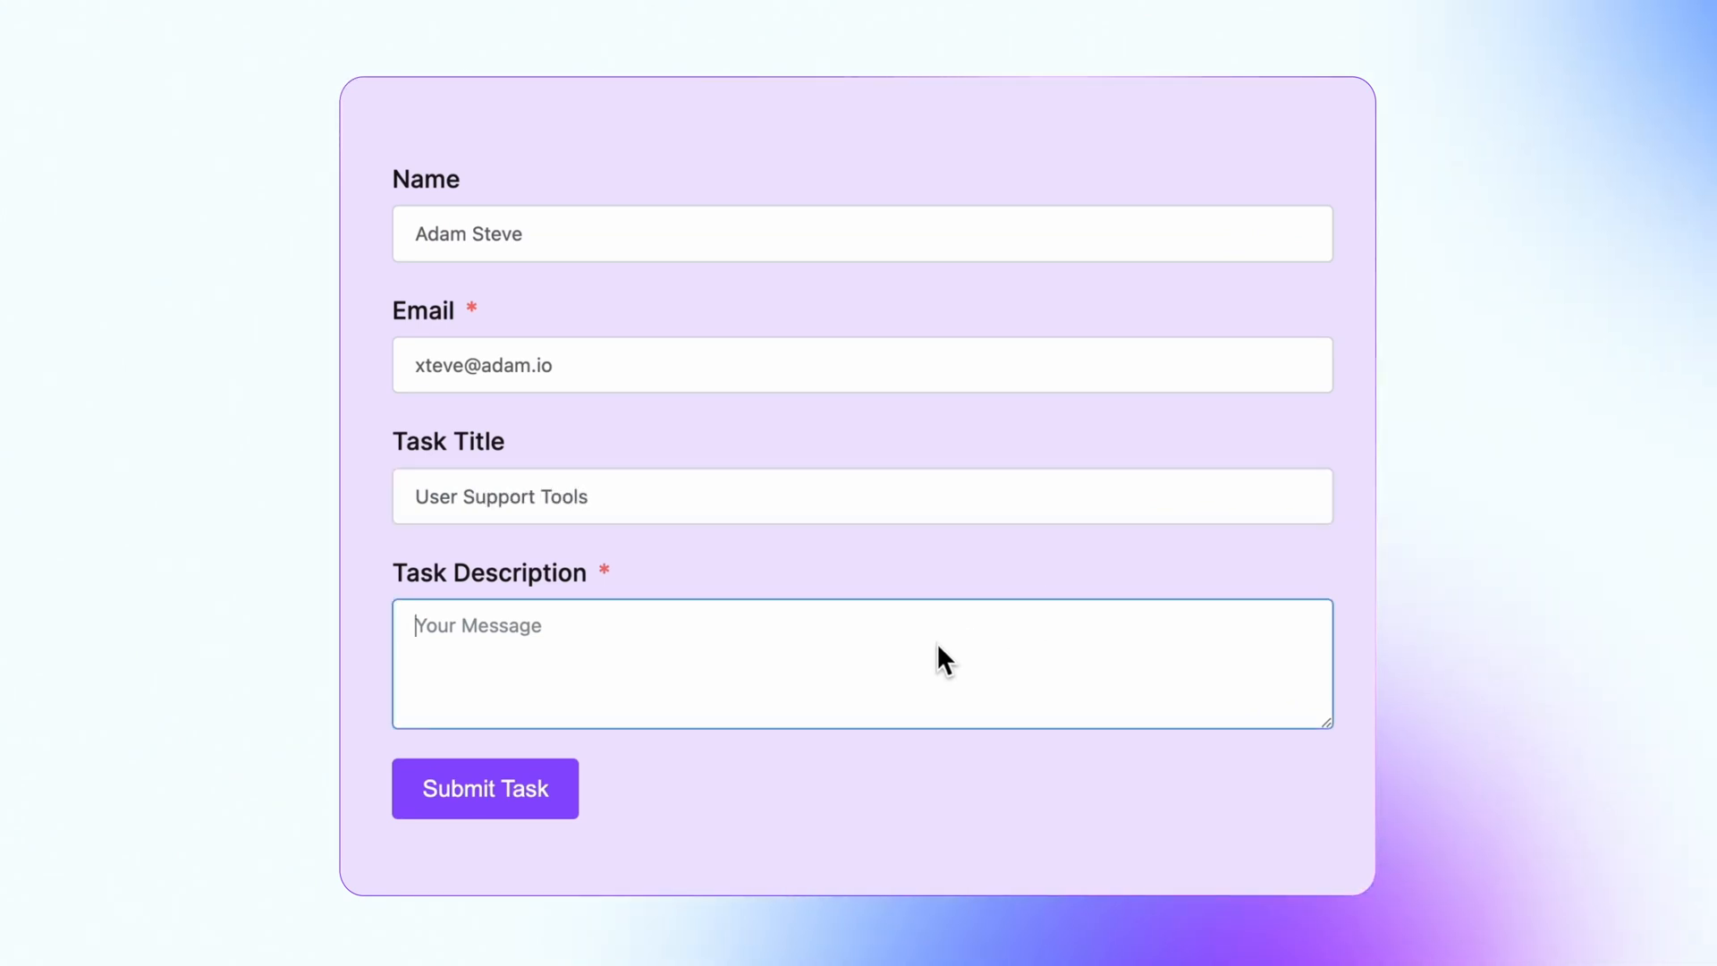
pyautogui.write('Integrate a support ticketing system or live chat to assist users with issues directly from the software. These tools aim: To swiftly resolve user issues, offer personalized help, and ensure a seamless user.')
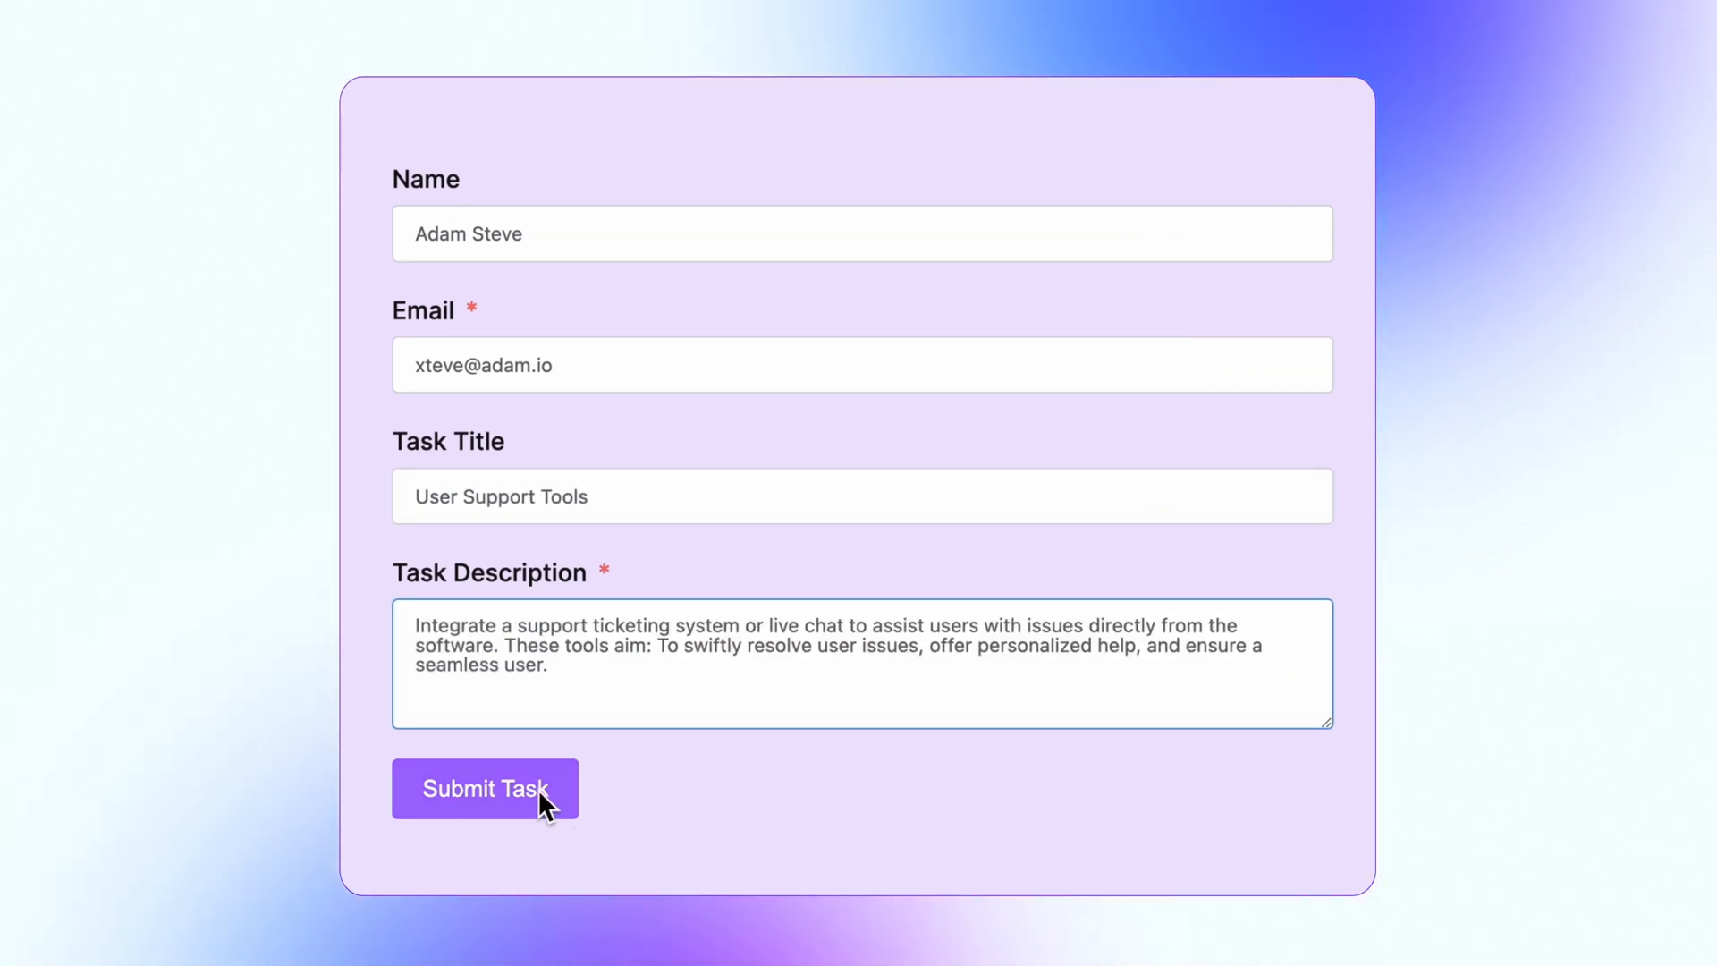
pyautogui.click(484, 789)
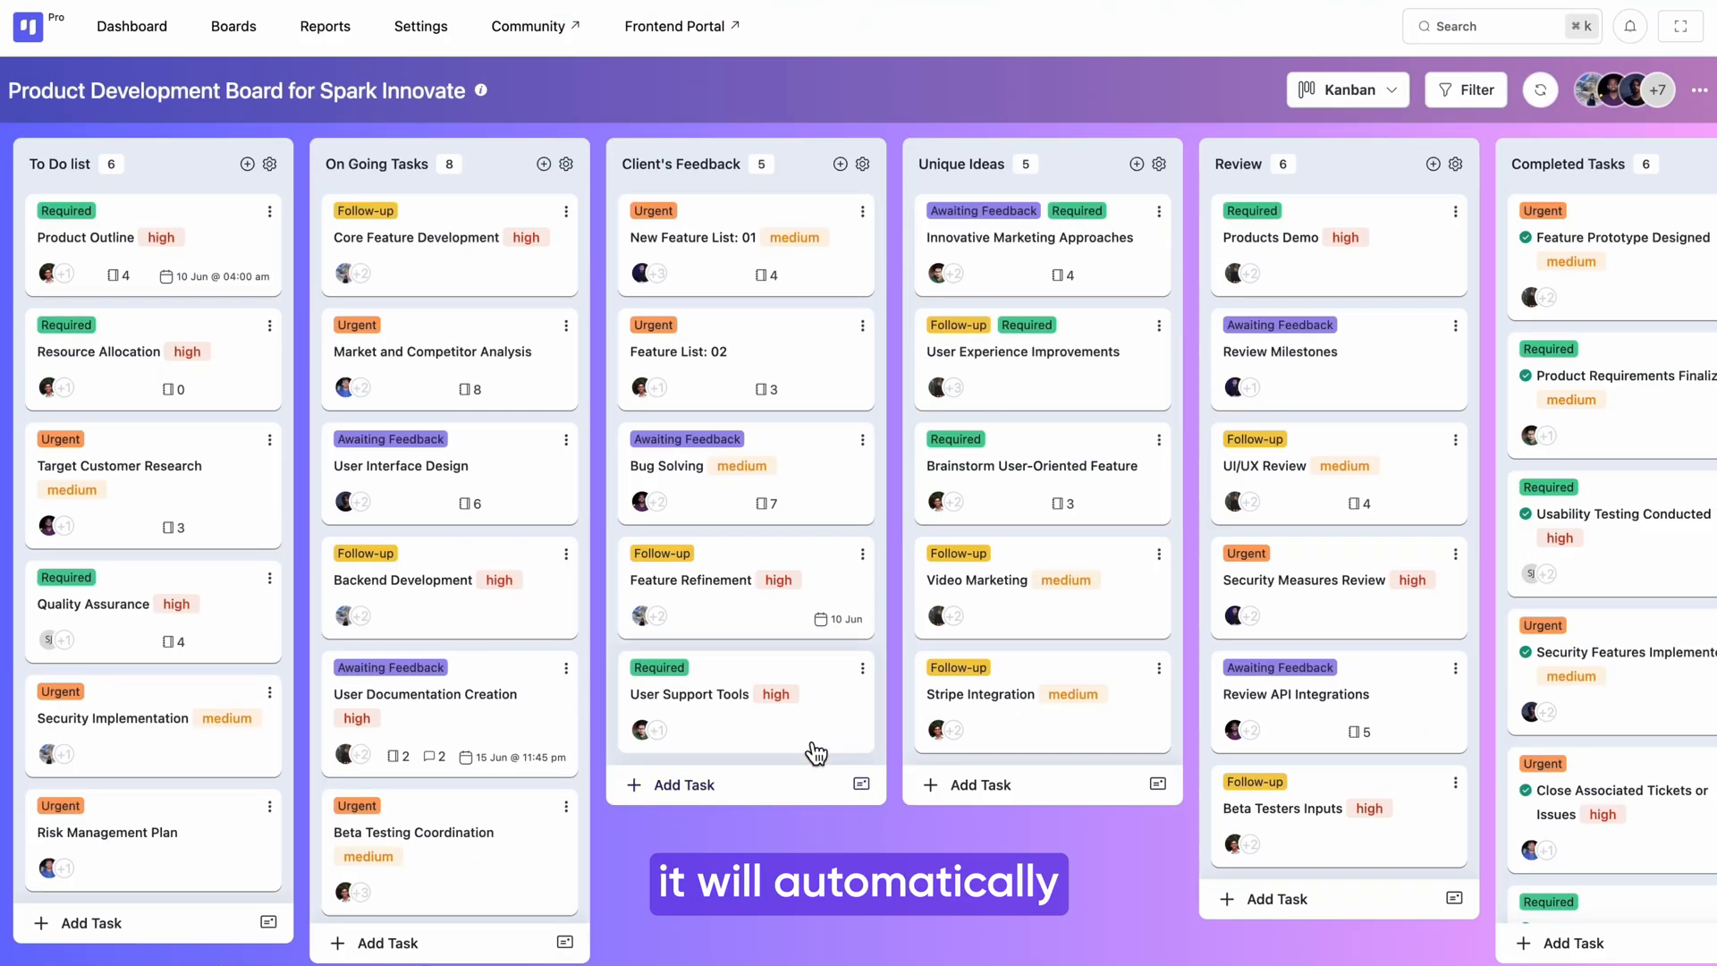
# Step: Open the new User Support Tools card in the Client's Feedback column
pyautogui.click(688, 693)
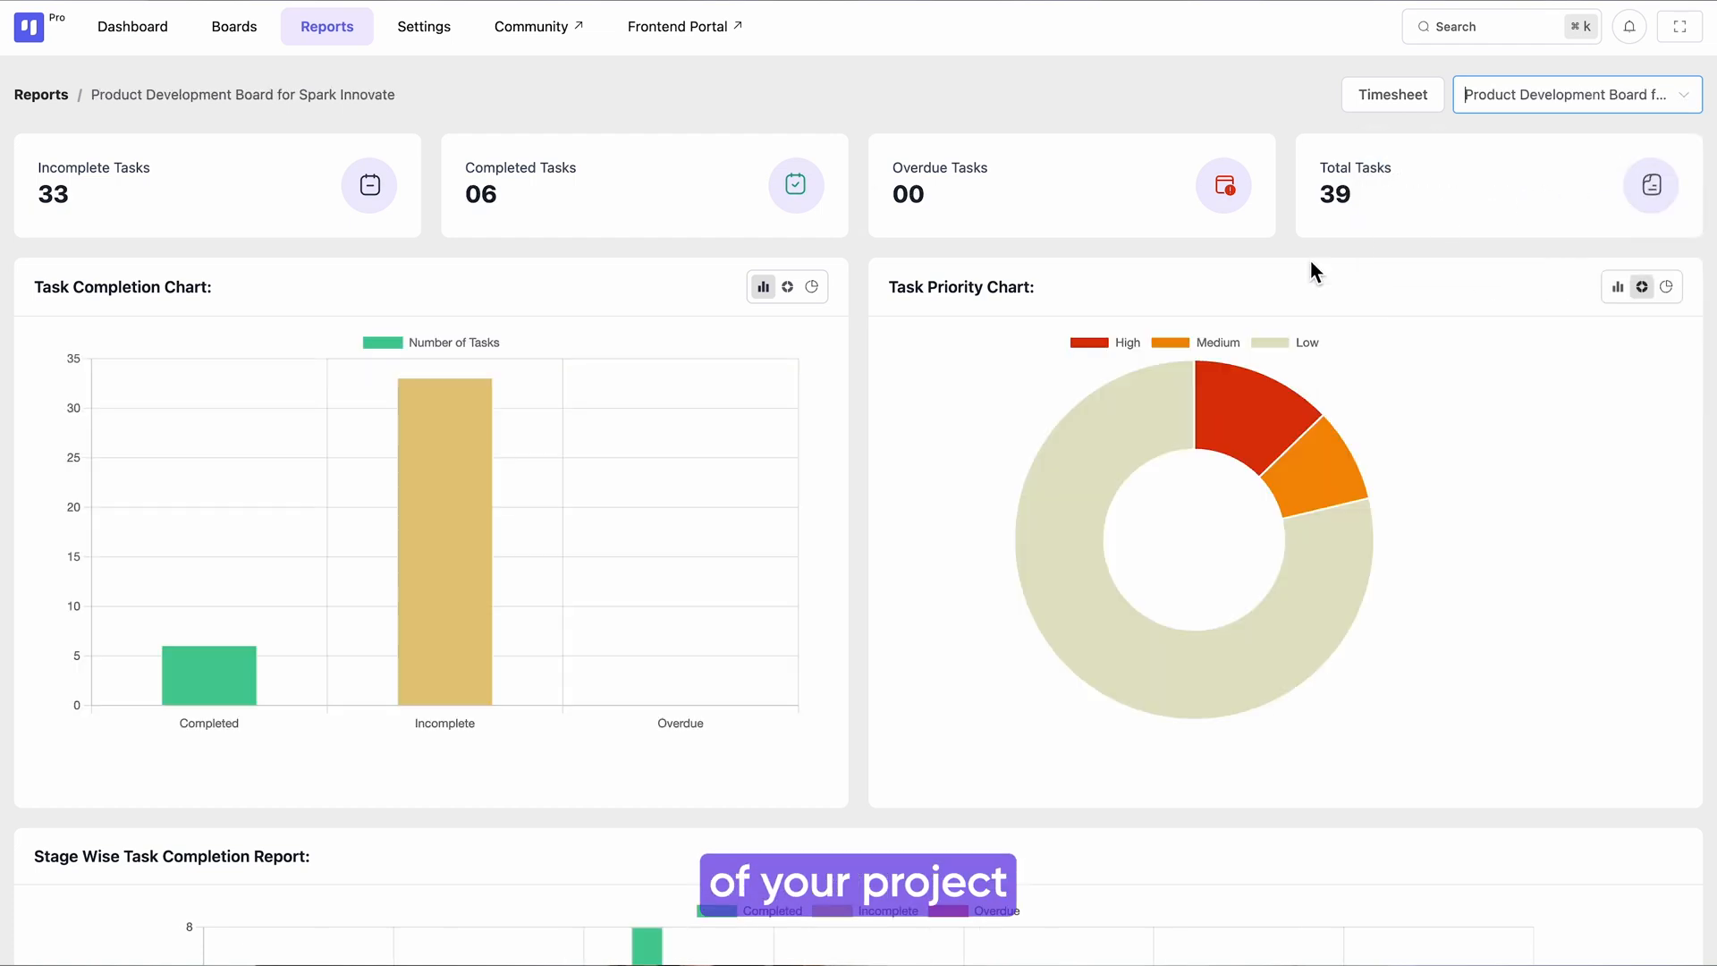
# Step: Search the Members Role list for 'Masiur' and select the result
pyautogui.scroll(-3)
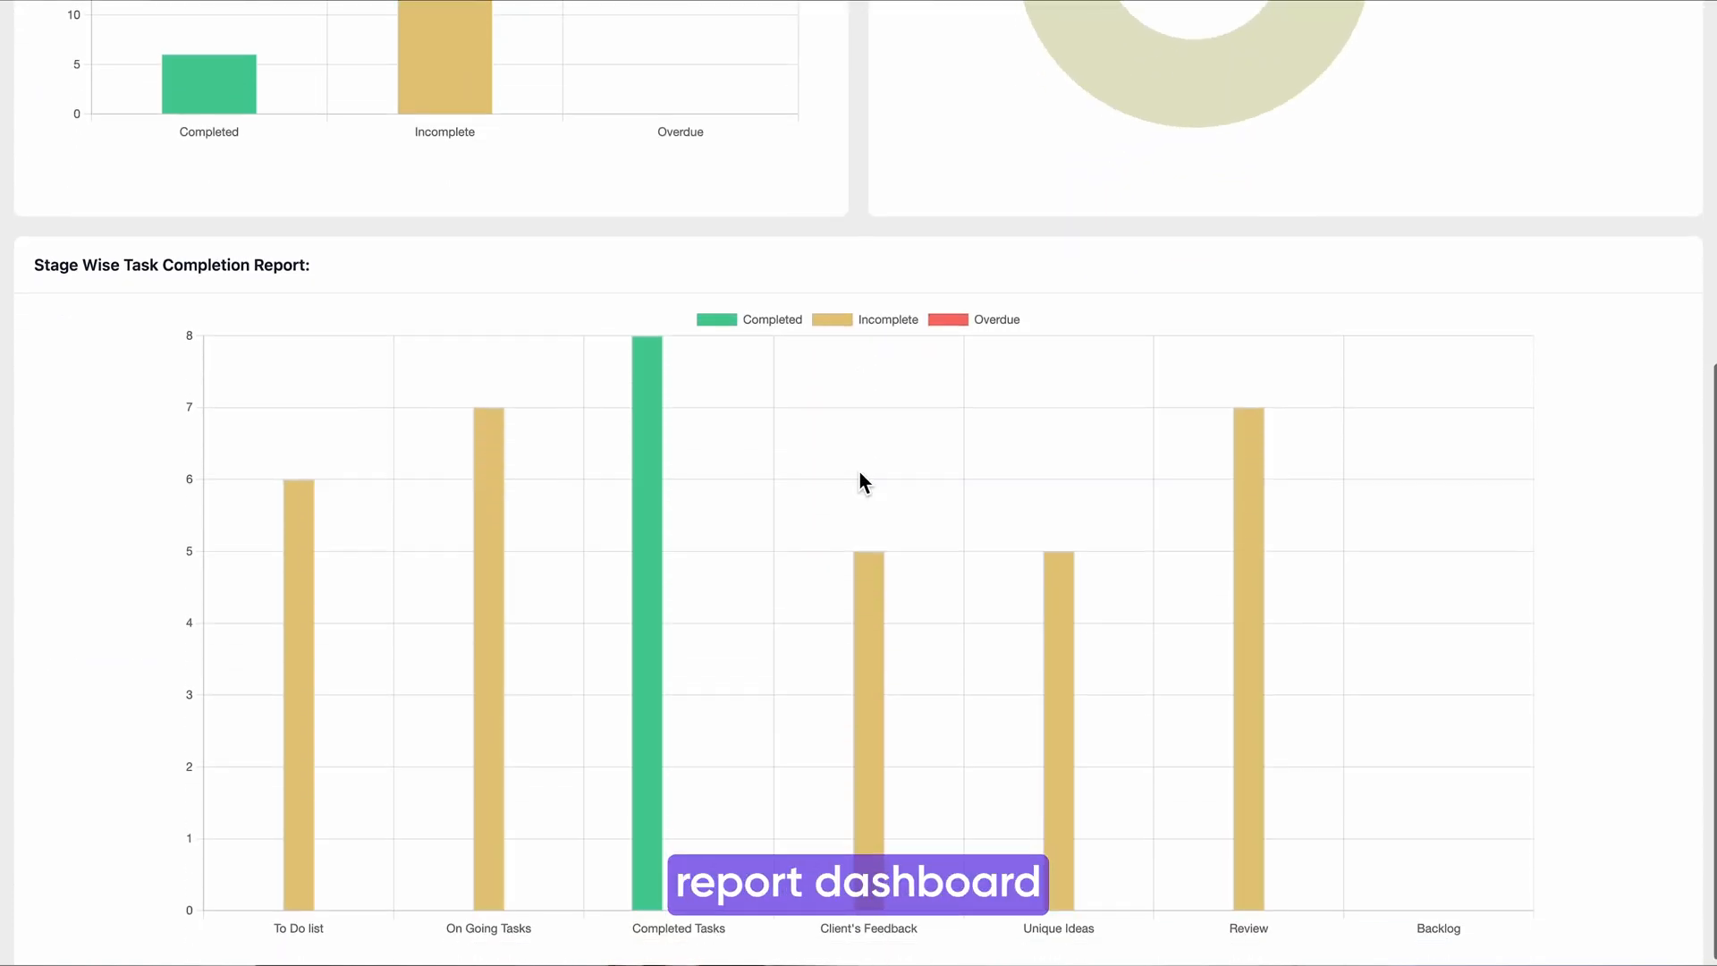
pyautogui.click(421, 26)
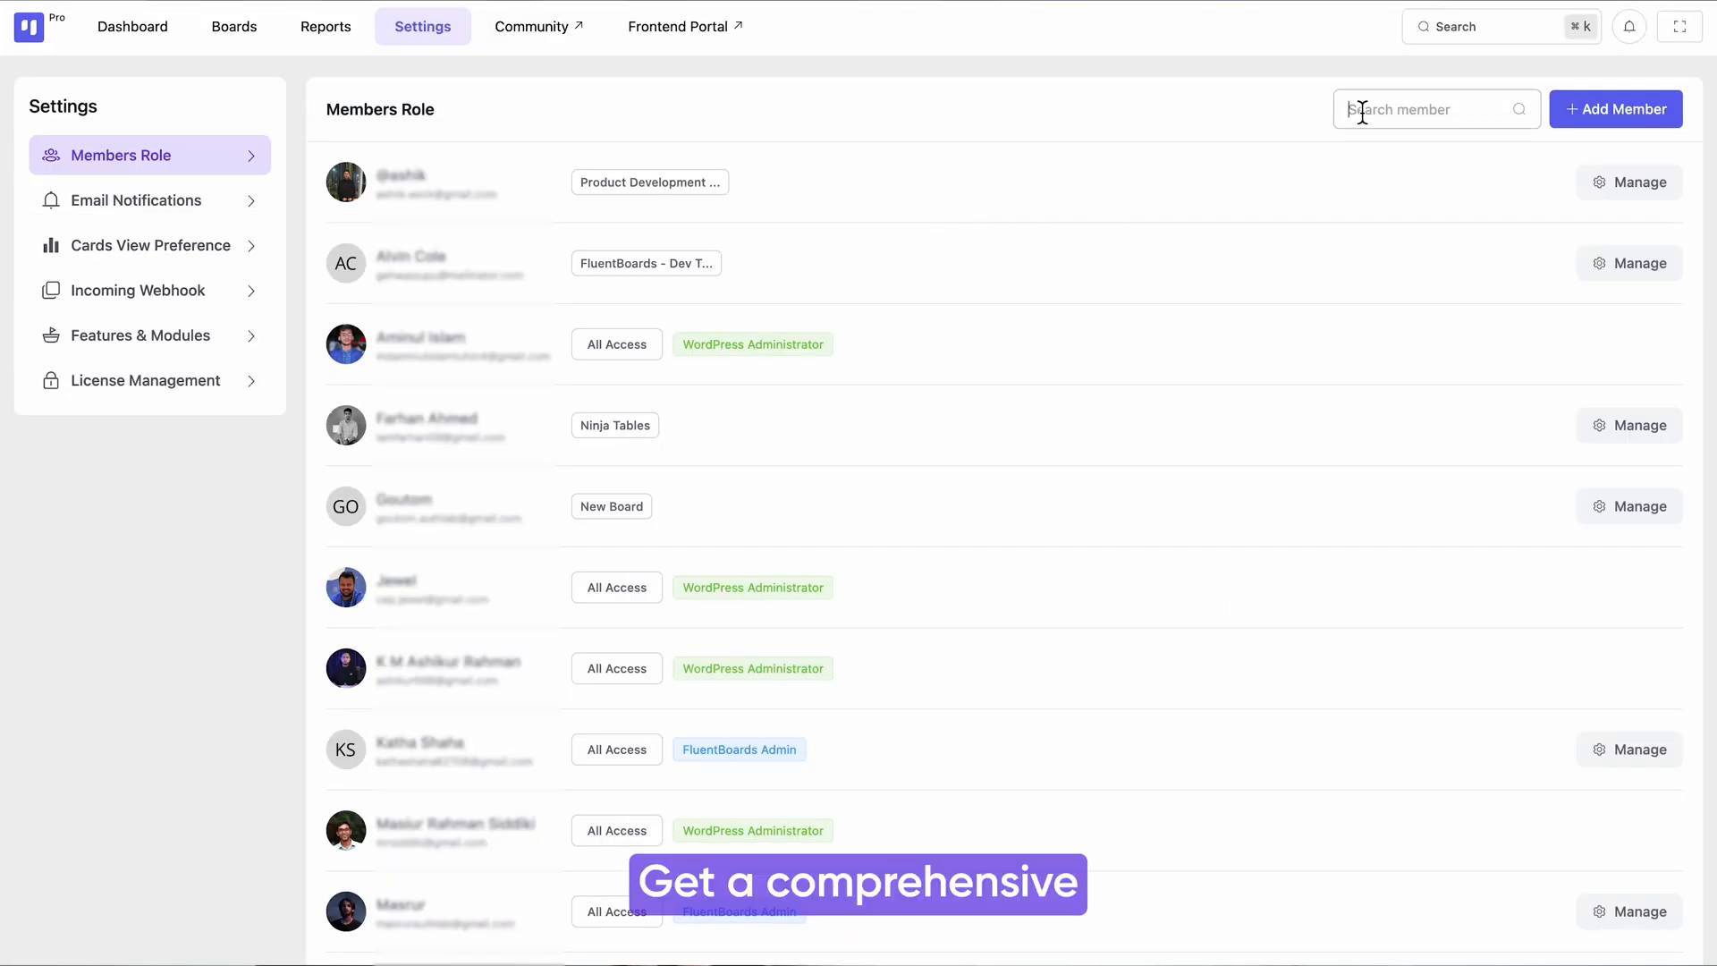
pyautogui.write('Masiur')
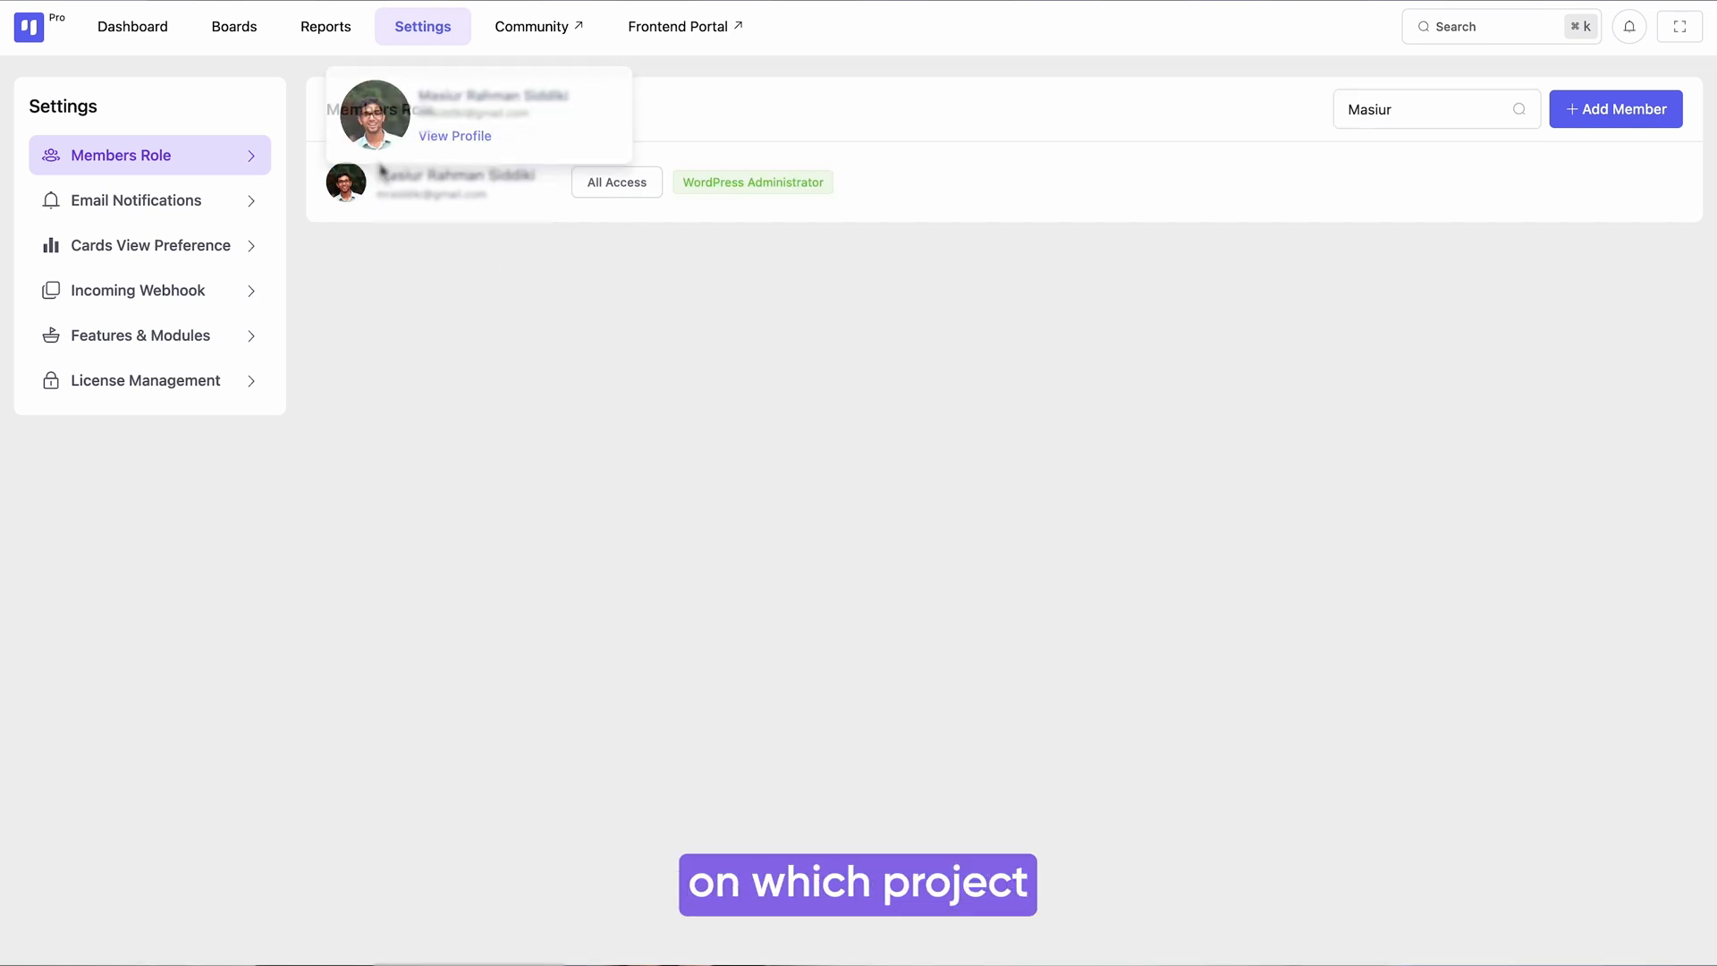
pyautogui.click(454, 136)
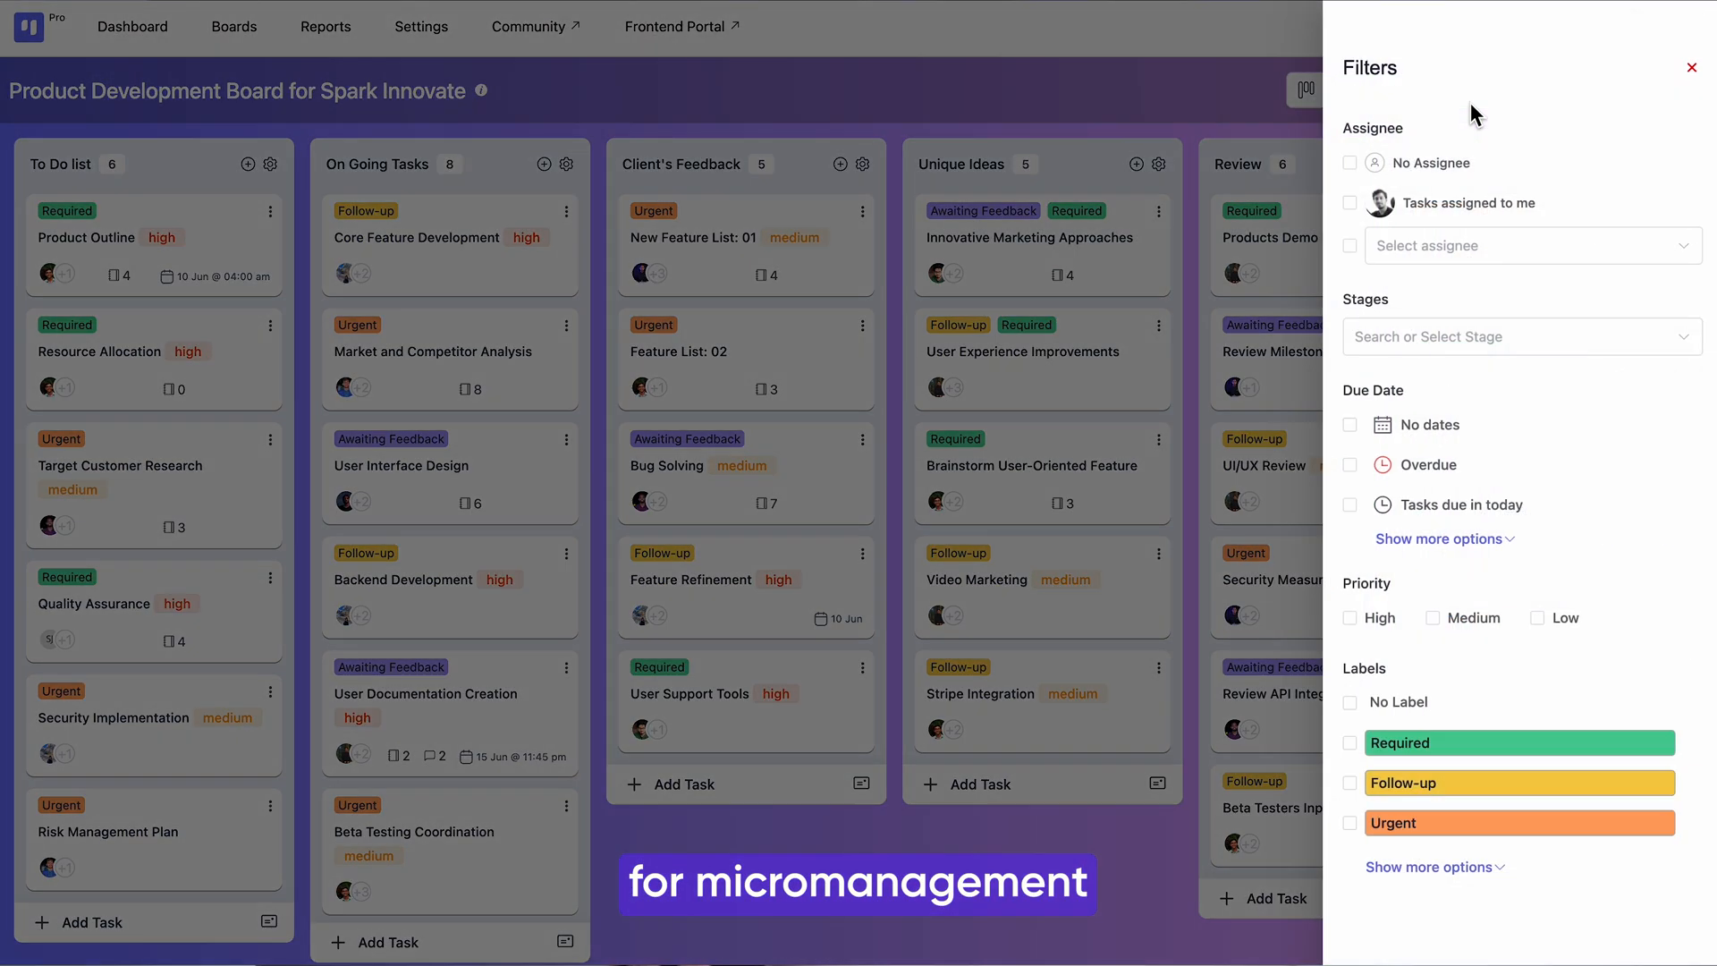
# Step: Filter the Spark Innovate board to one assignee's tasks
pyautogui.click(1522, 245)
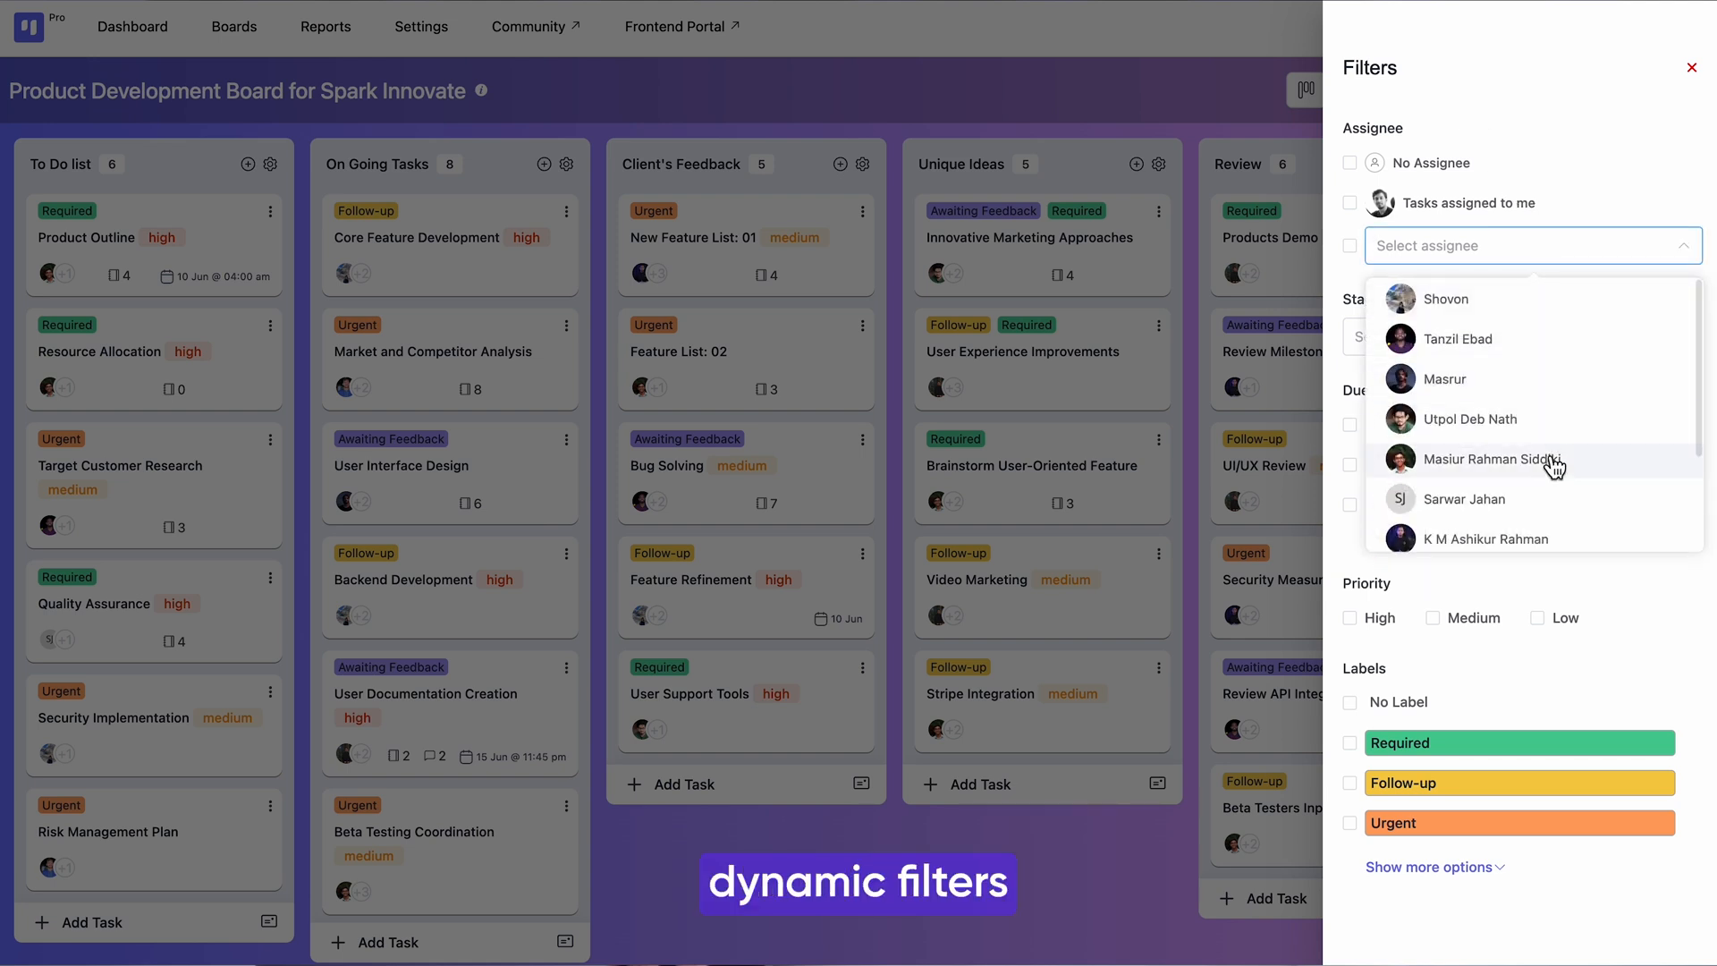
pyautogui.click(132, 25)
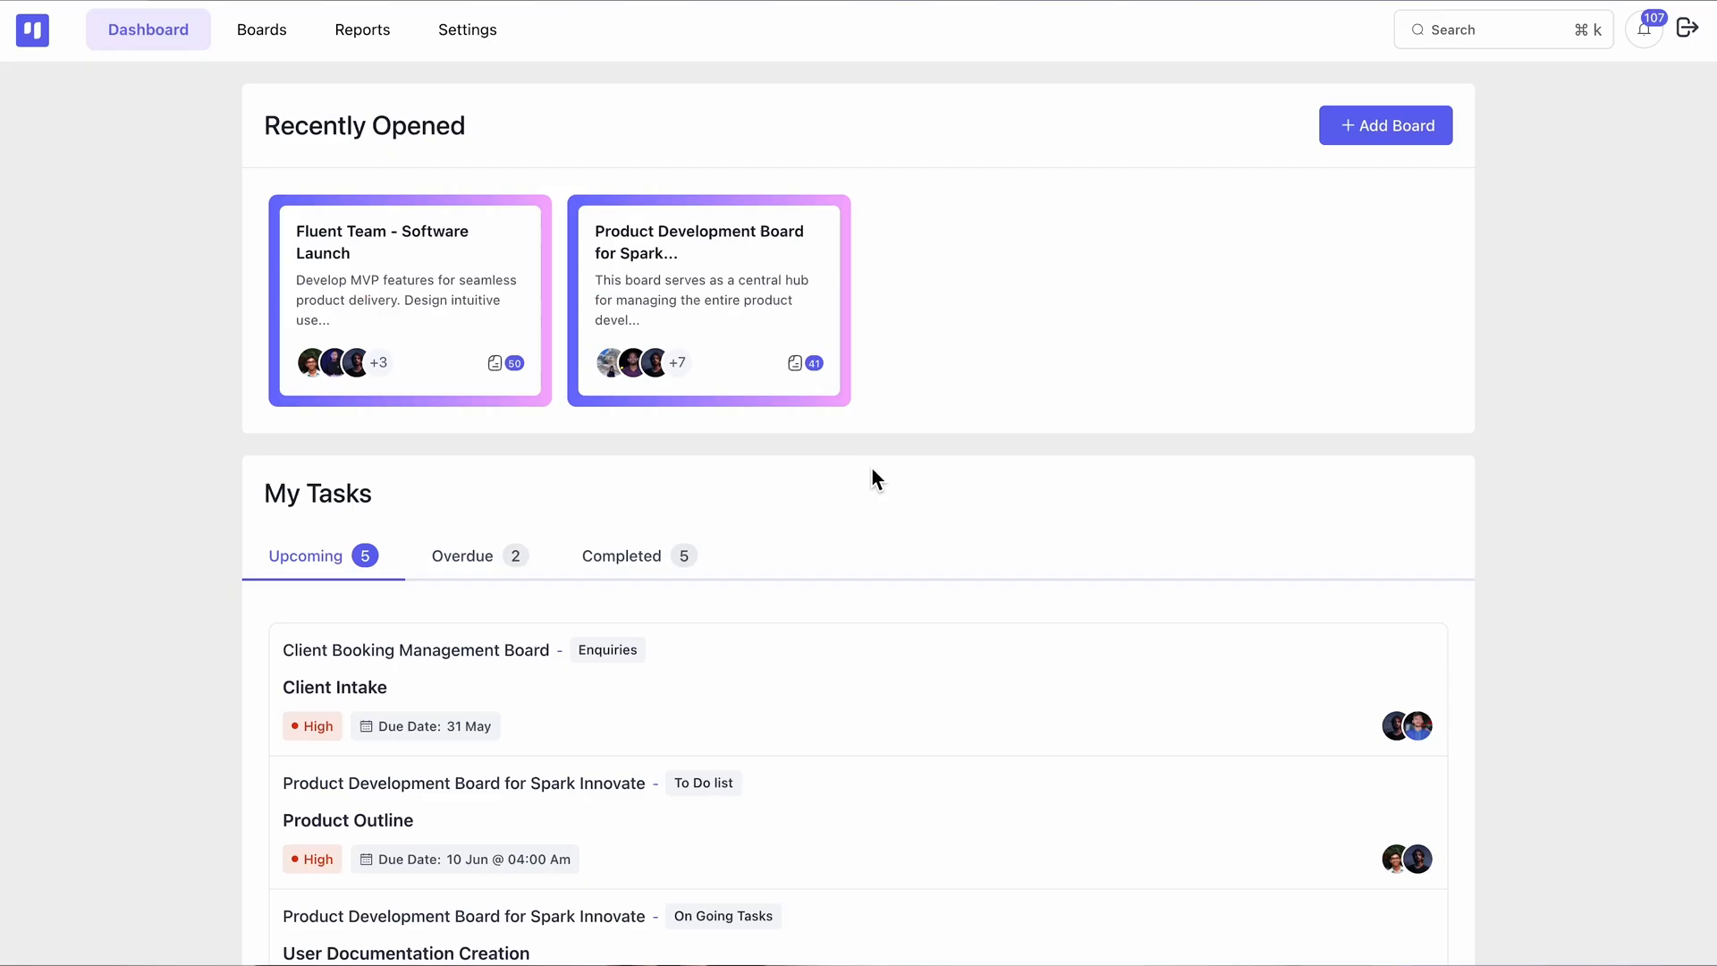
# Step: Review my Completed tasks on the dashboard, then open the Spark Innovate product board
pyautogui.scroll(-3)
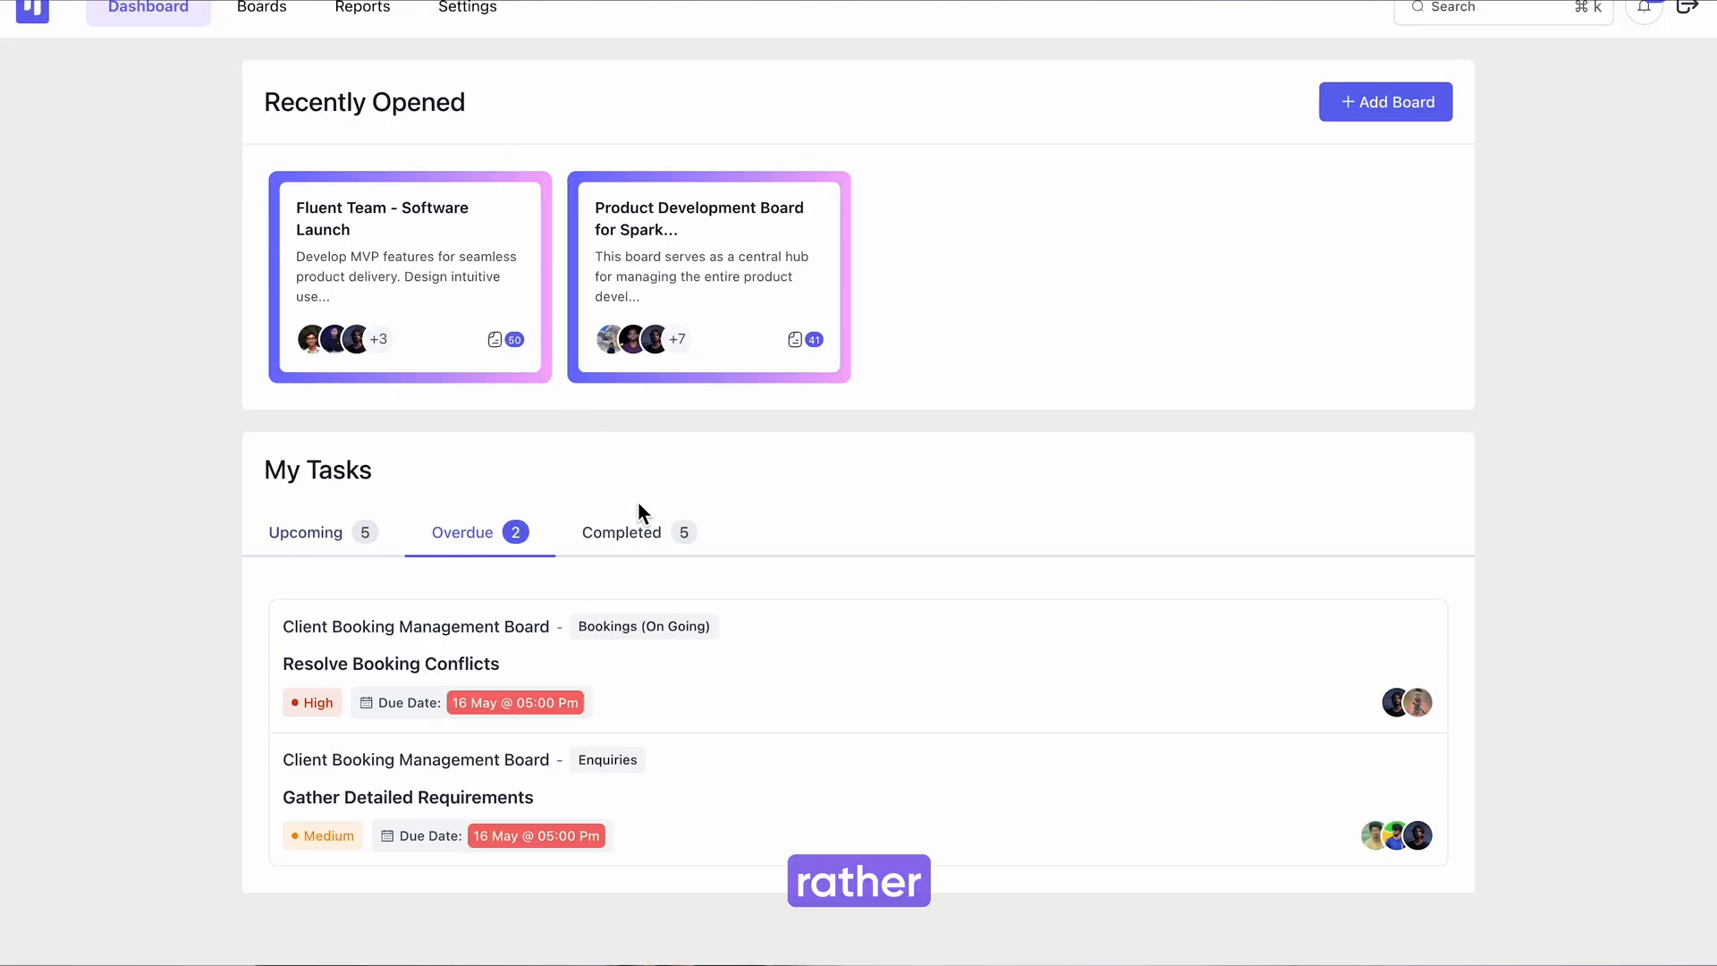
pyautogui.click(621, 532)
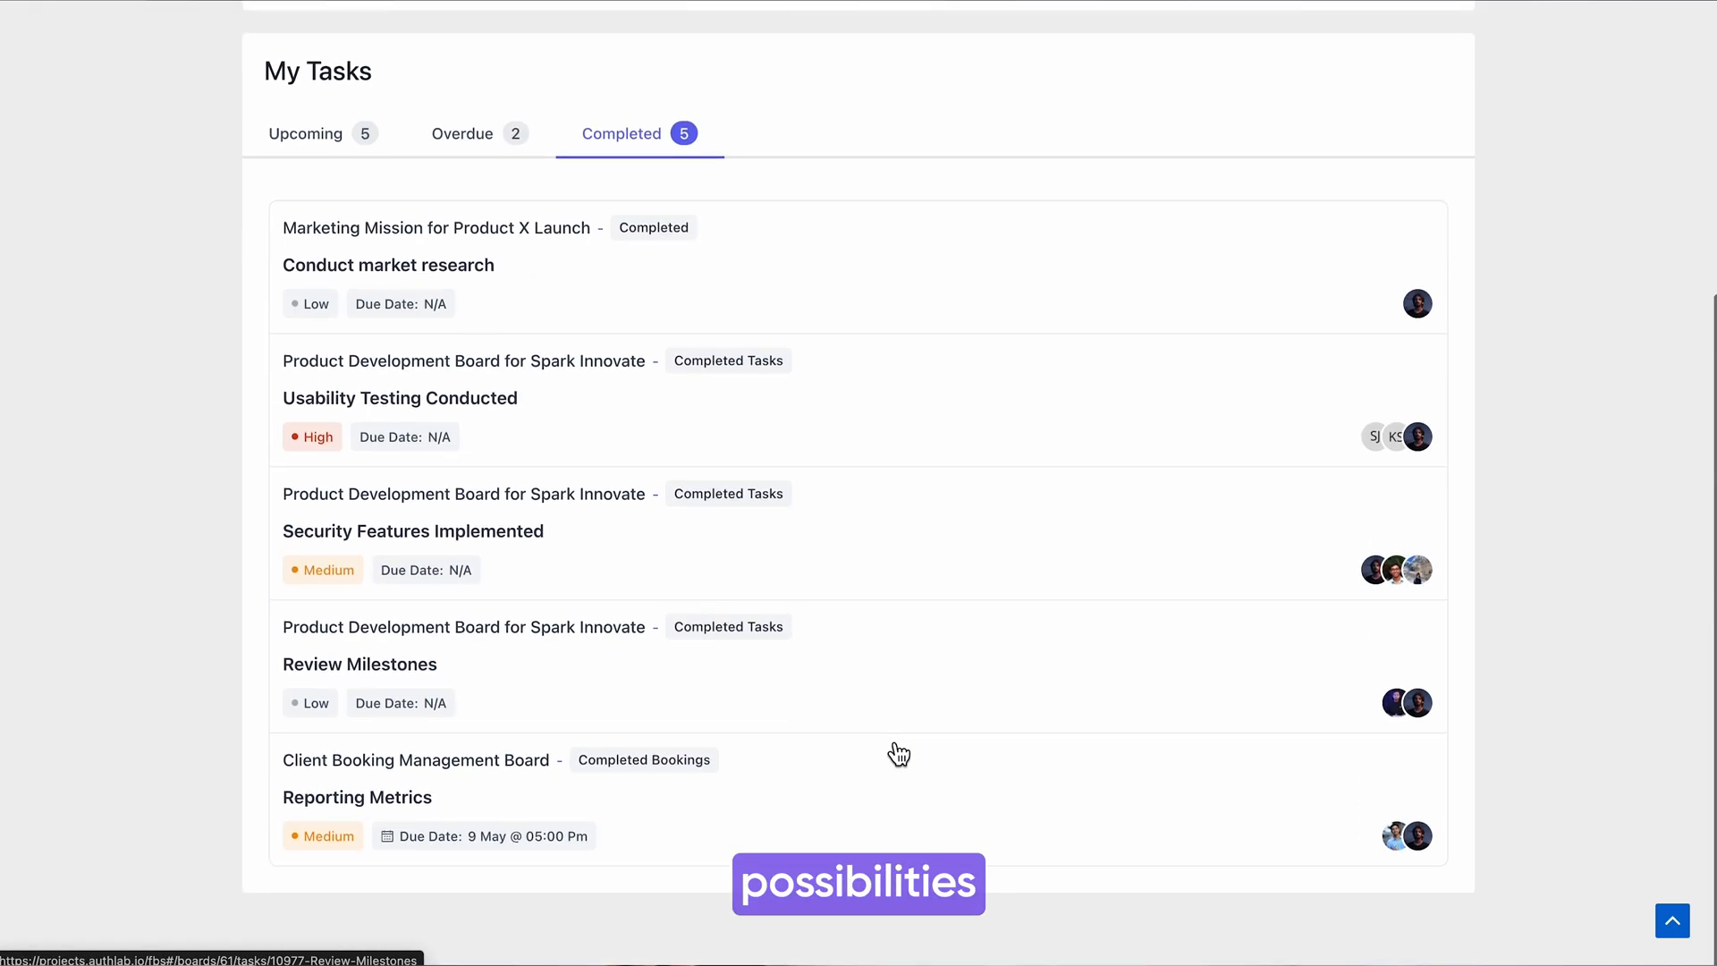
pyautogui.scroll(3)
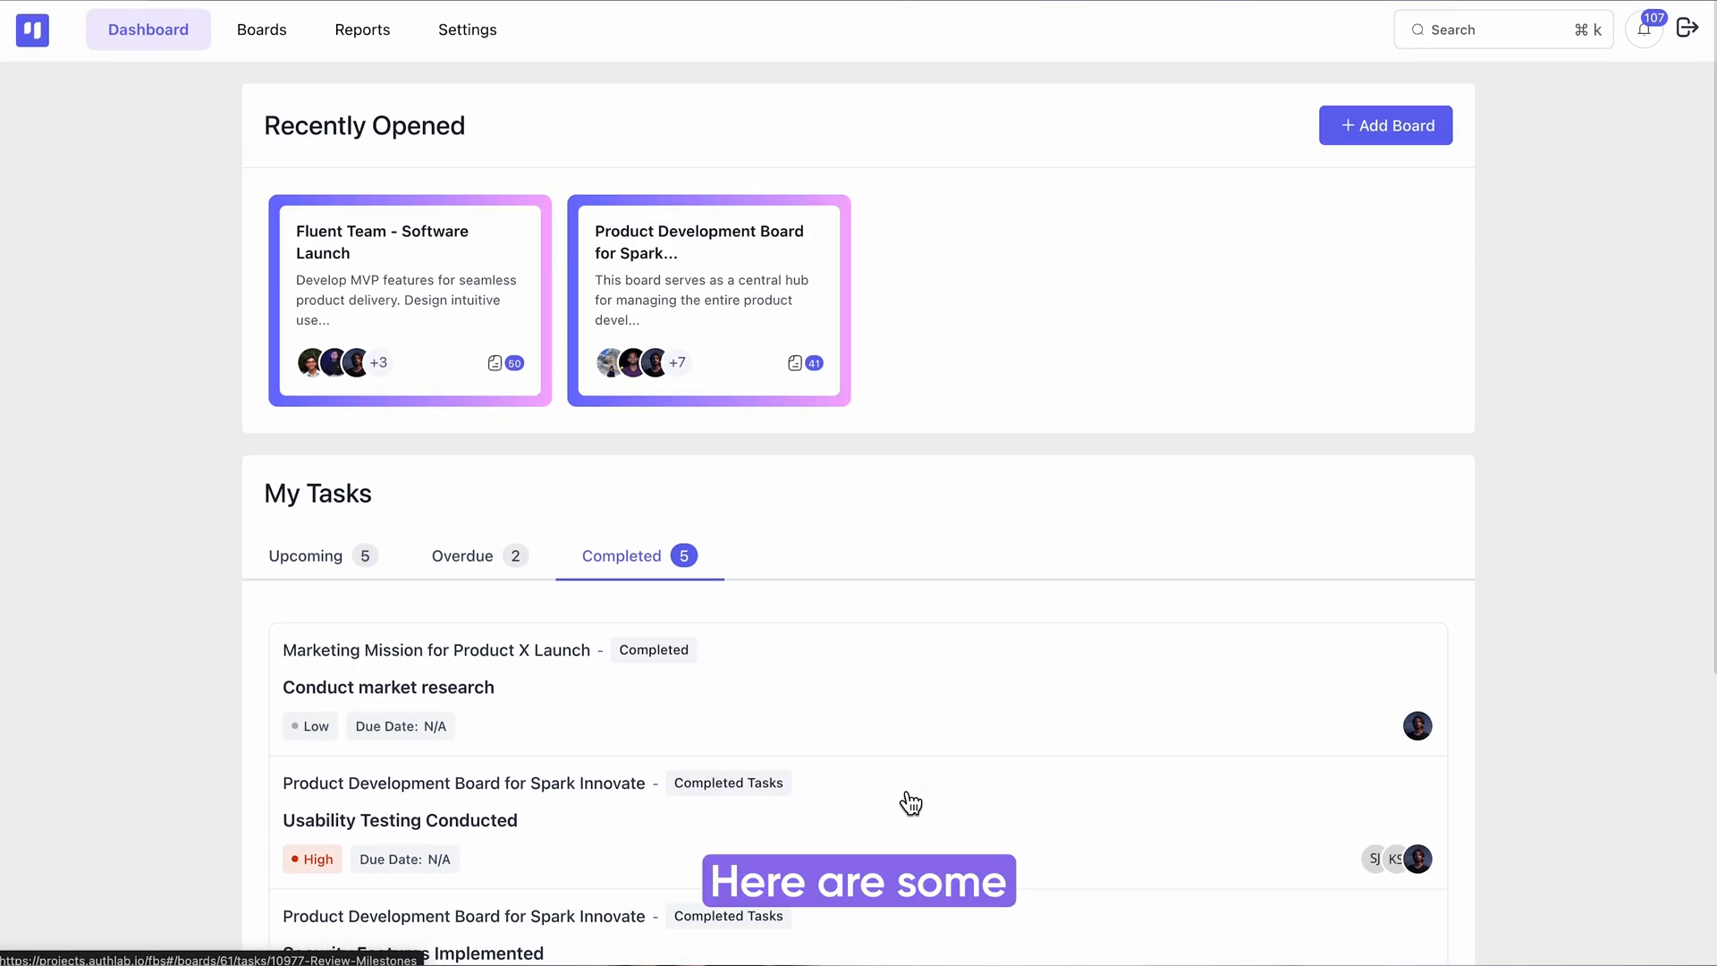
pyautogui.click(708, 302)
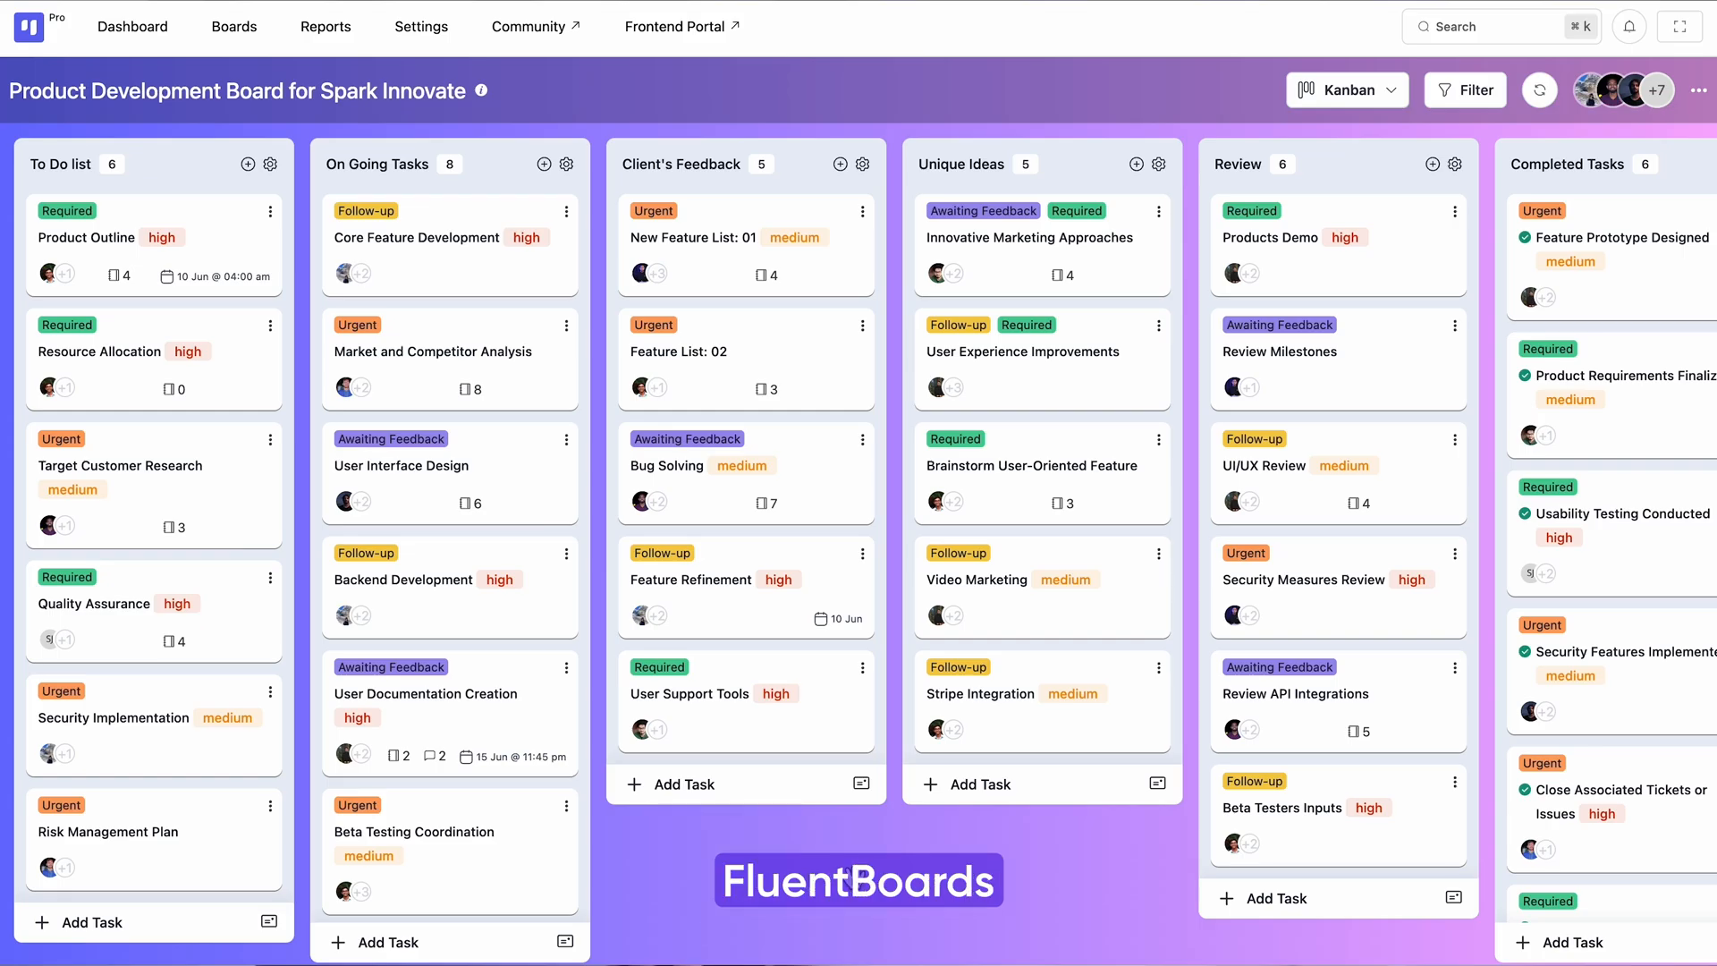
# Step: Place User Support Tools in Unique Ideas, view its details and set an assignee
pyautogui.hscroll(3)
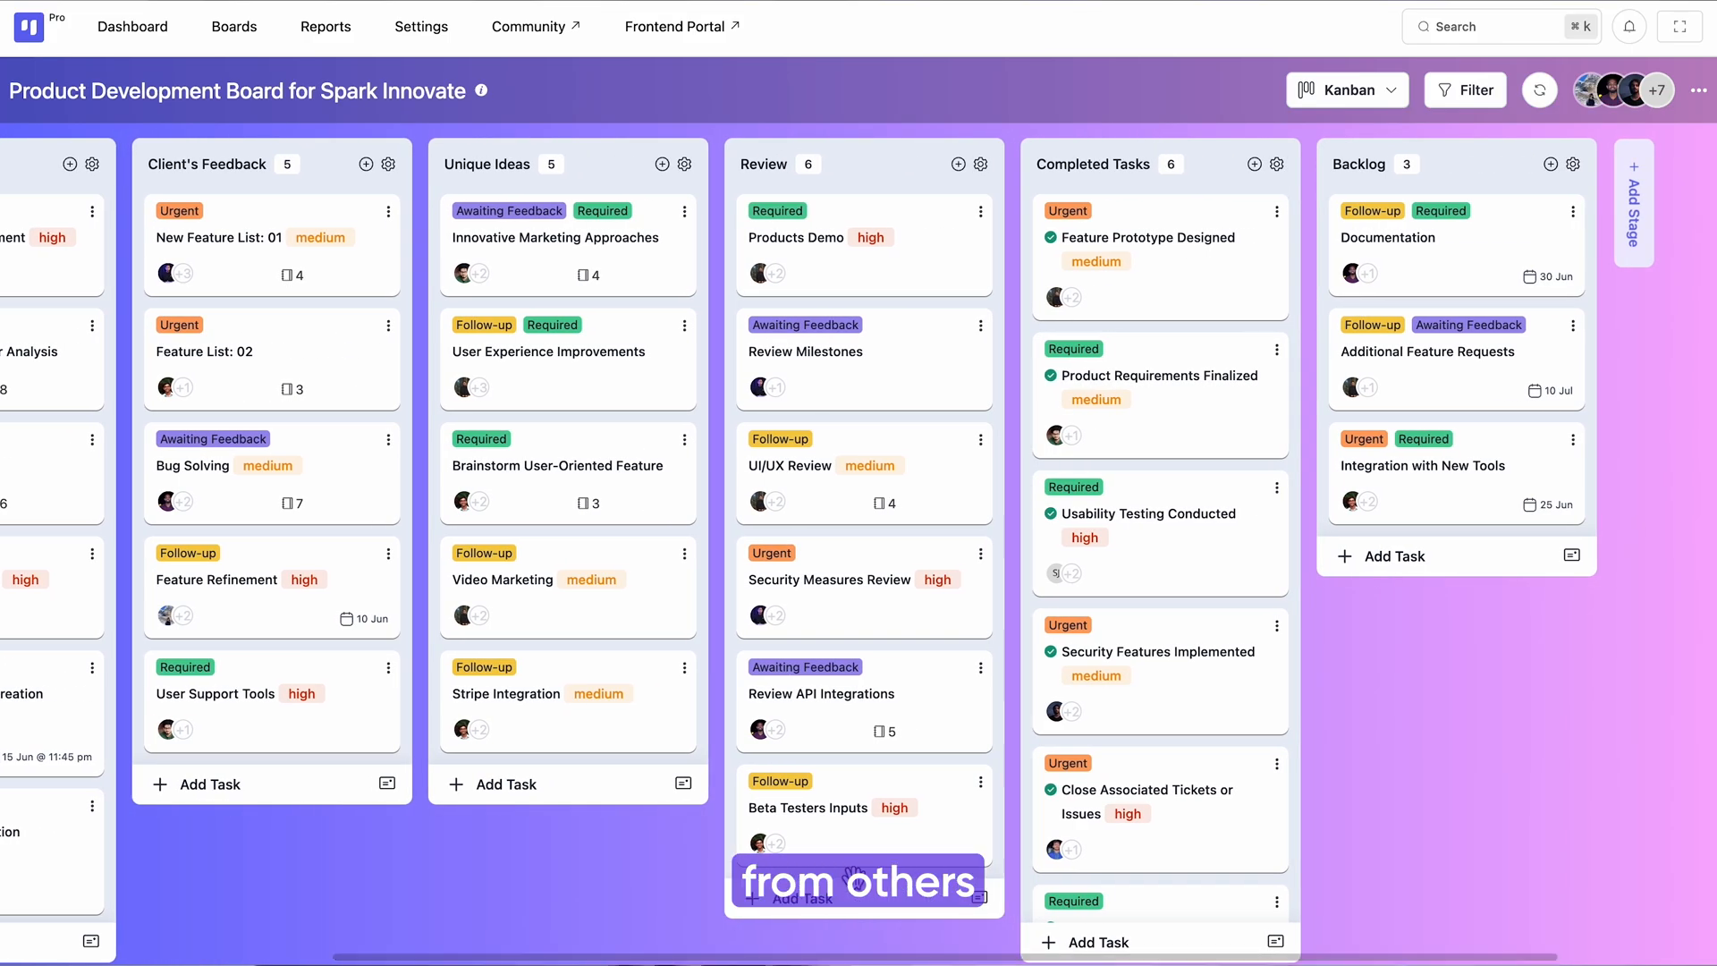
pyautogui.hscroll(-3)
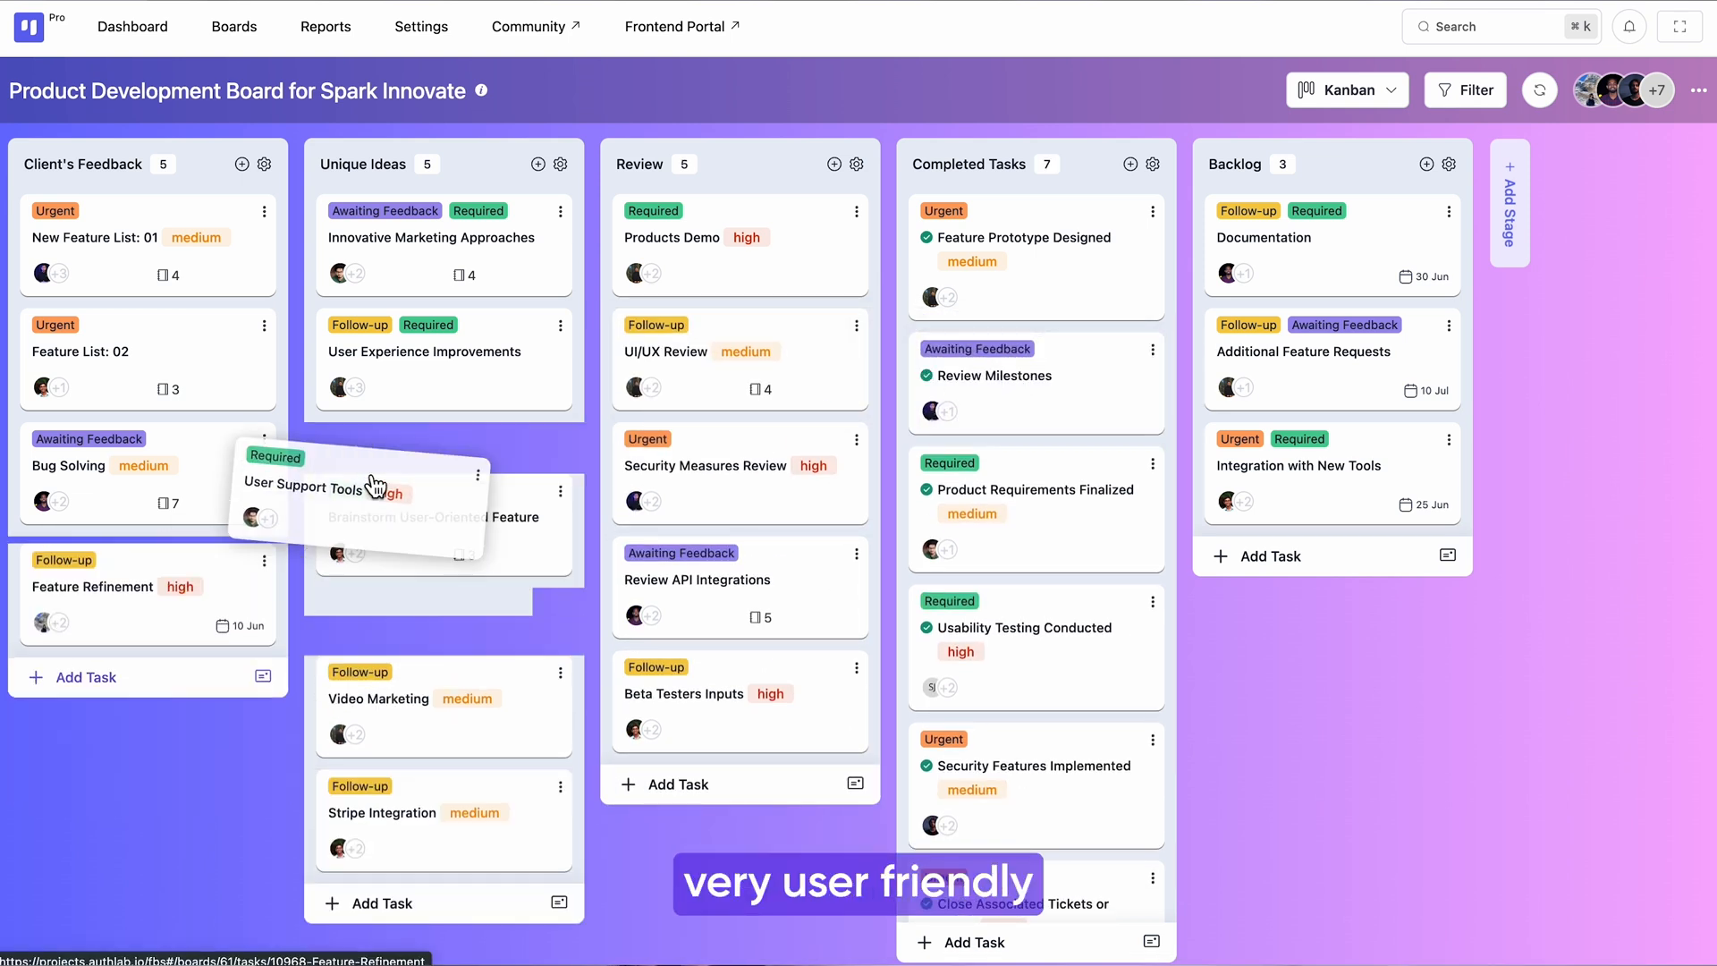
pyautogui.click(312, 488)
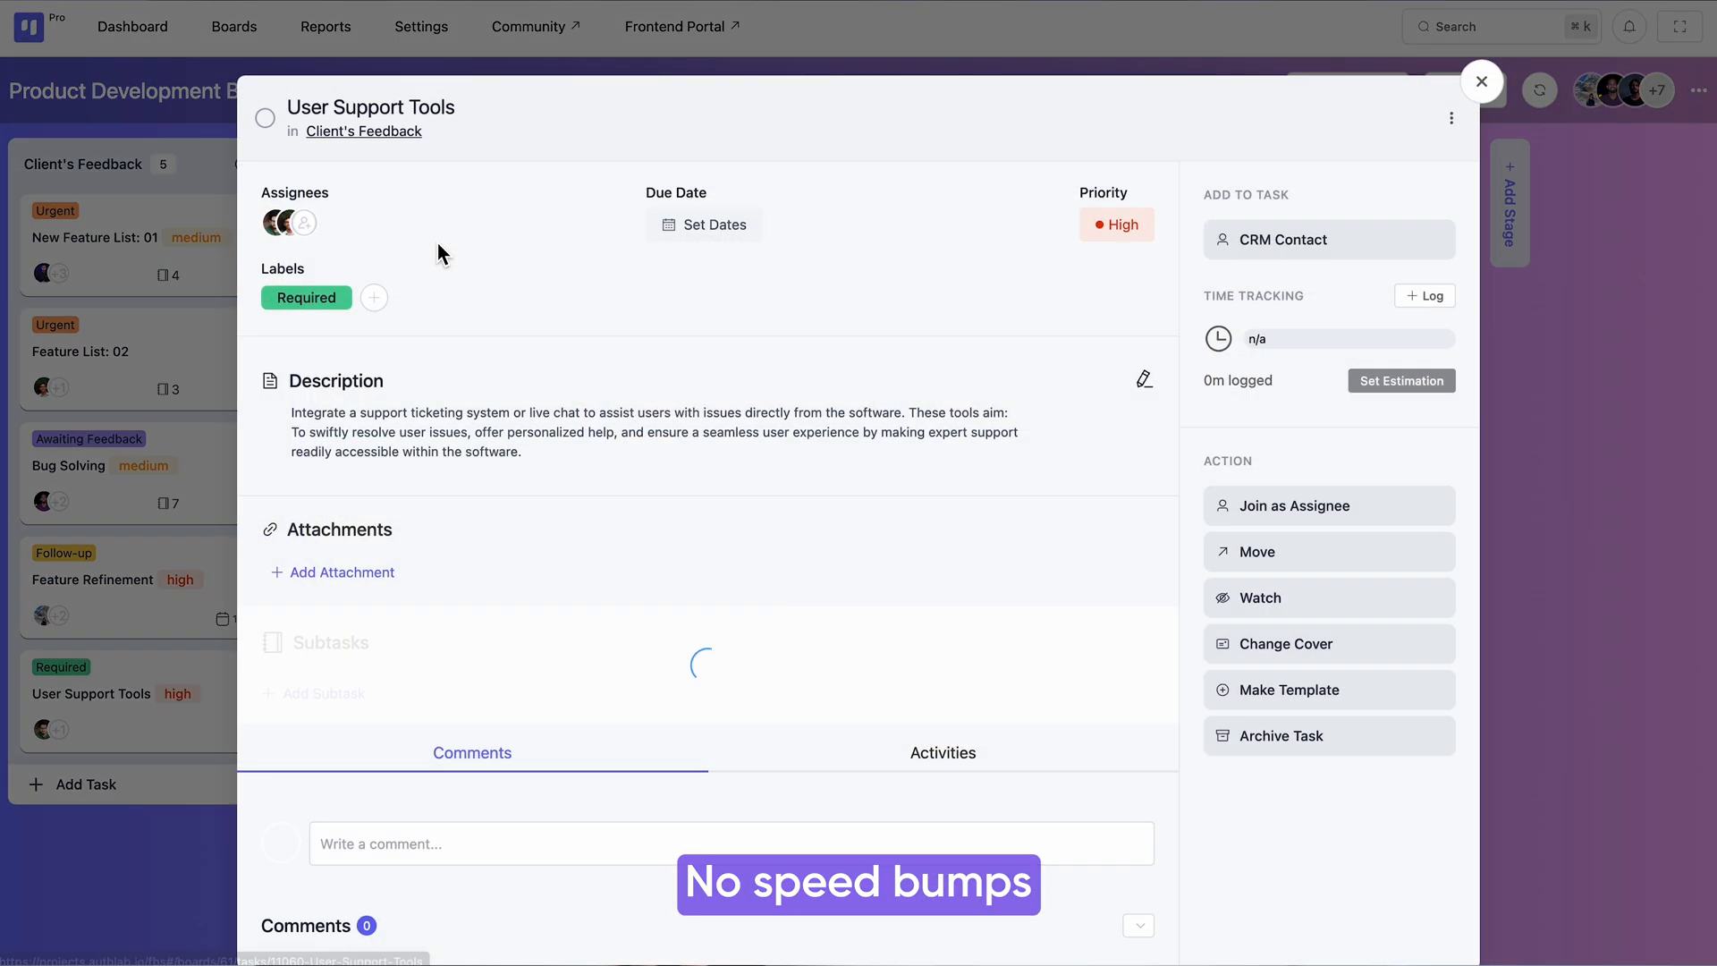
pyautogui.click(335, 223)
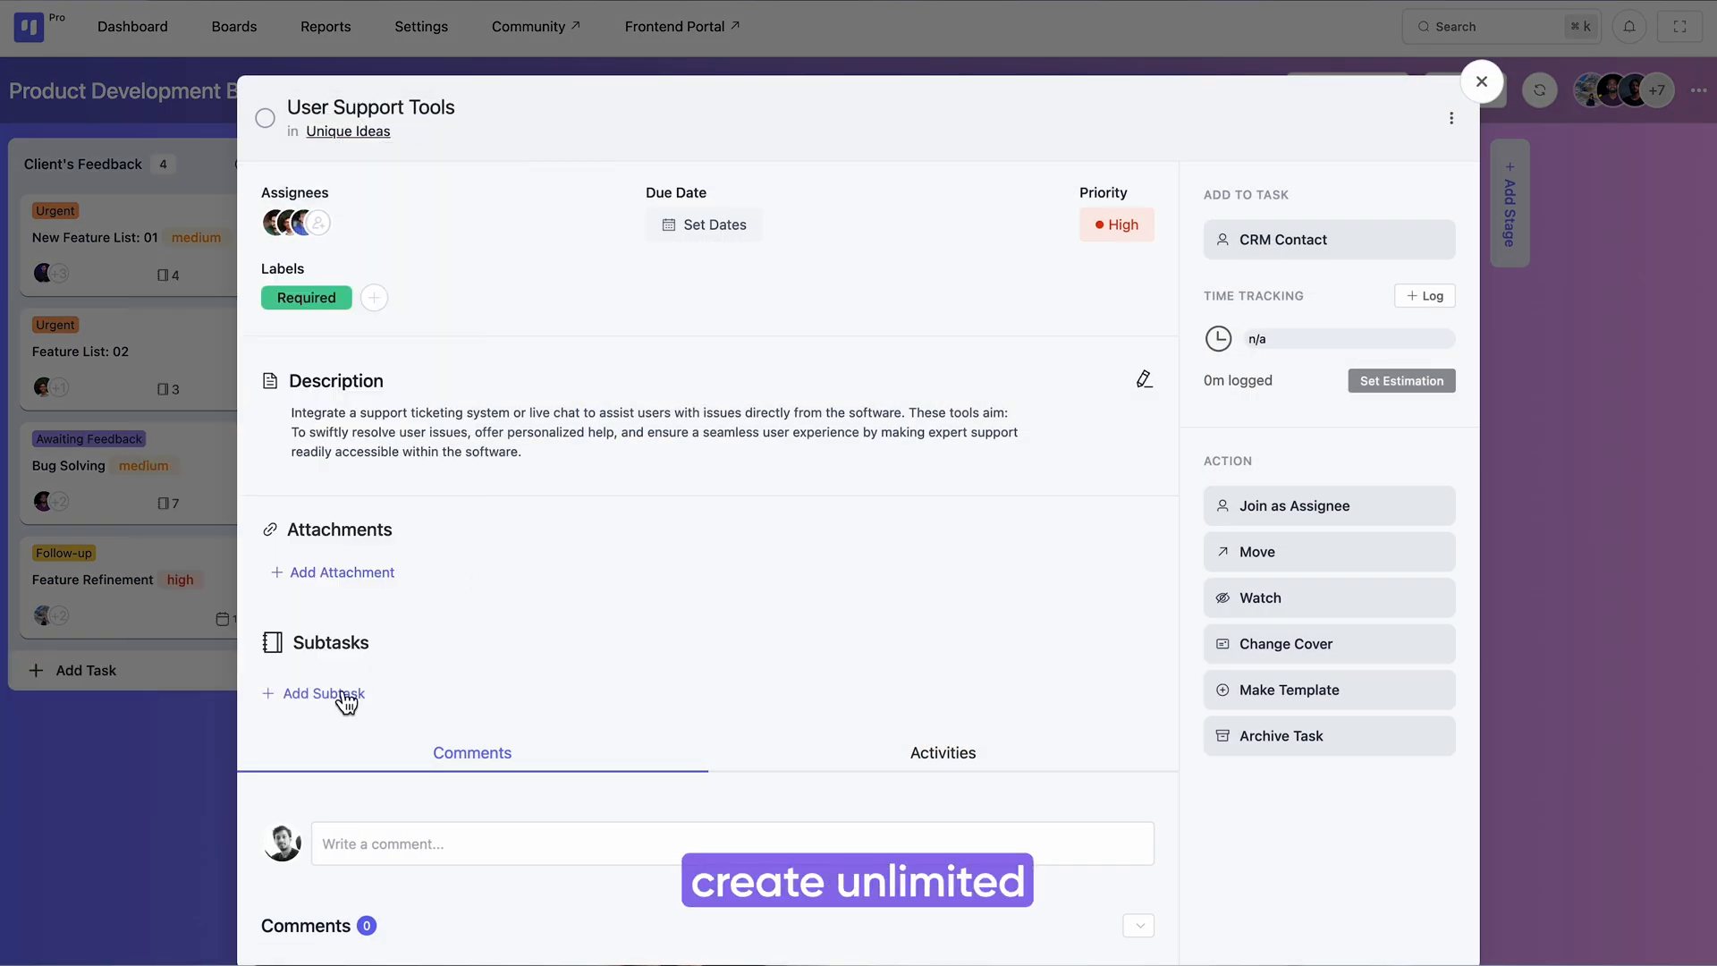
# Step: Add subtasks Live Chat Integration and Automated Responses and Chatbots, then close the task
pyautogui.click(322, 693)
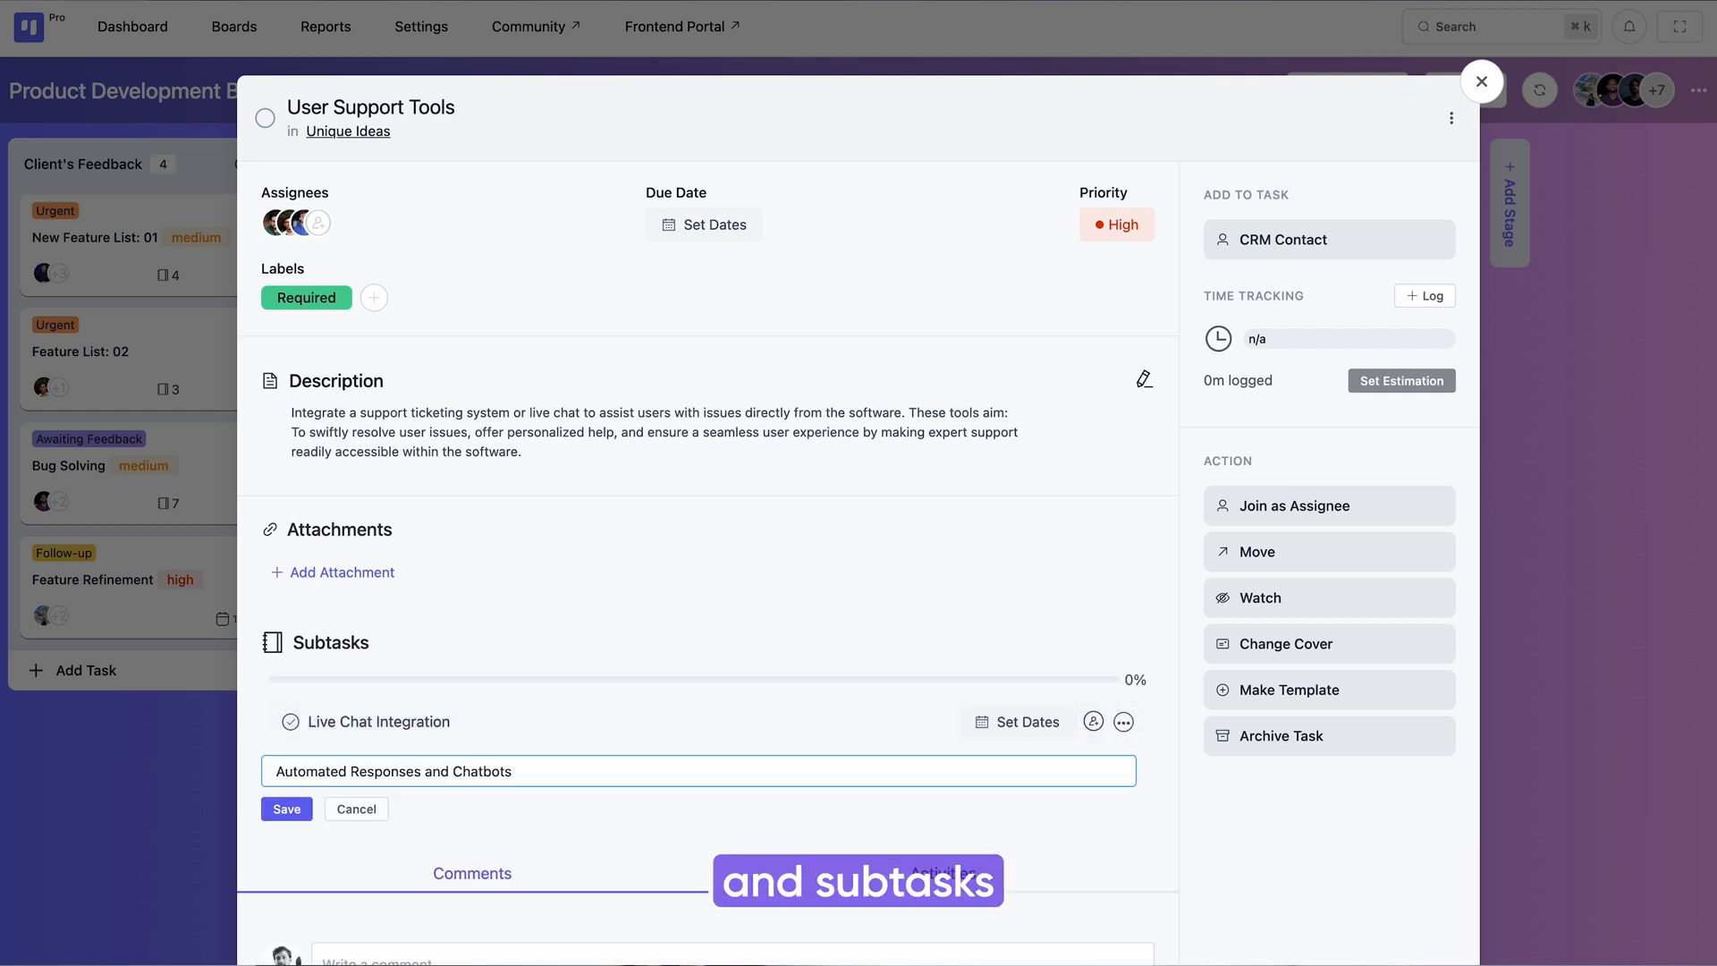
pyautogui.click(341, 572)
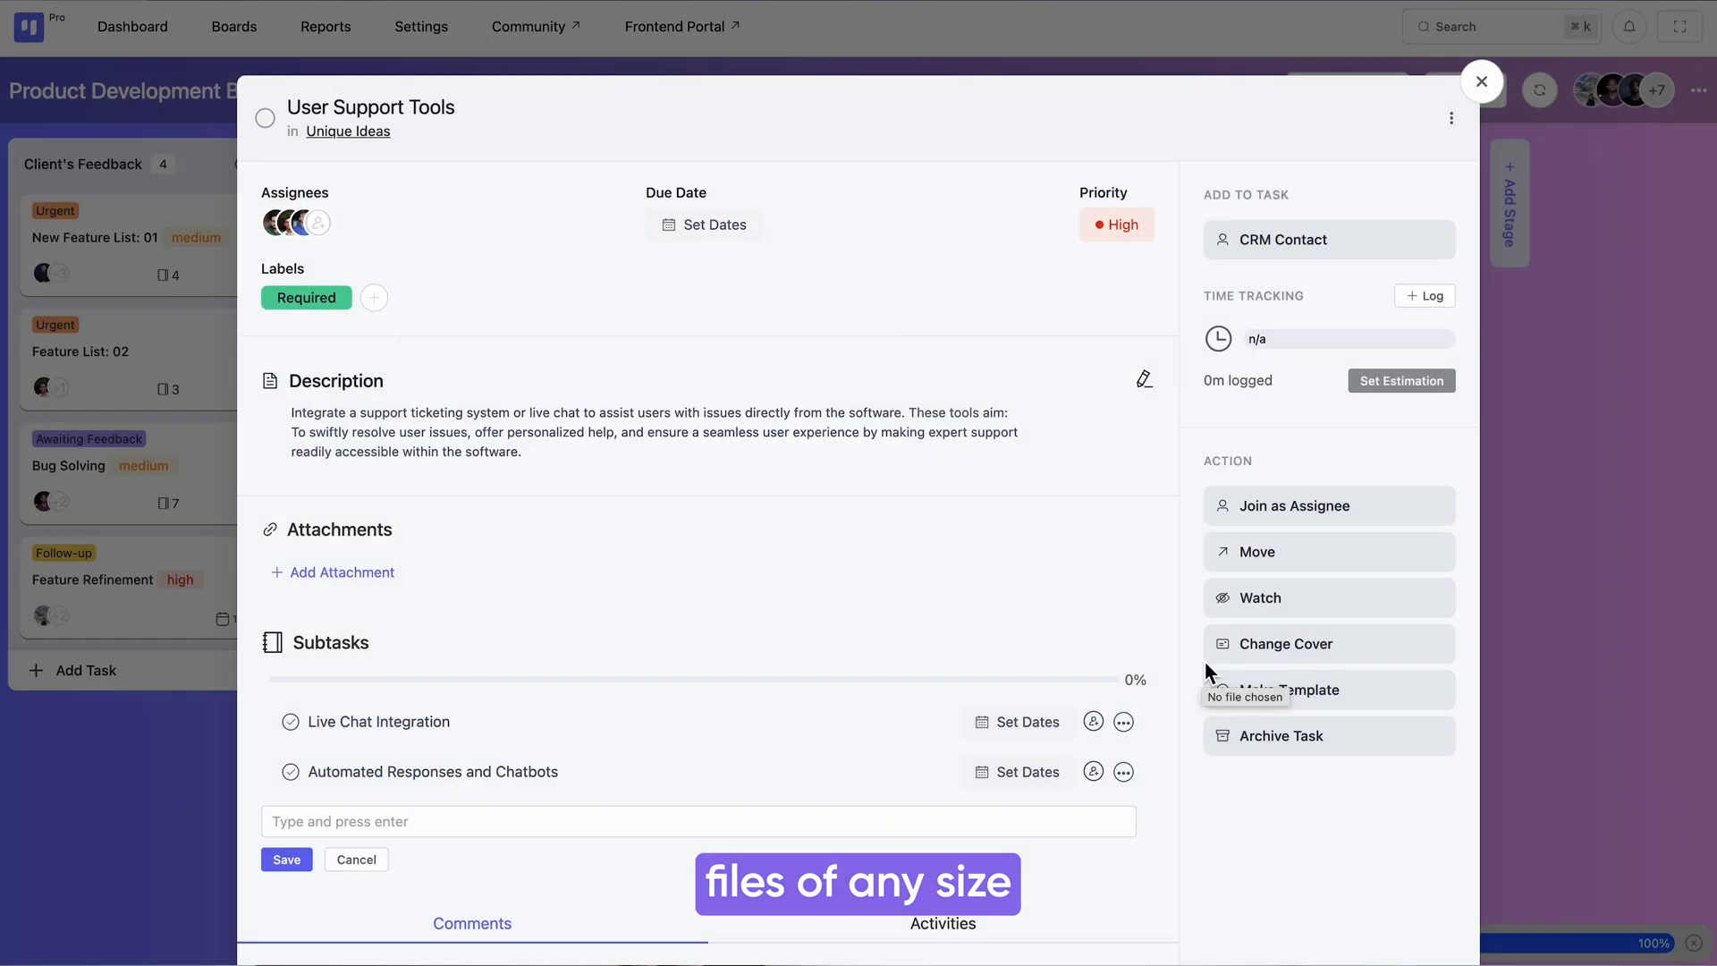
pyautogui.click(1481, 81)
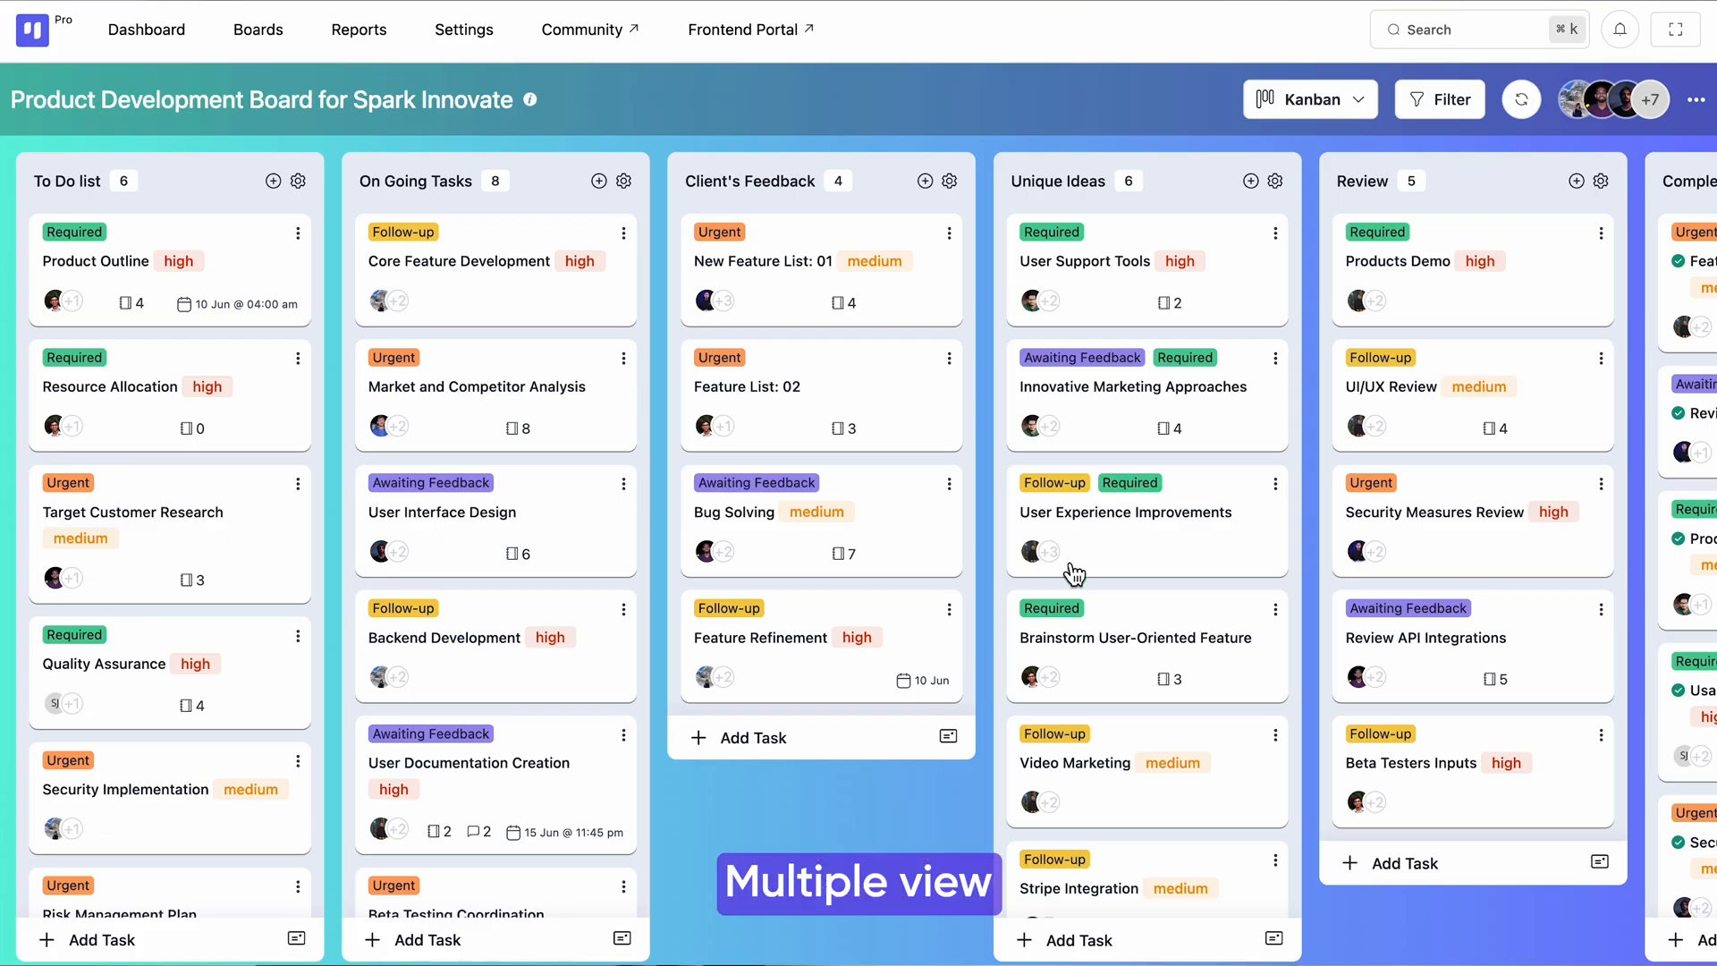
# Step: Show the board as a List instead of Kanban
pyautogui.click(1309, 99)
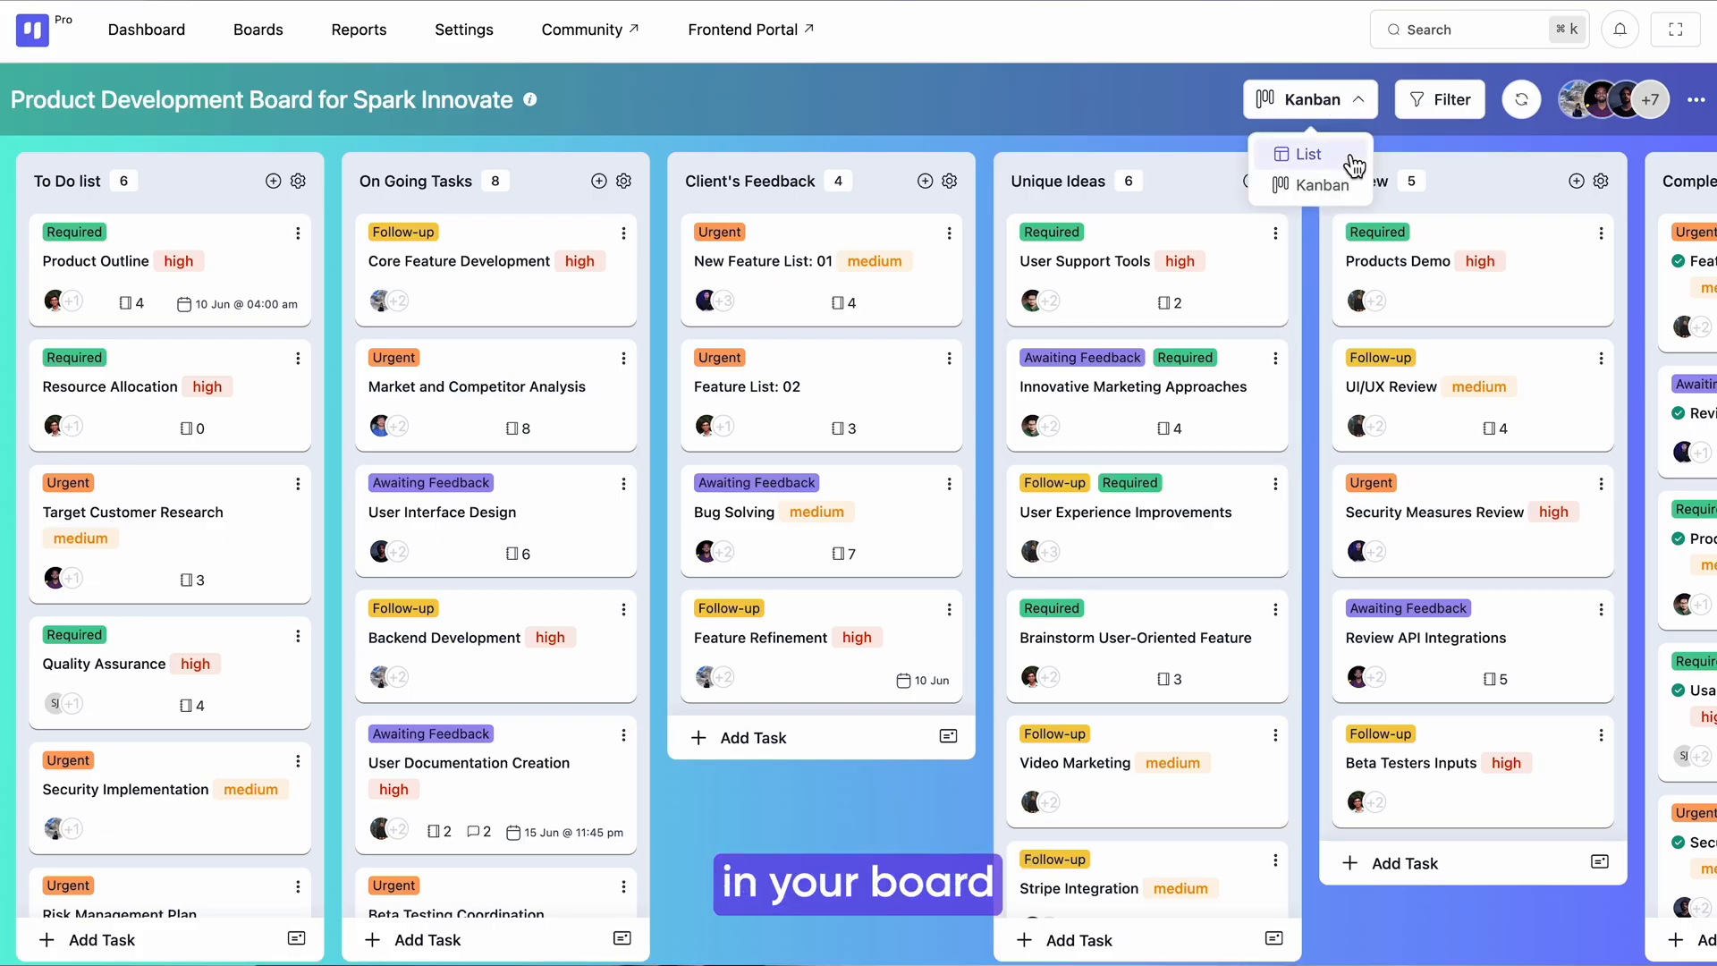
pyautogui.moveTo(1320, 184)
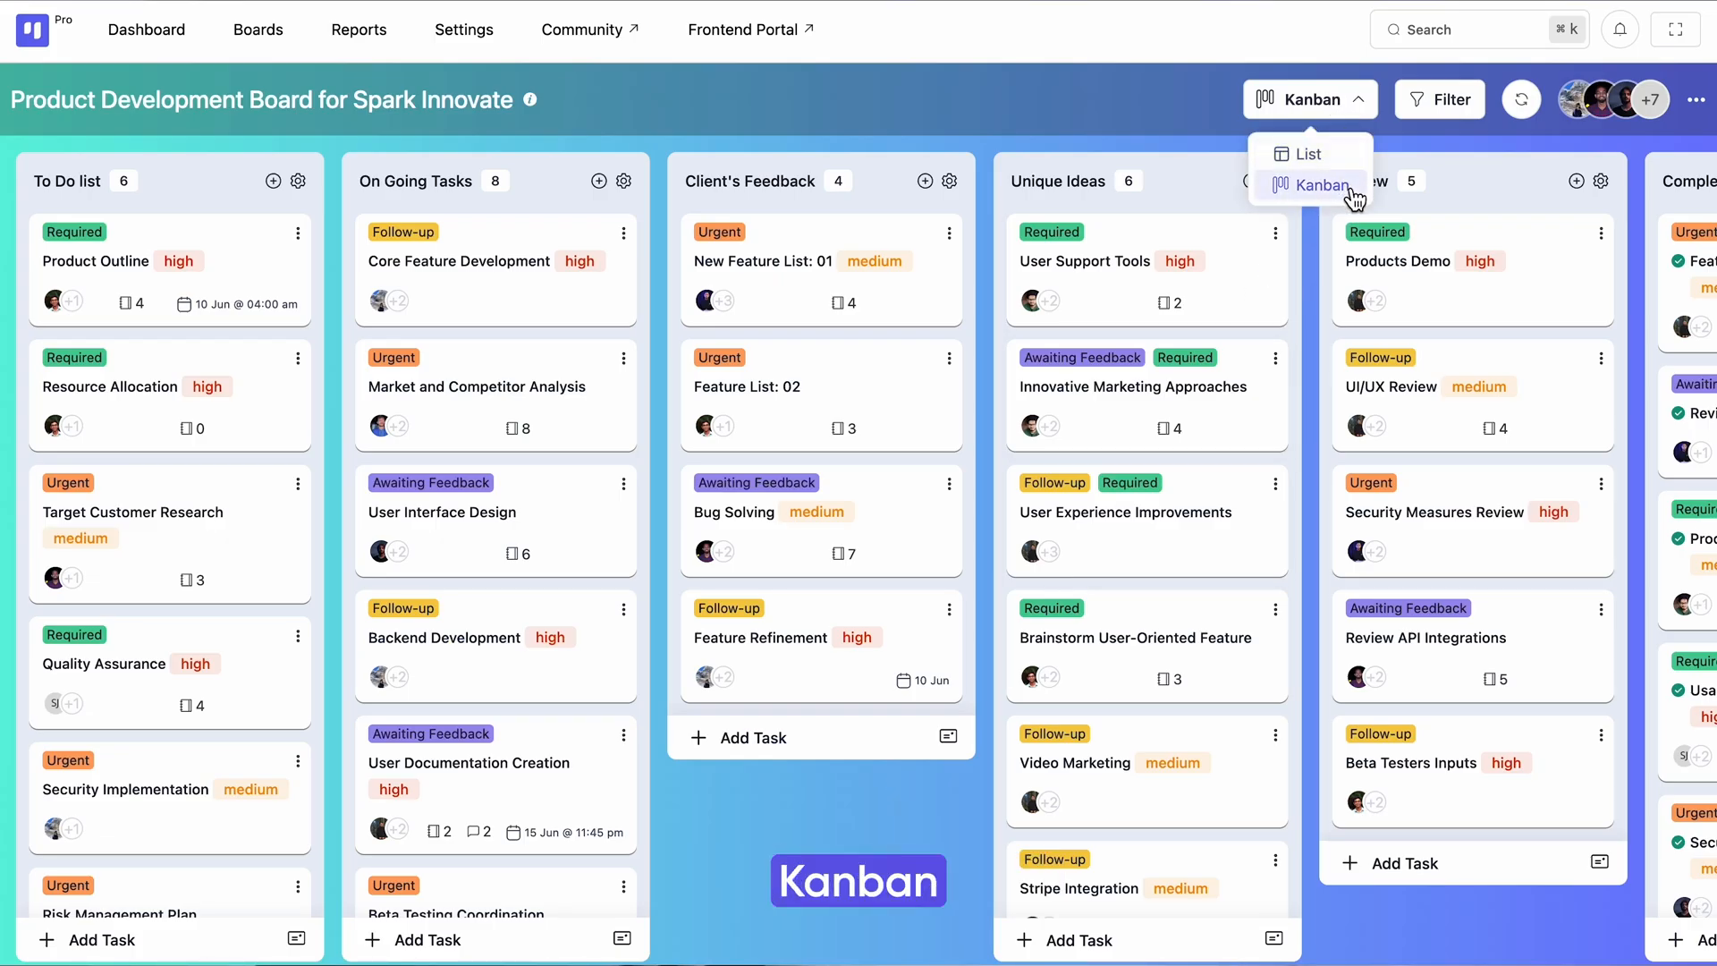
pyautogui.click(1306, 153)
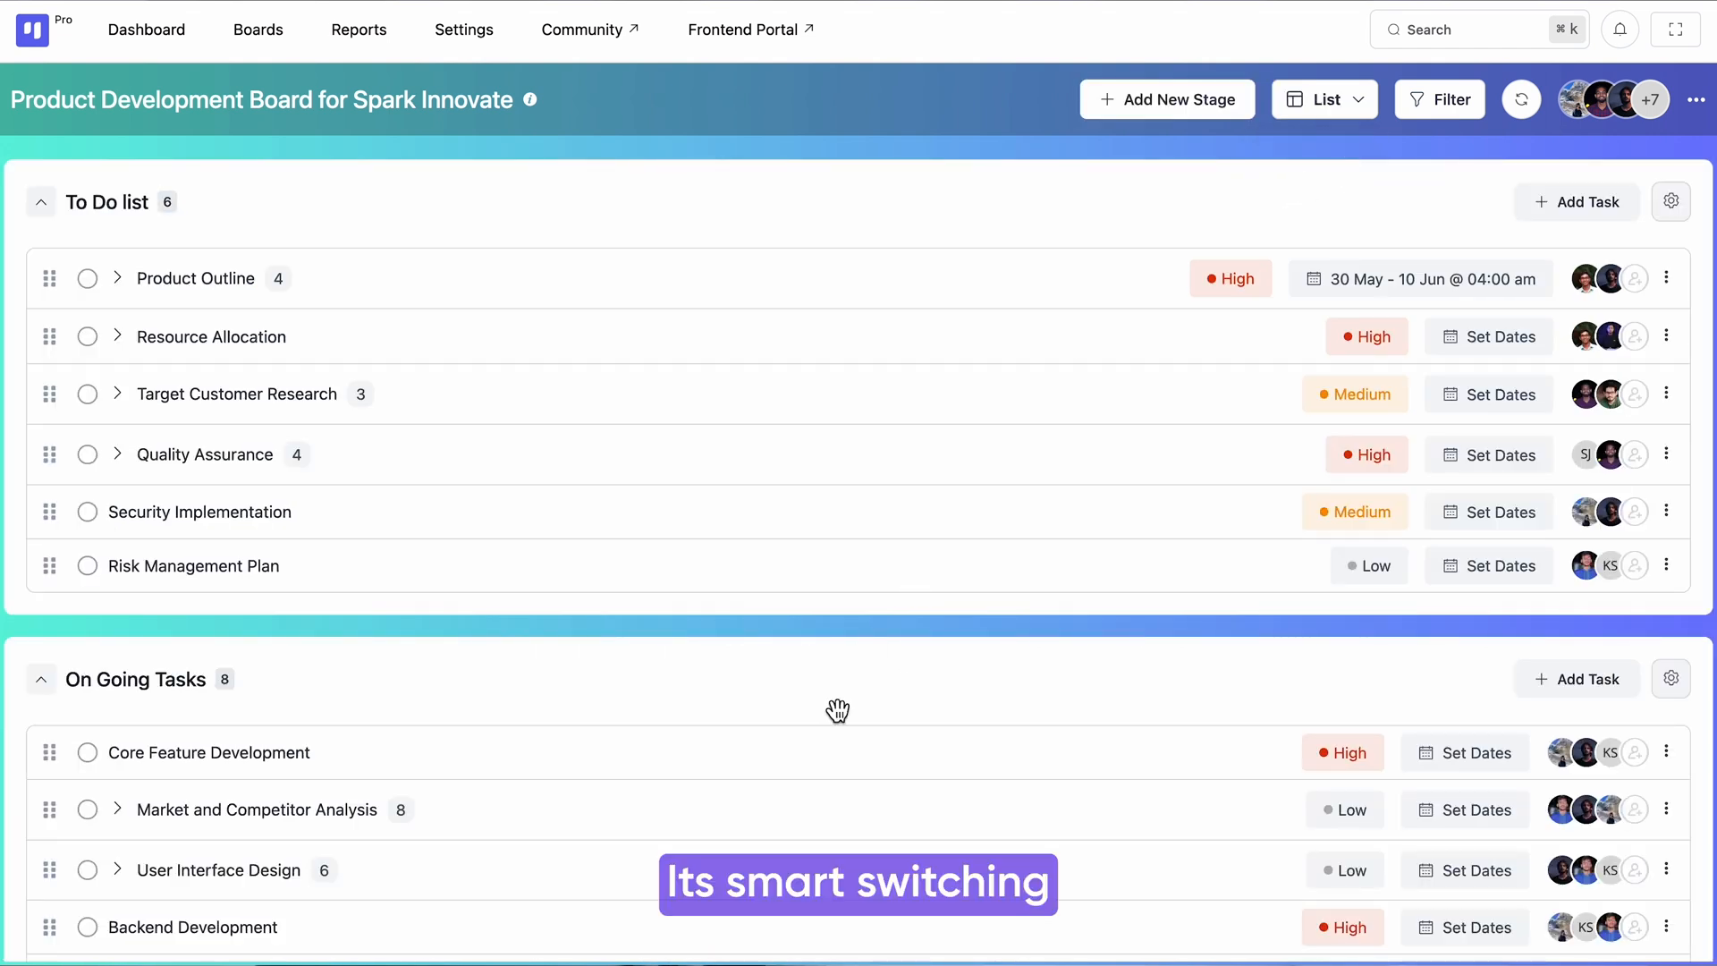
pyautogui.scroll(-3)
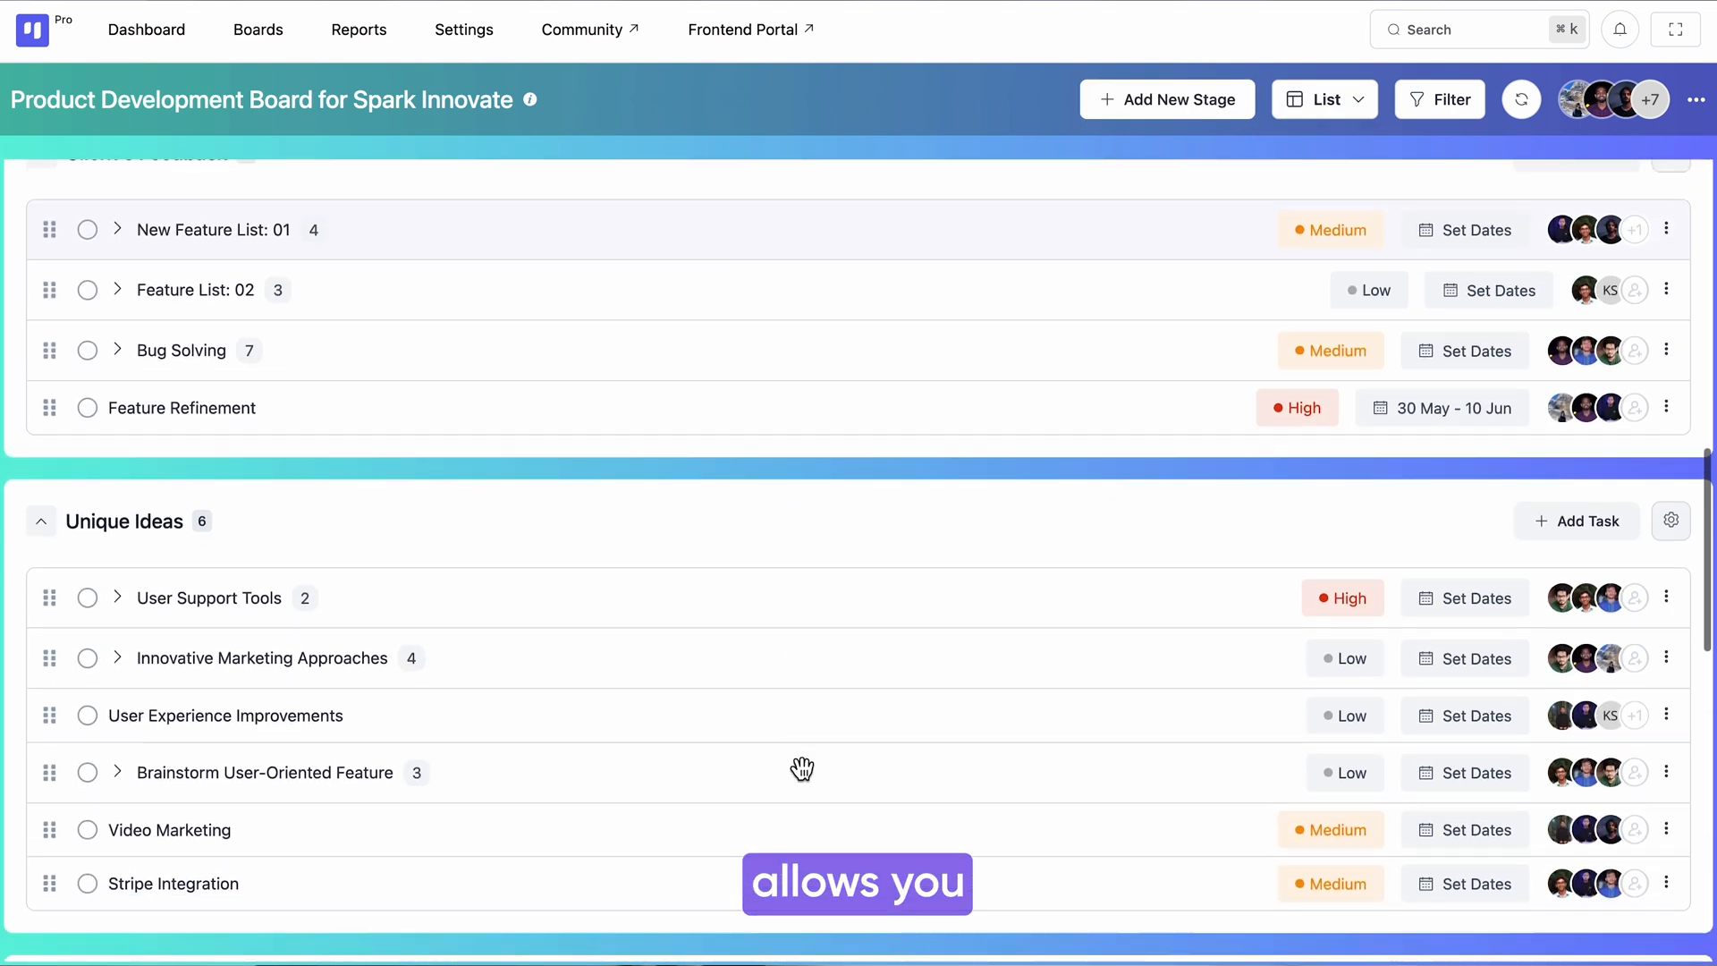
# Step: Try the leafy photo board background and a green cover on the Product Outline task
pyautogui.click(1323, 98)
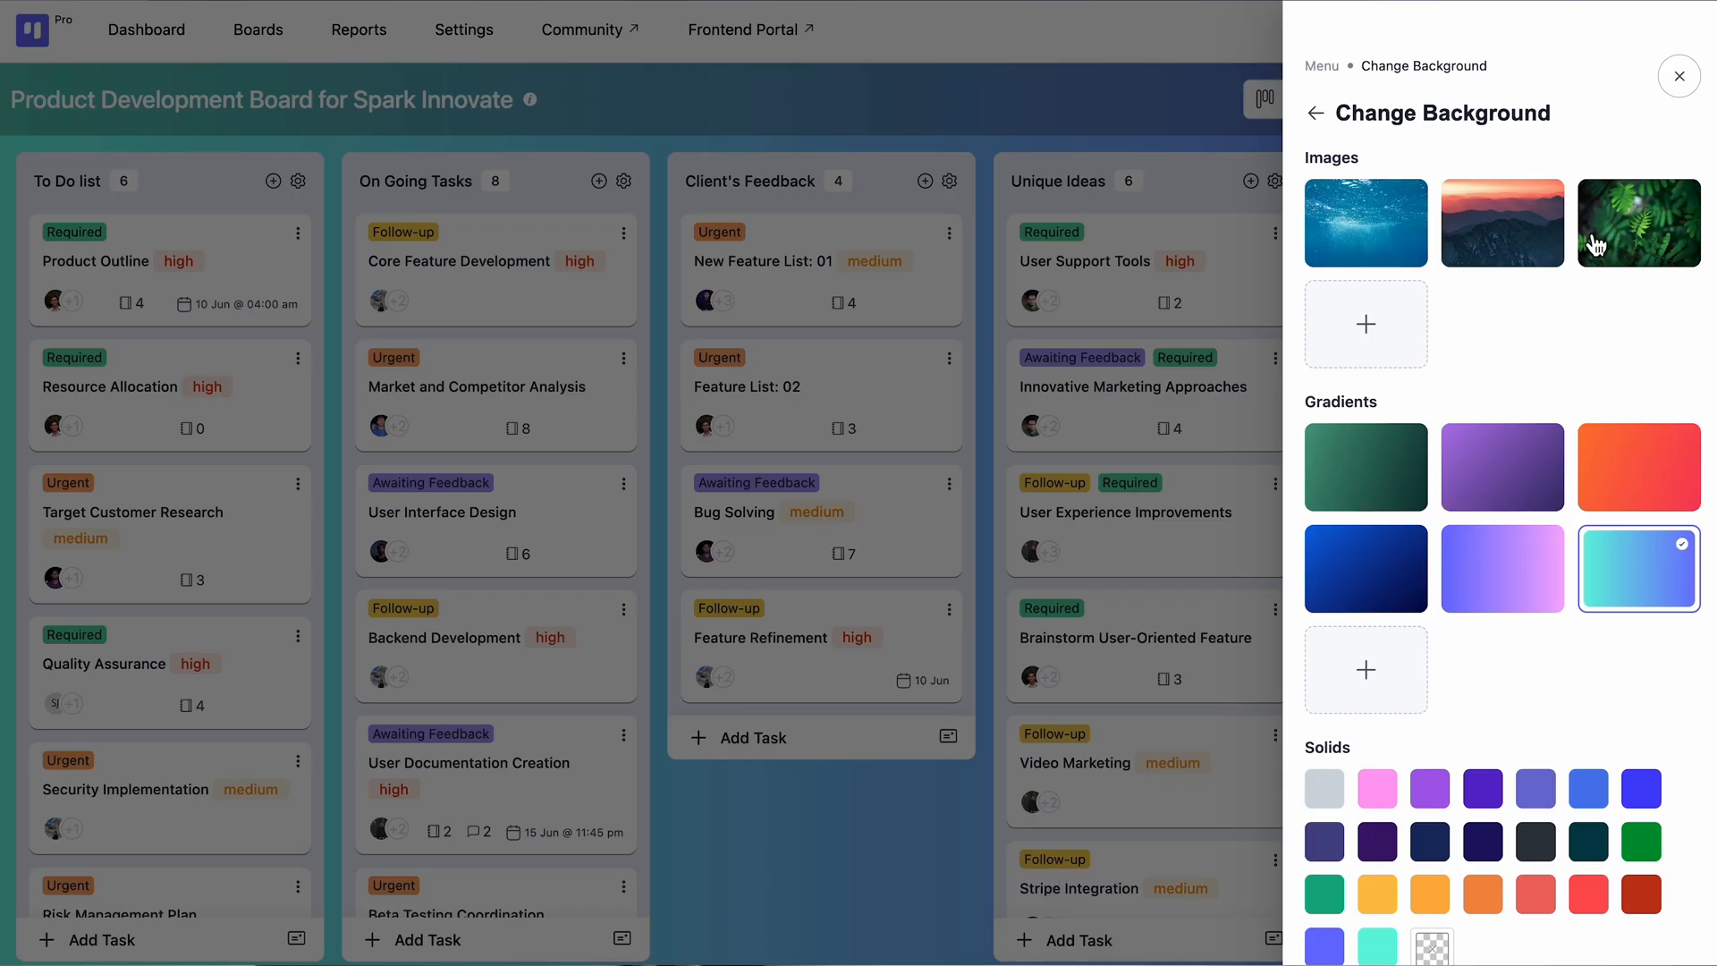
pyautogui.click(1638, 223)
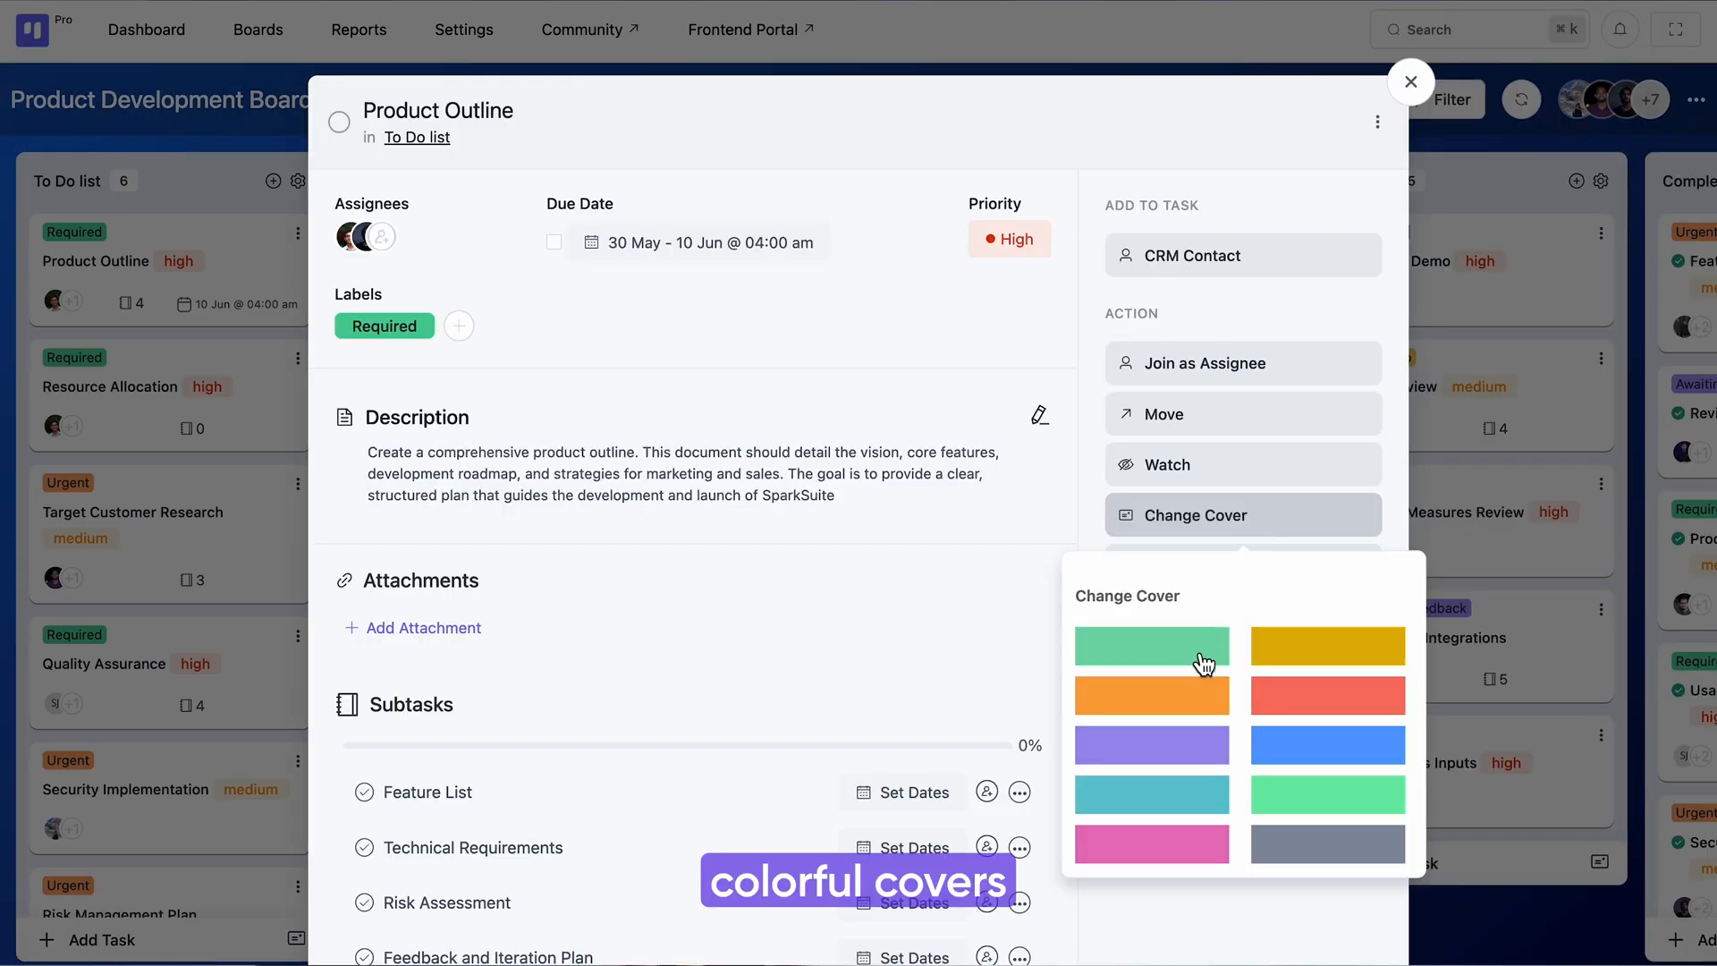
pyautogui.click(464, 30)
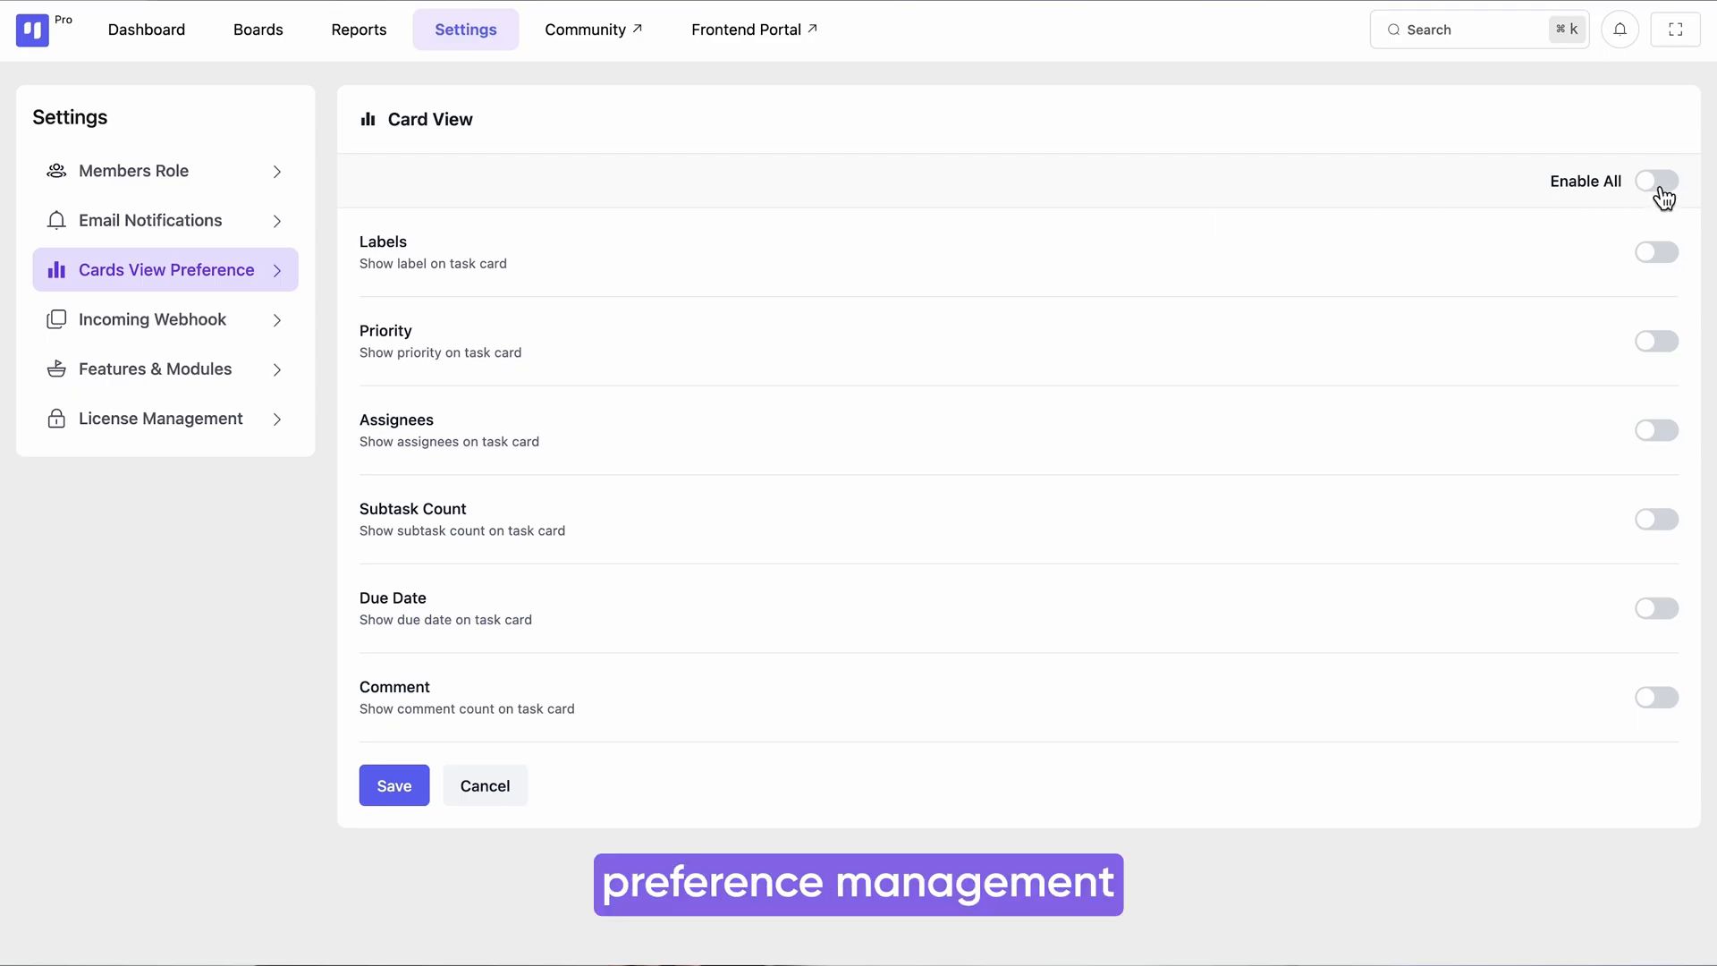
# Step: Enable all card display options, save the Time Tracking setting and go to the dashboard
pyautogui.click(155, 370)
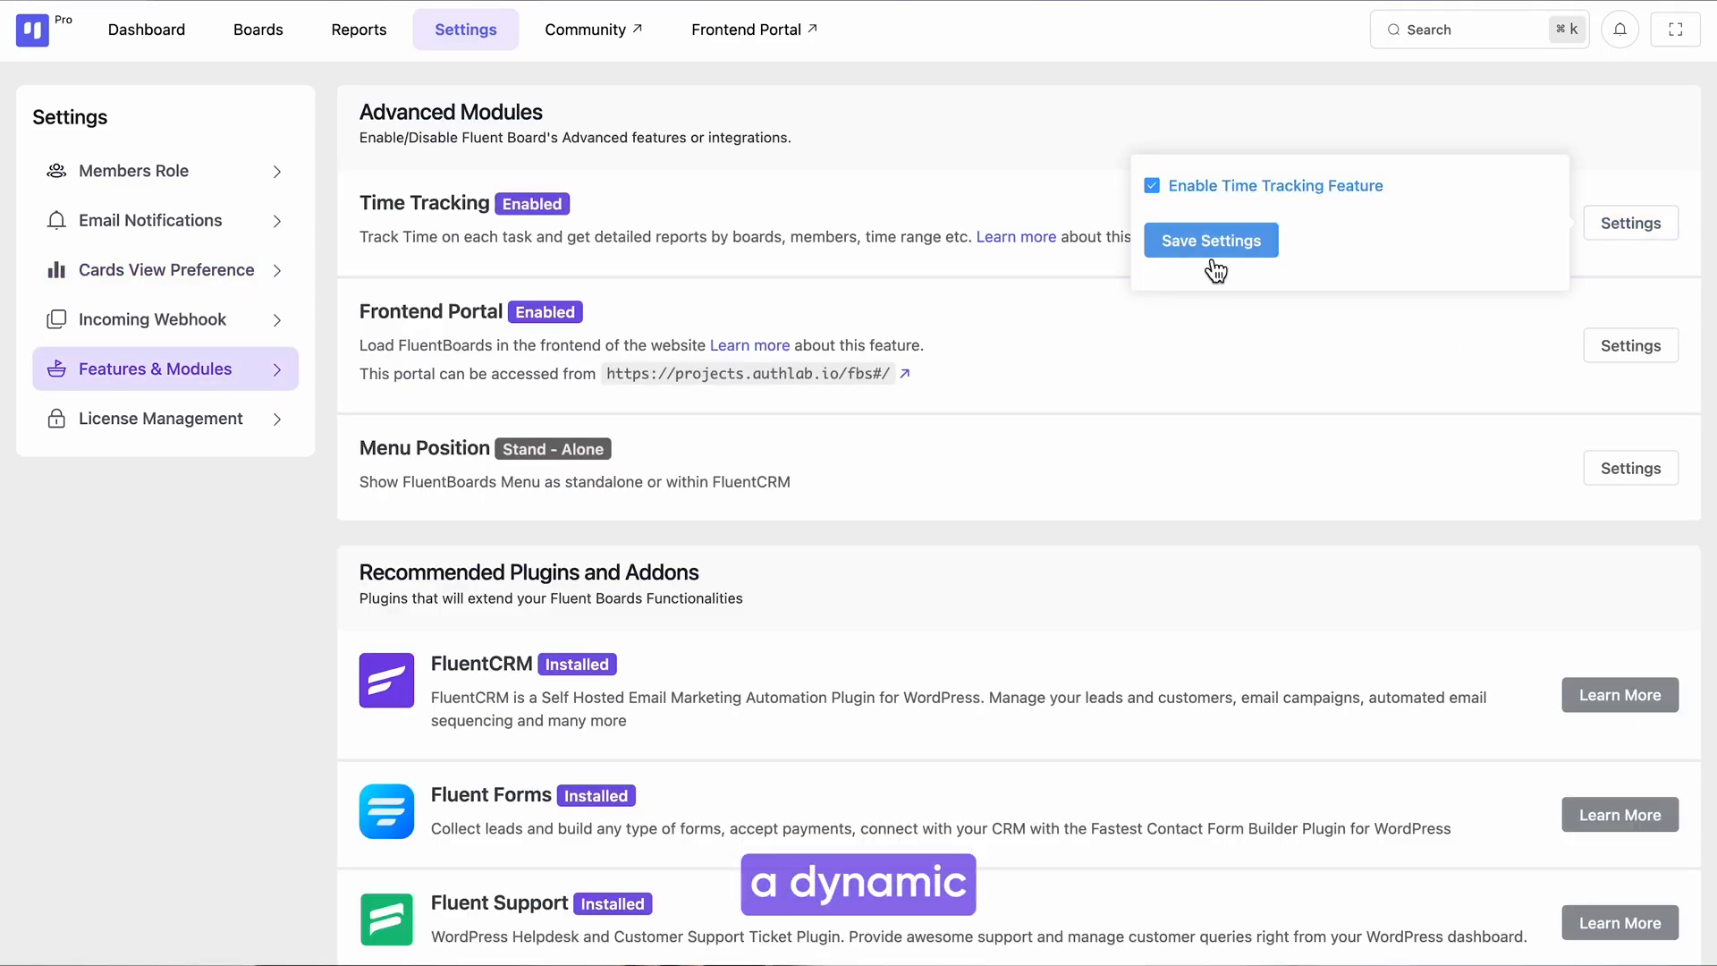
pyautogui.click(1629, 346)
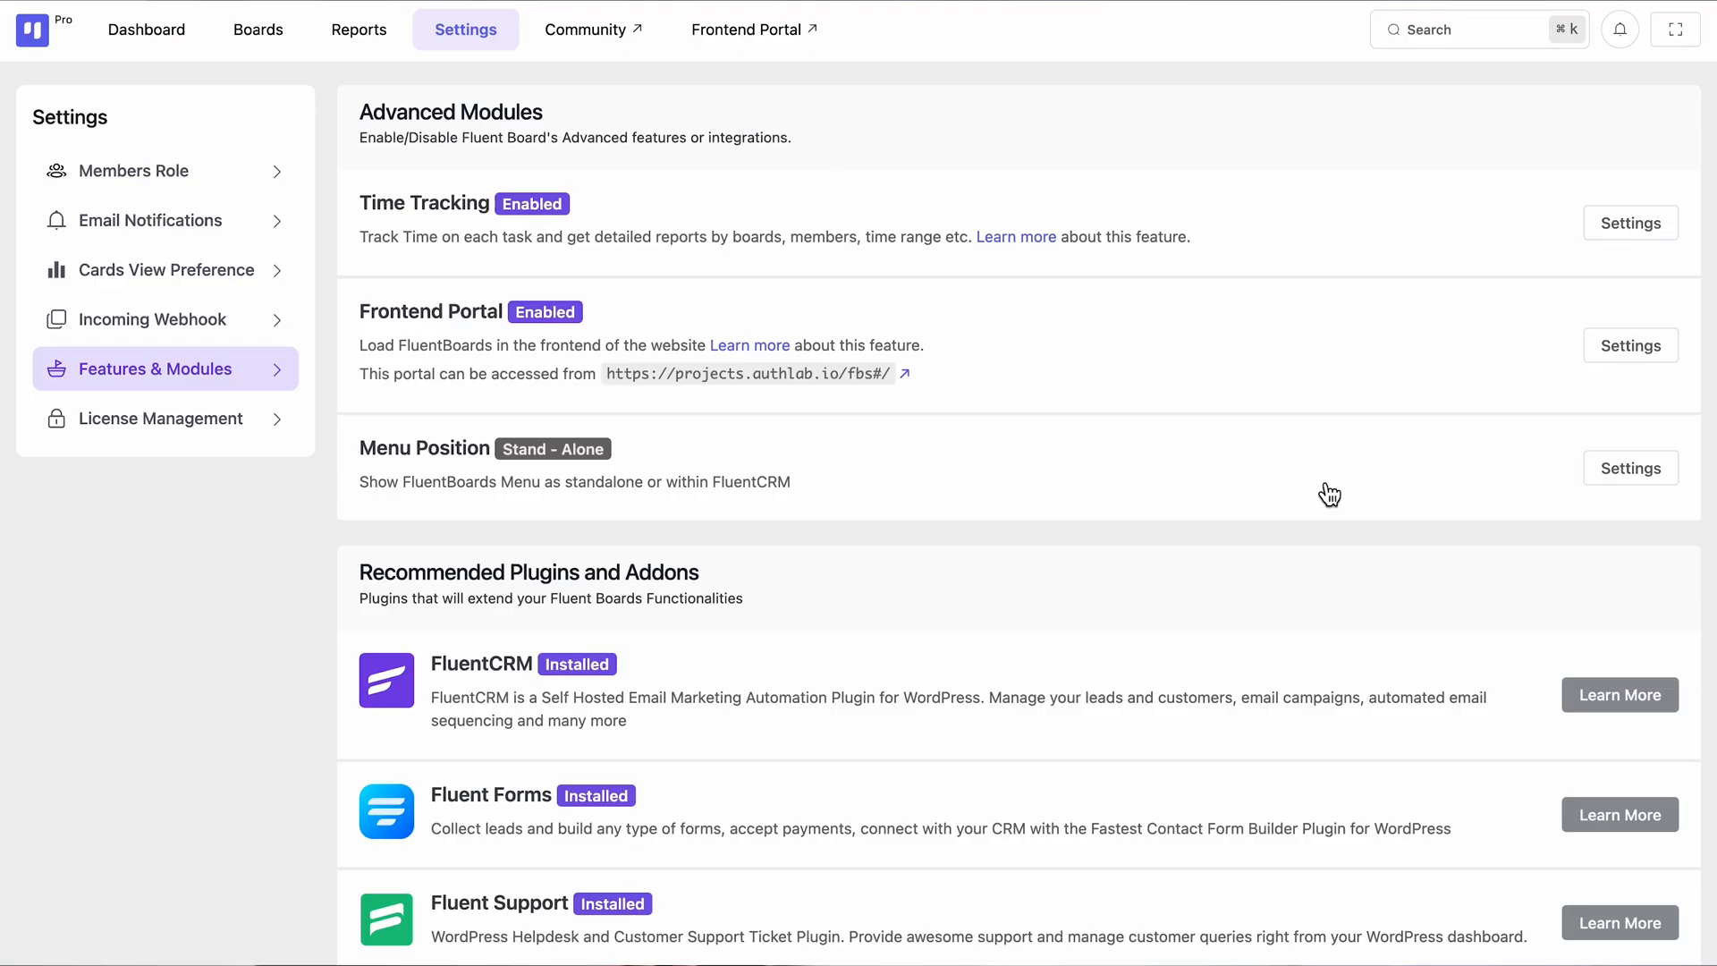
pyautogui.click(146, 30)
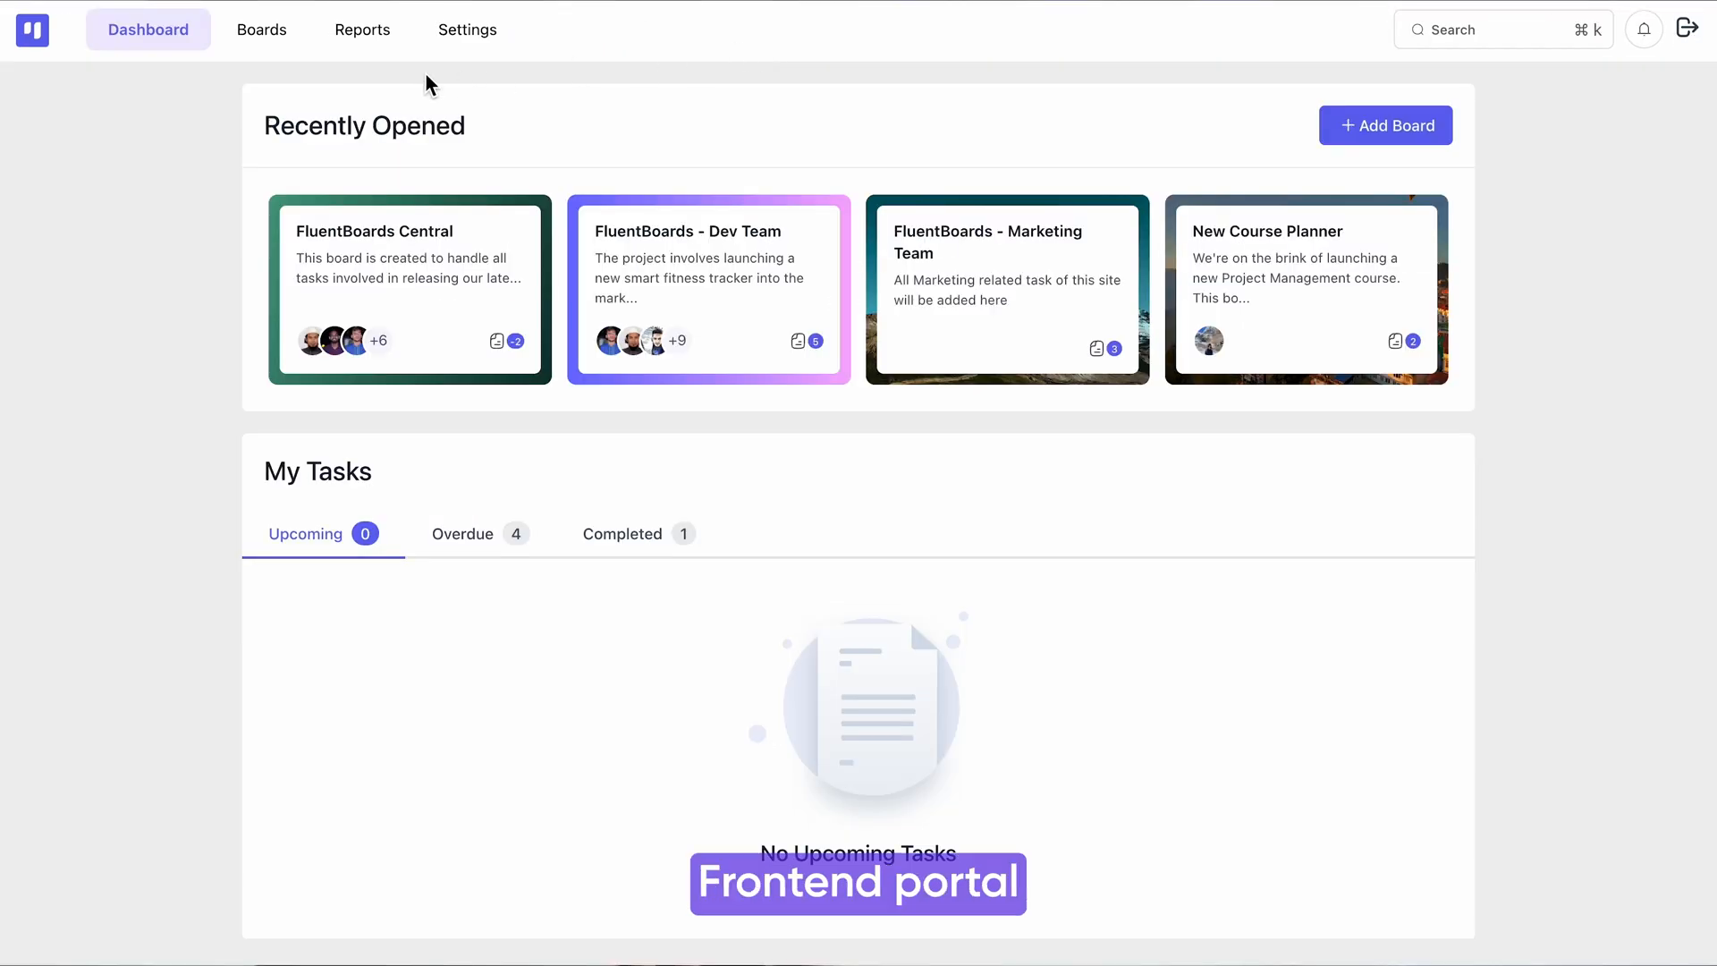
# Step: List all boards, from Webhook and Spark Innovate to FluentBoards Central
pyautogui.click(259, 29)
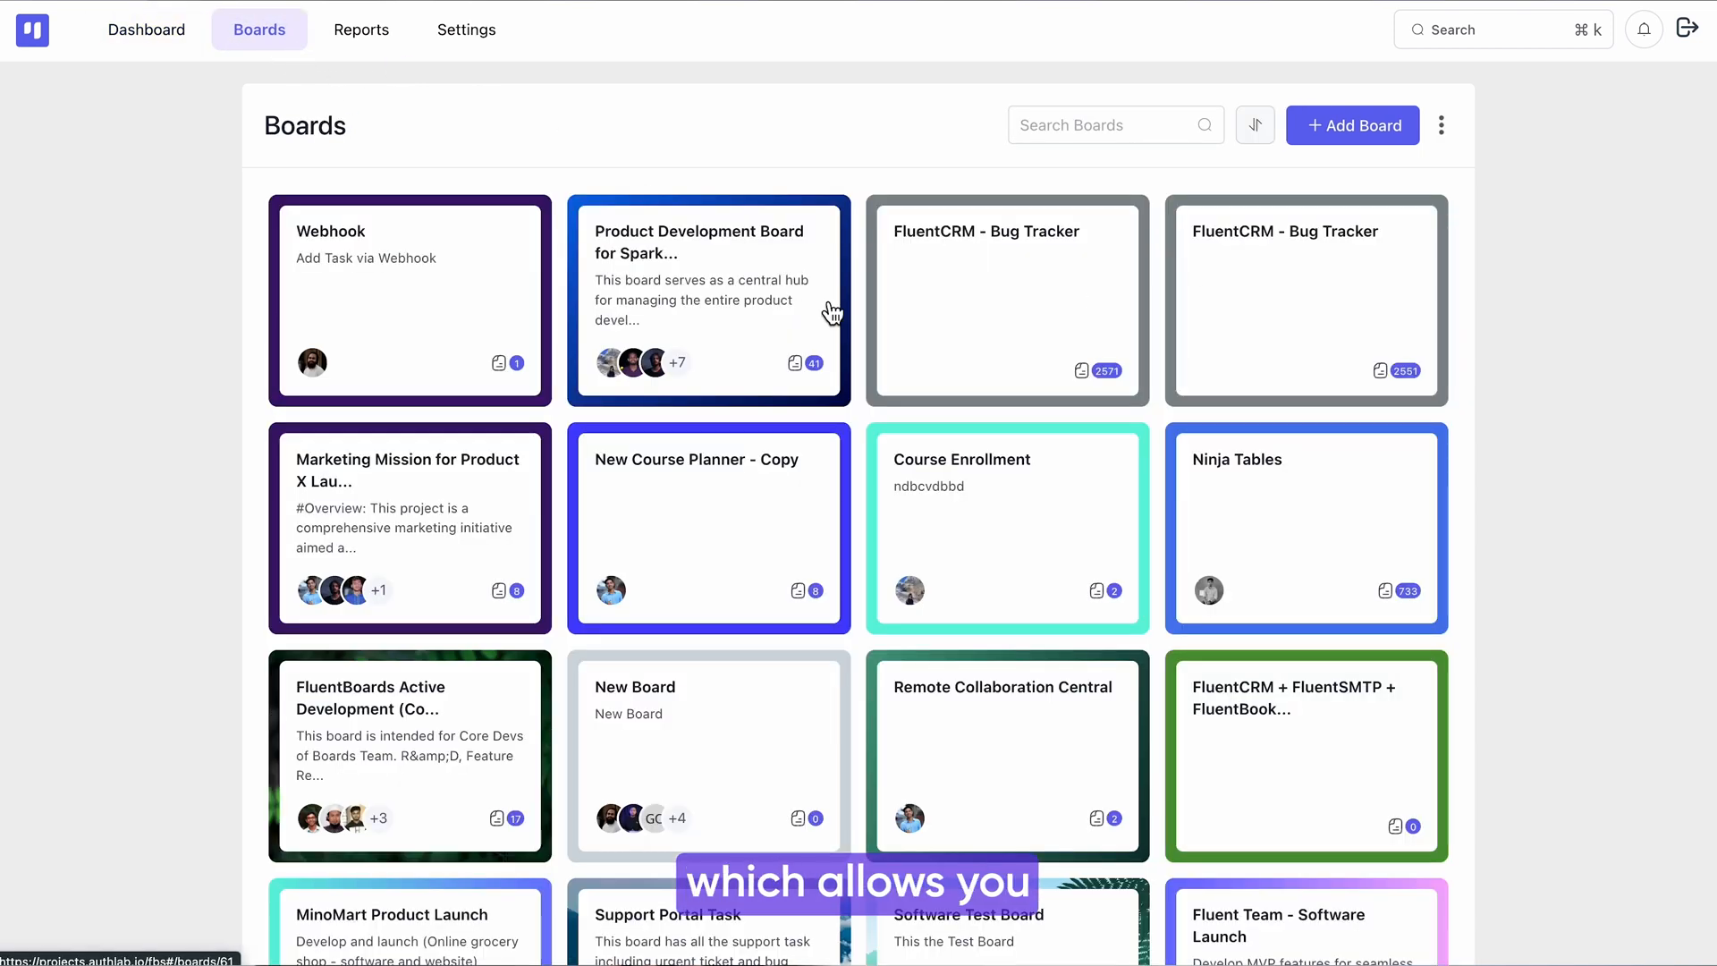
pyautogui.scroll(-3)
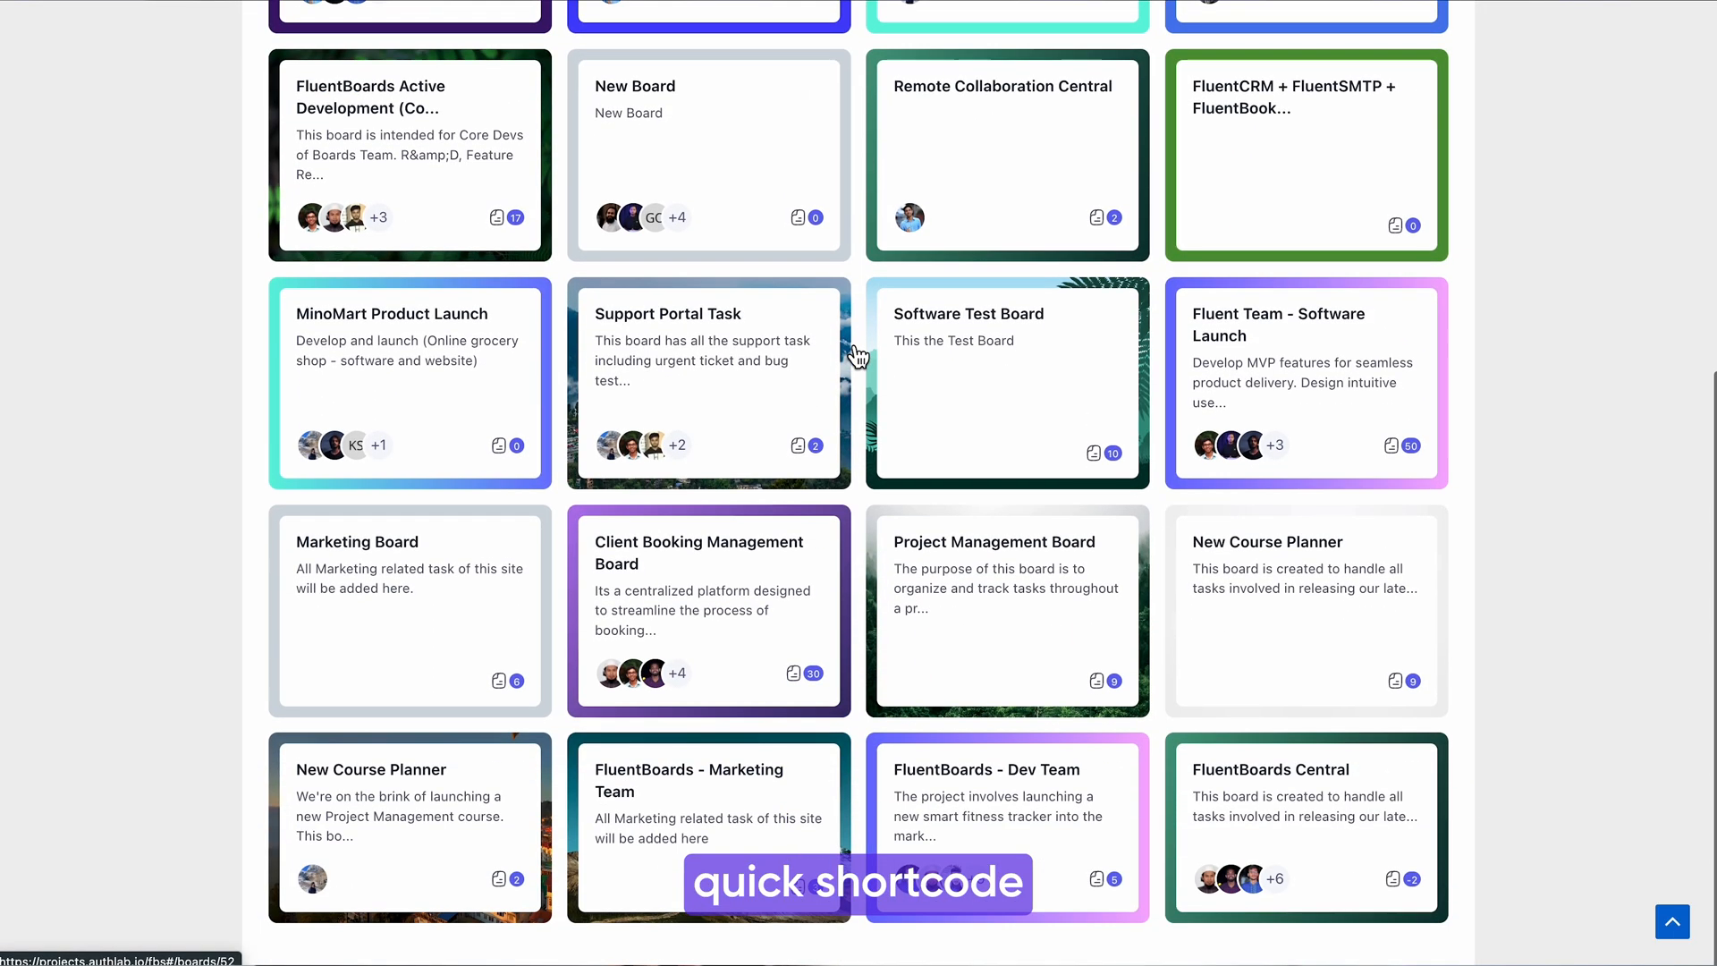